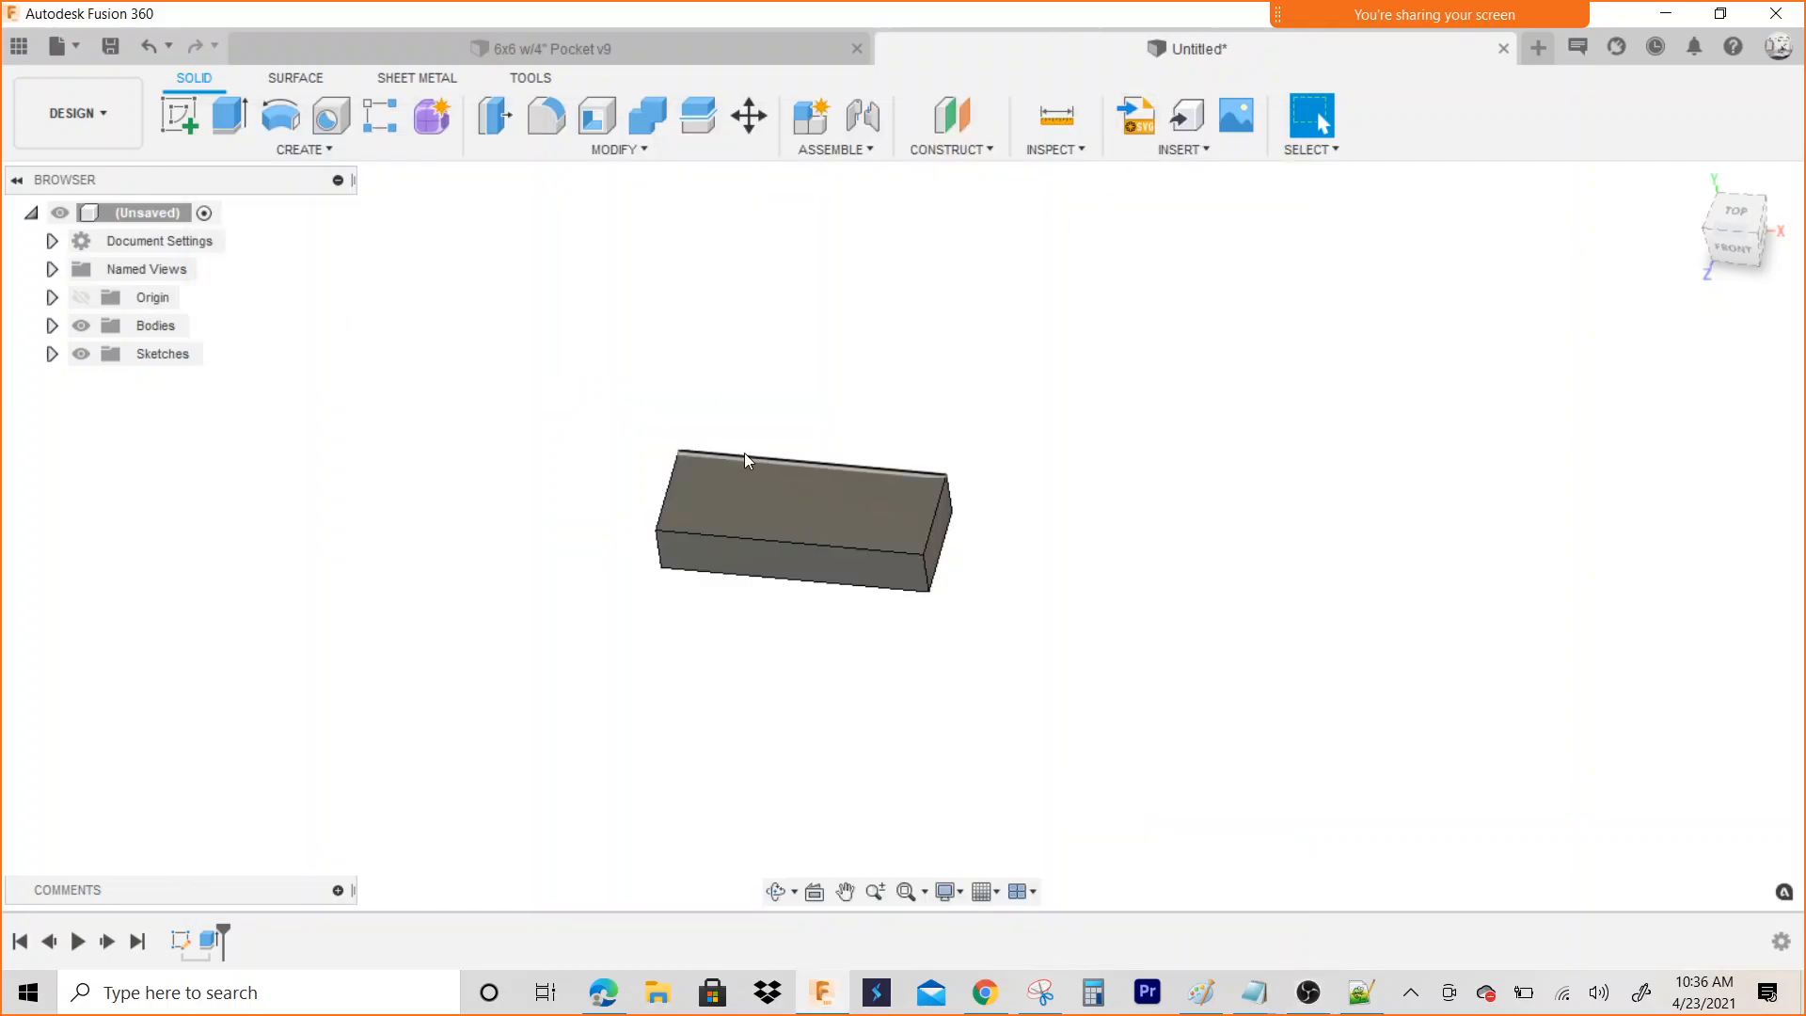
Start a new sketch on the block's top face and open the sketch Create tools
{"action": "left_click", "coordinate": [180, 114]}
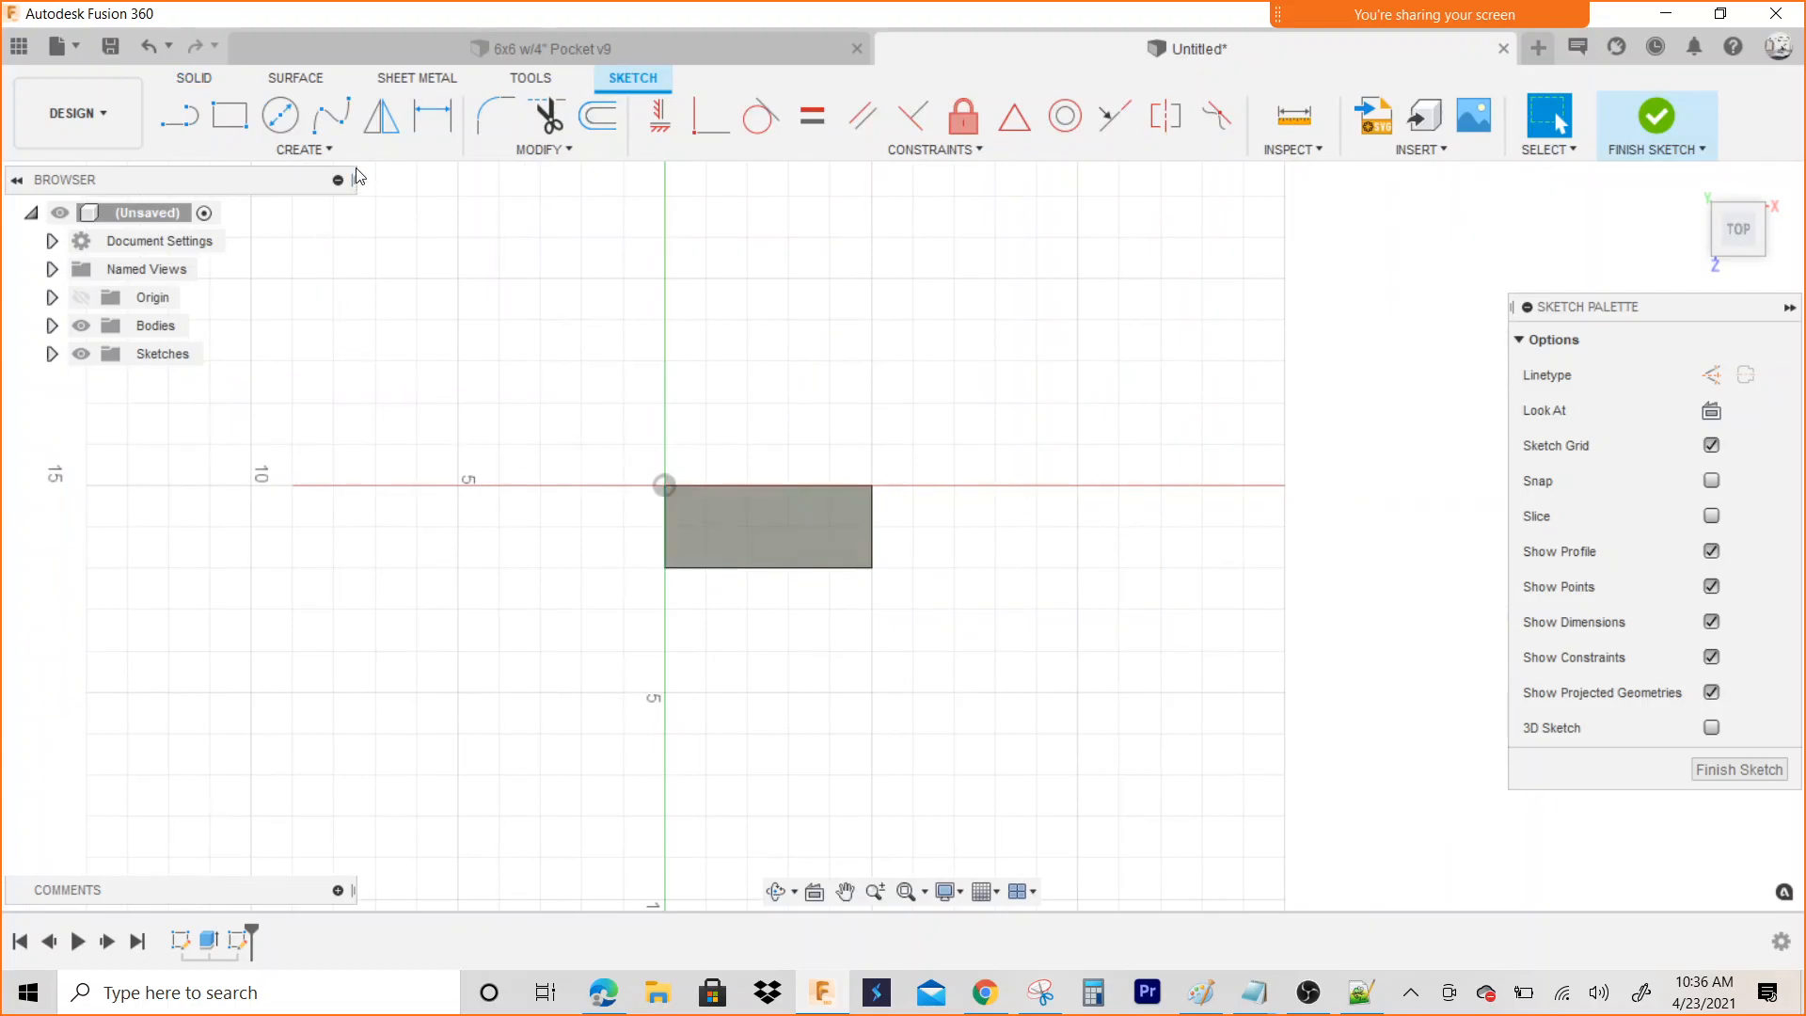
{"action": "left_click", "coordinate": [303, 148]}
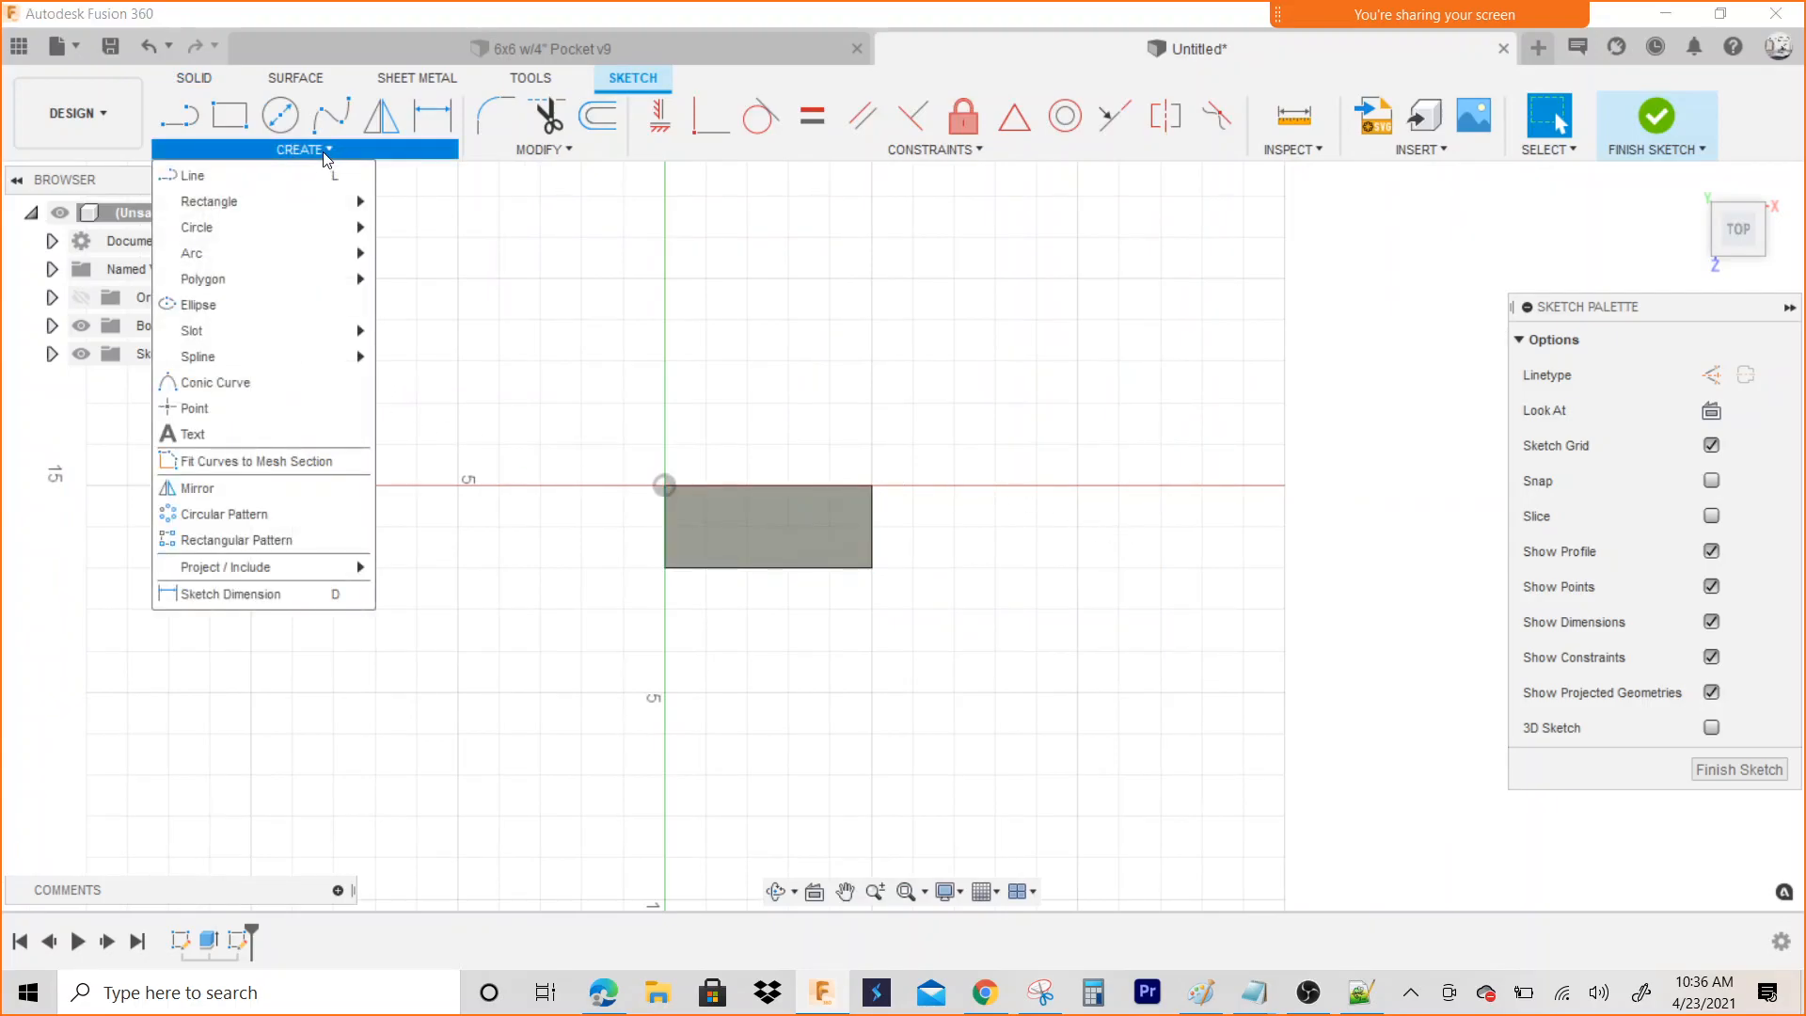
{"action": "mouse_move", "coordinate": [192, 432]}
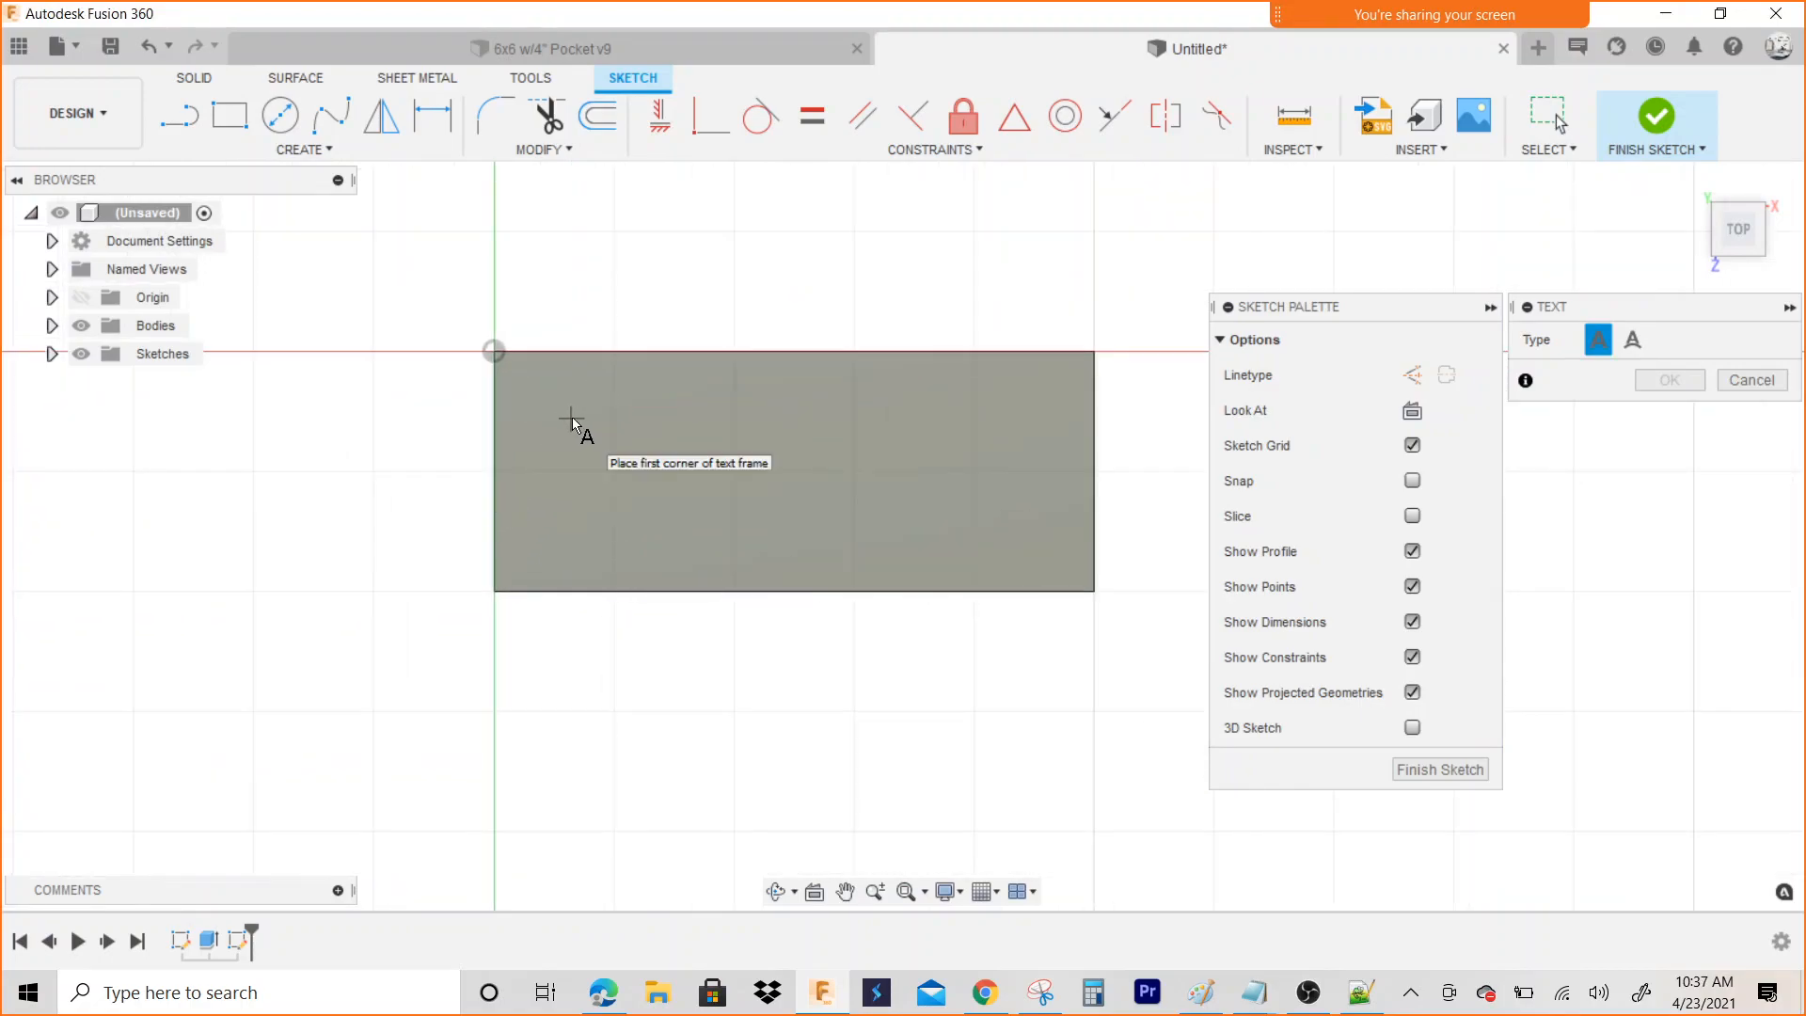
Drag a text frame across the block and enter the text CAD/CAM
{"action": "left_click_drag", "start_coordinate": [574, 424], "coordinate": [691, 461]}
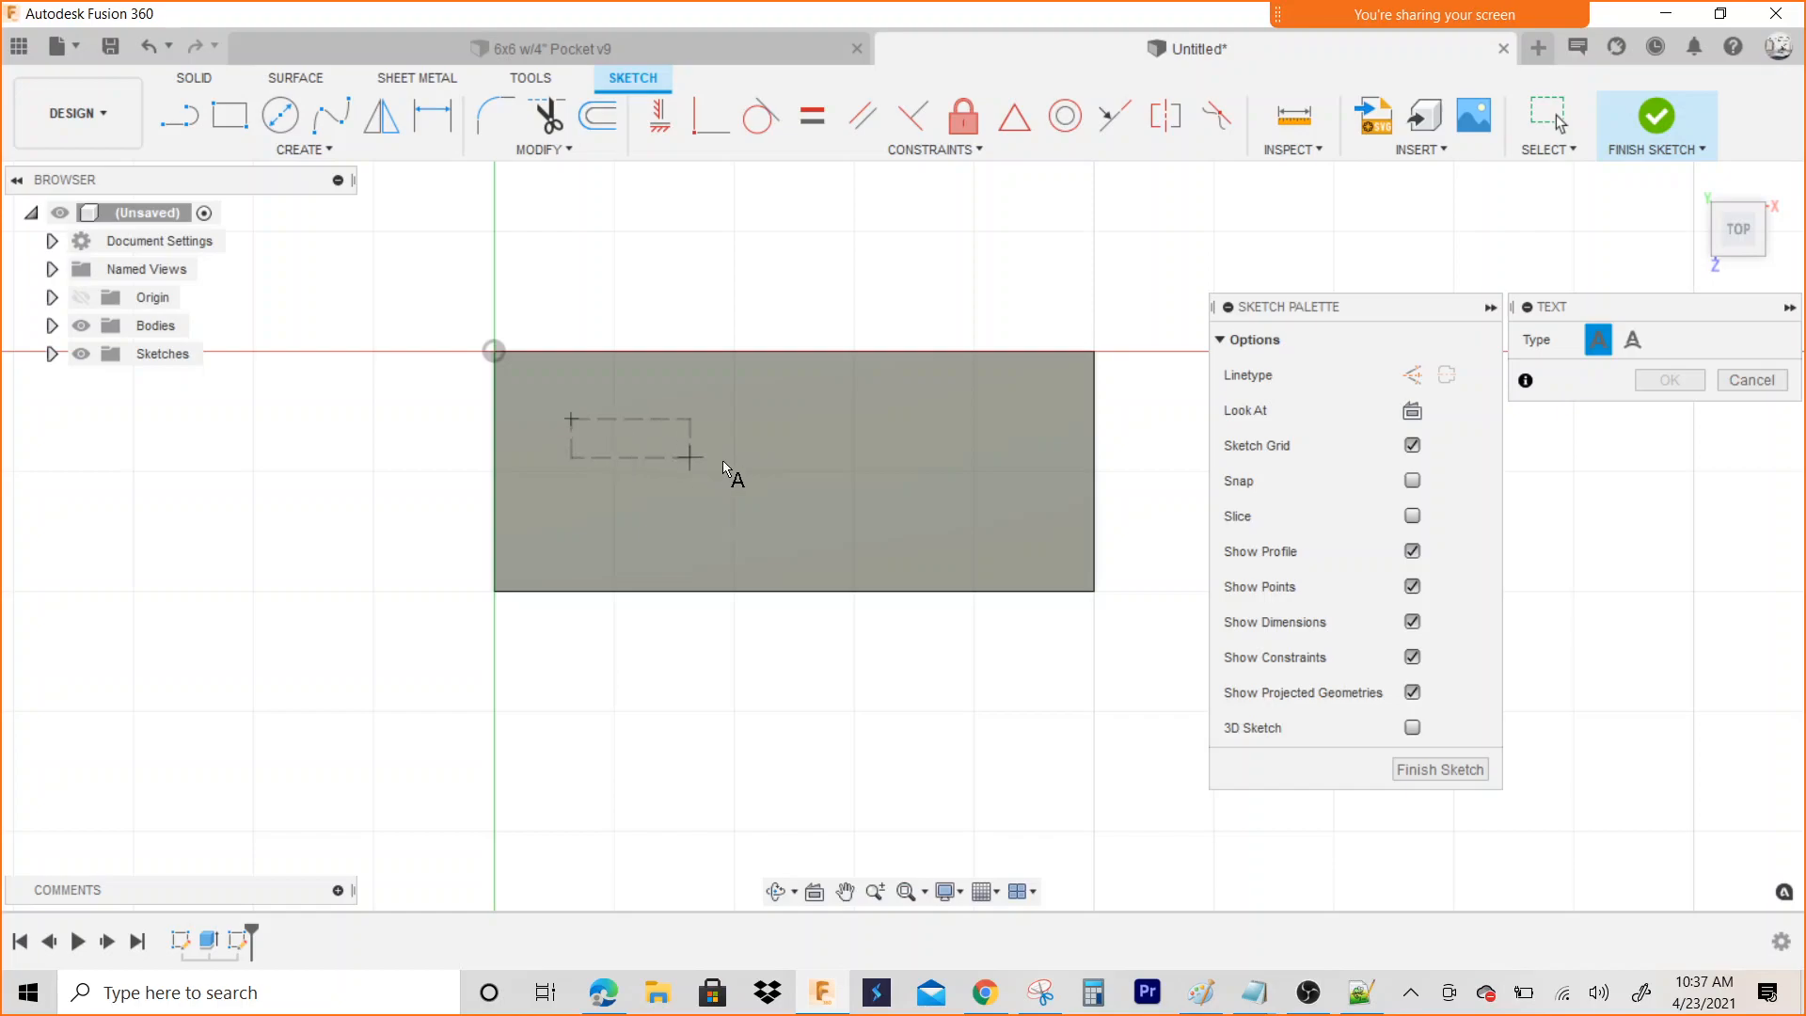
{"action": "left_click_drag", "start_coordinate": [687, 454], "coordinate": [1014, 503]}
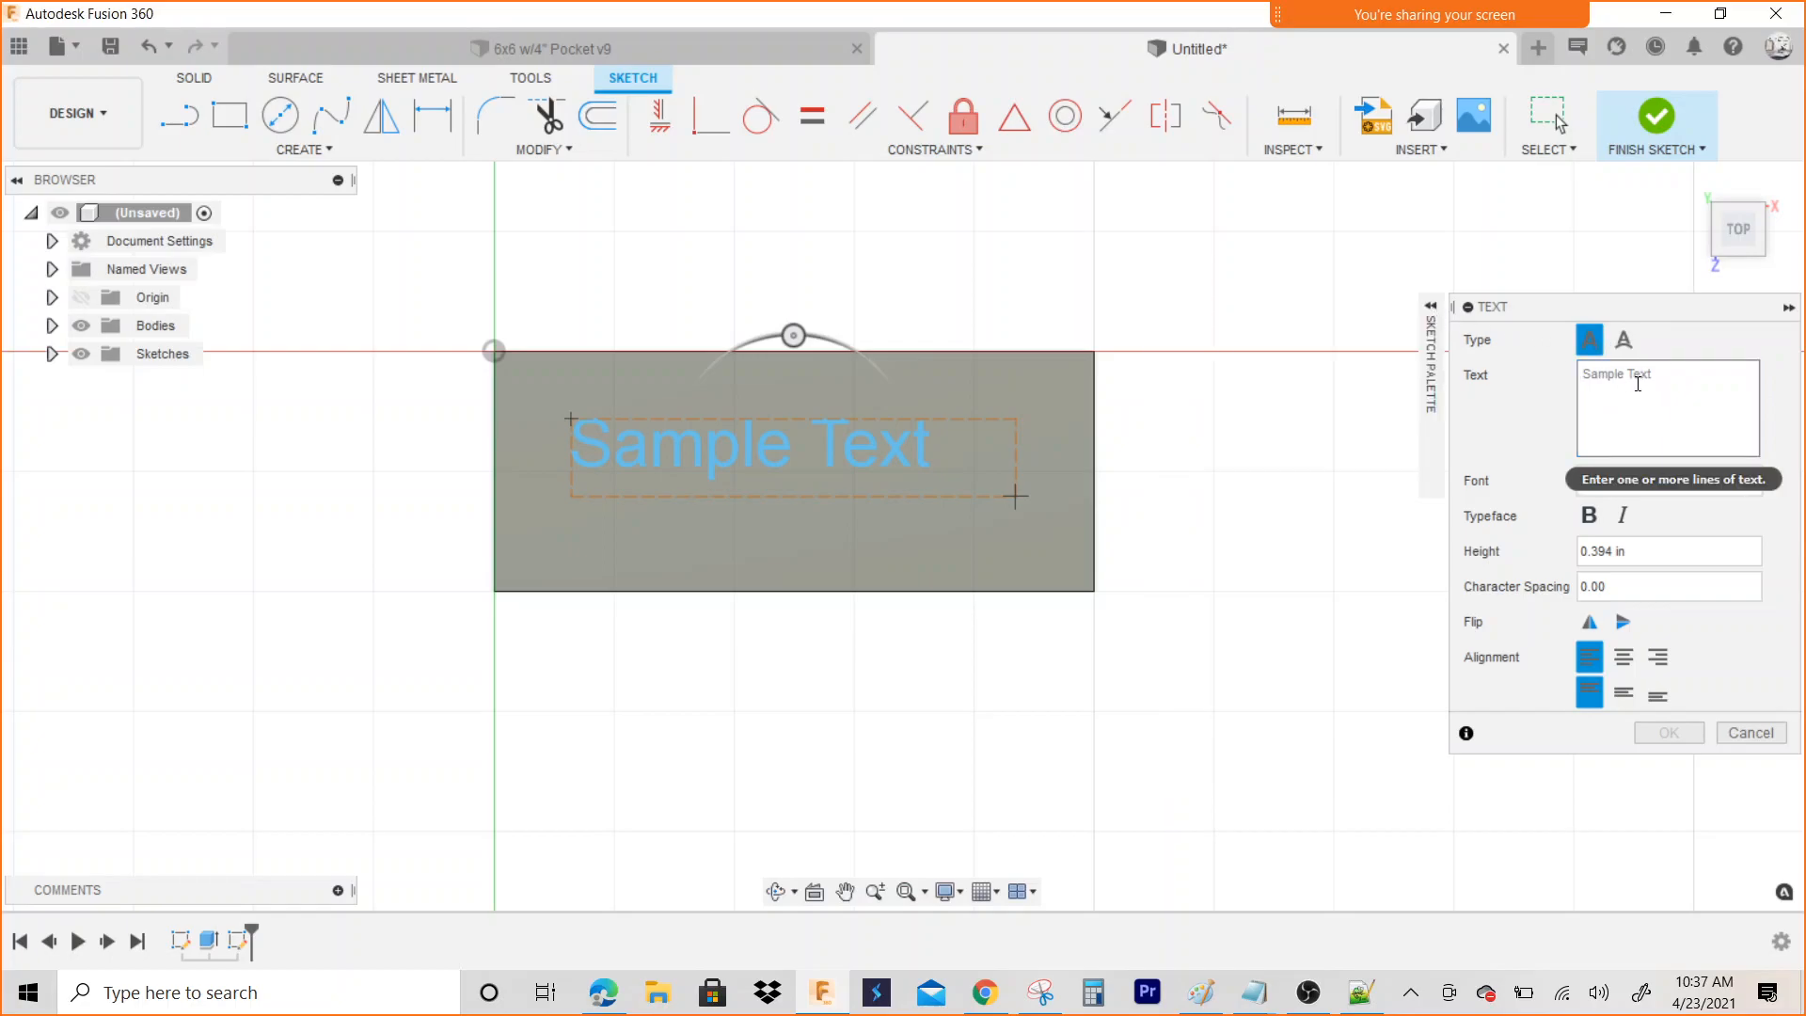
{"action": "left_click", "coordinate": [1667, 409]}
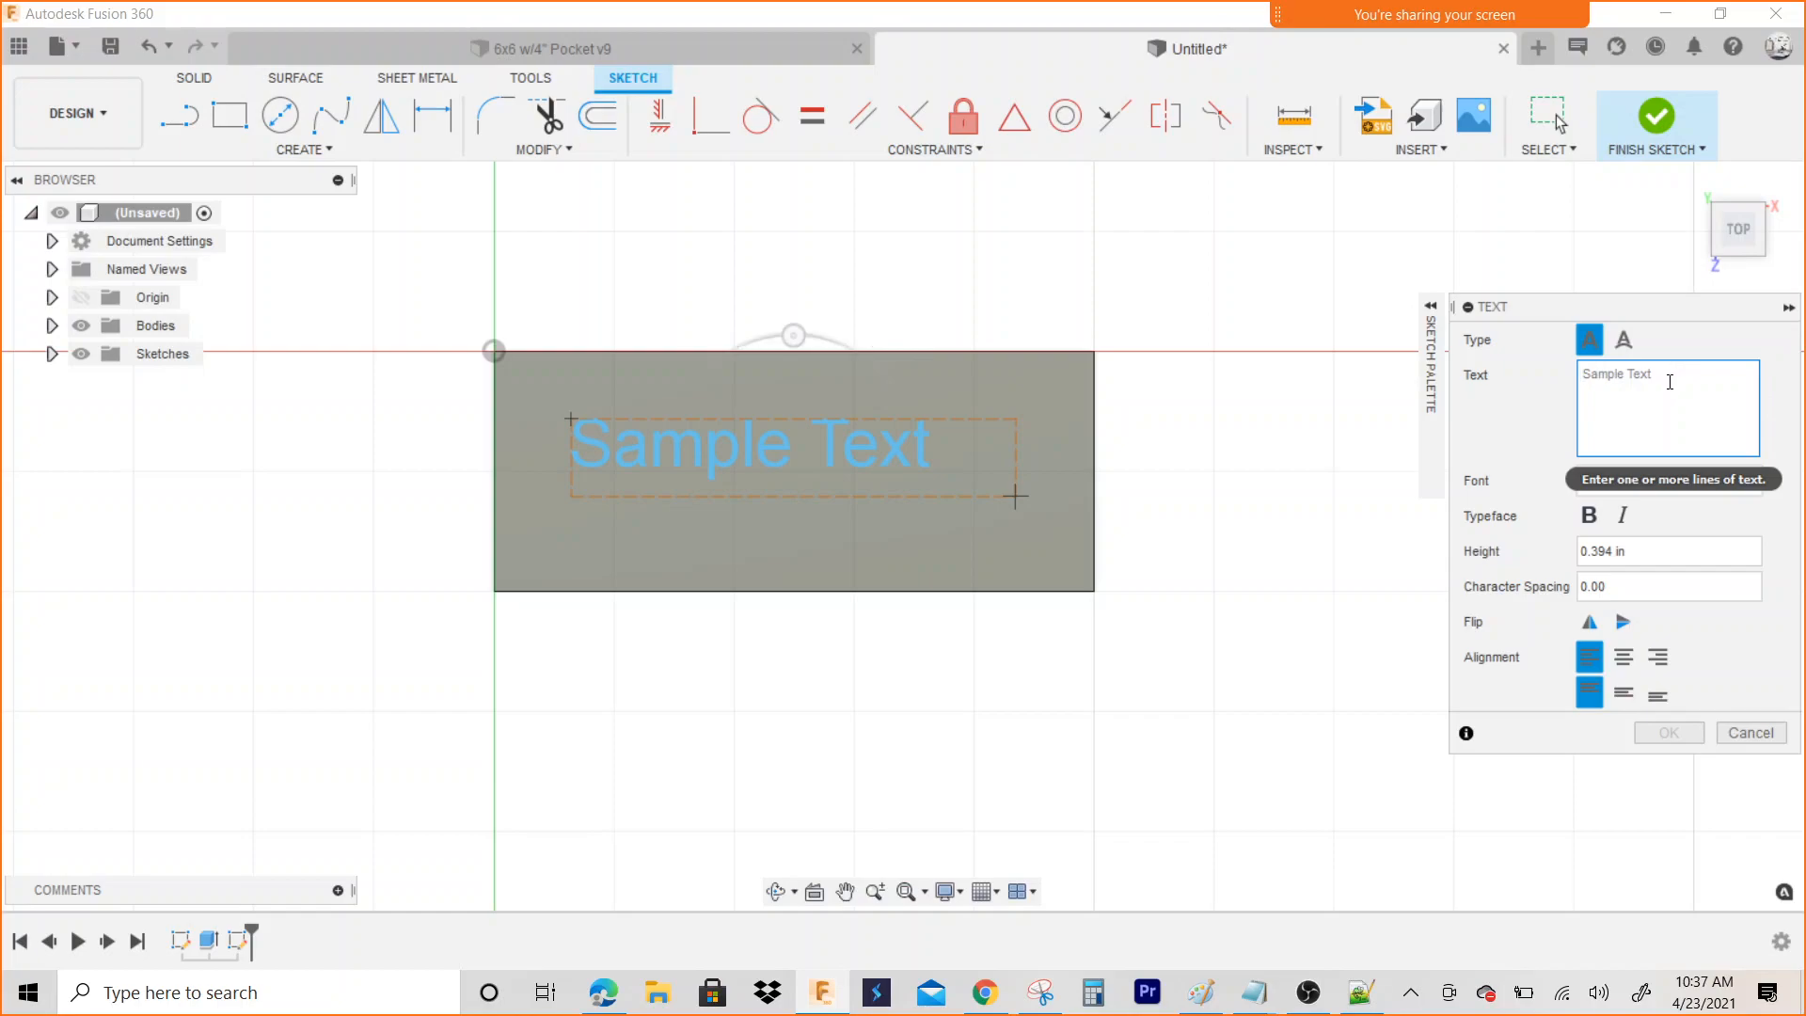
{"action": "type", "text": "CAD"}
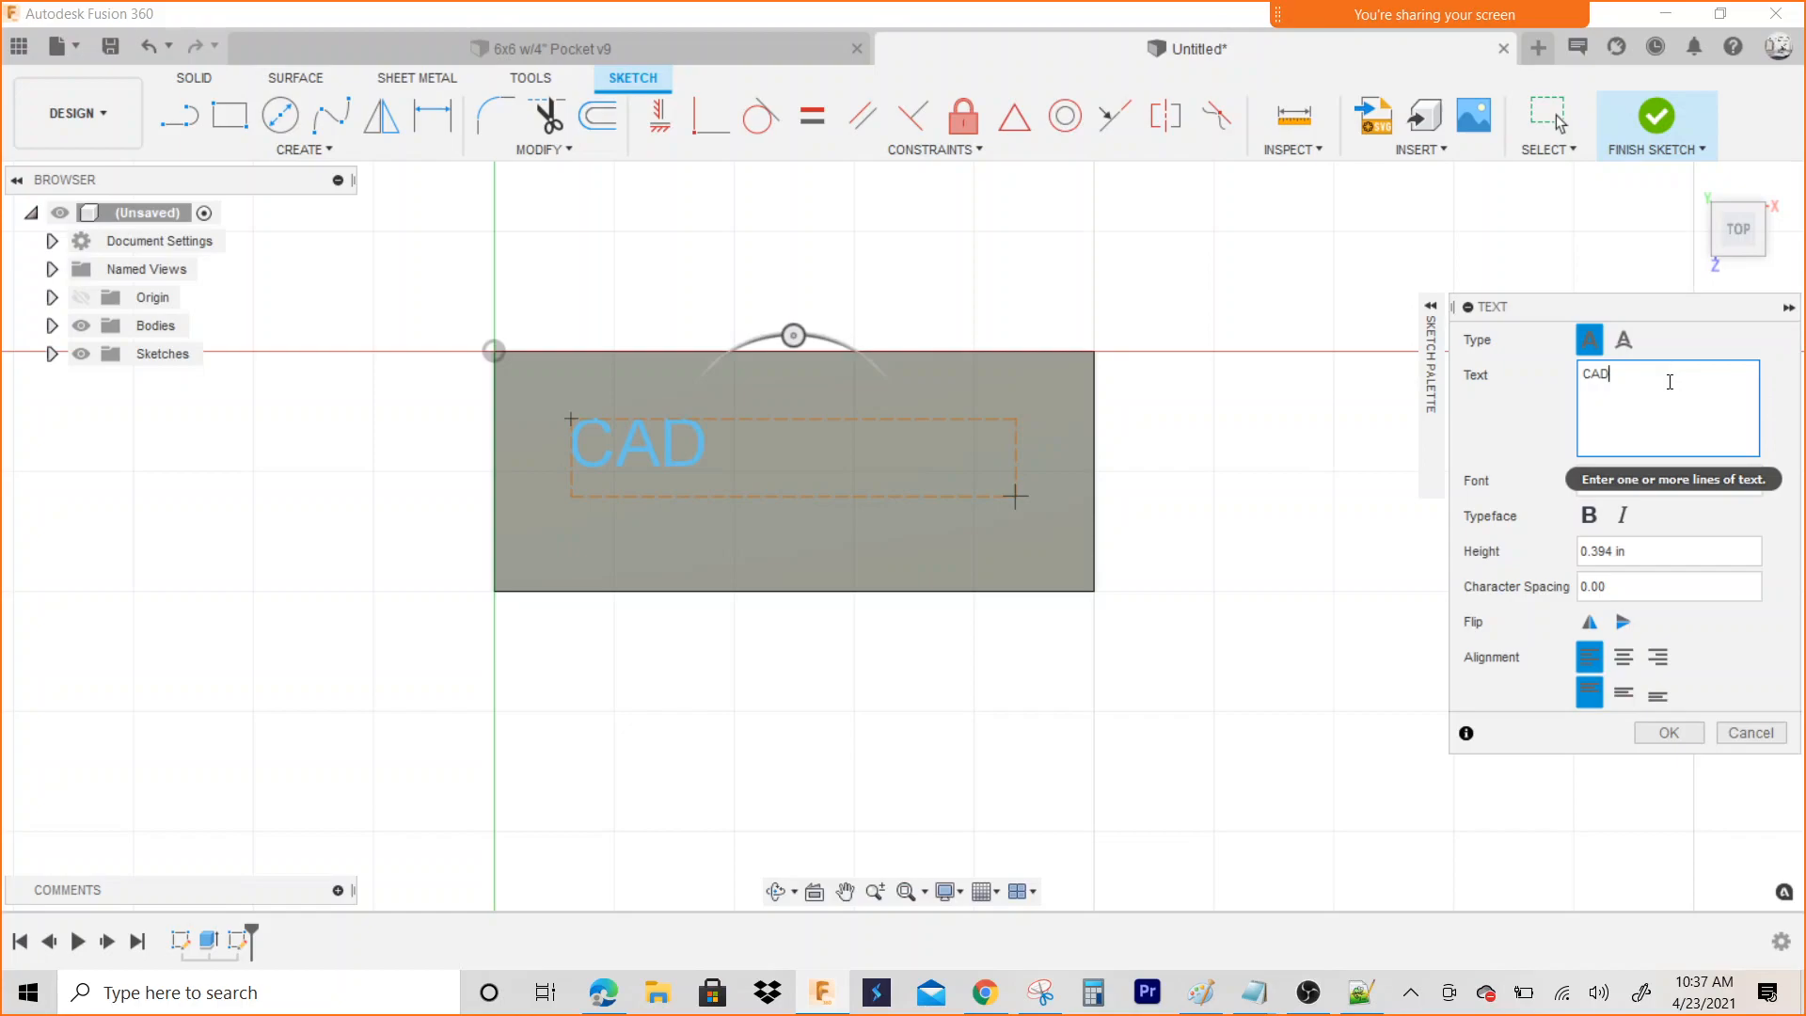
{"action": "type", "text": "/CA"}
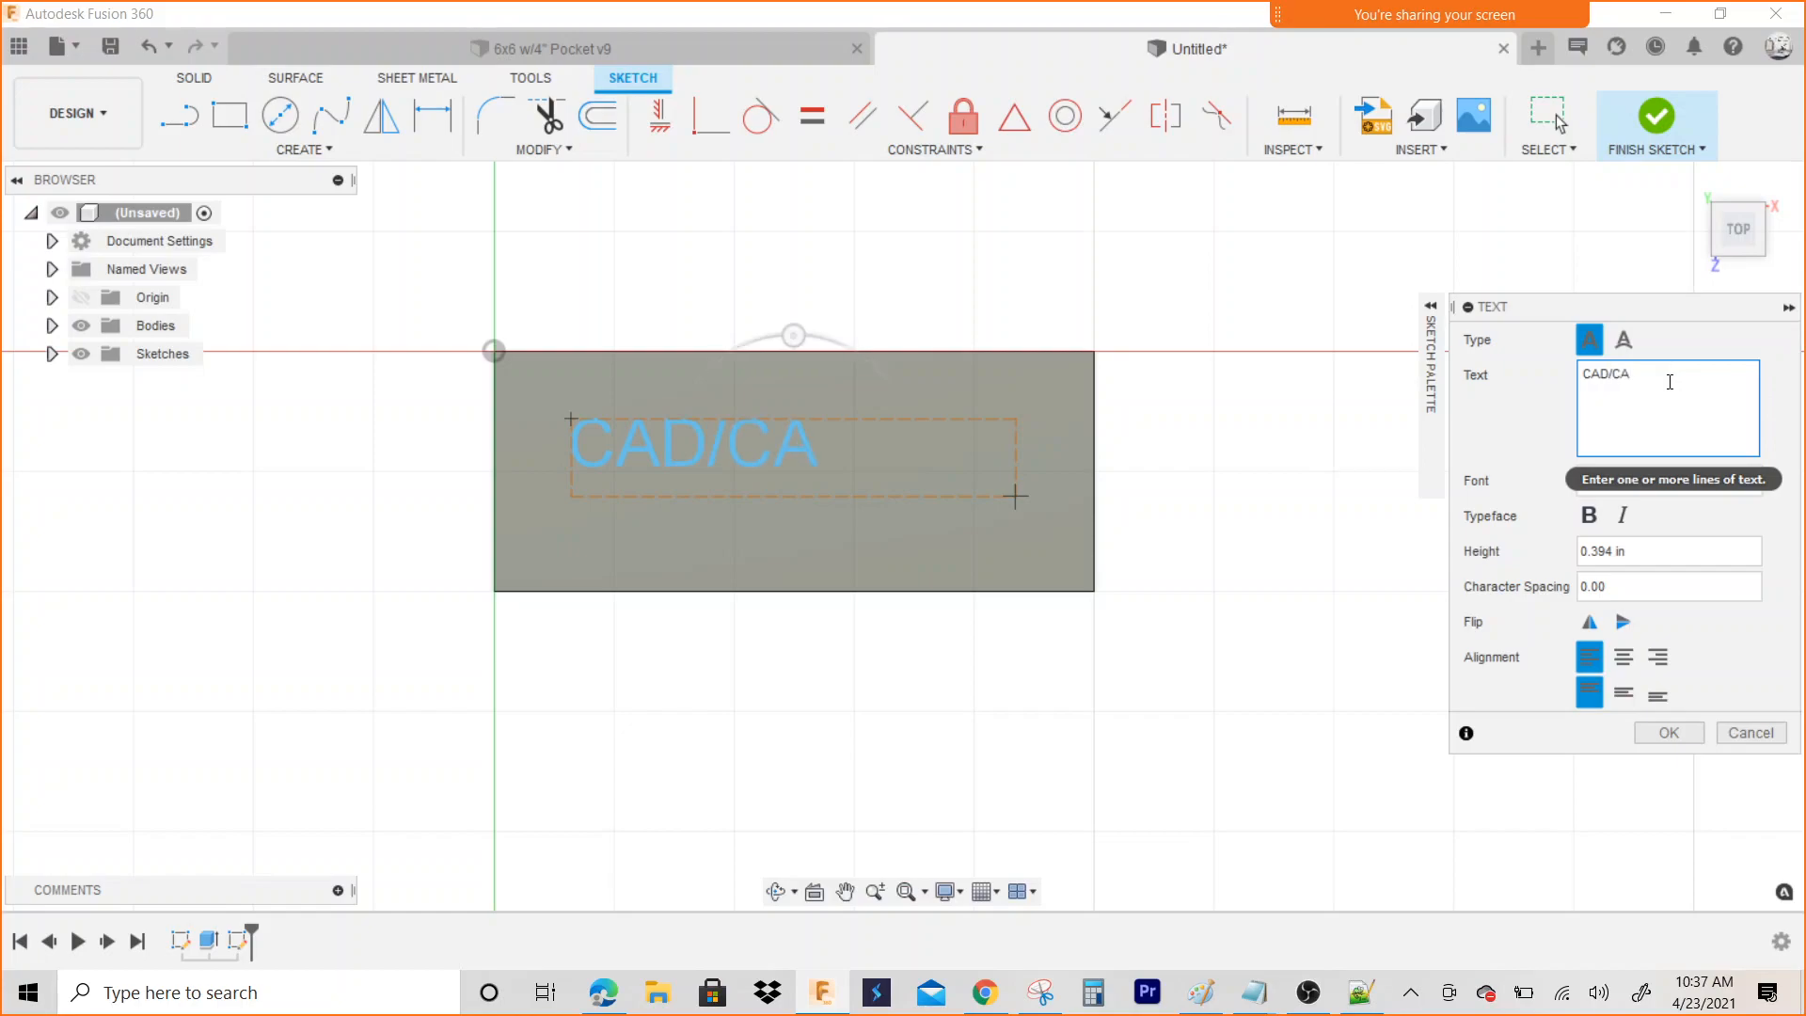
{"action": "type", "text": "M"}
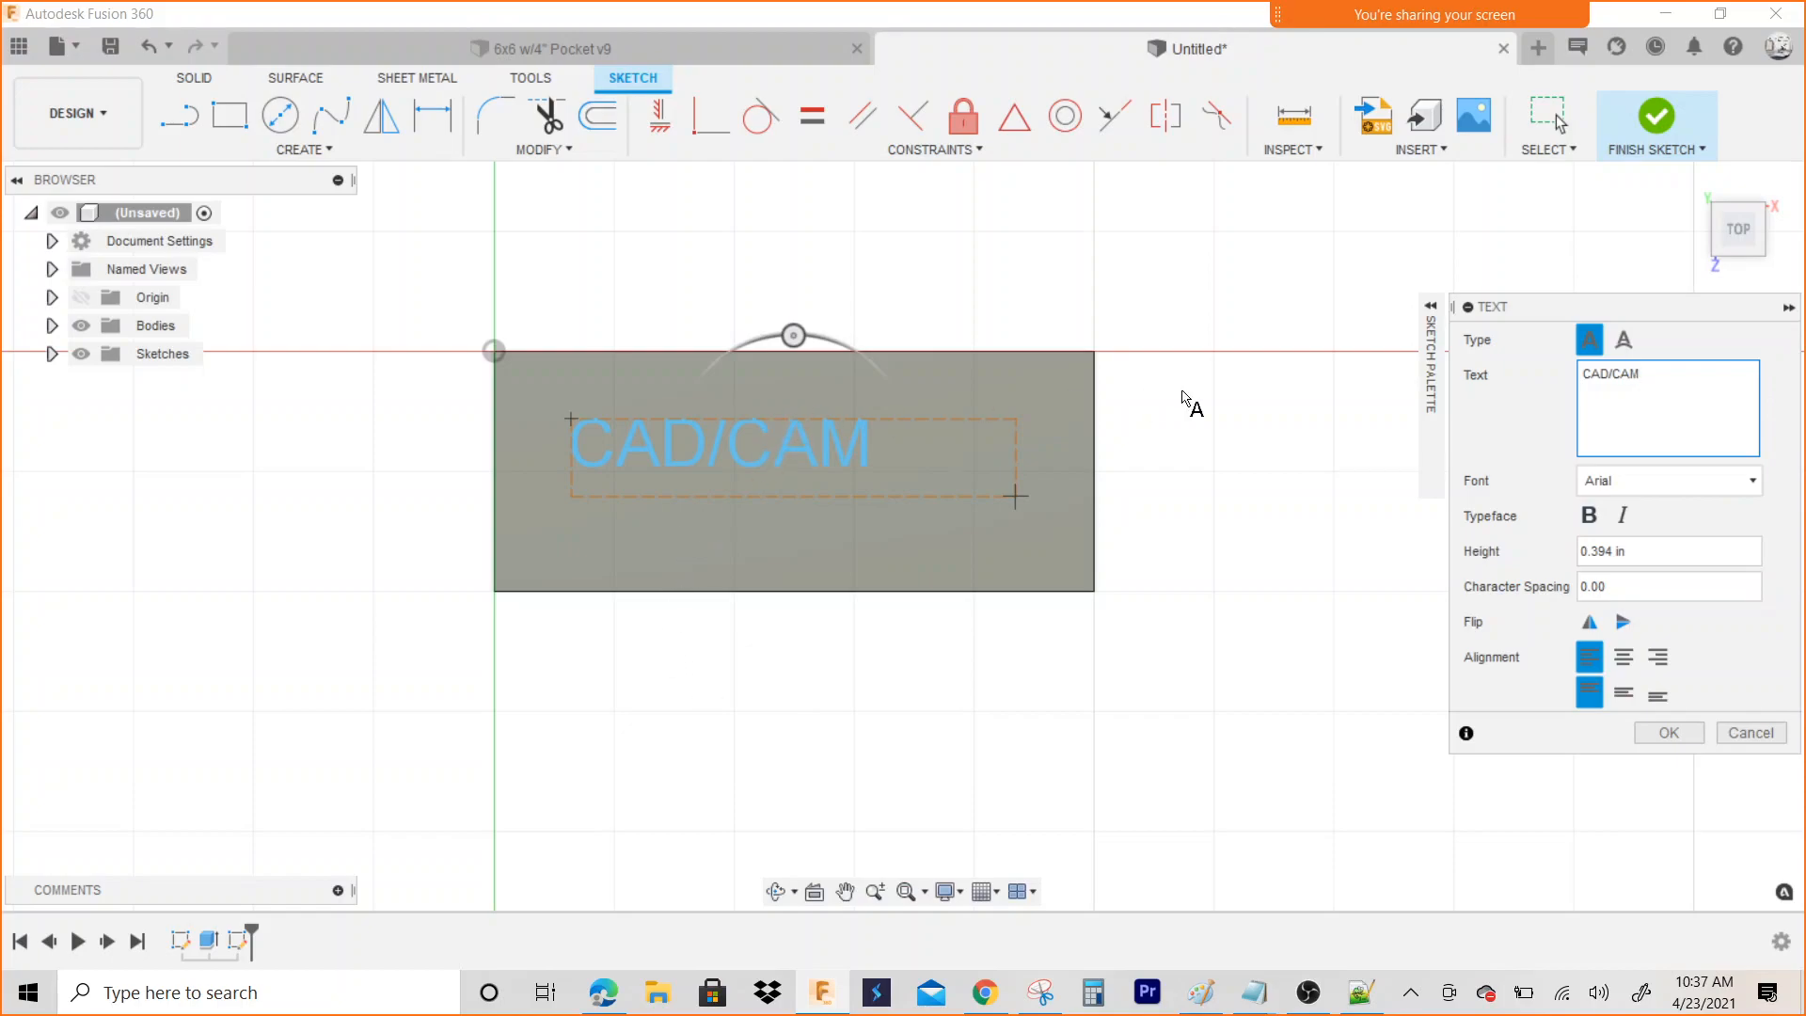
{"action": "mouse_move", "coordinate": [1555, 480]}
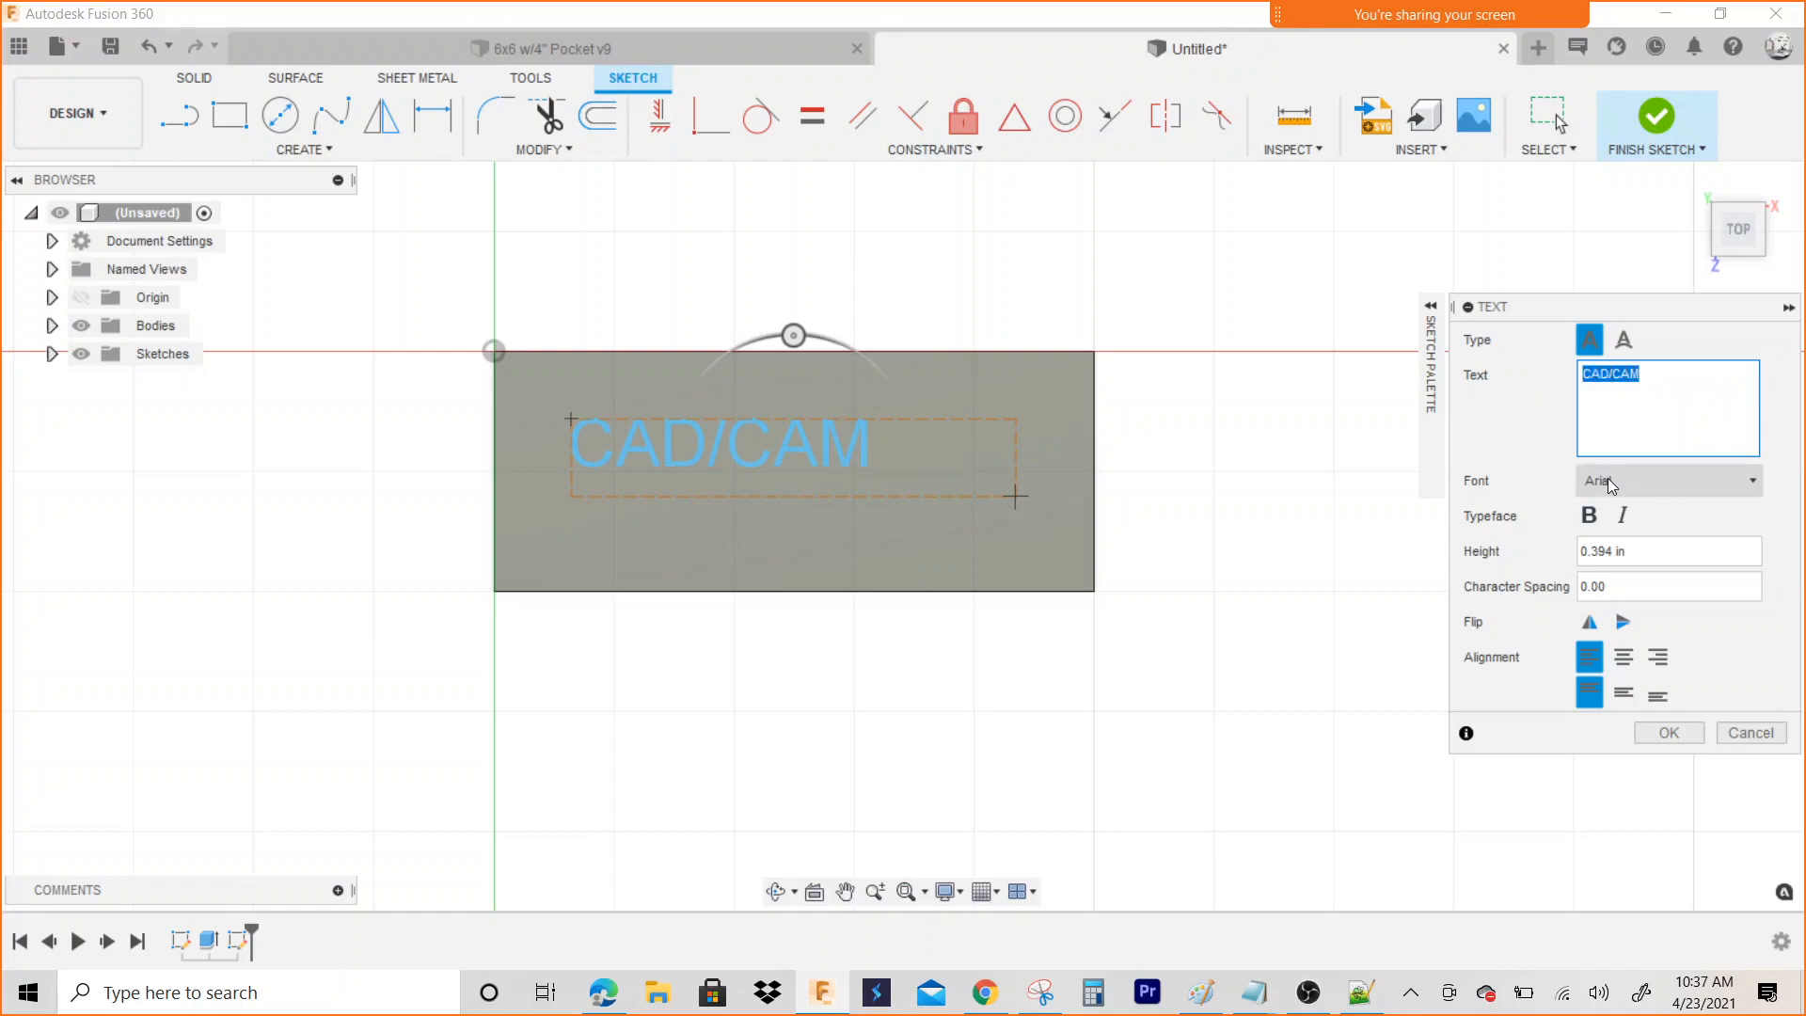
Keep the Arial font, set text height to 0.75 in, and confirm
{"action": "left_click", "coordinate": [1664, 481]}
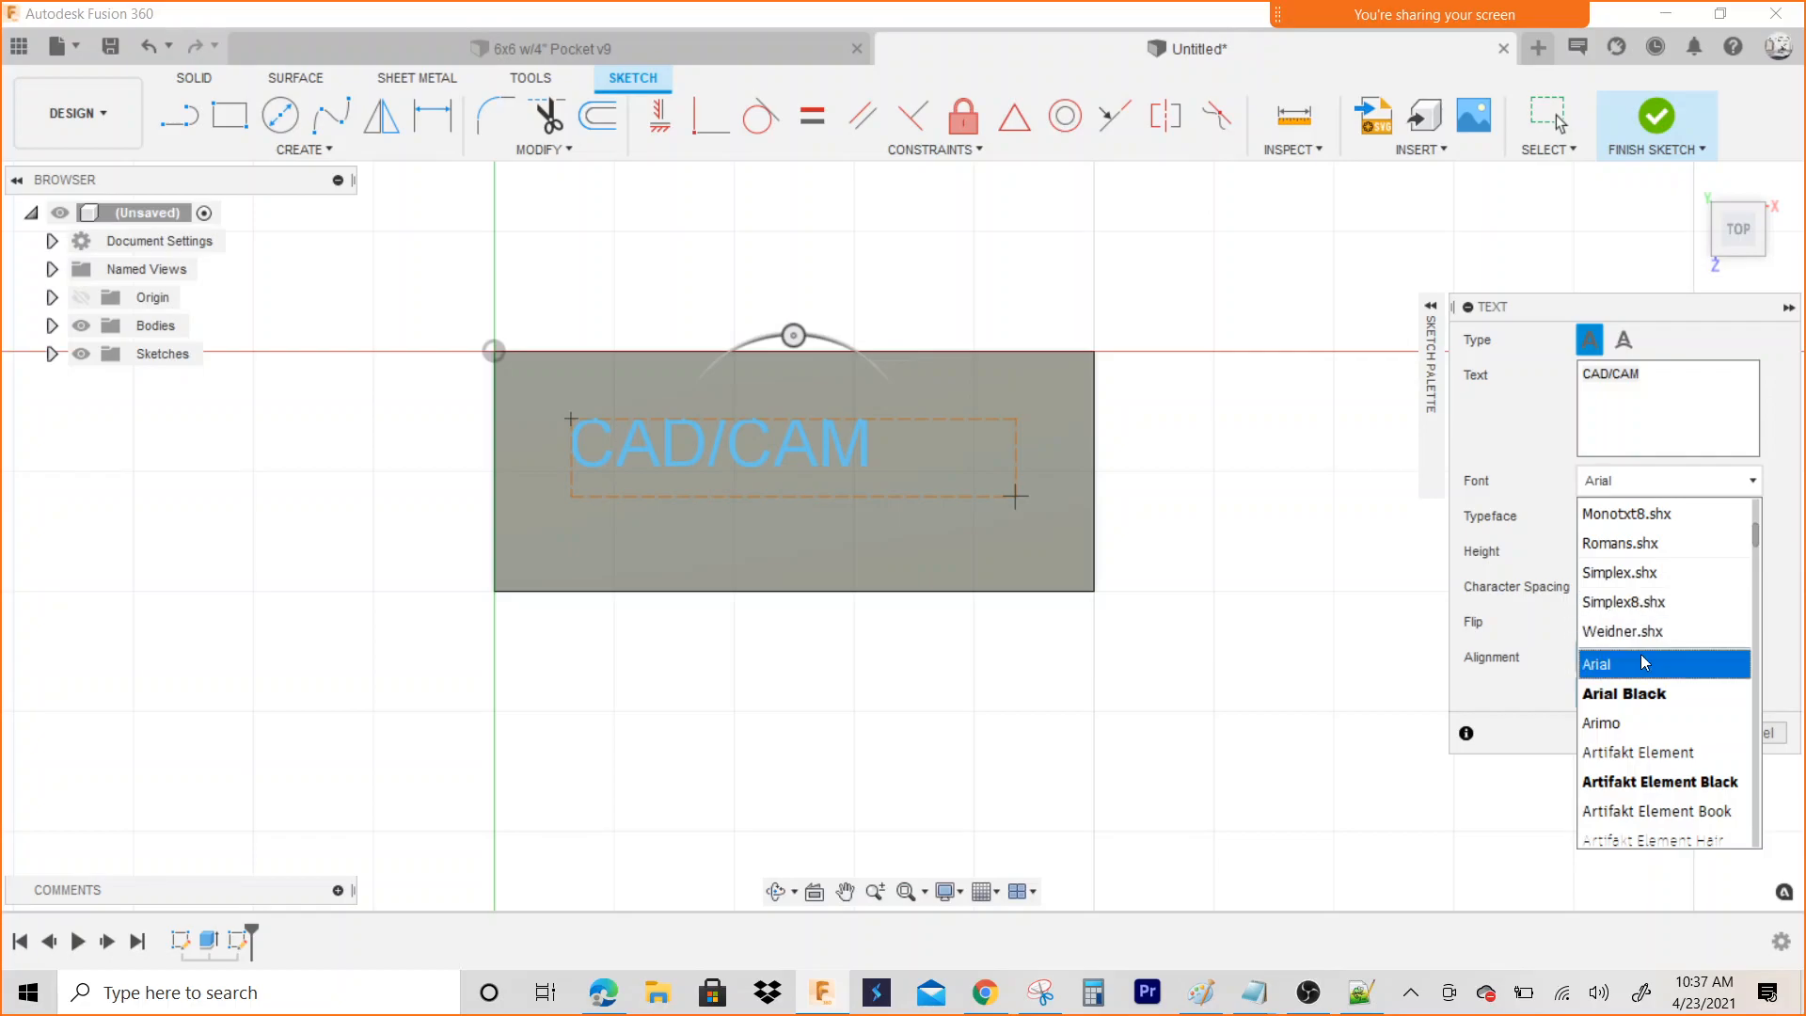
{"action": "left_click", "coordinate": [1596, 663]}
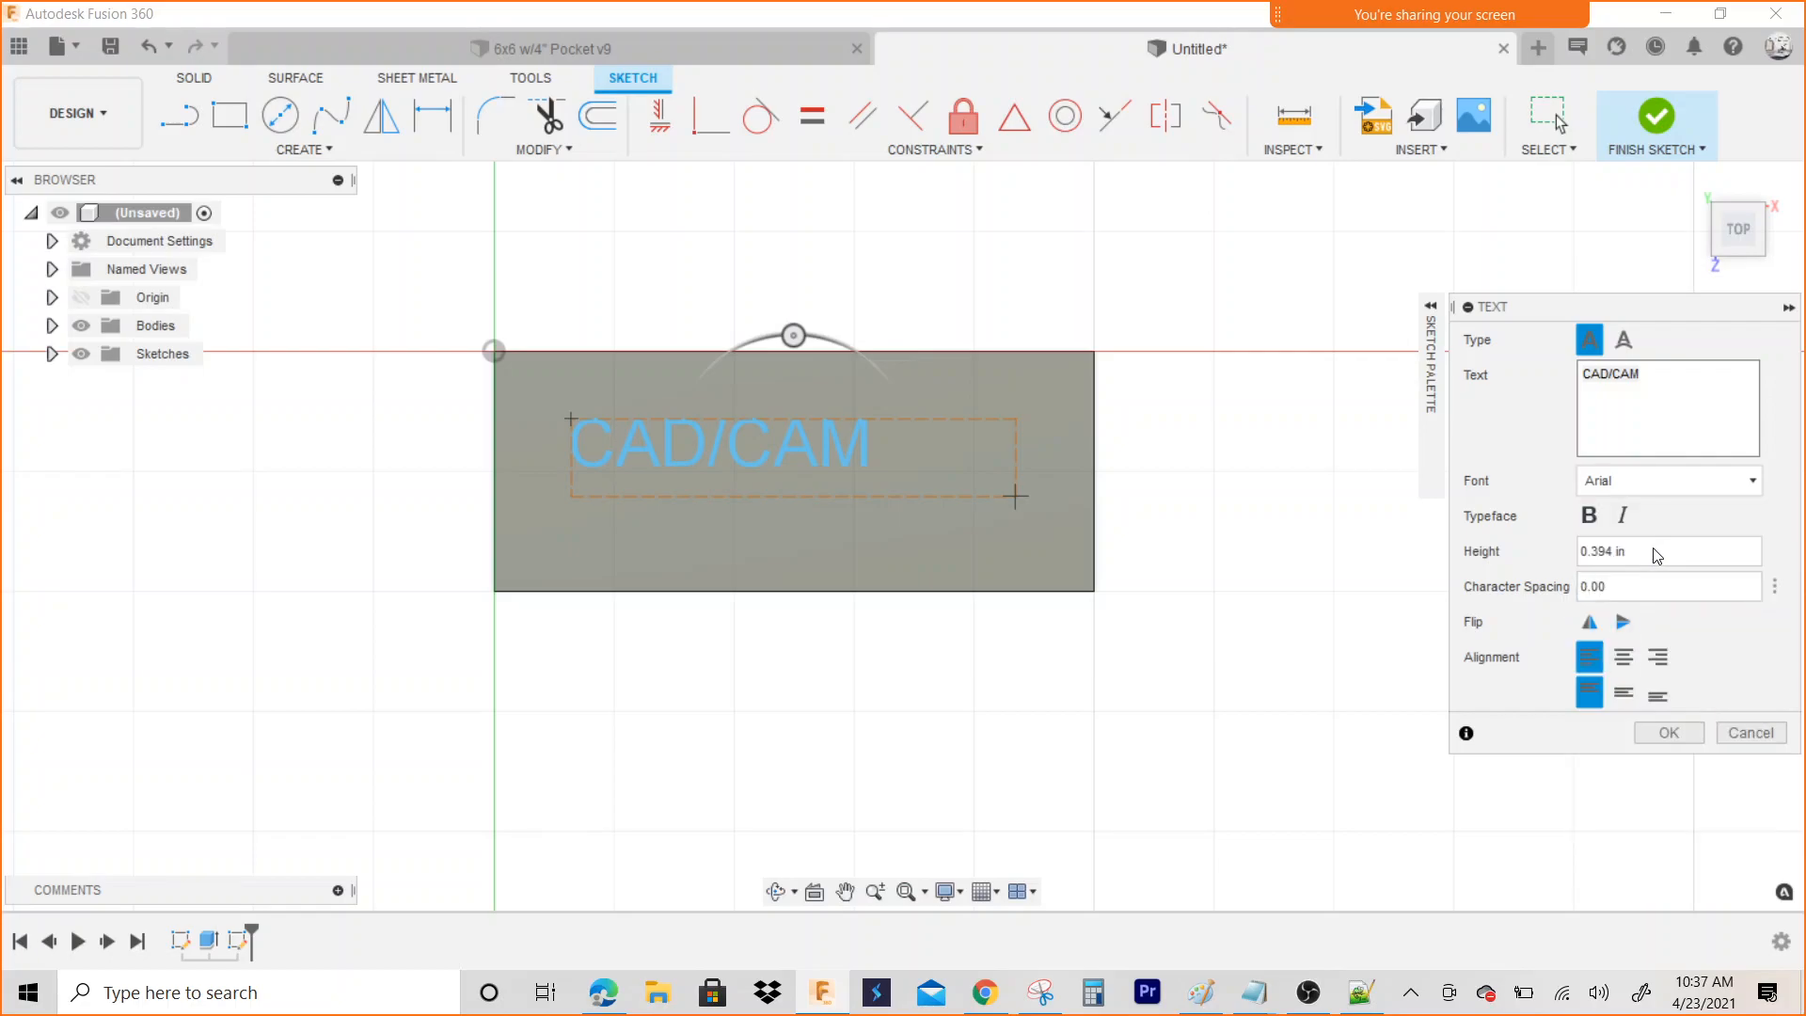
{"action": "left_click", "coordinate": [1664, 550]}
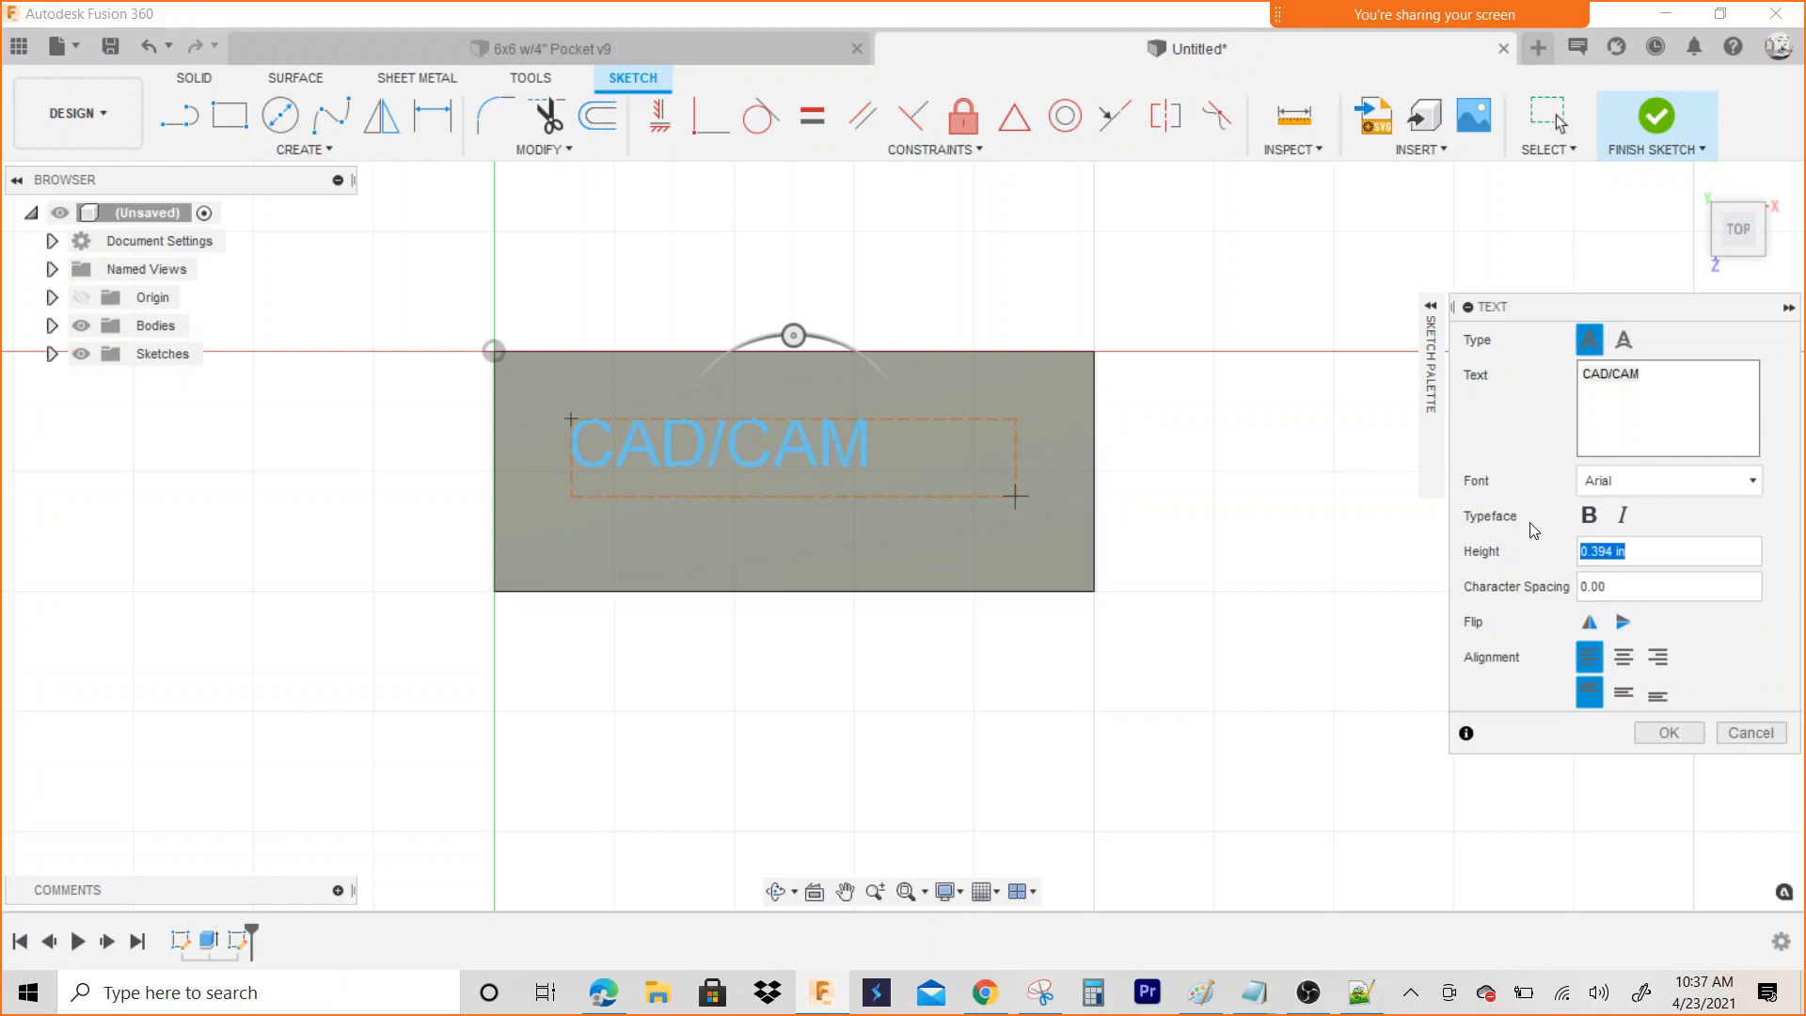
{"action": "type", "text": "1"}
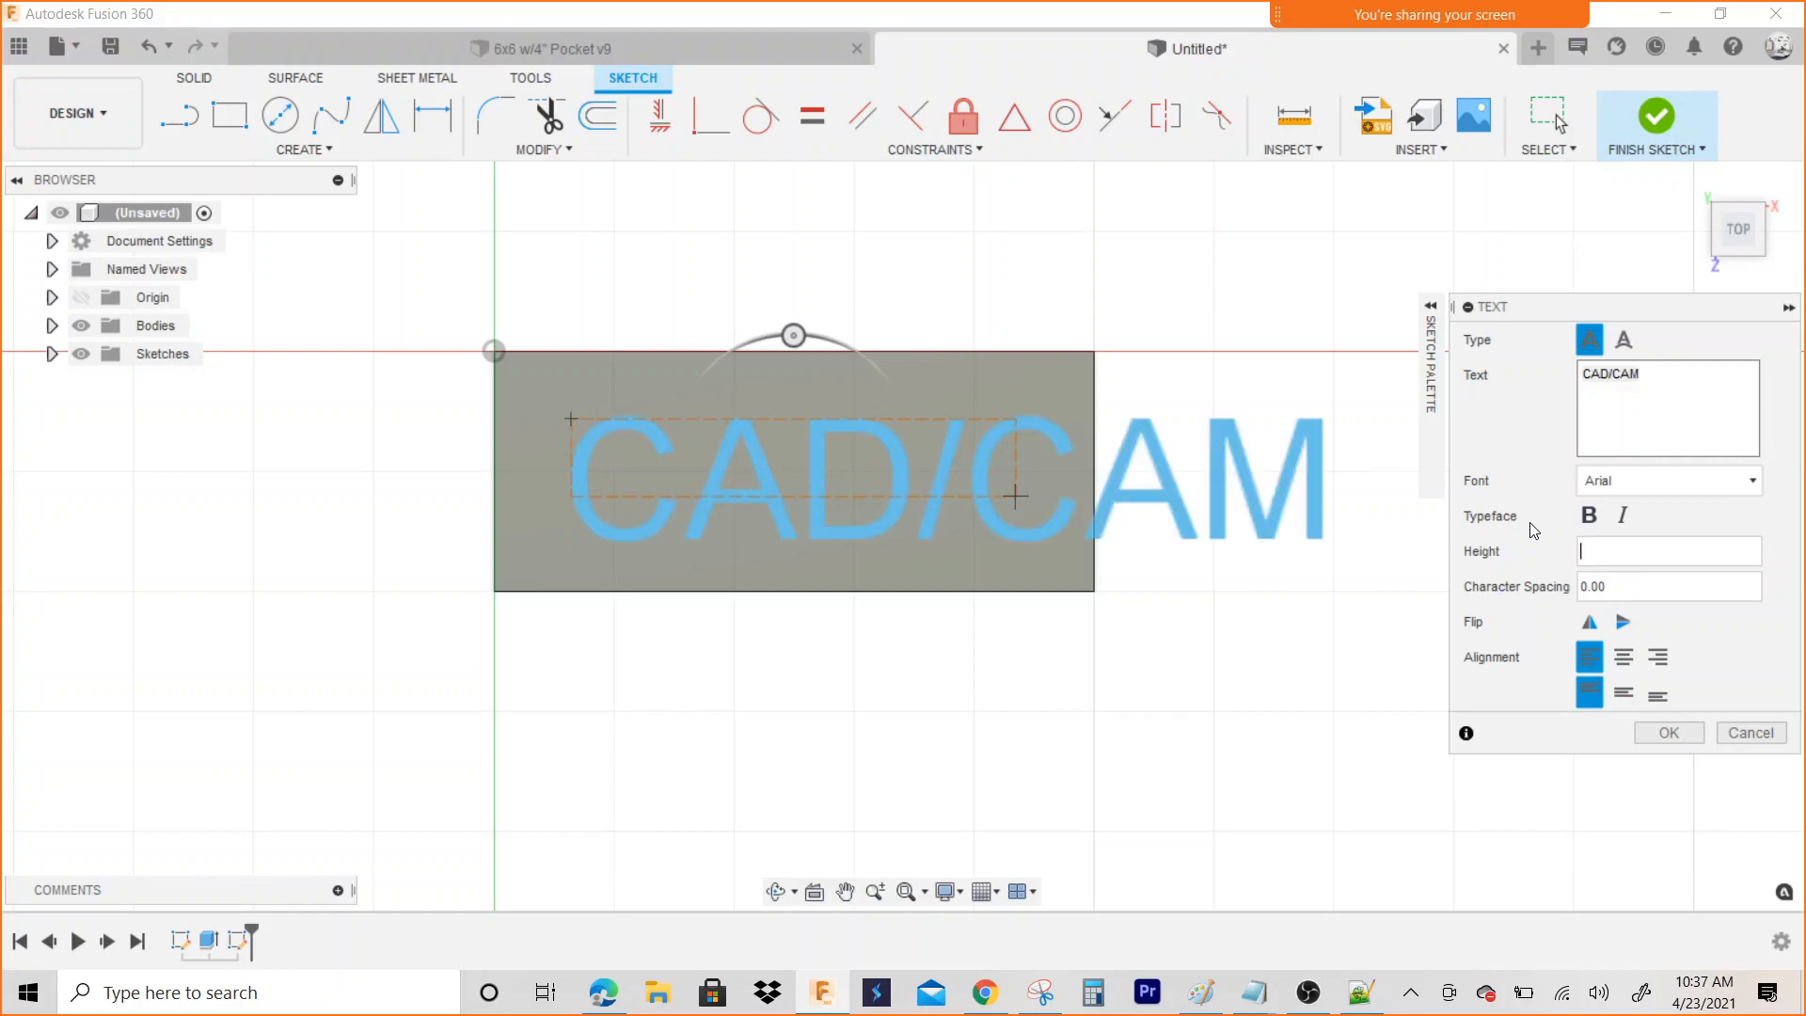
{"action": "type", "text": ".5"}
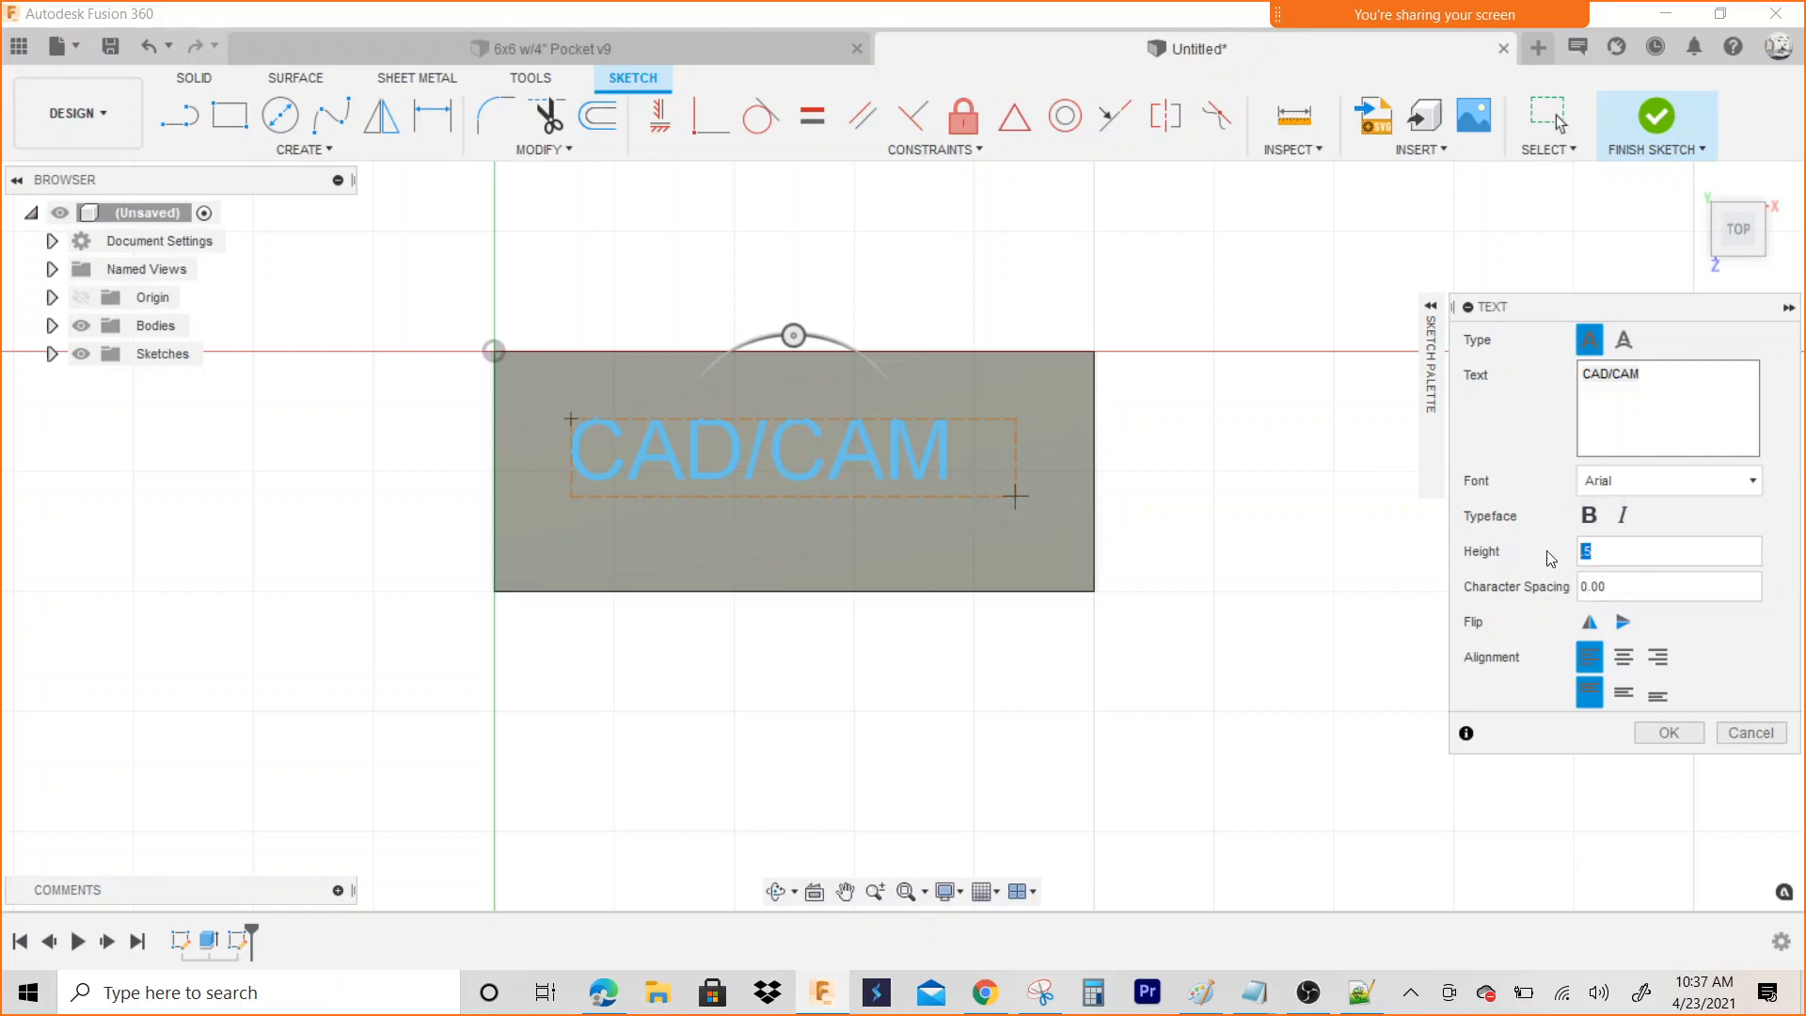
{"action": "type", "text": ".75"}
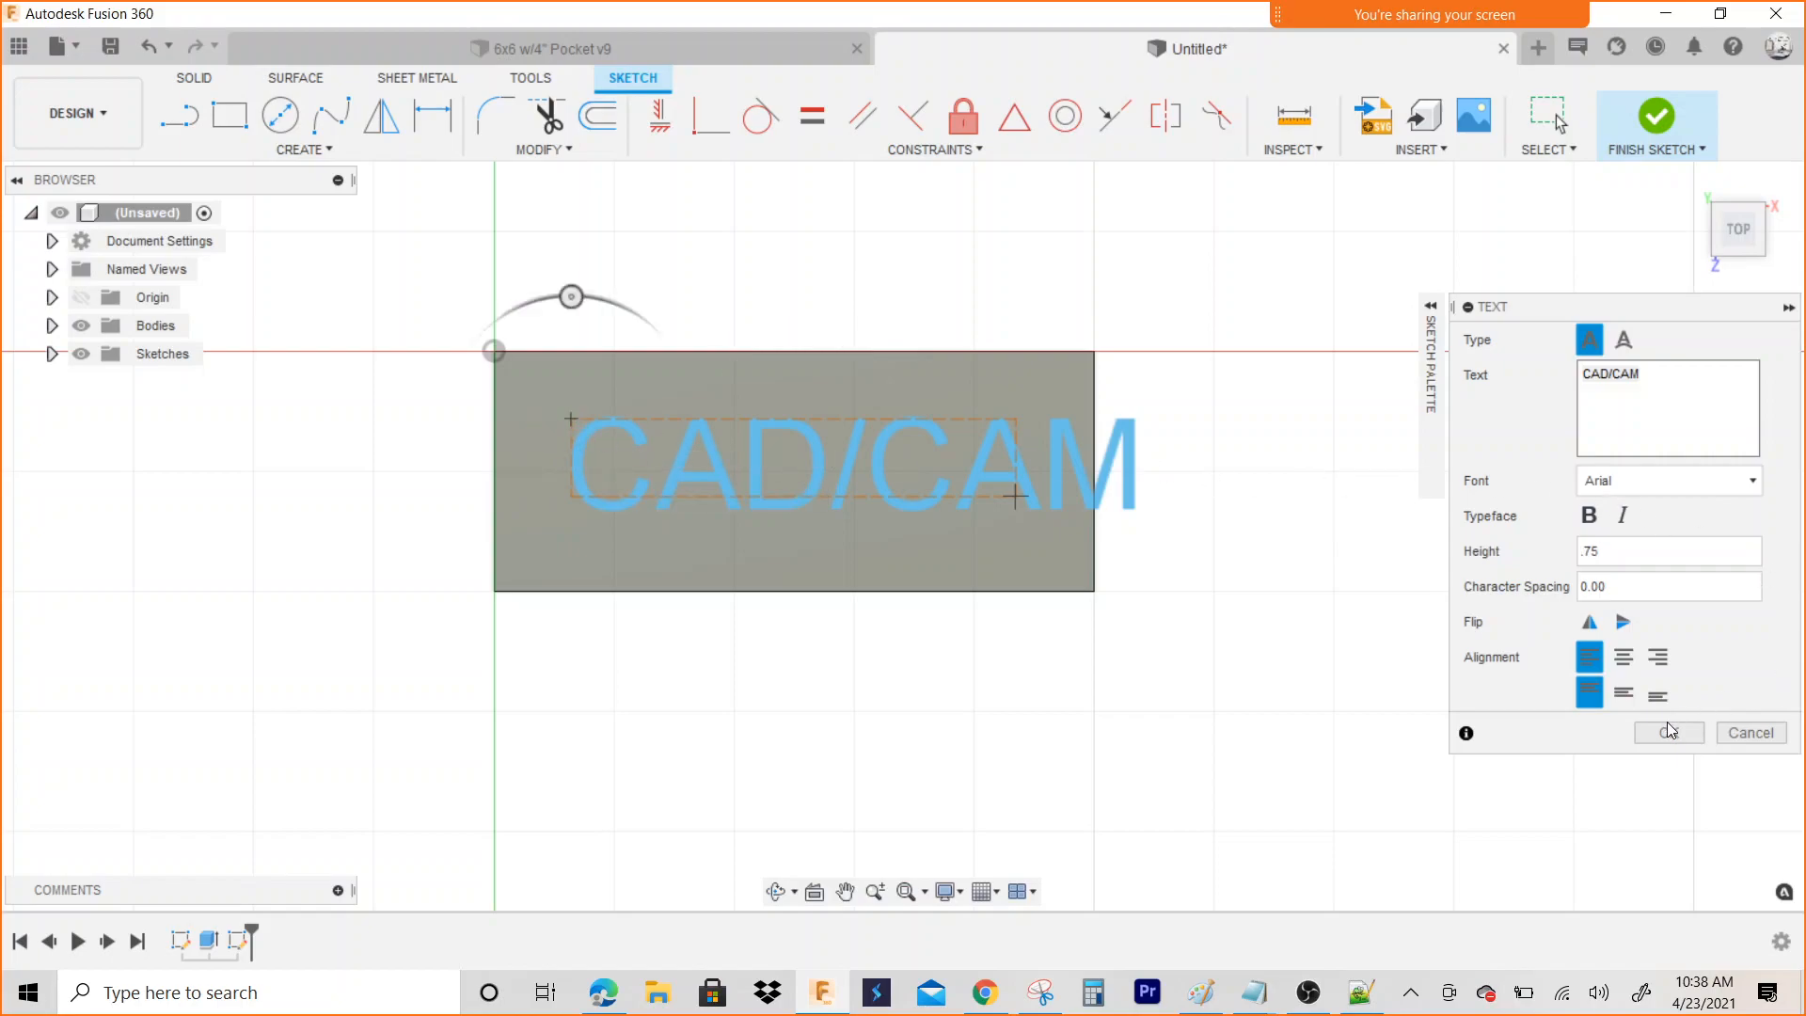
{"action": "left_click", "coordinate": [1667, 733]}
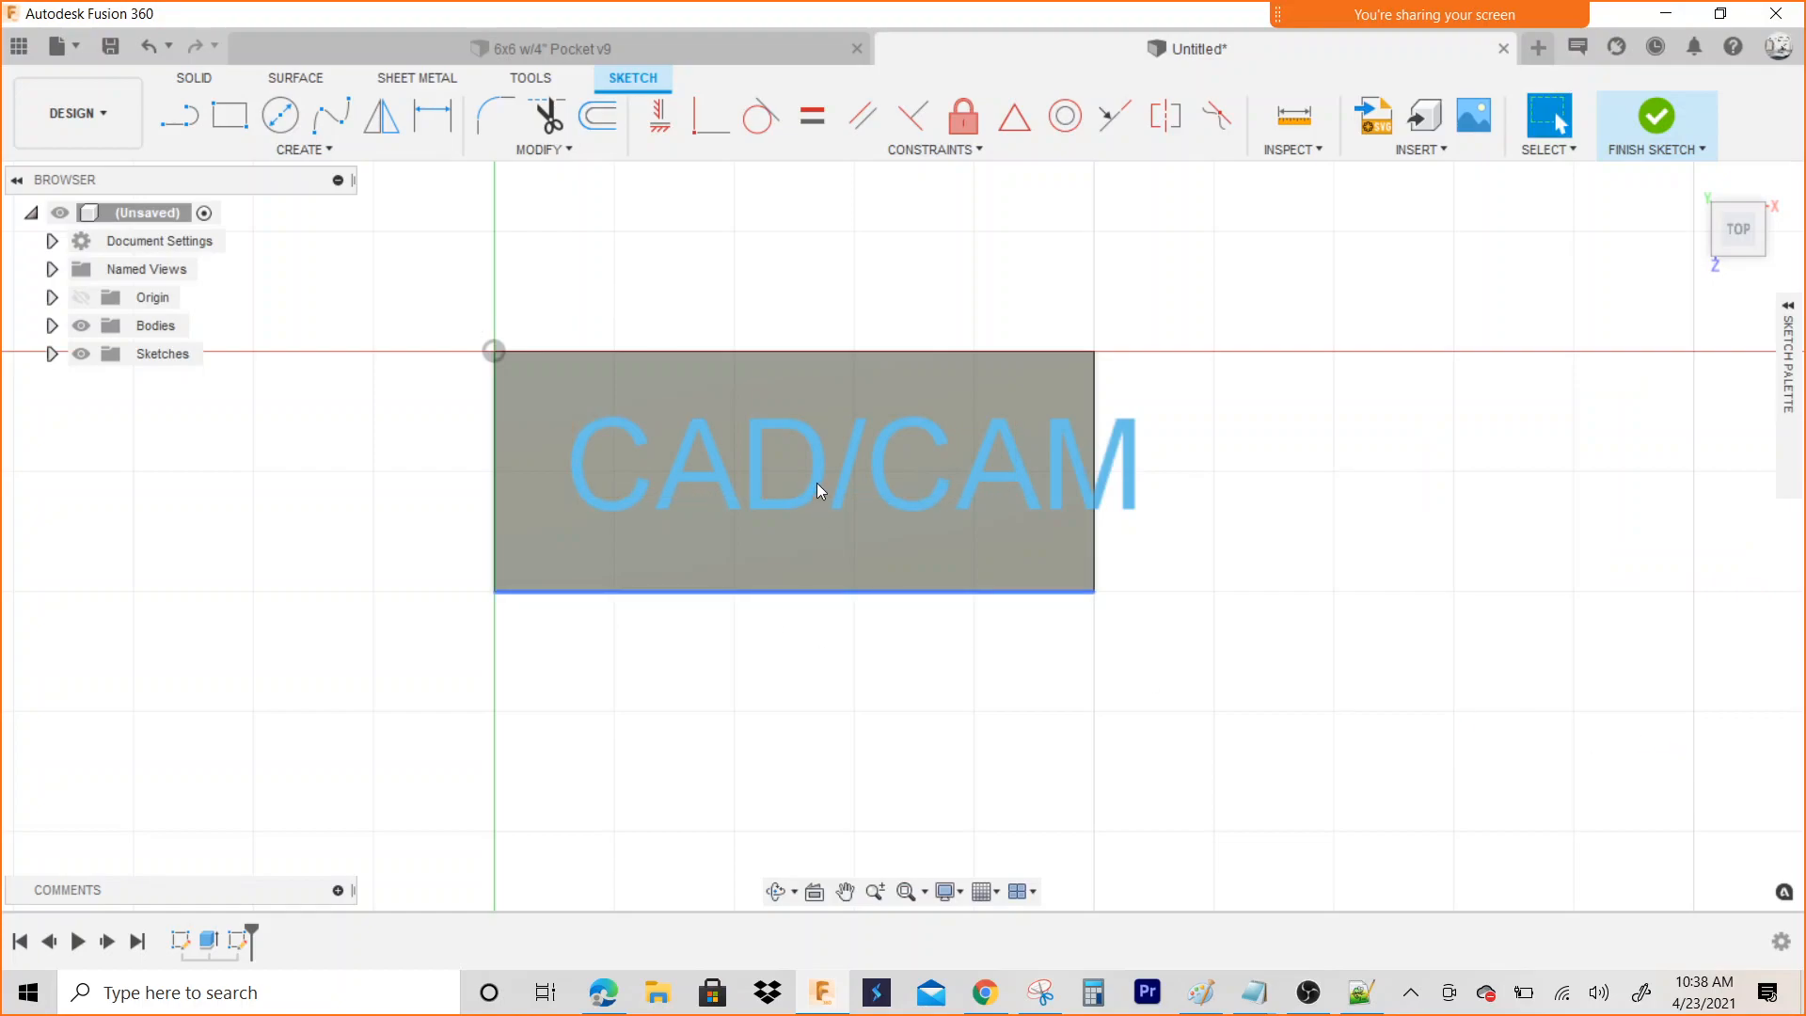
Dimension the CAD/CAM text frame's top 0.625 in below the block's top edge
{"action": "left_click", "coordinate": [817, 467]}
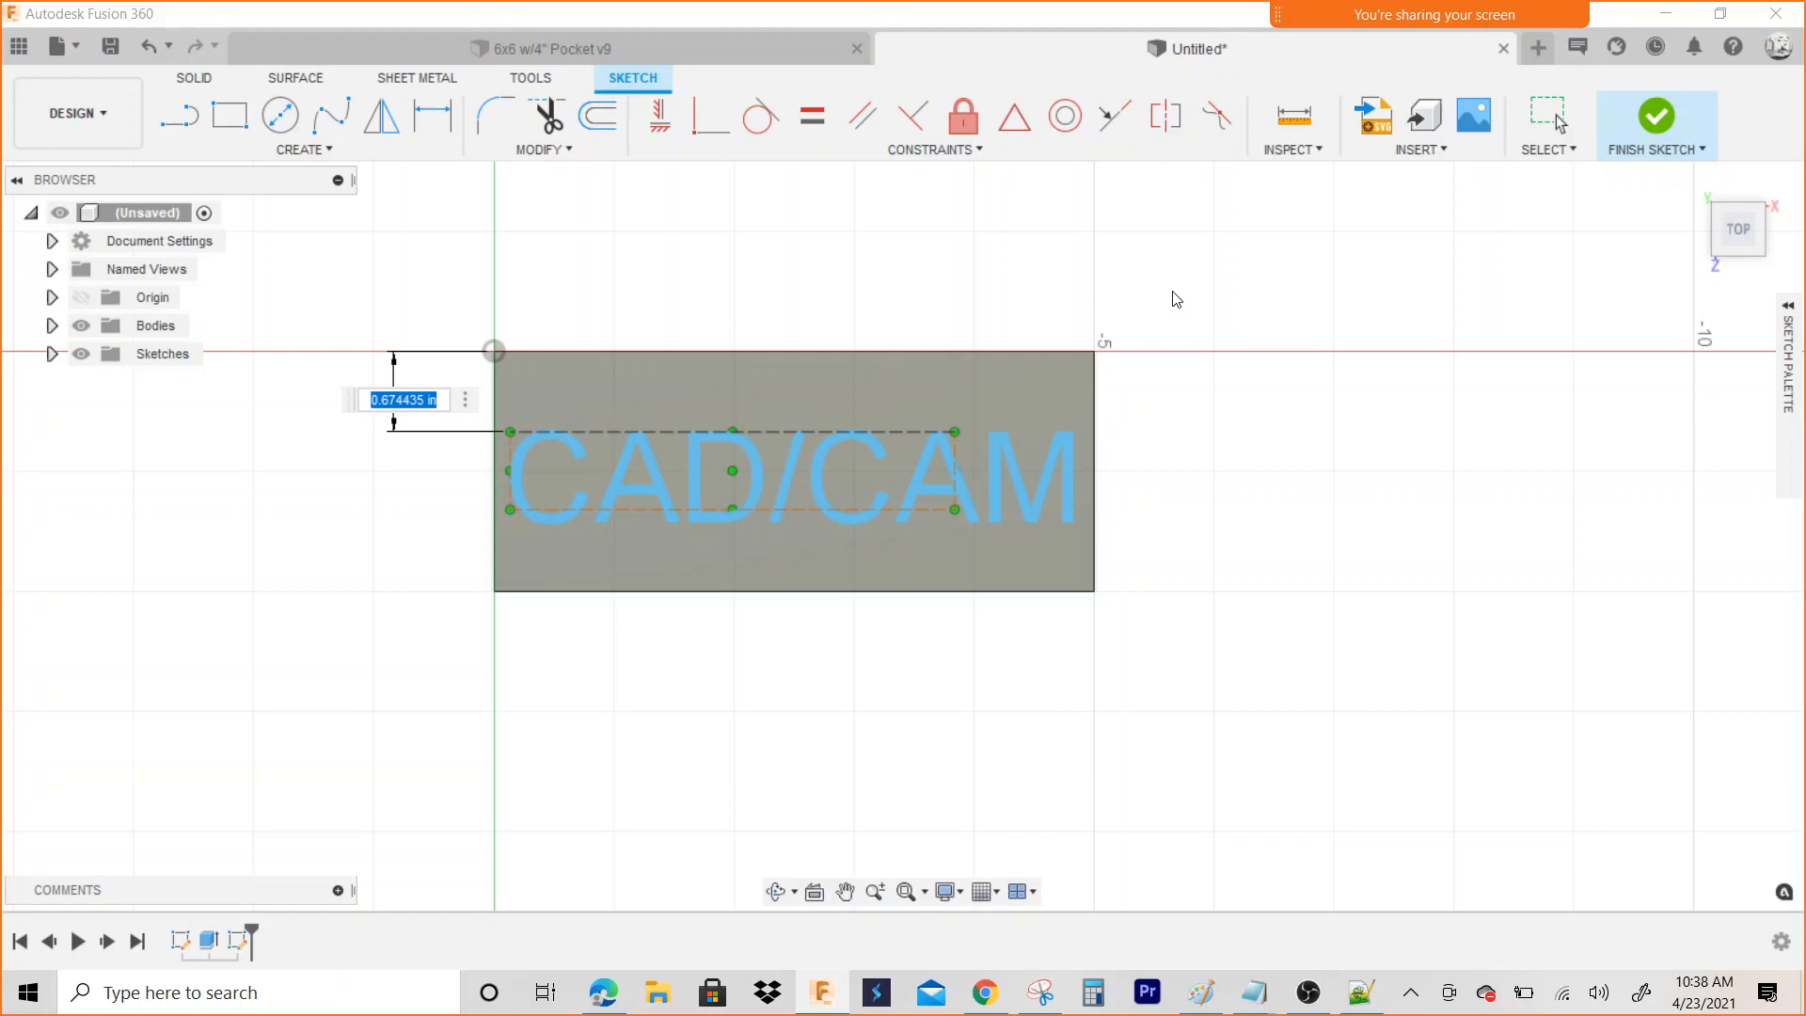
{"action": "type", "text": ".65"}
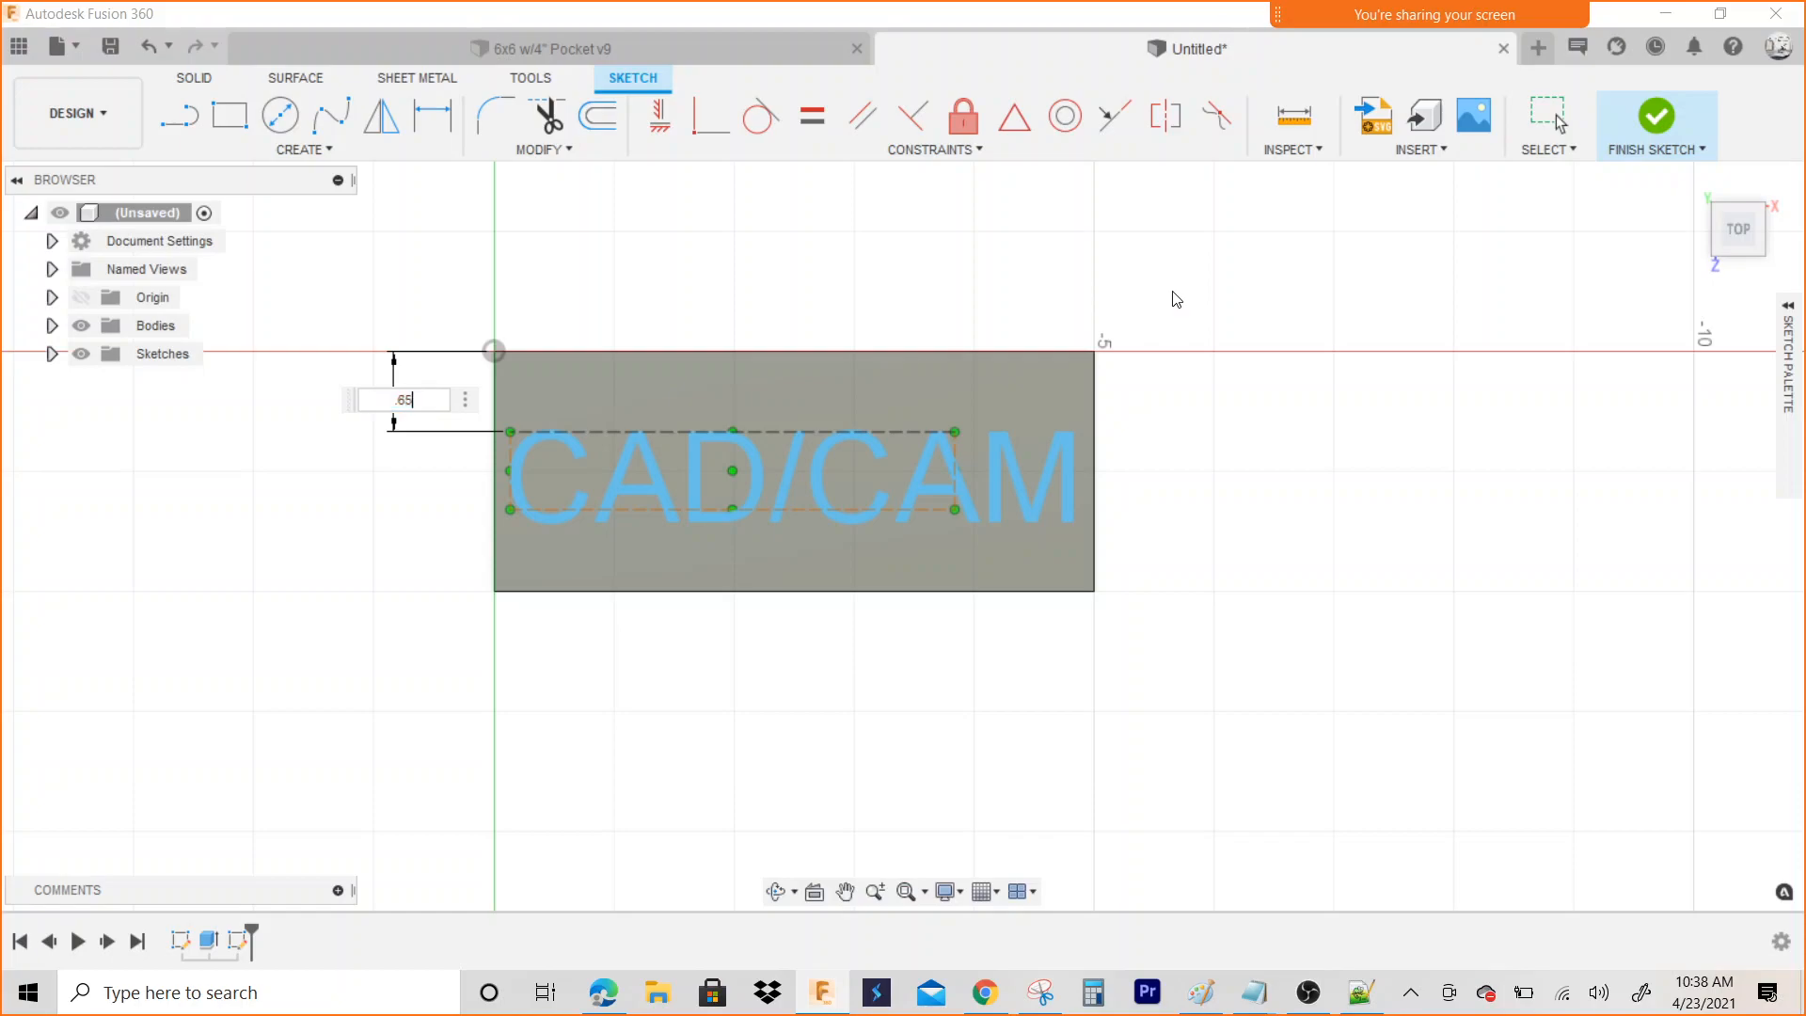
{"action": "type", "text": "625"}
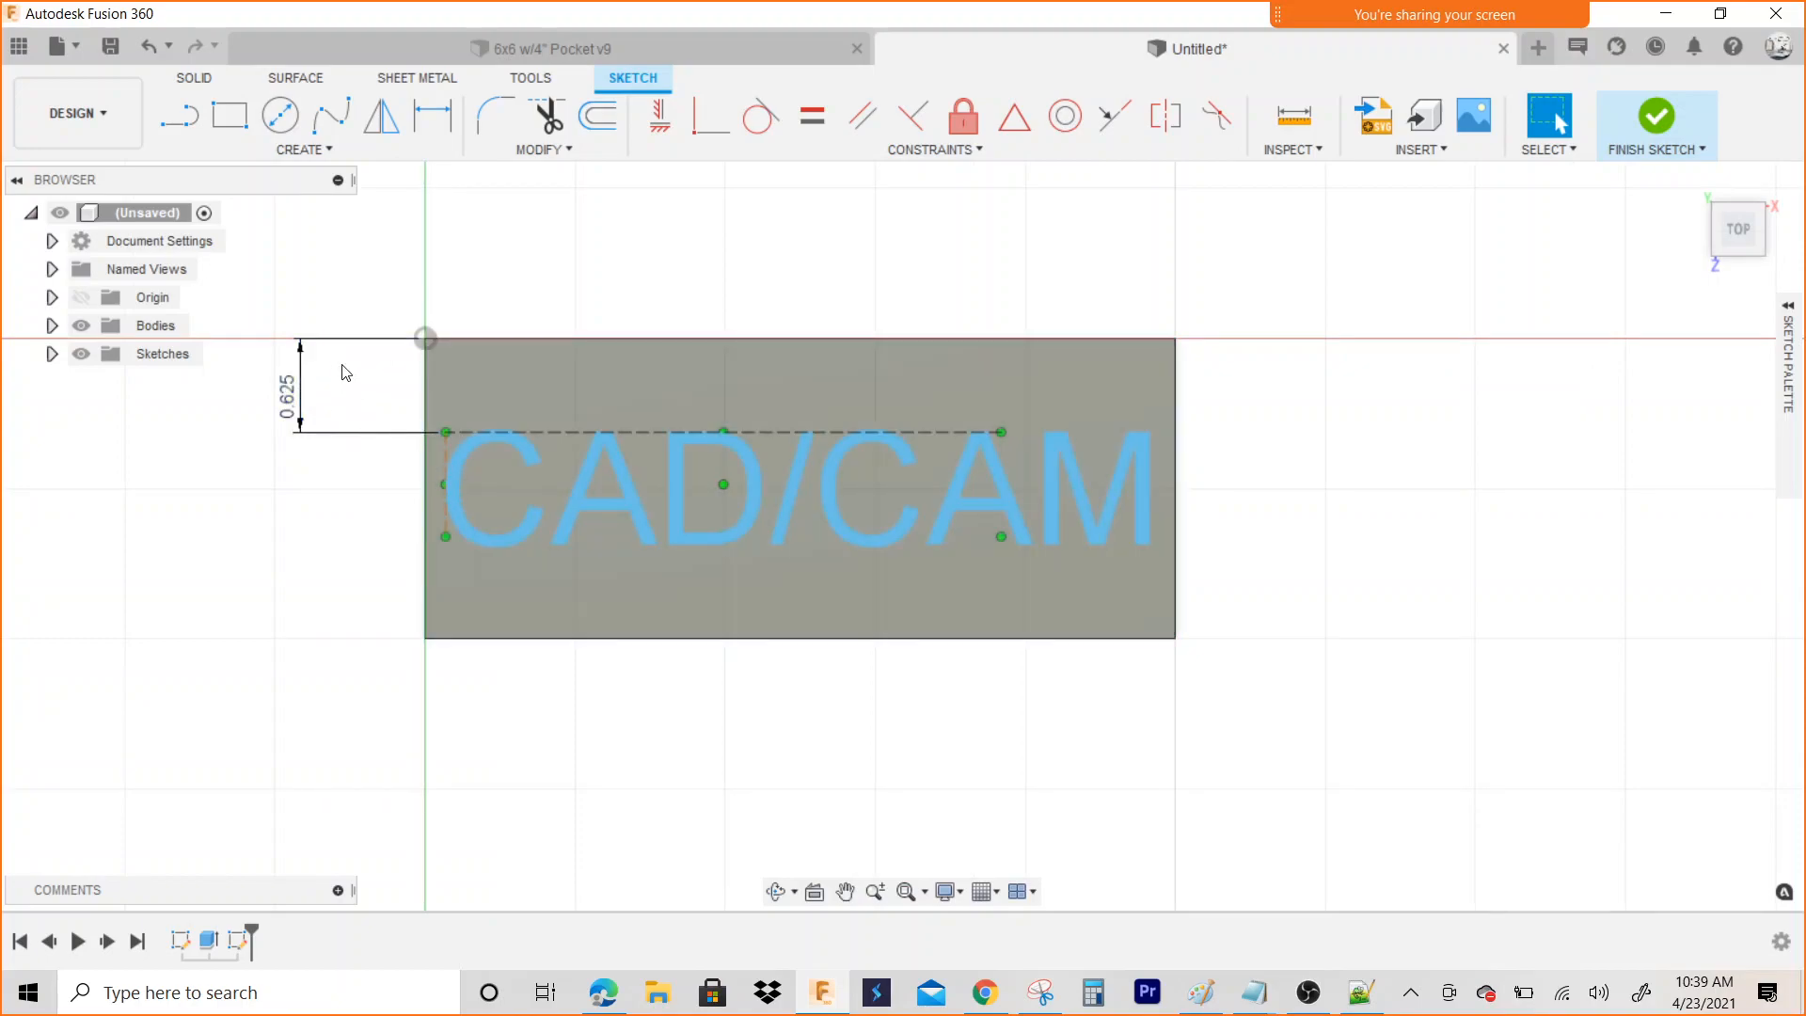
{"action": "mouse_move", "coordinate": [633, 294]}
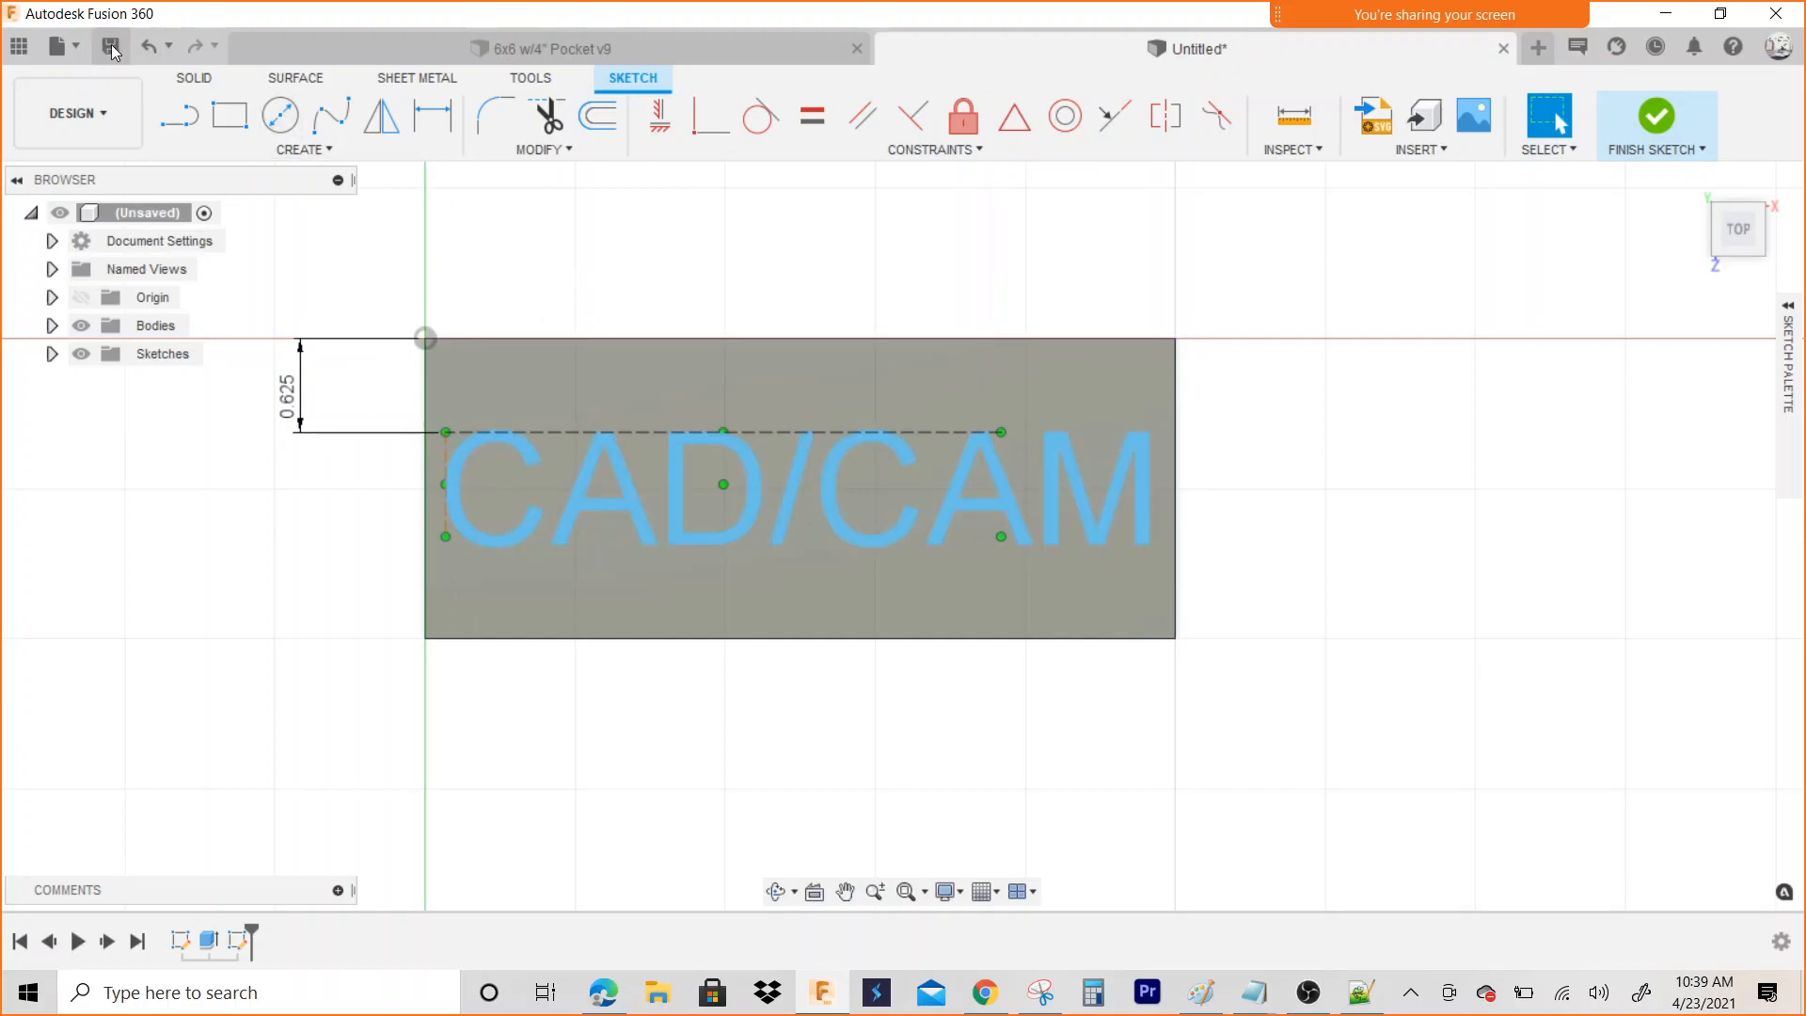
Save the design as 'CAD/CAM Text Engrave' in the Intro CAM Spring 2021 project
{"action": "left_click", "coordinate": [111, 46]}
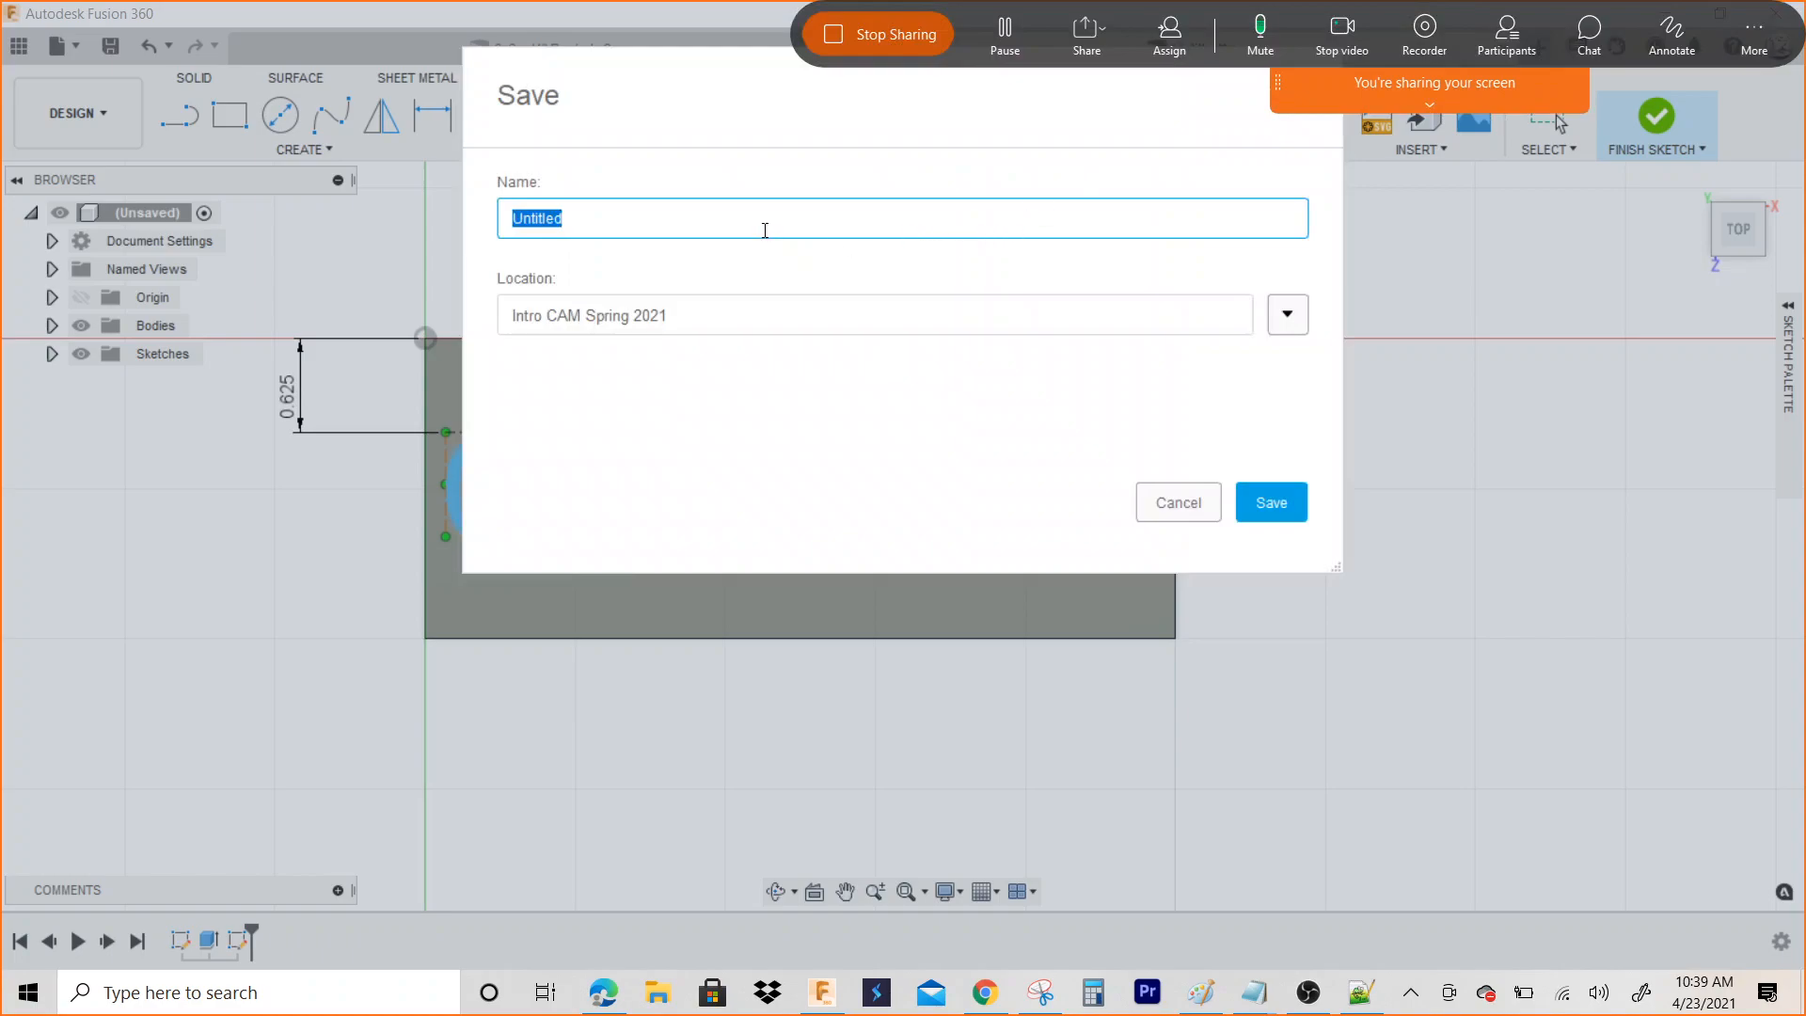
{"action": "type", "text": "C"}
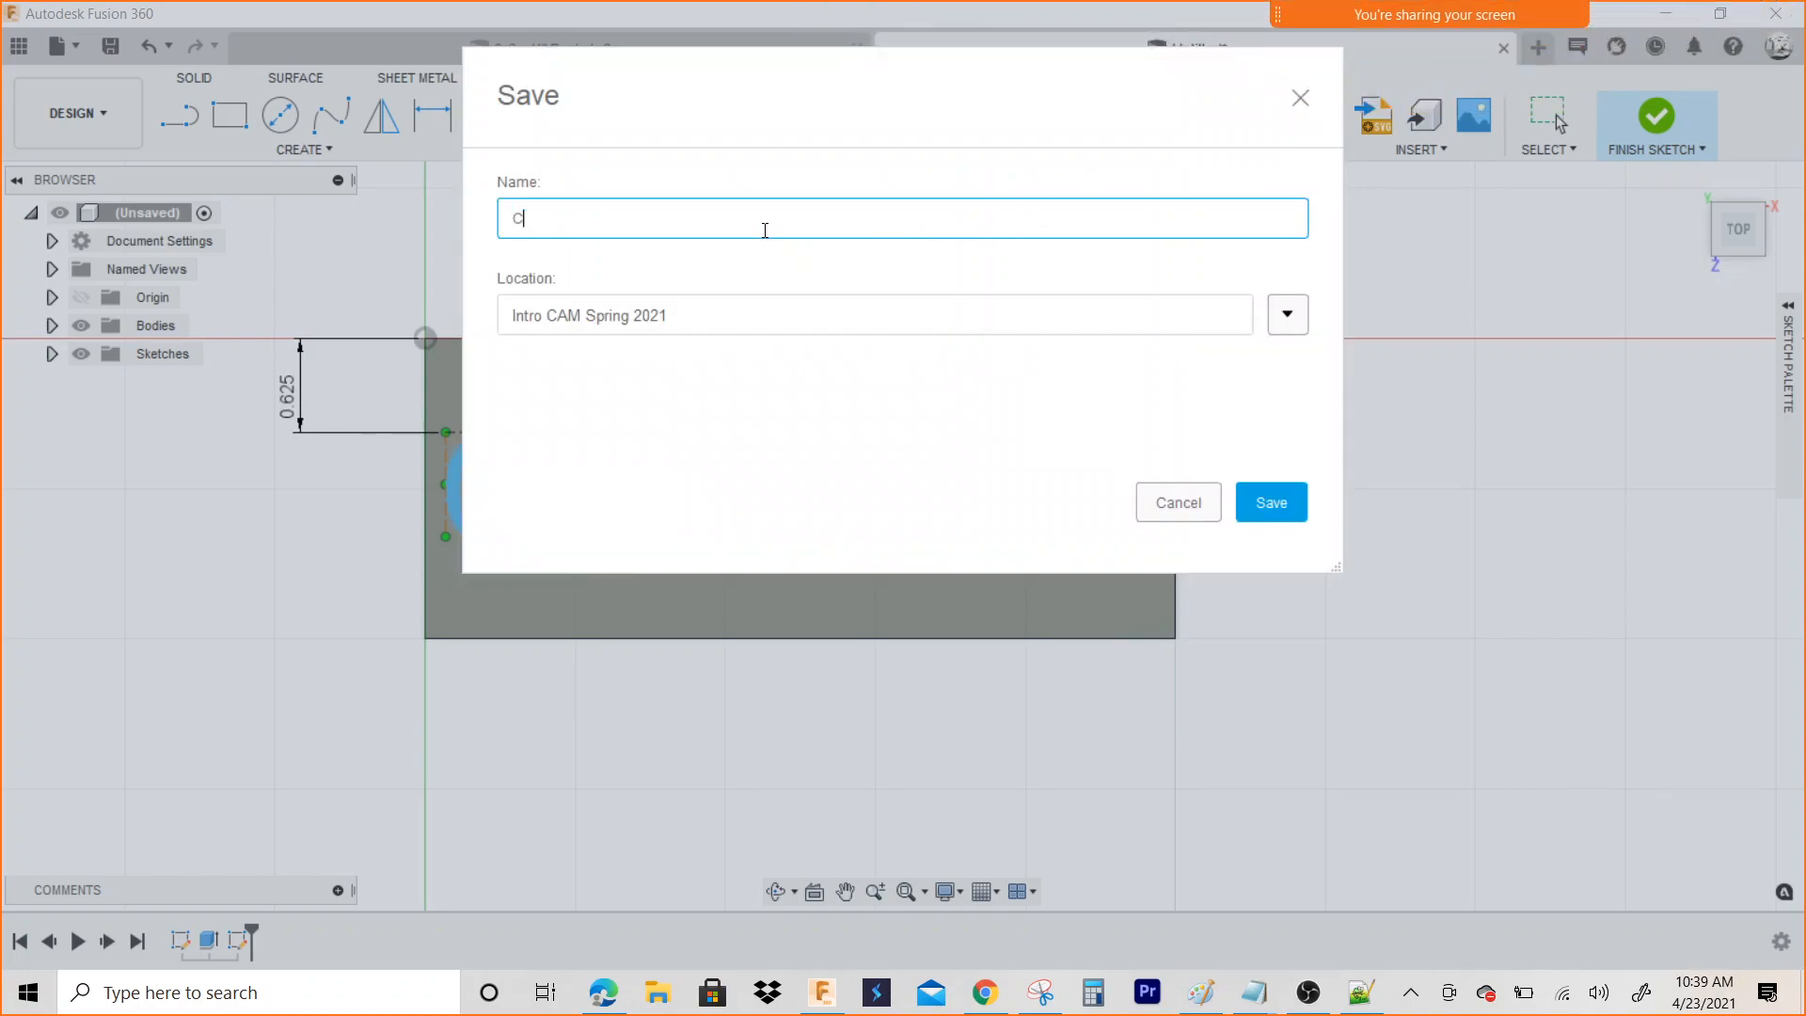
{"action": "type", "text": "AD"}
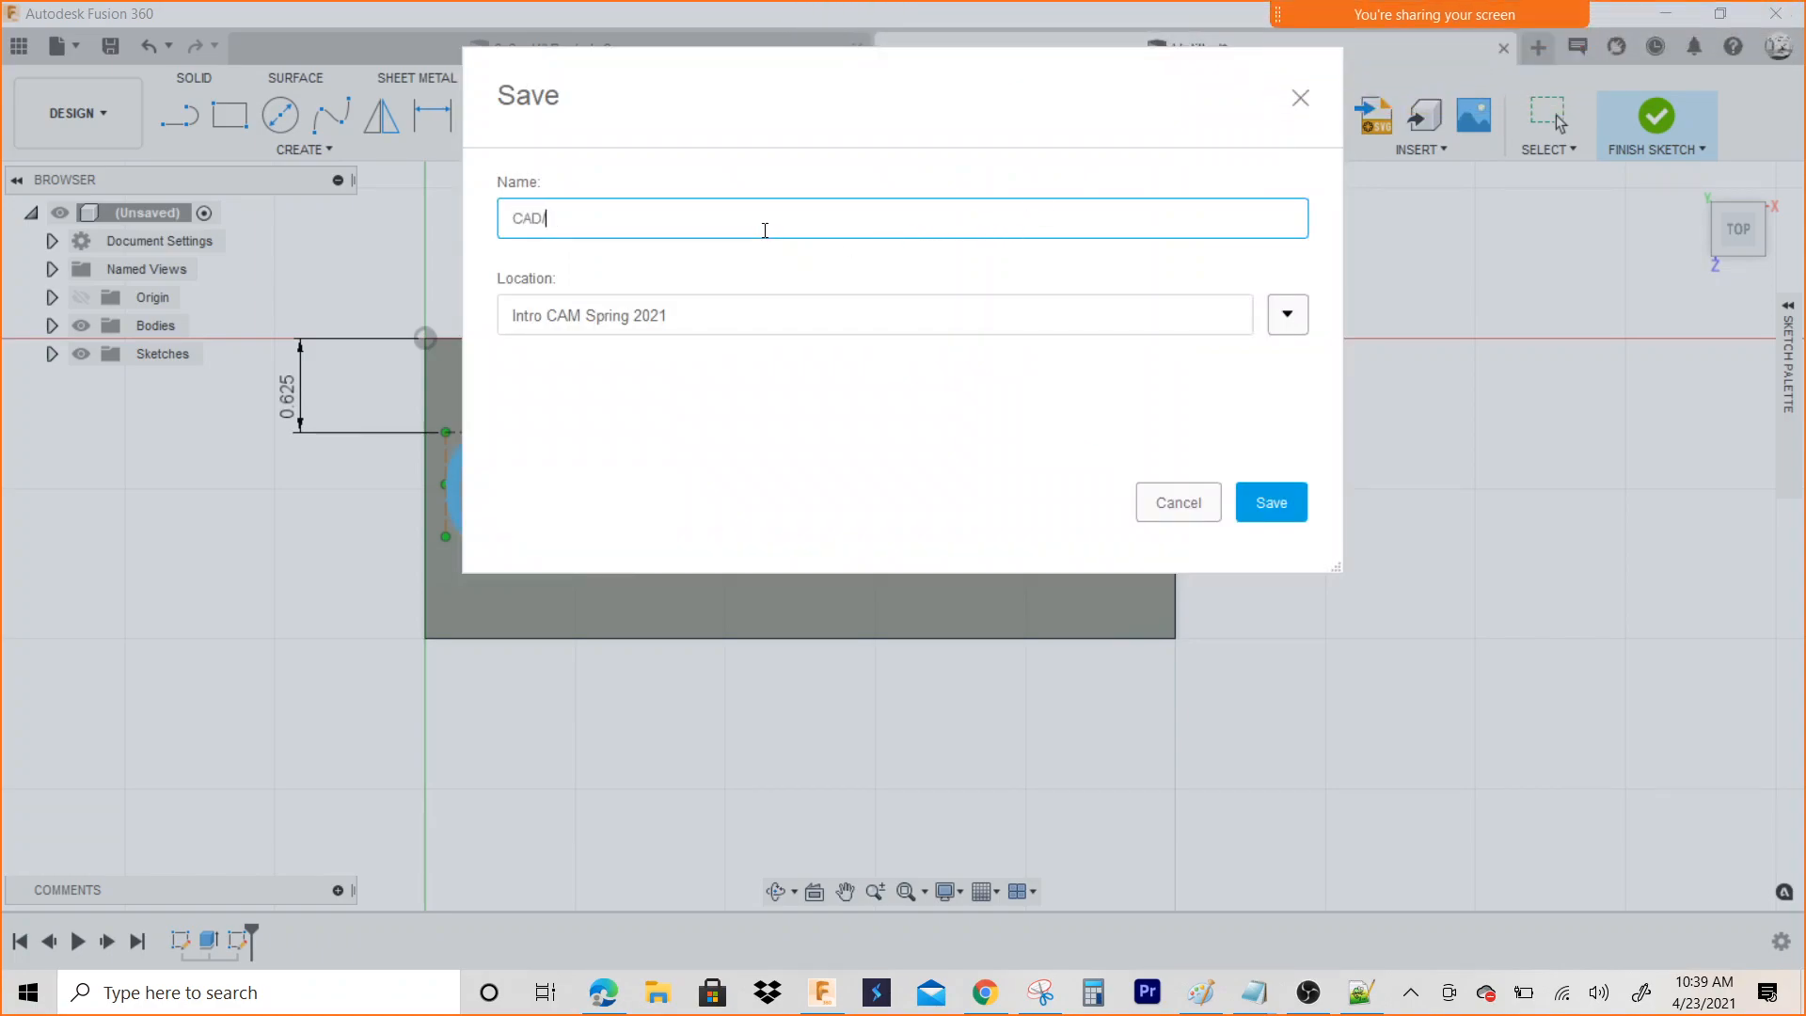
{"action": "type", "text": "/CAM"}
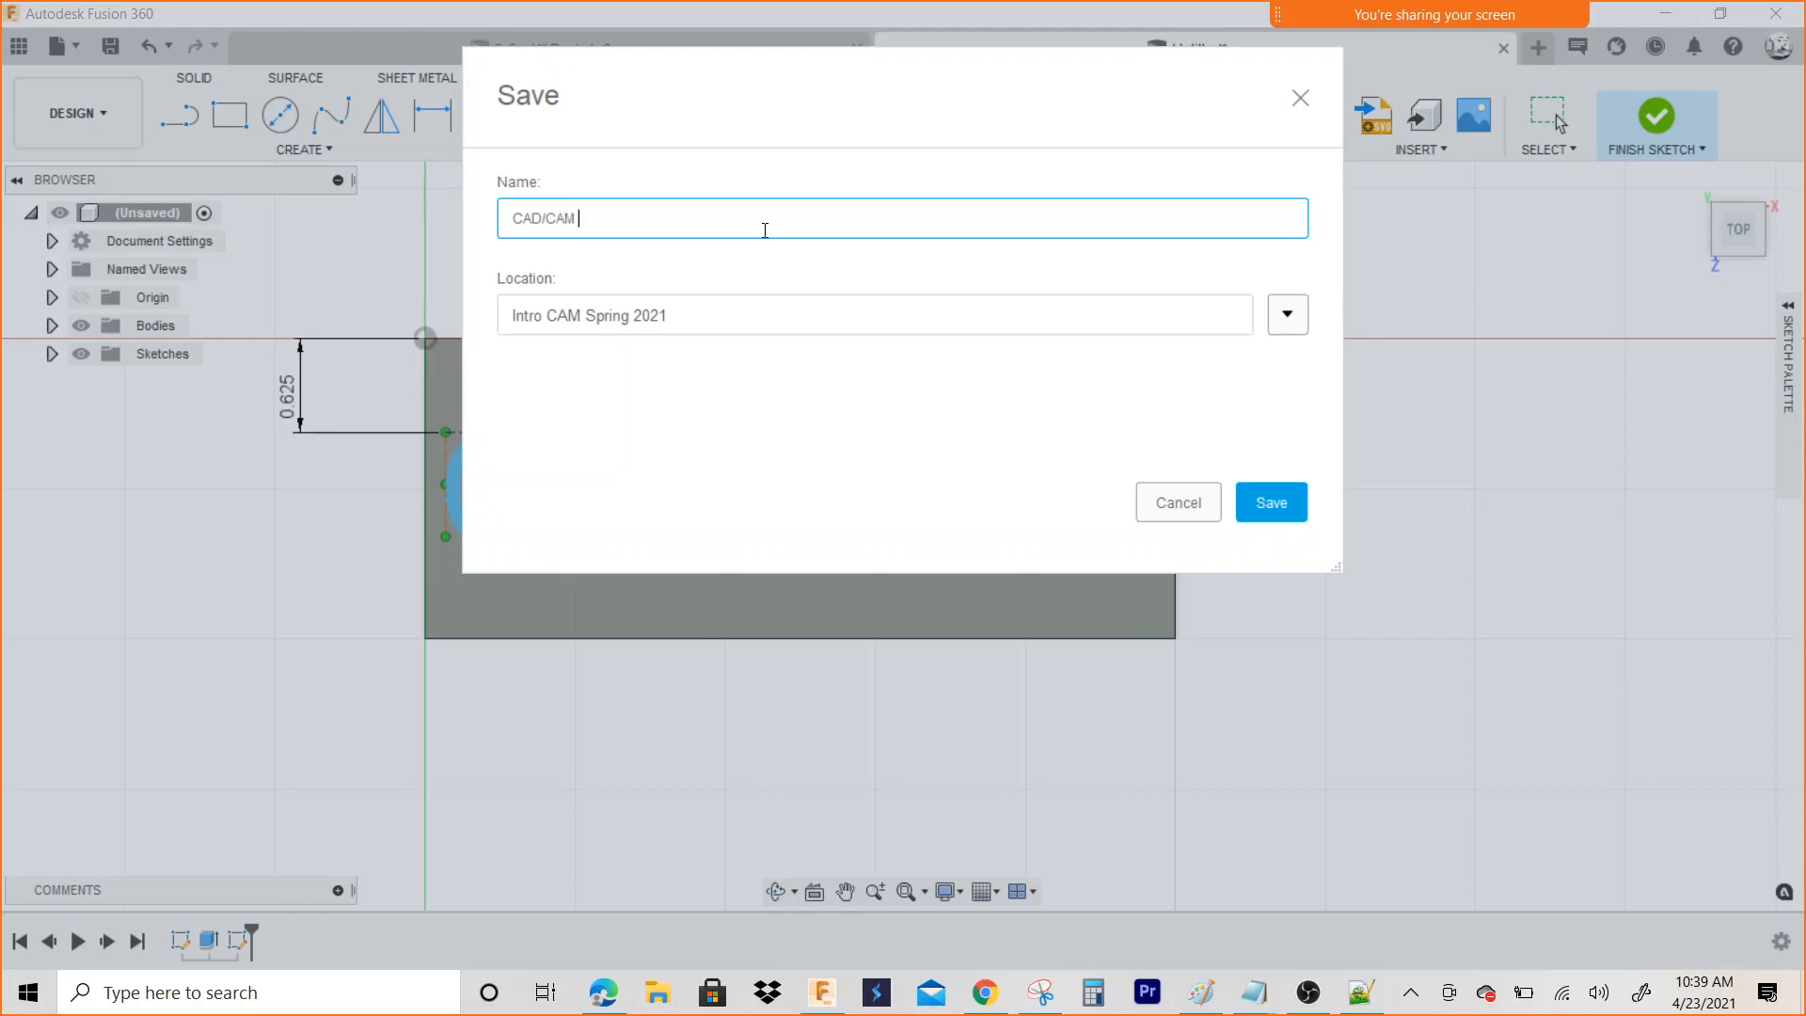
{"action": "type", "text": "Tex"}
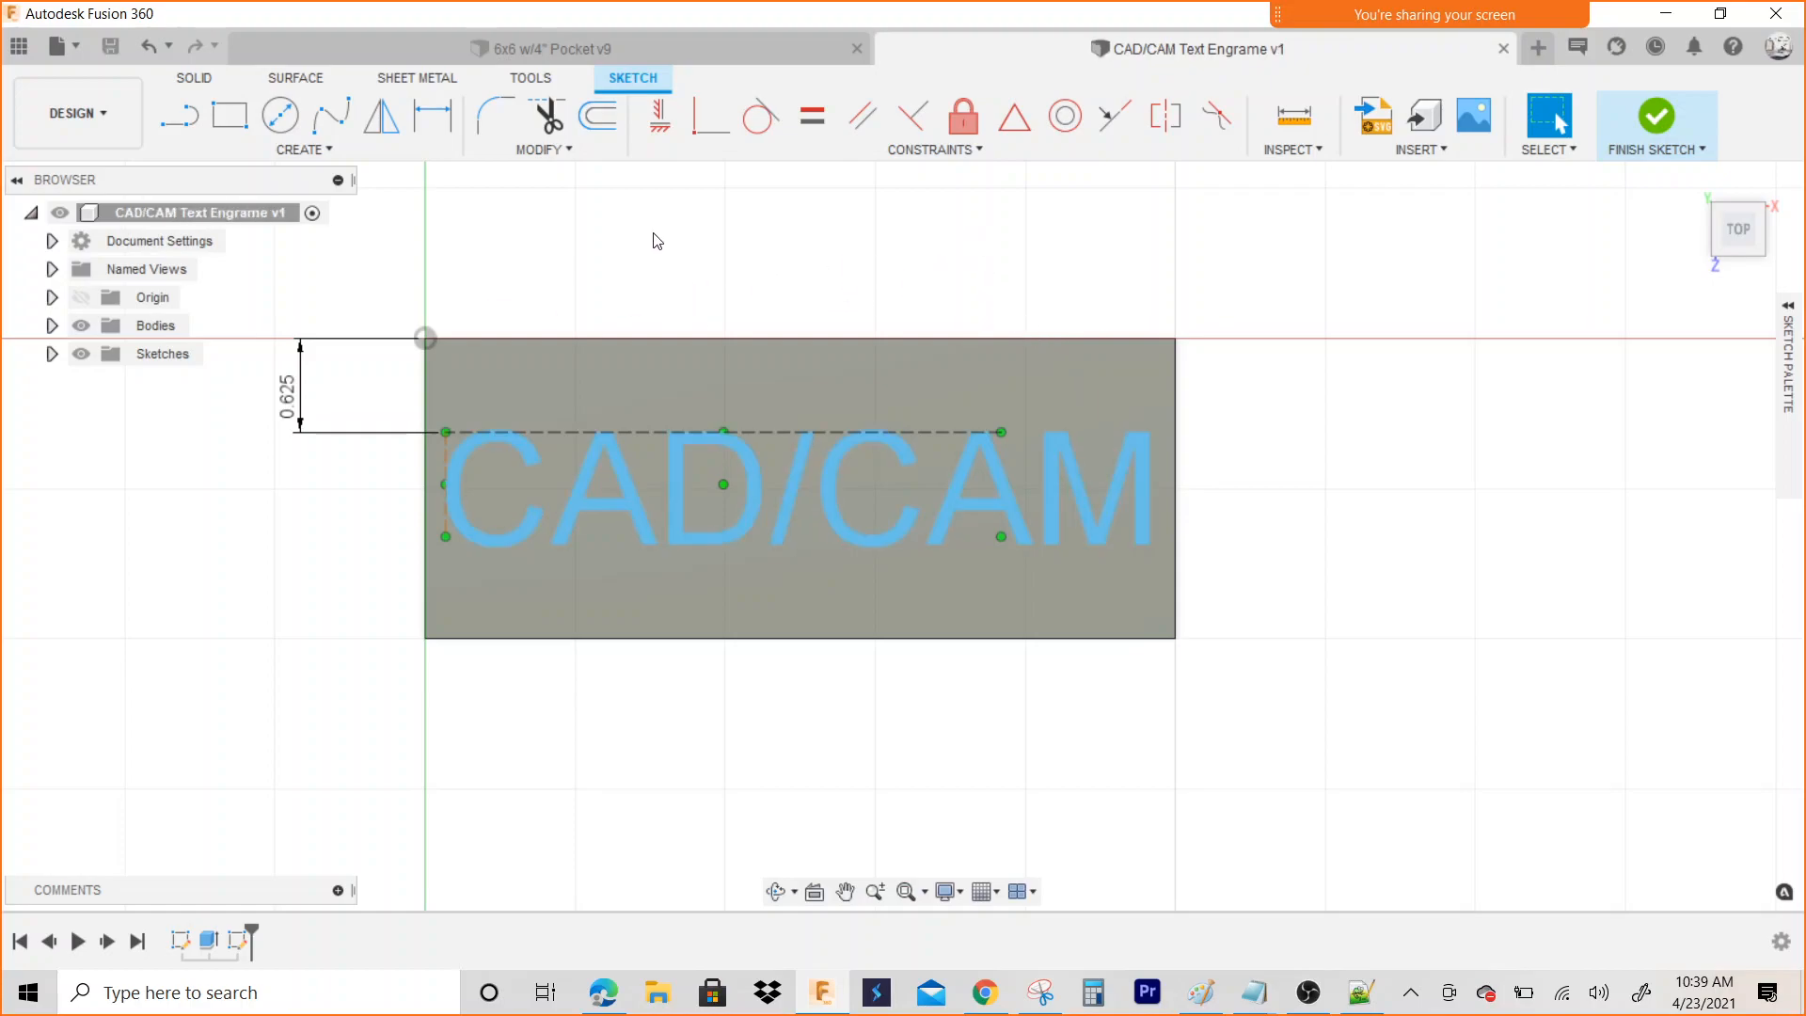
{"action": "mouse_move", "coordinate": [72, 112]}
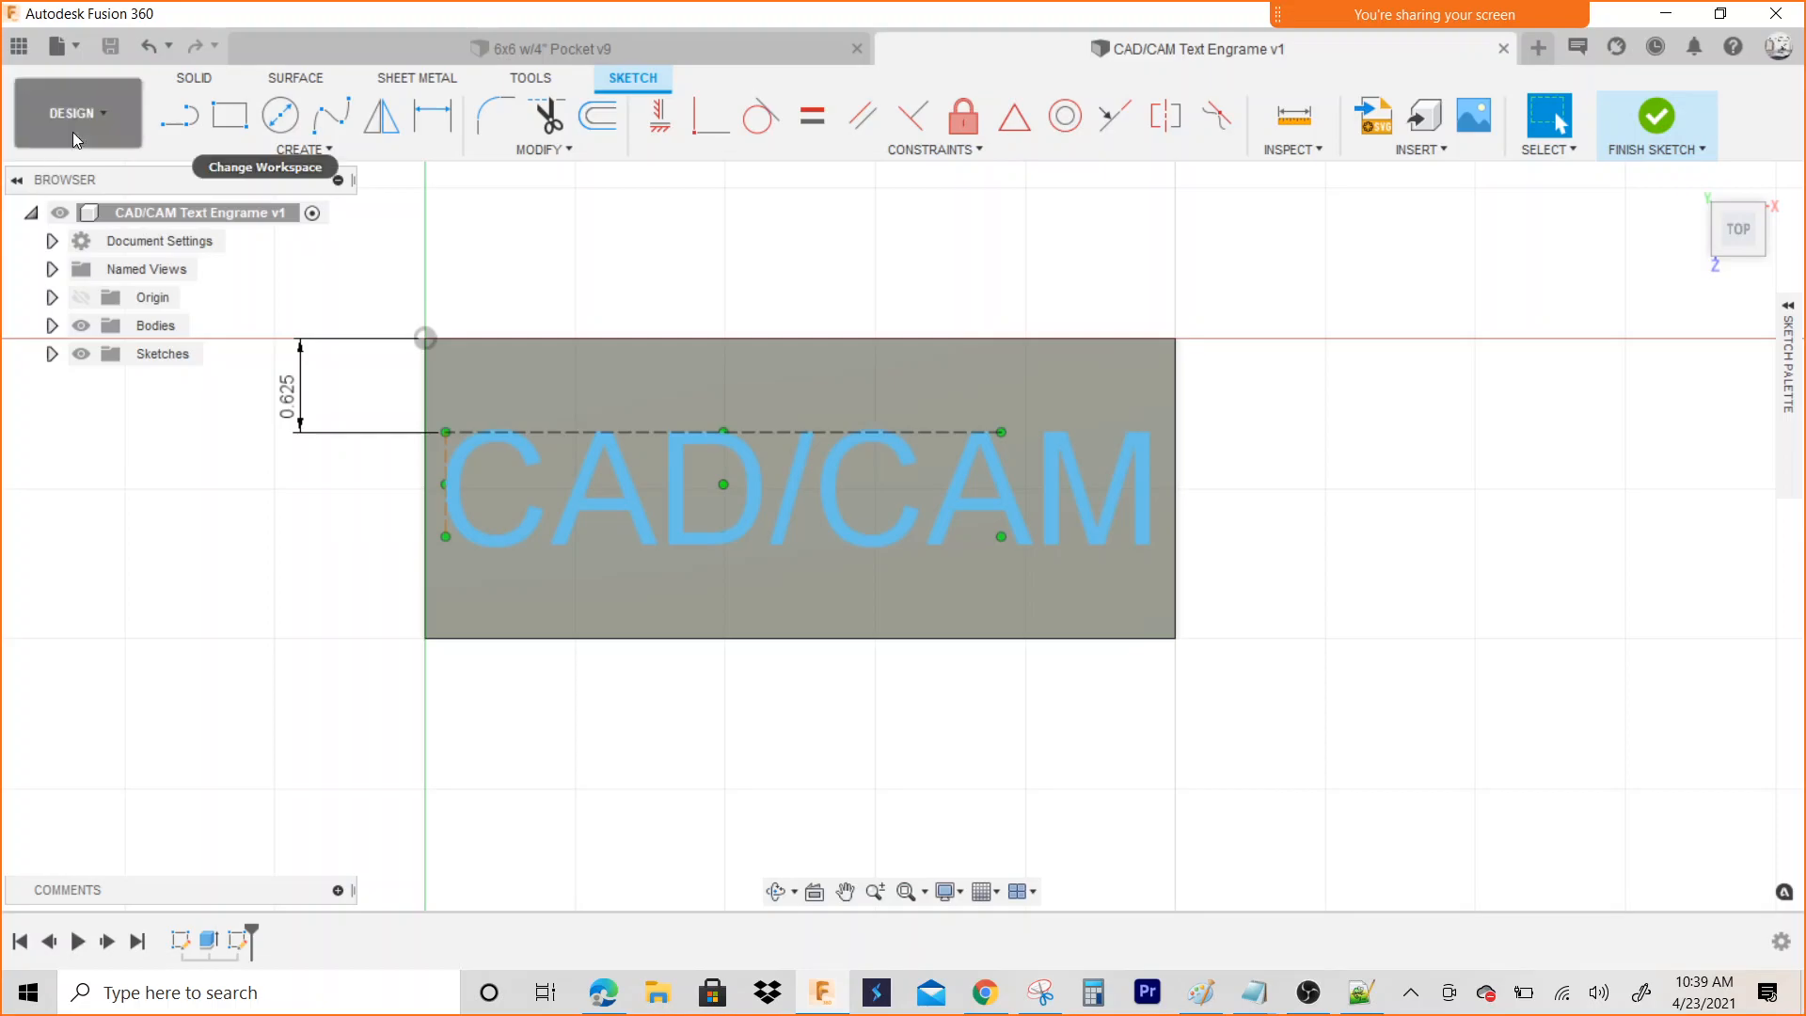
Finish the text sketch, switch to the Manufacture workspace, and start a new setup
{"action": "left_click", "coordinate": [73, 113]}
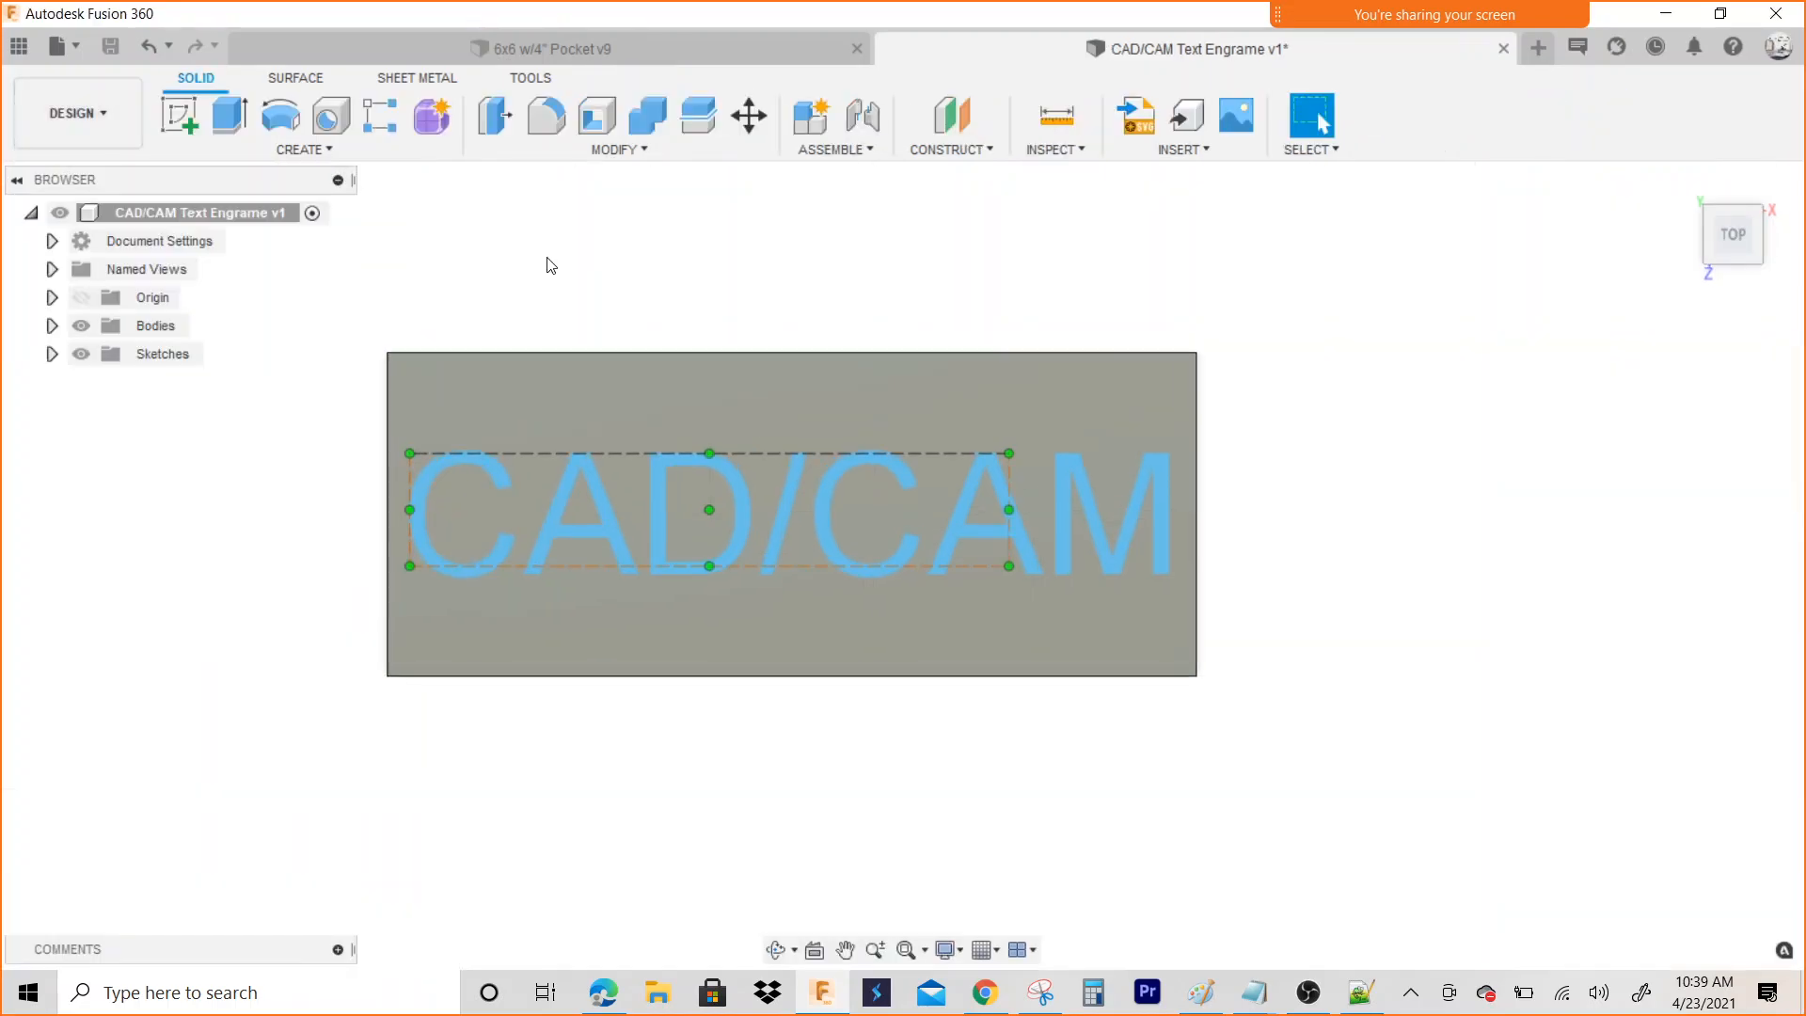
{"action": "left_click", "coordinate": [76, 113]}
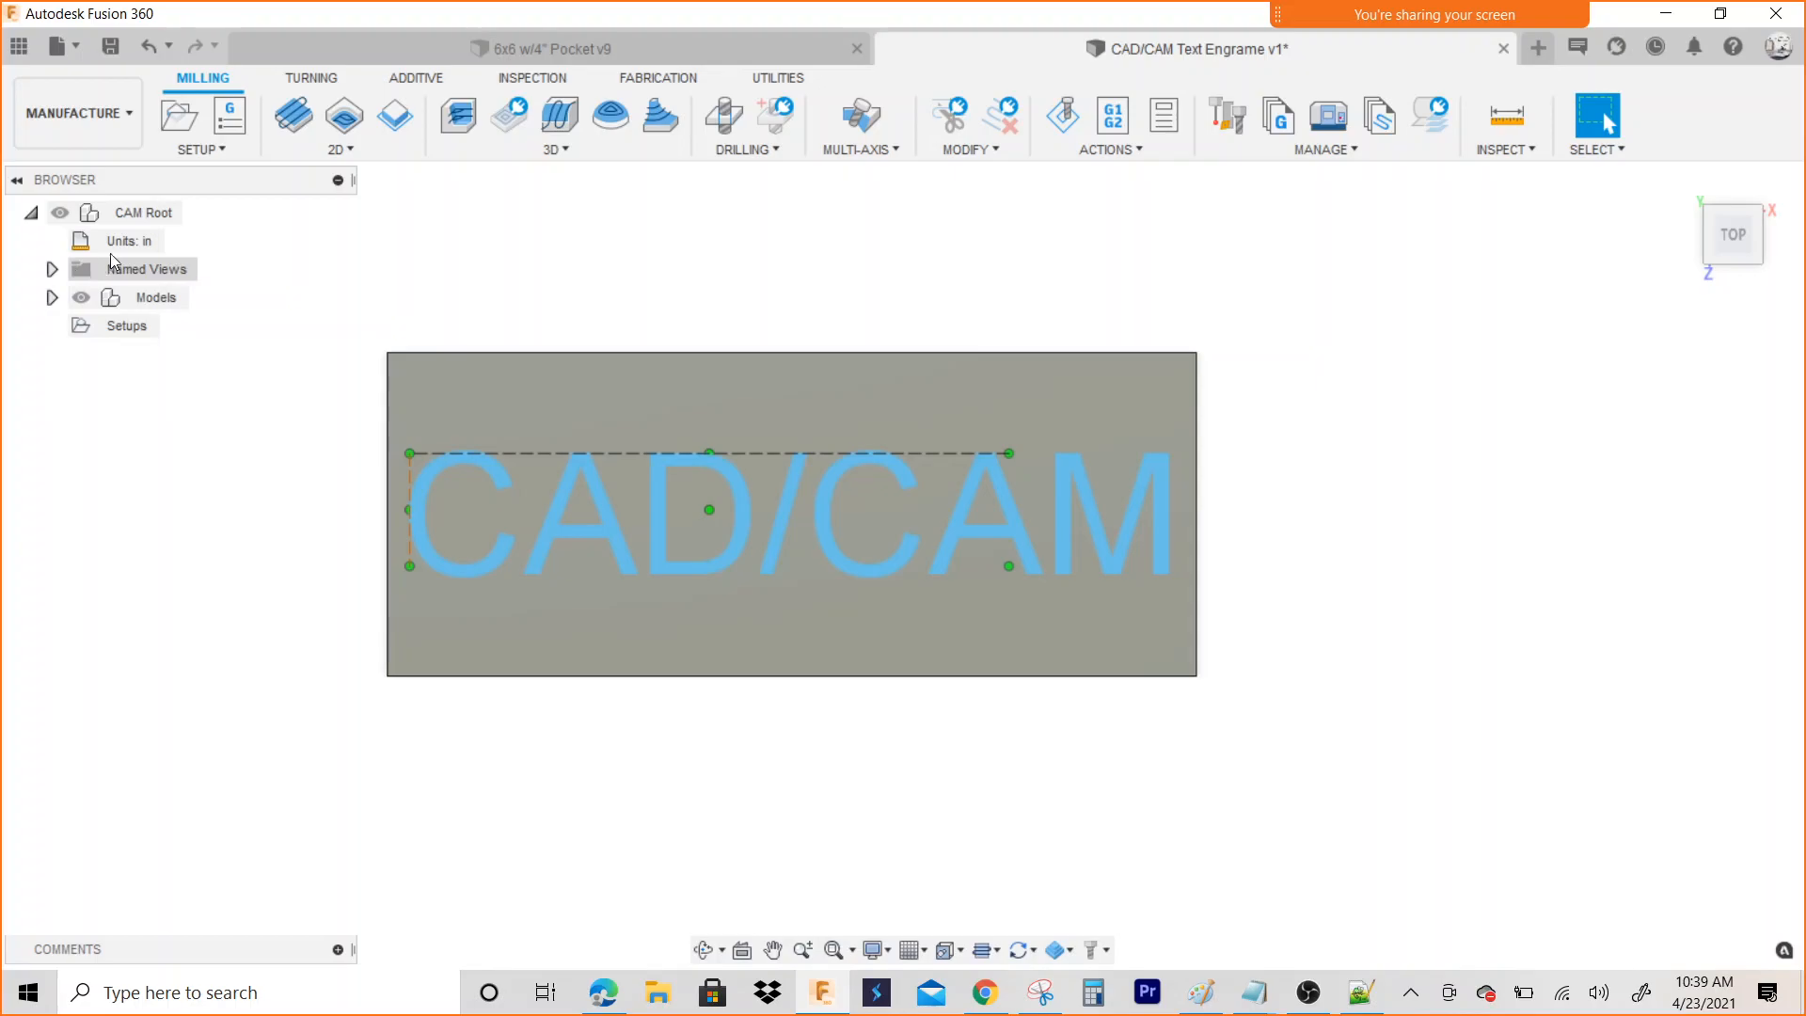
{"action": "mouse_move", "coordinate": [178, 118]}
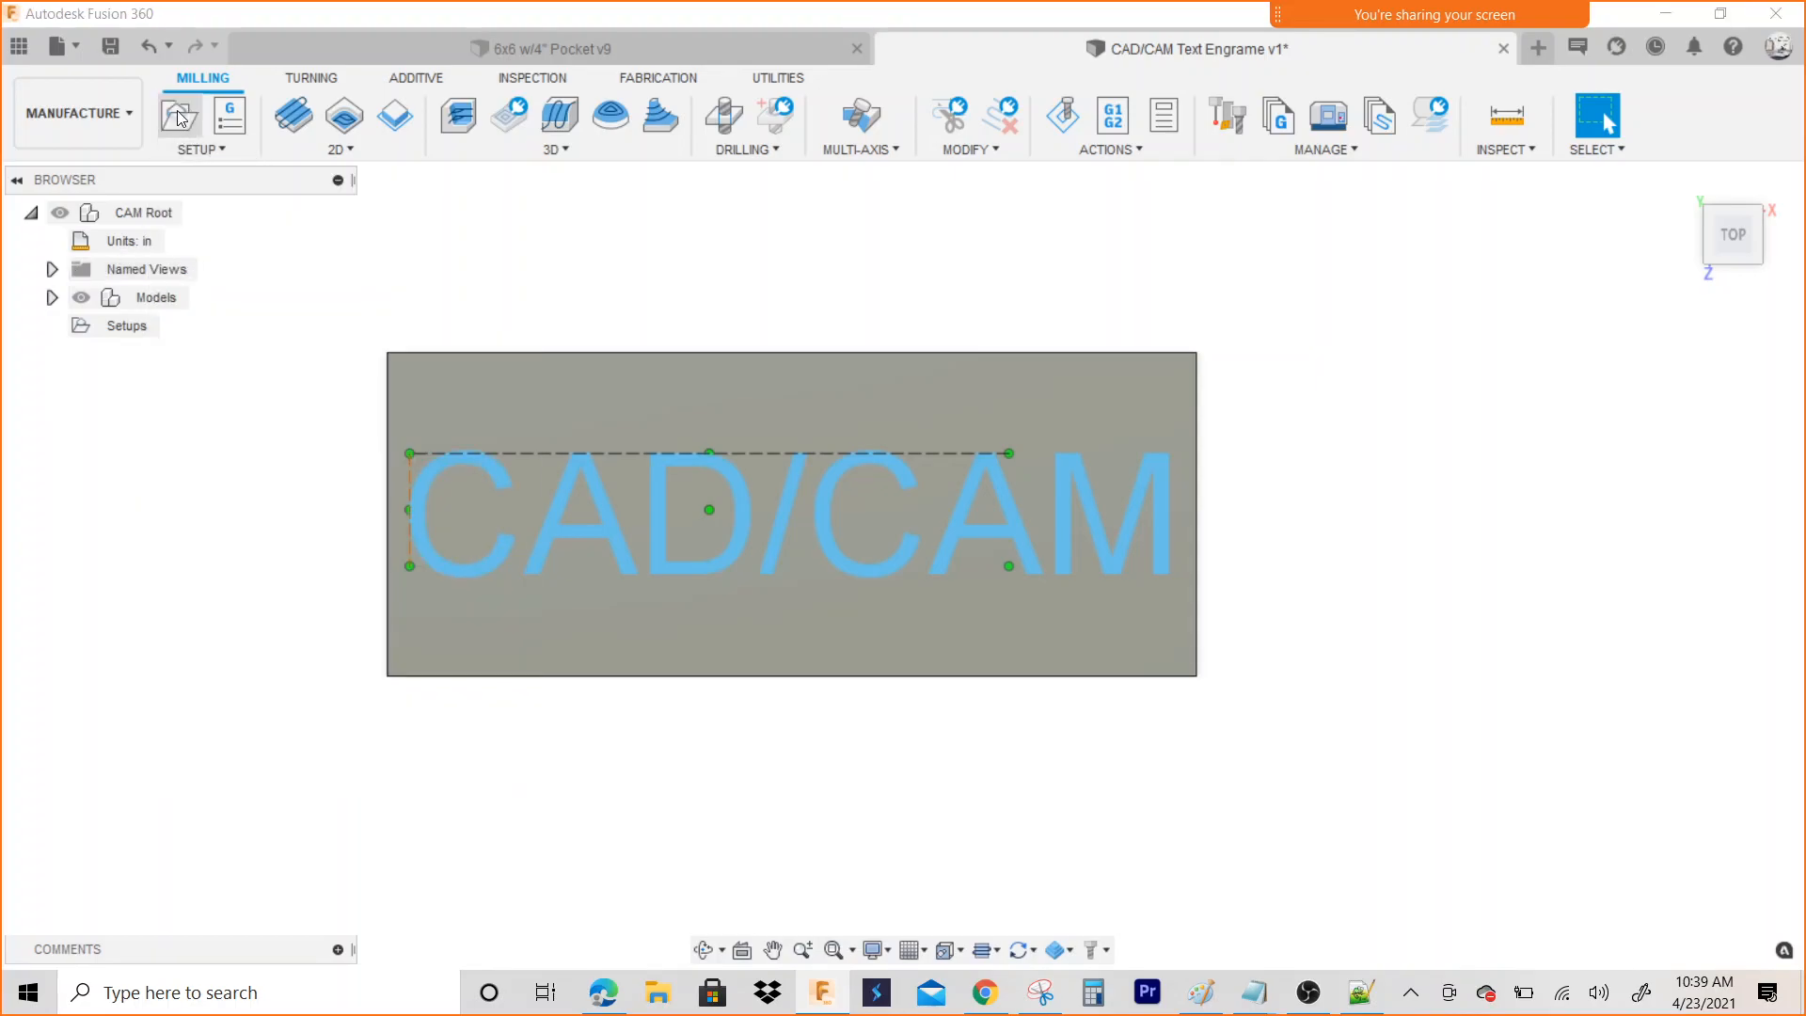
{"action": "left_click", "coordinate": [179, 113]}
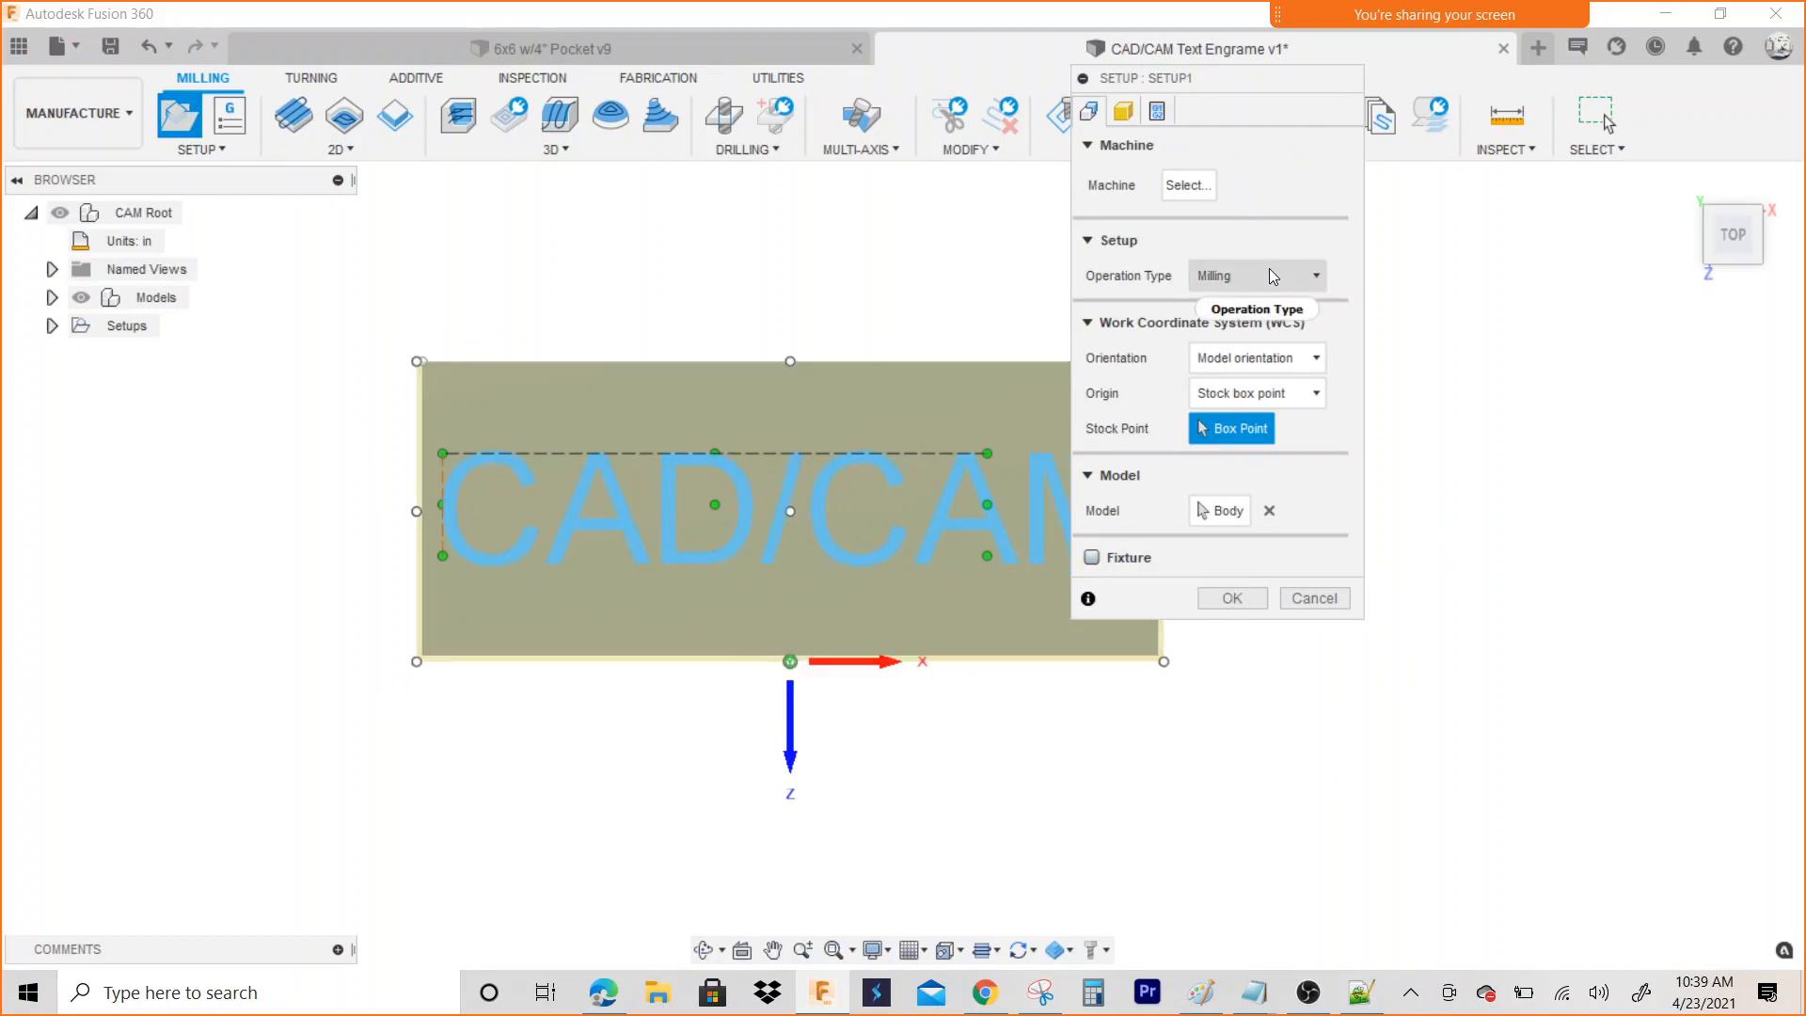
Orient the setup's Z axis from the block's top face with zero stock offsets
{"action": "left_click", "coordinate": [1254, 357]}
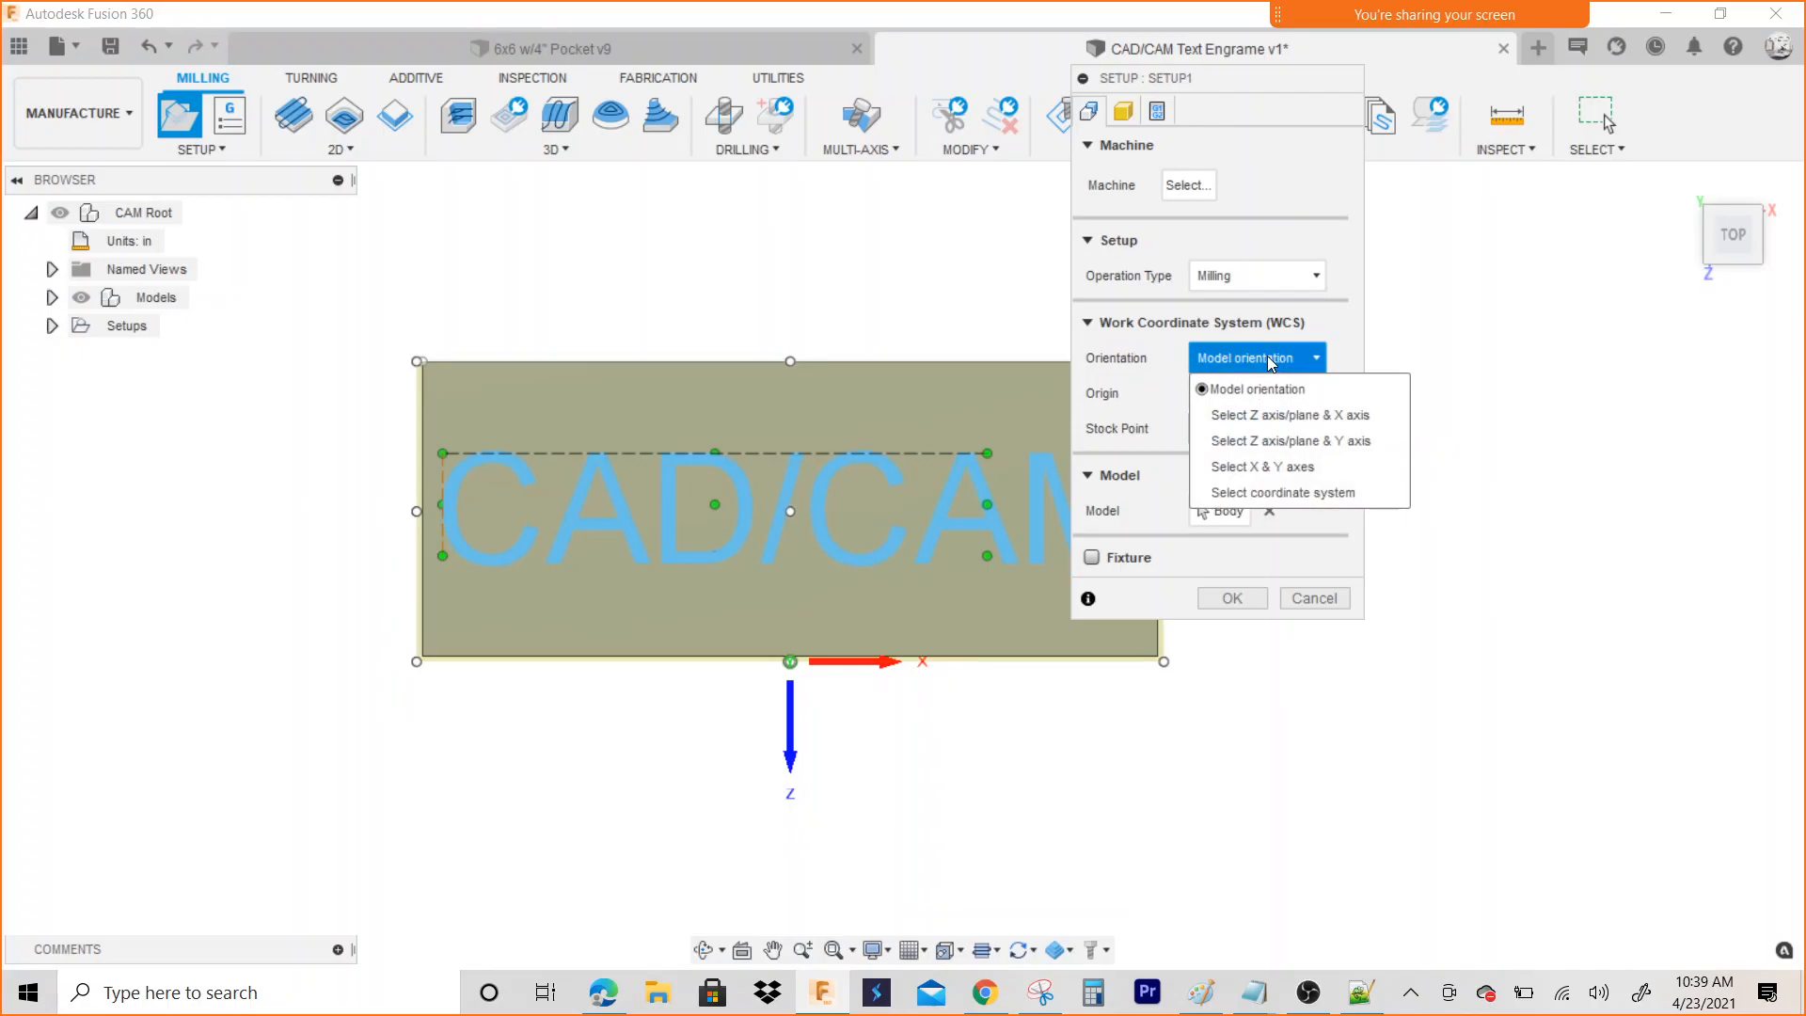
{"action": "left_click", "coordinate": [1289, 415]}
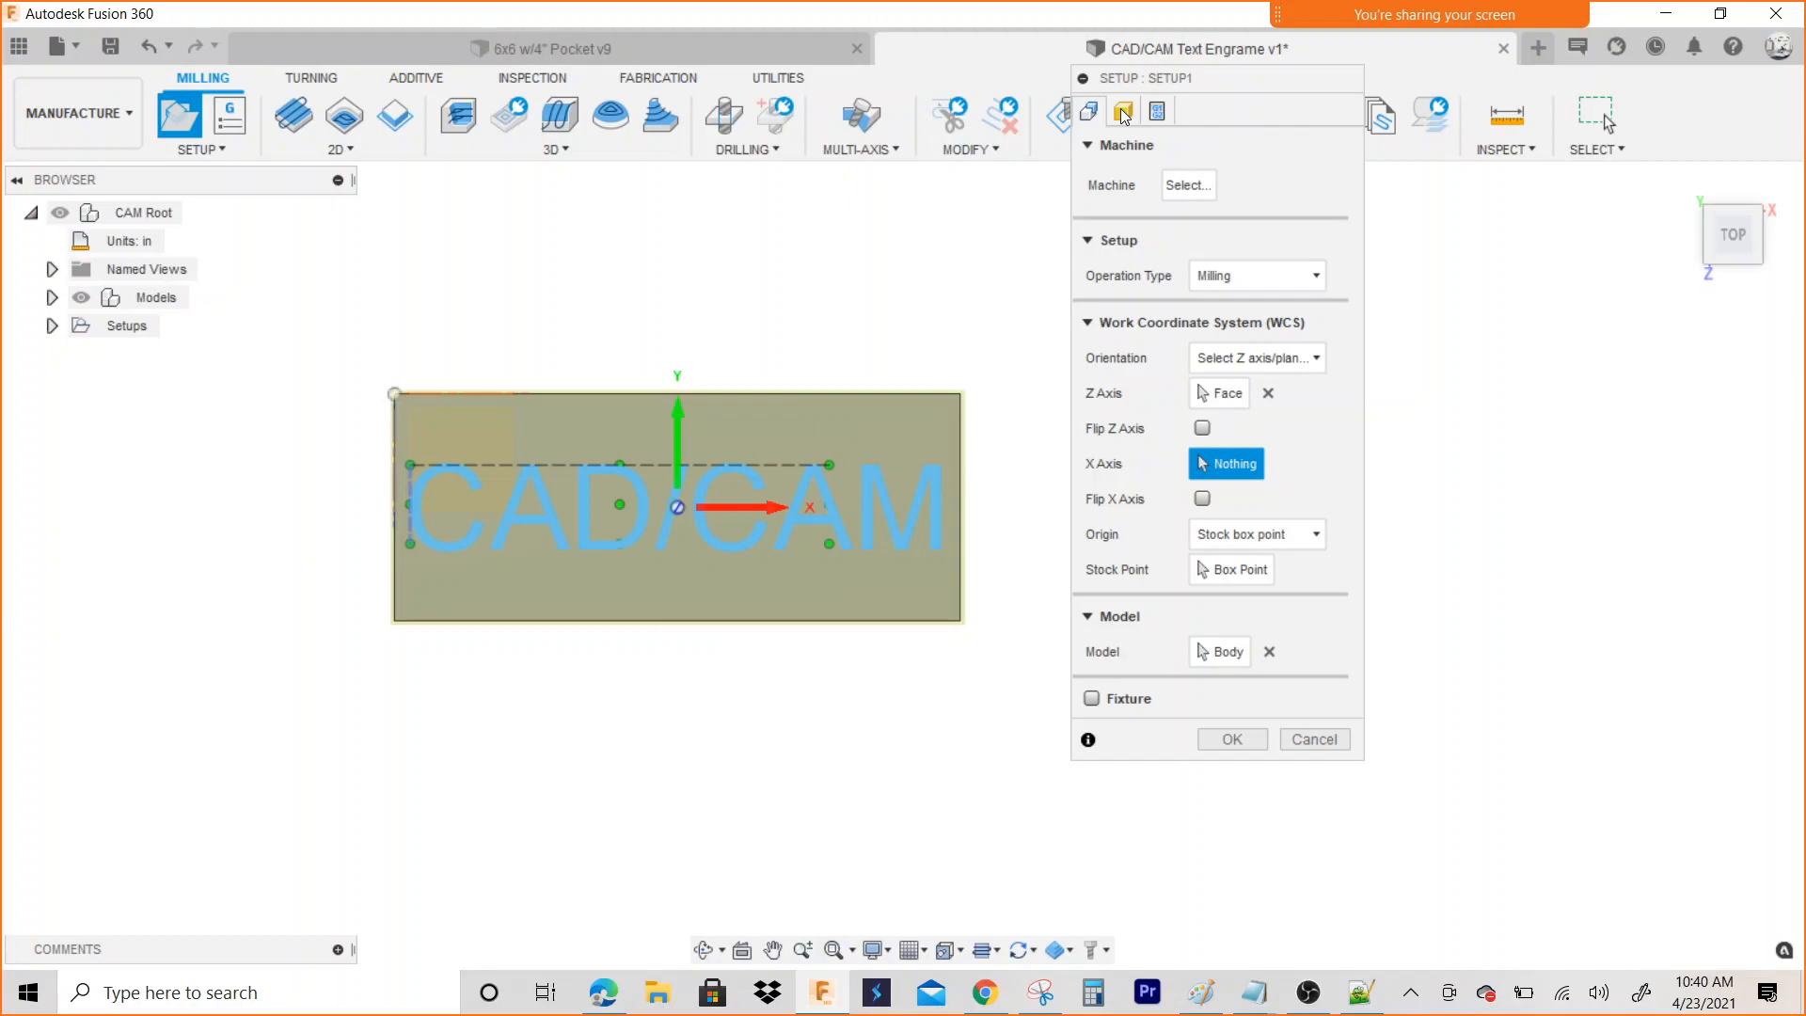
{"action": "left_click", "coordinate": [1123, 111]}
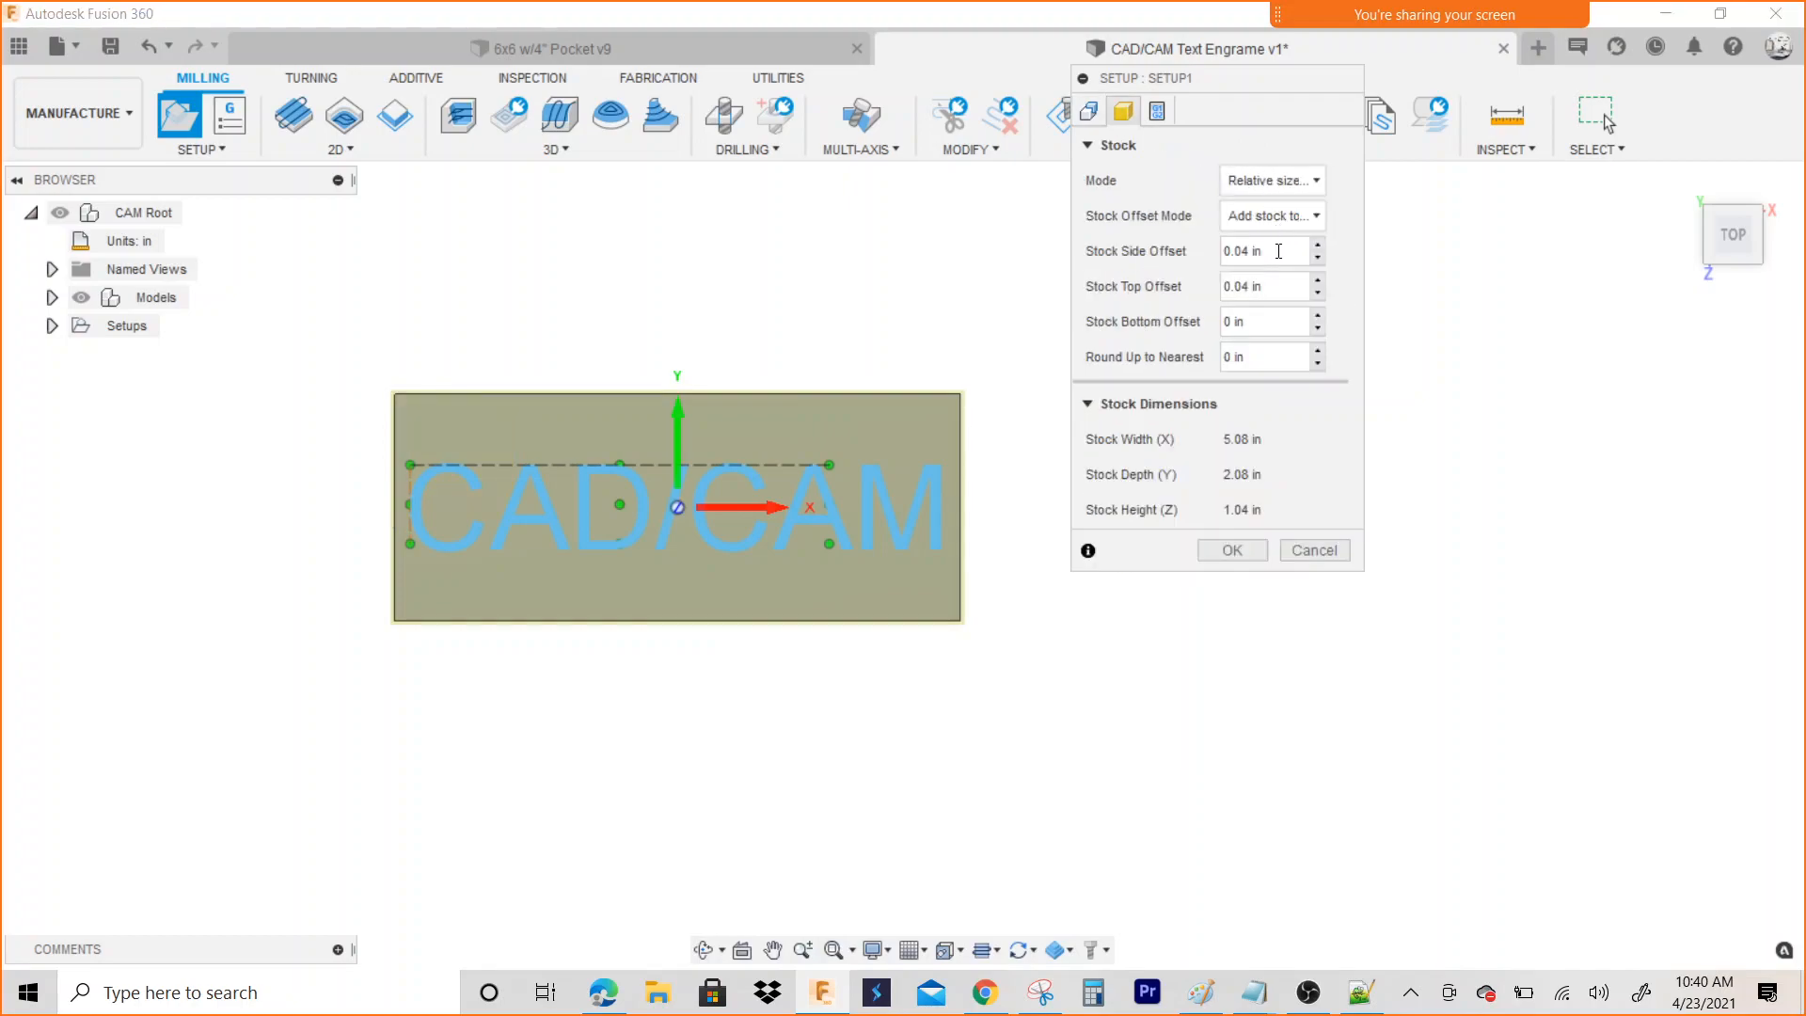
{"action": "type", "text": "0"}
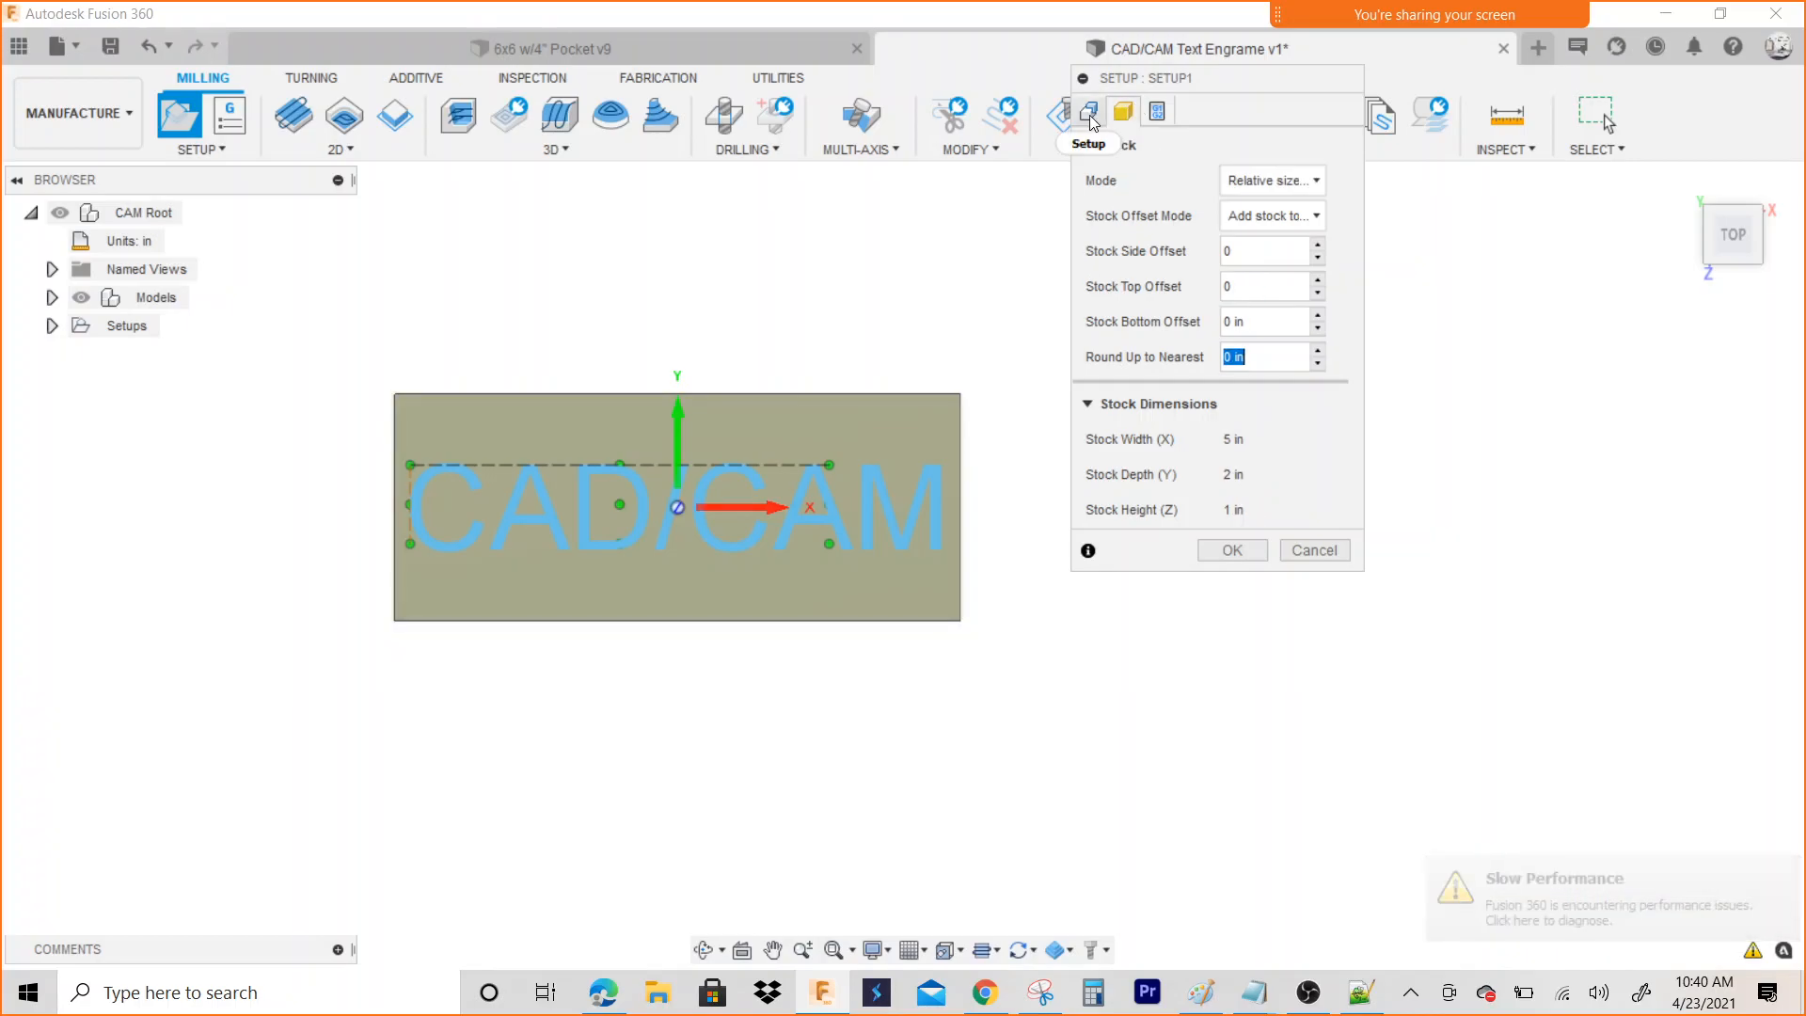
{"action": "left_click", "coordinate": [1087, 112]}
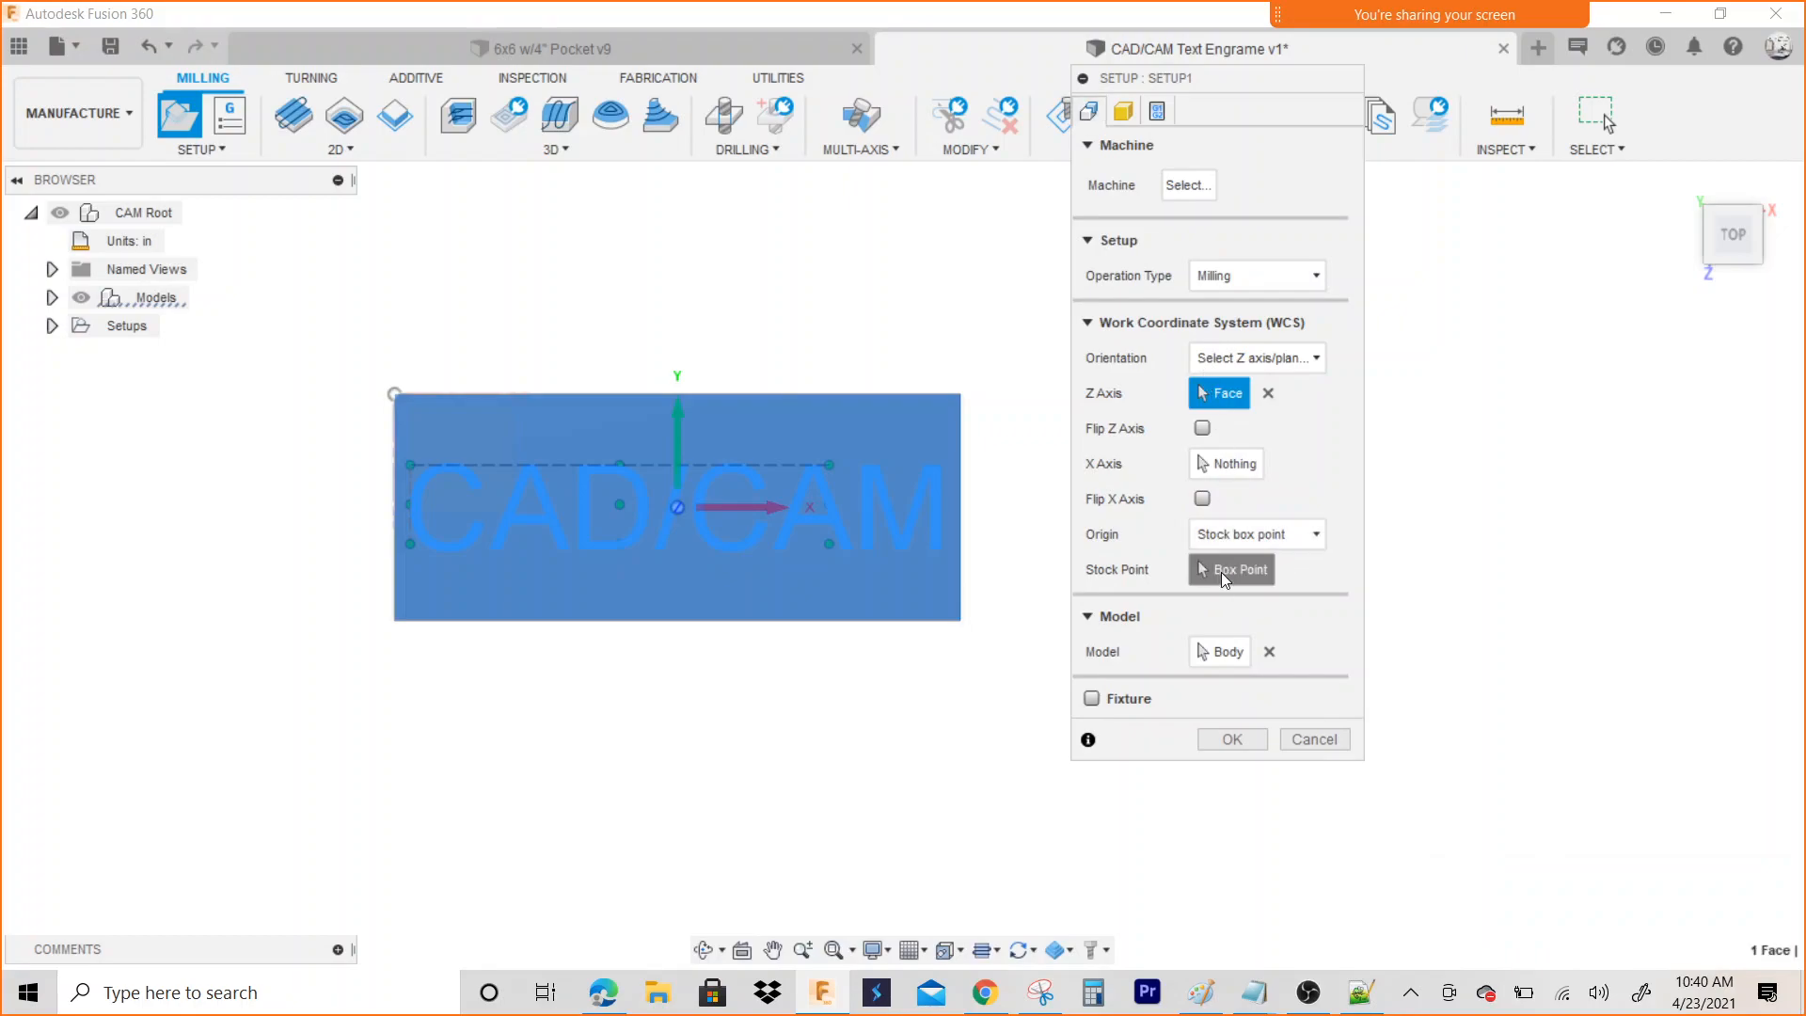
{"action": "left_click", "coordinate": [1231, 569]}
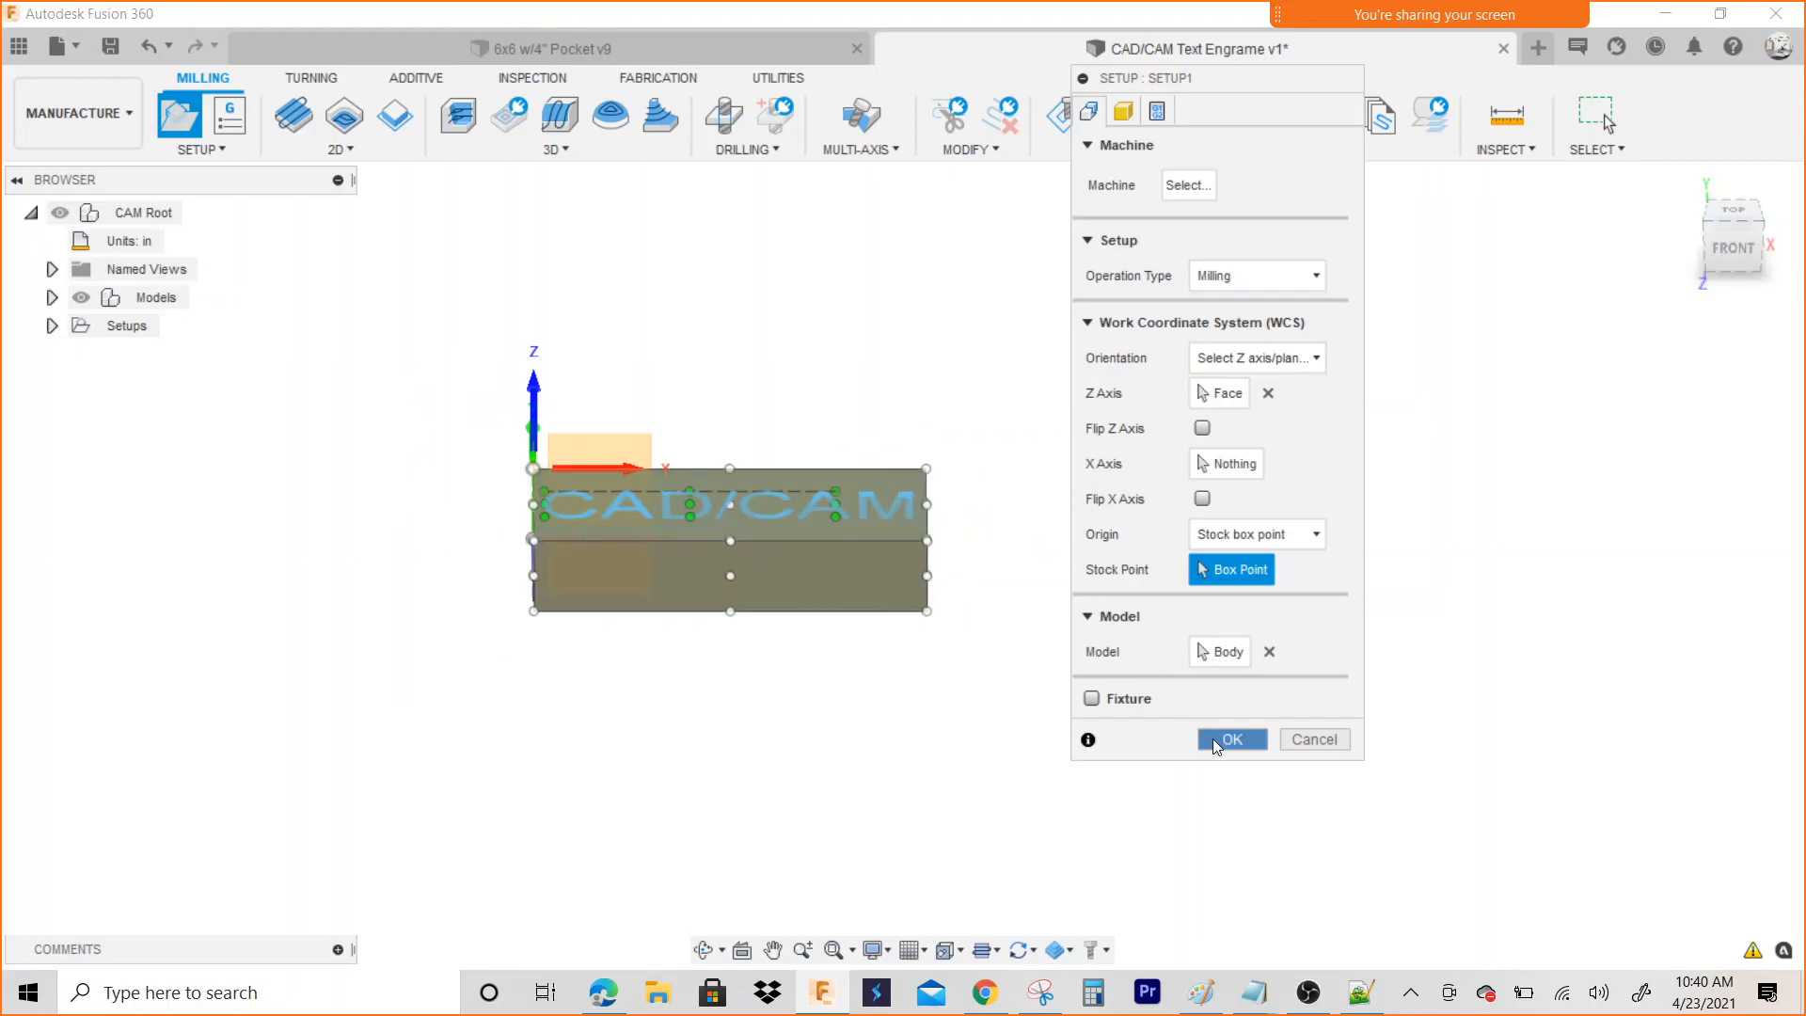
{"action": "left_click", "coordinate": [1231, 739]}
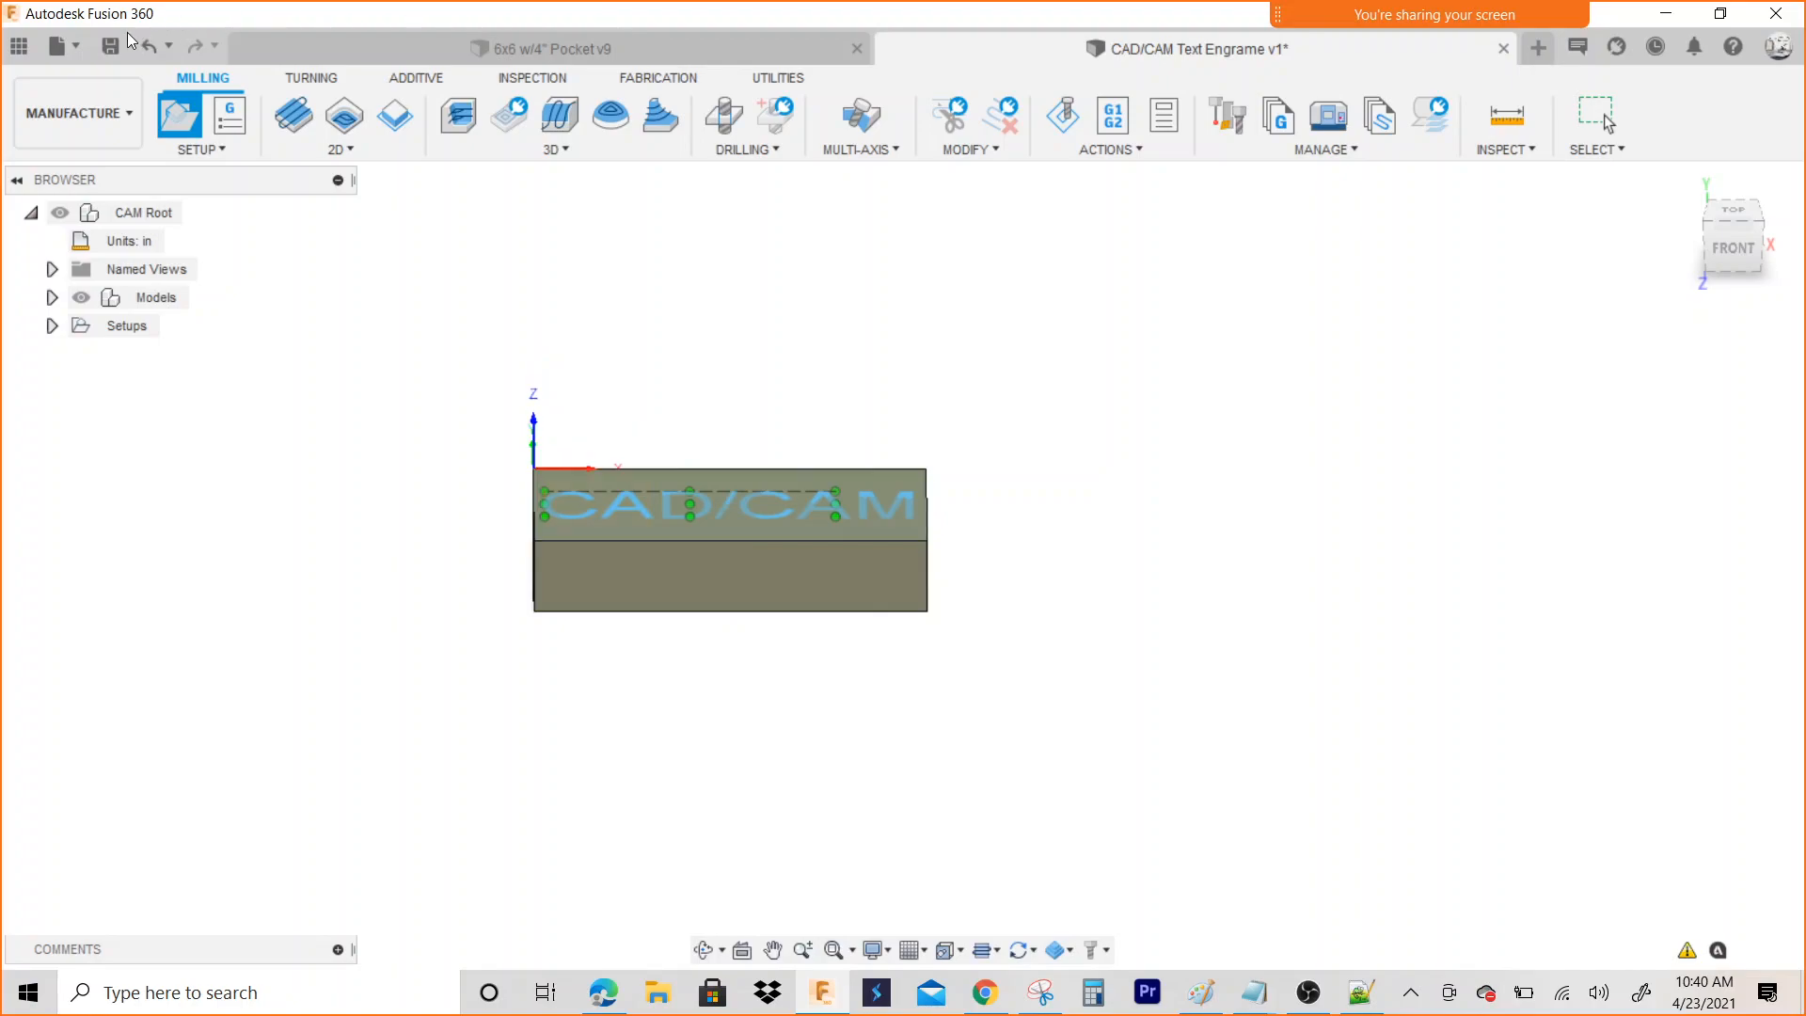
Save a new version, rename Setup1 to 'CAD/CAM Engrave', and save as version 3
{"action": "left_click", "coordinate": [109, 45]}
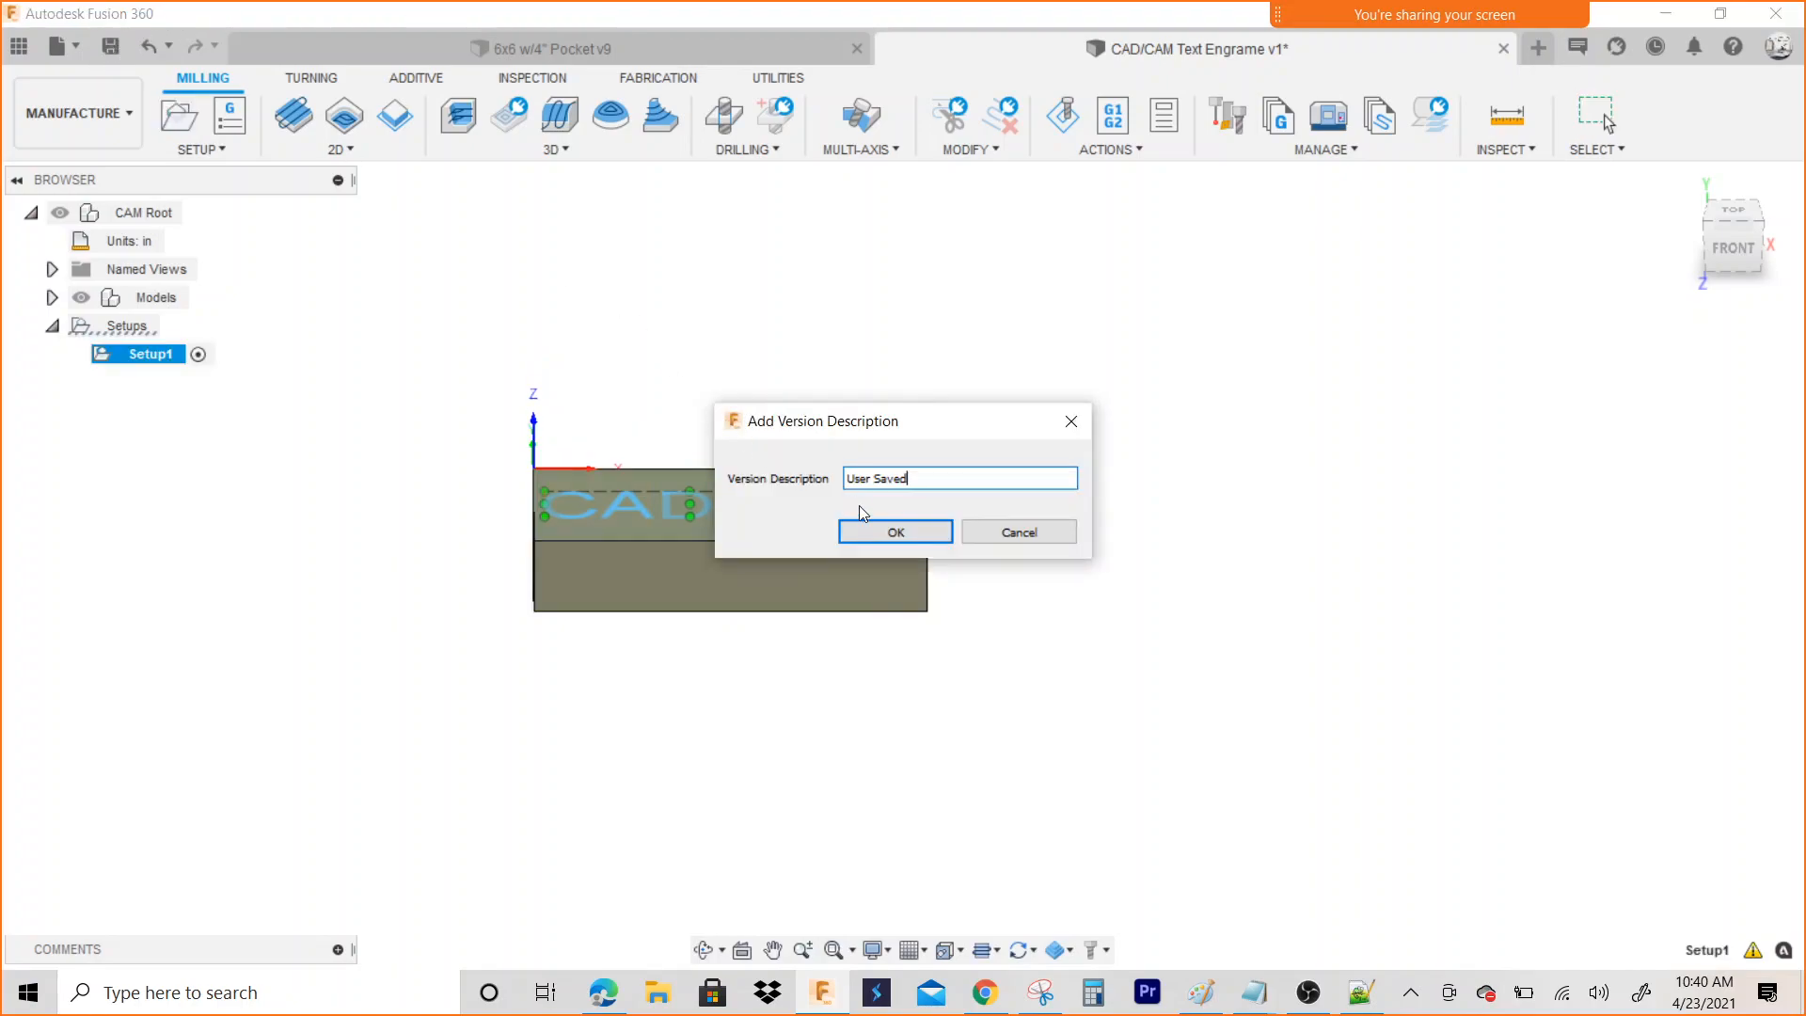
{"action": "left_click", "coordinate": [894, 531]}
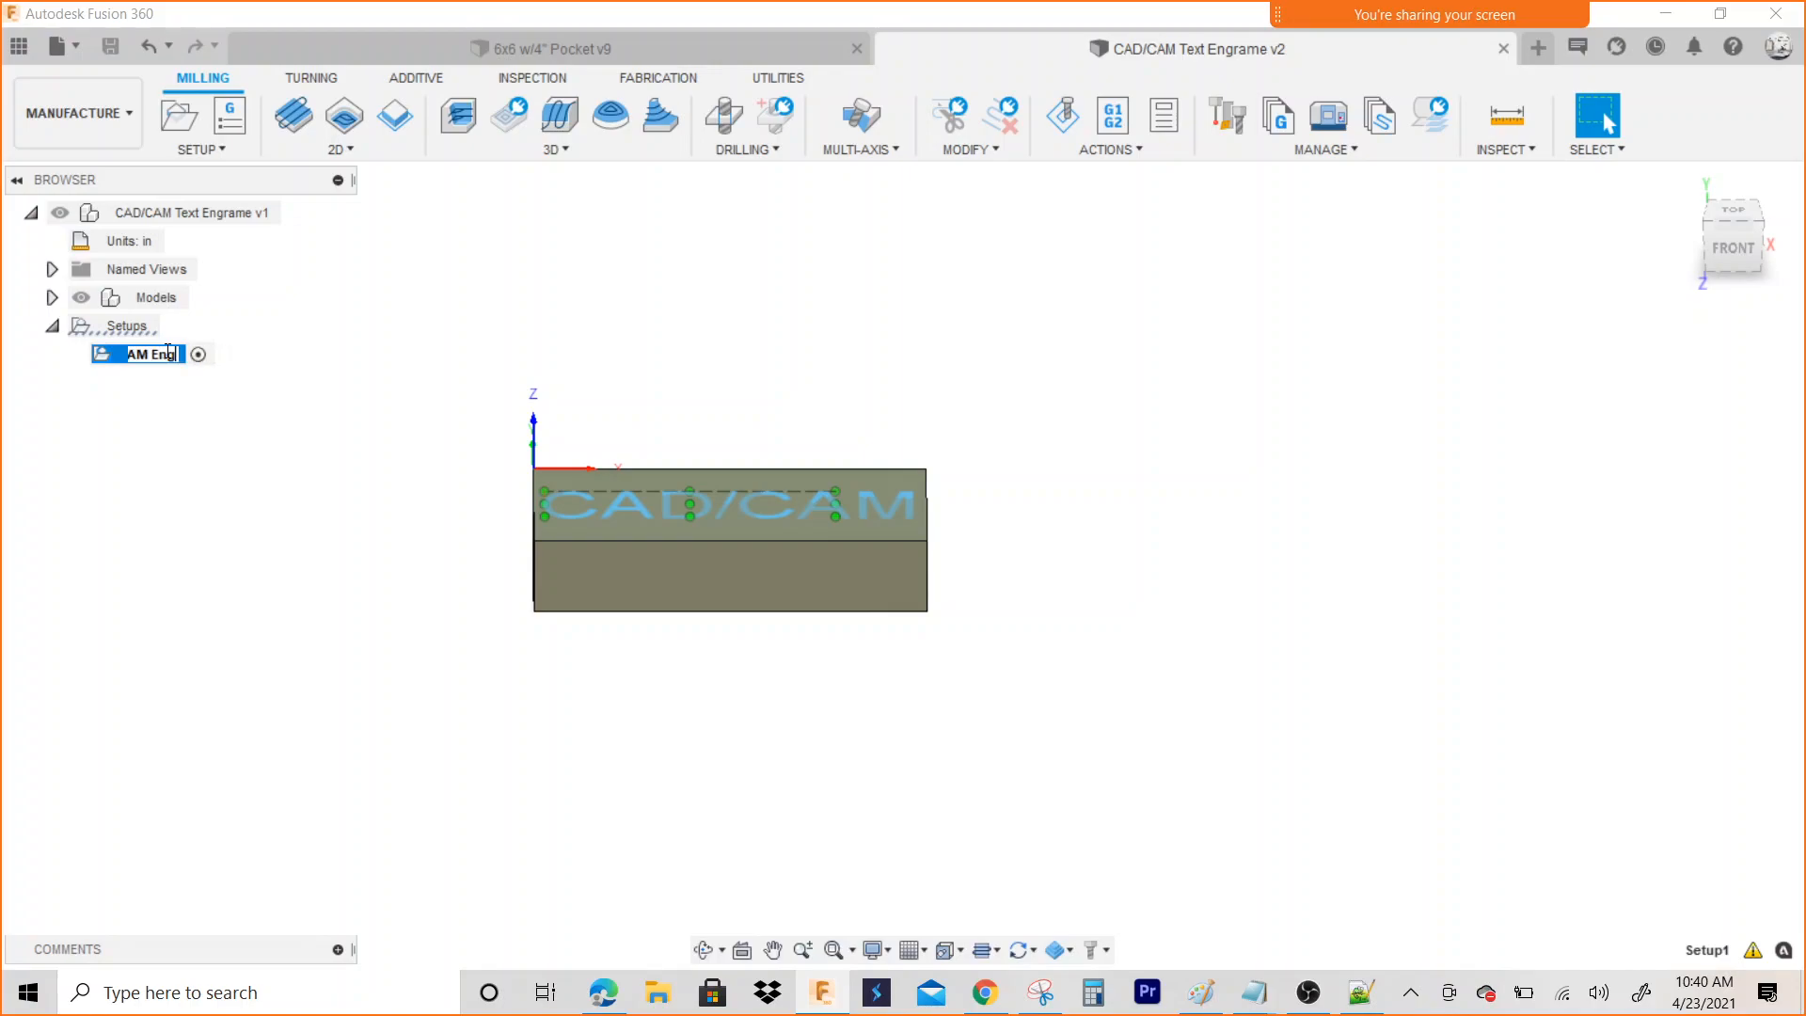
{"action": "type", "text": "CAD/CAM Engrave"}
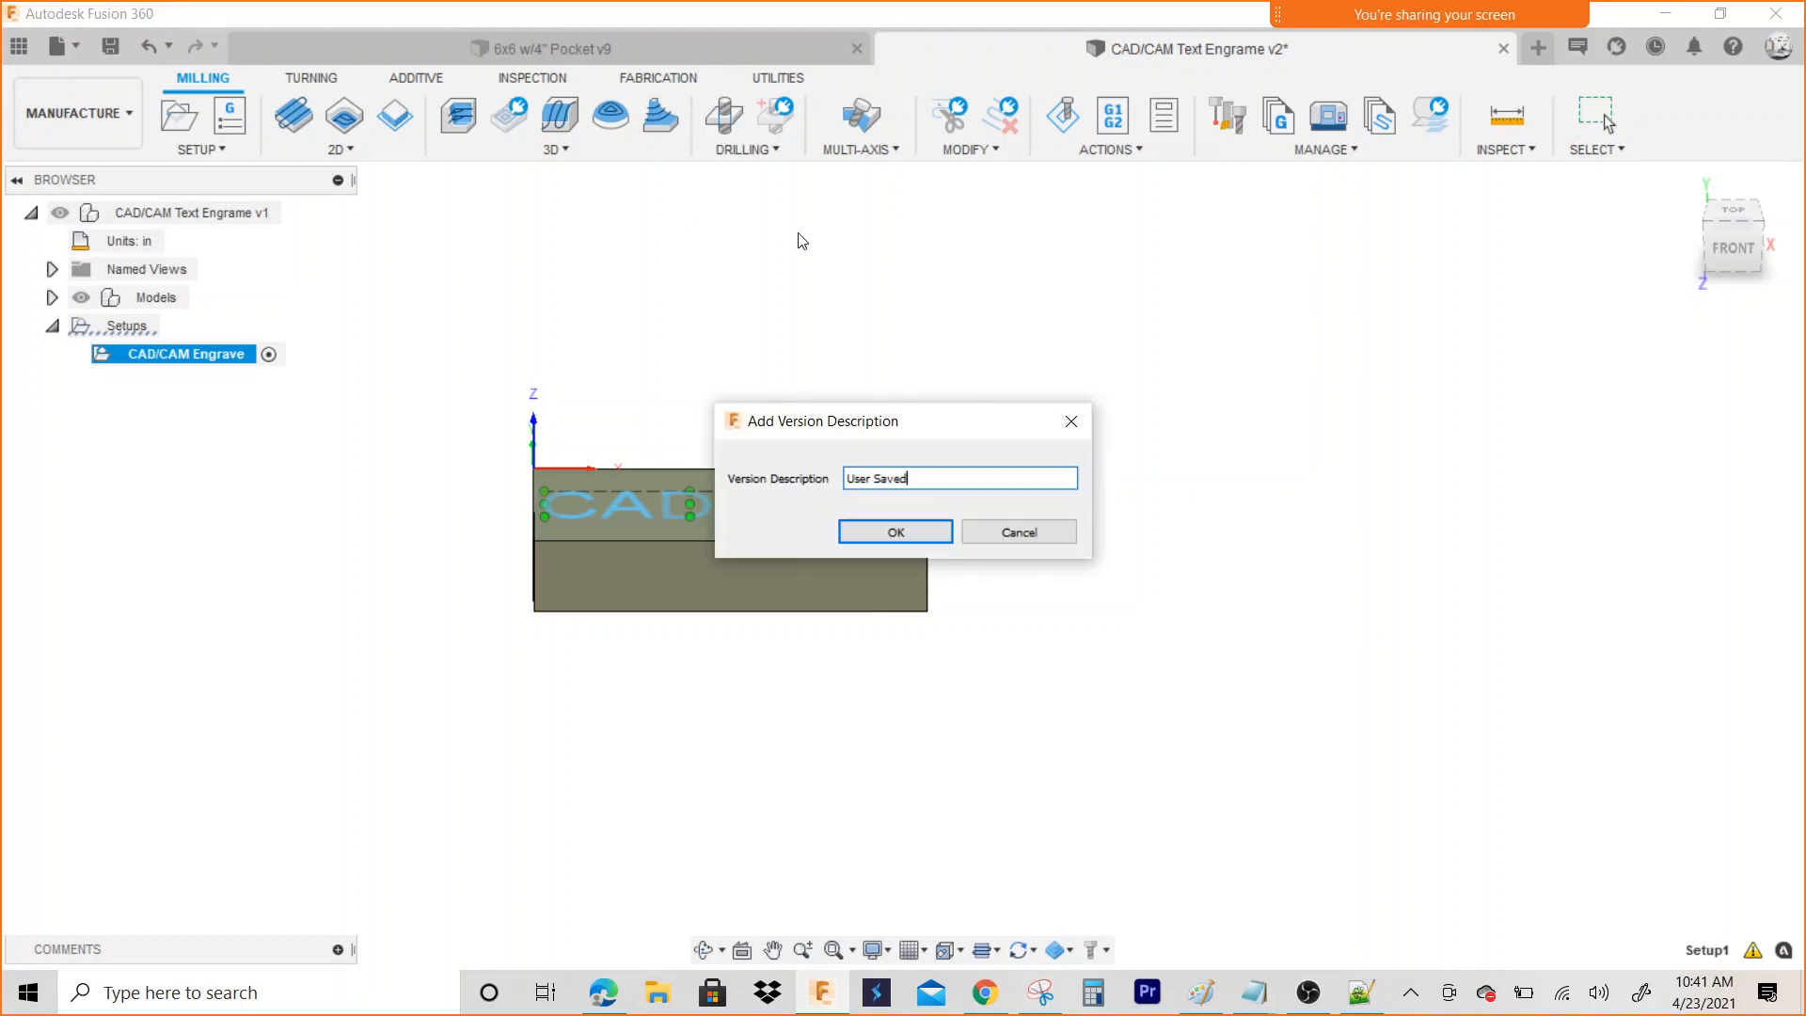
{"action": "left_click", "coordinate": [895, 531]}
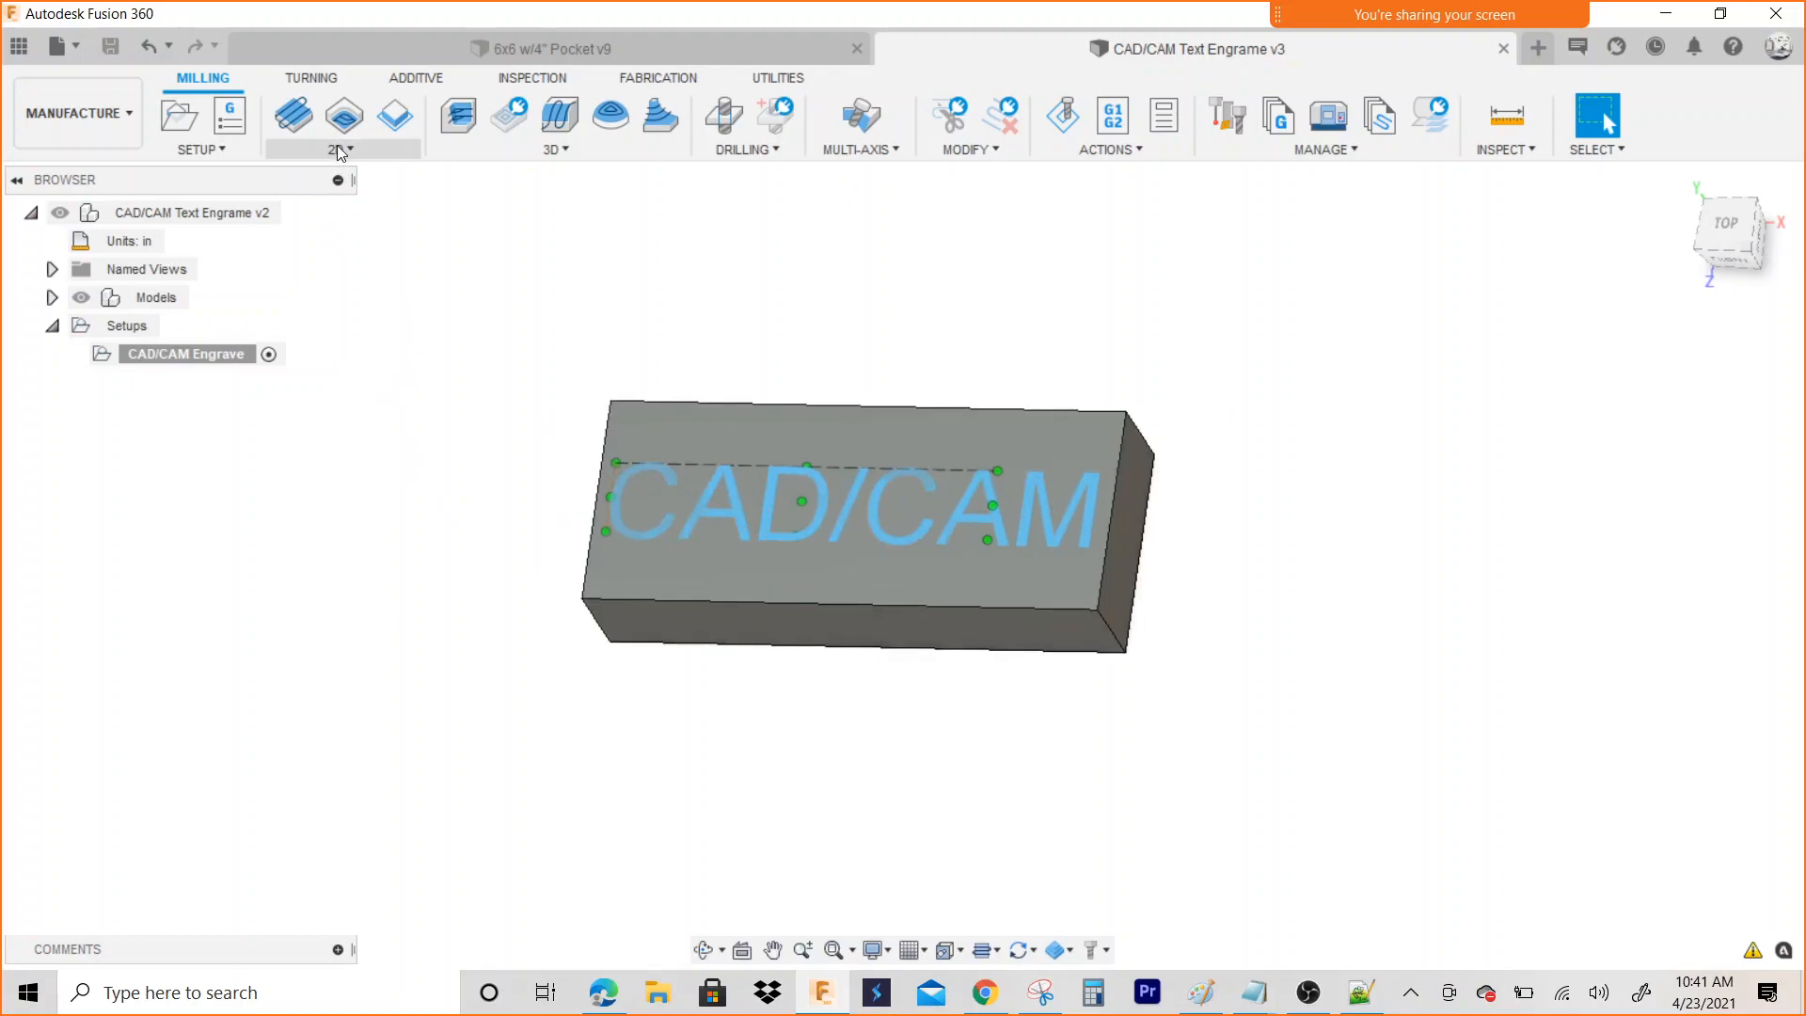
Start an Engrave operation from the 2D milling operations and open tool selection
{"action": "left_click", "coordinate": [343, 115]}
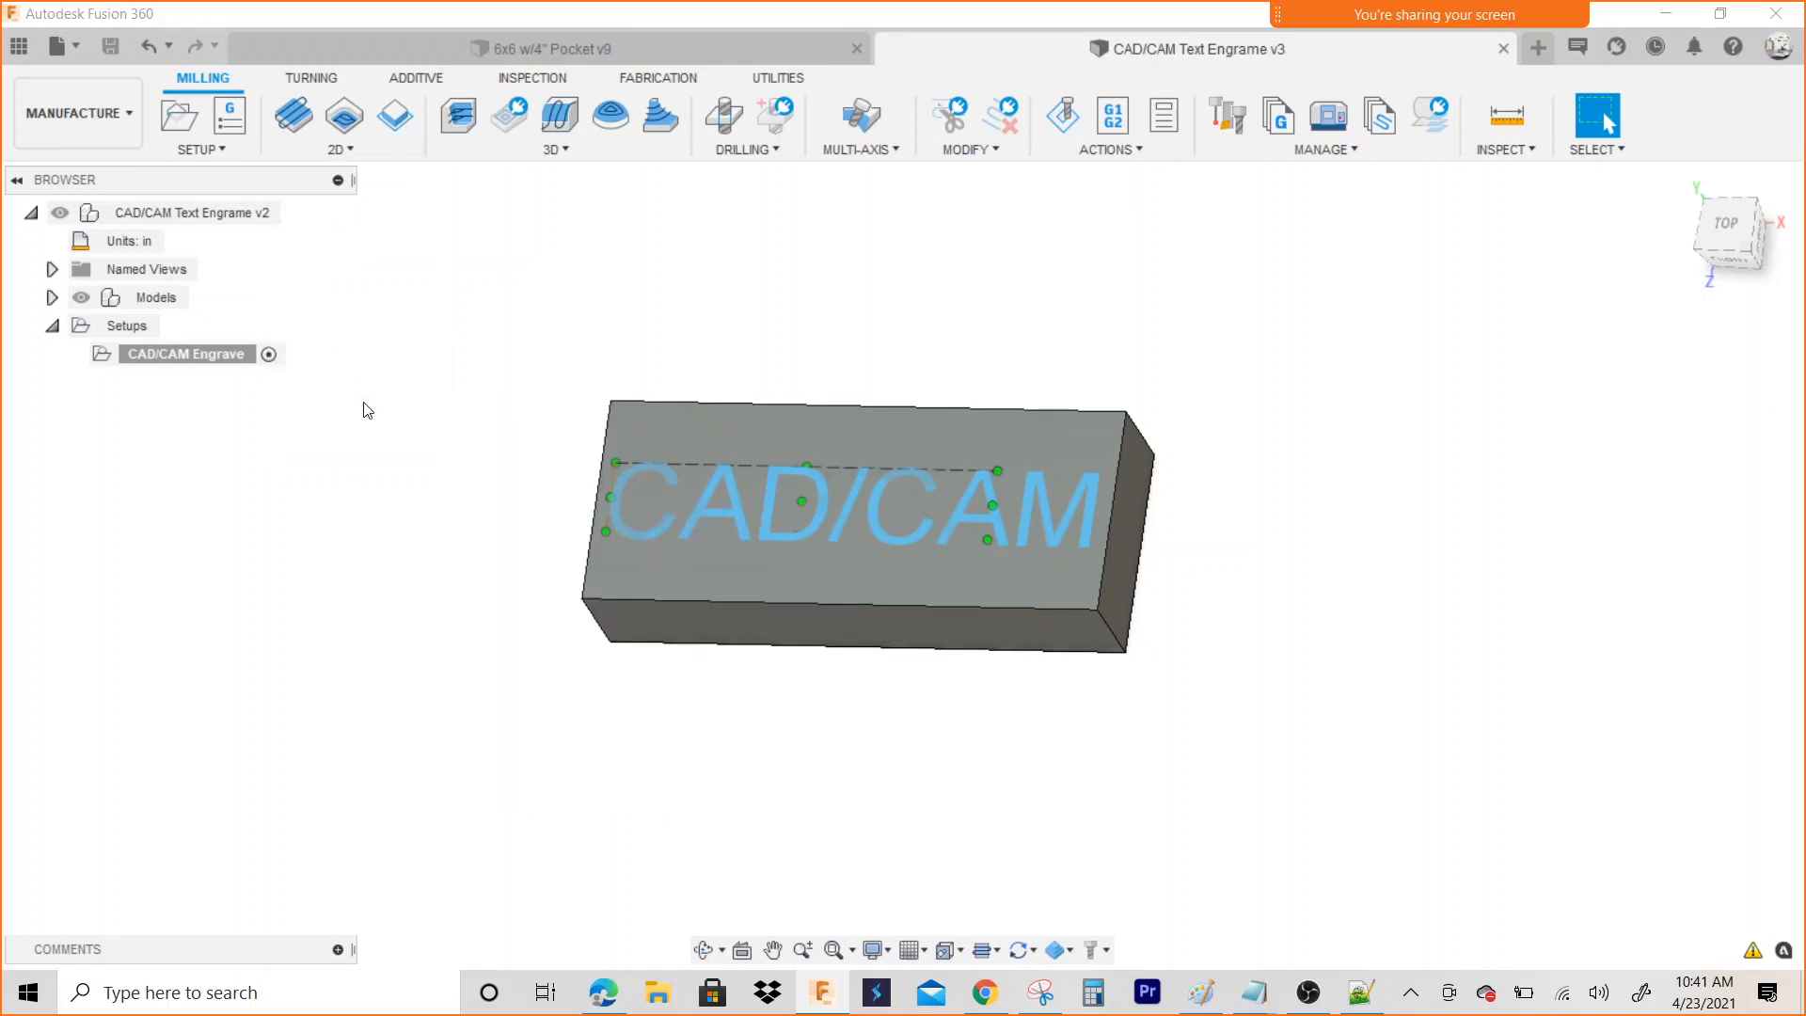
{"action": "double_click", "coordinate": [185, 353]}
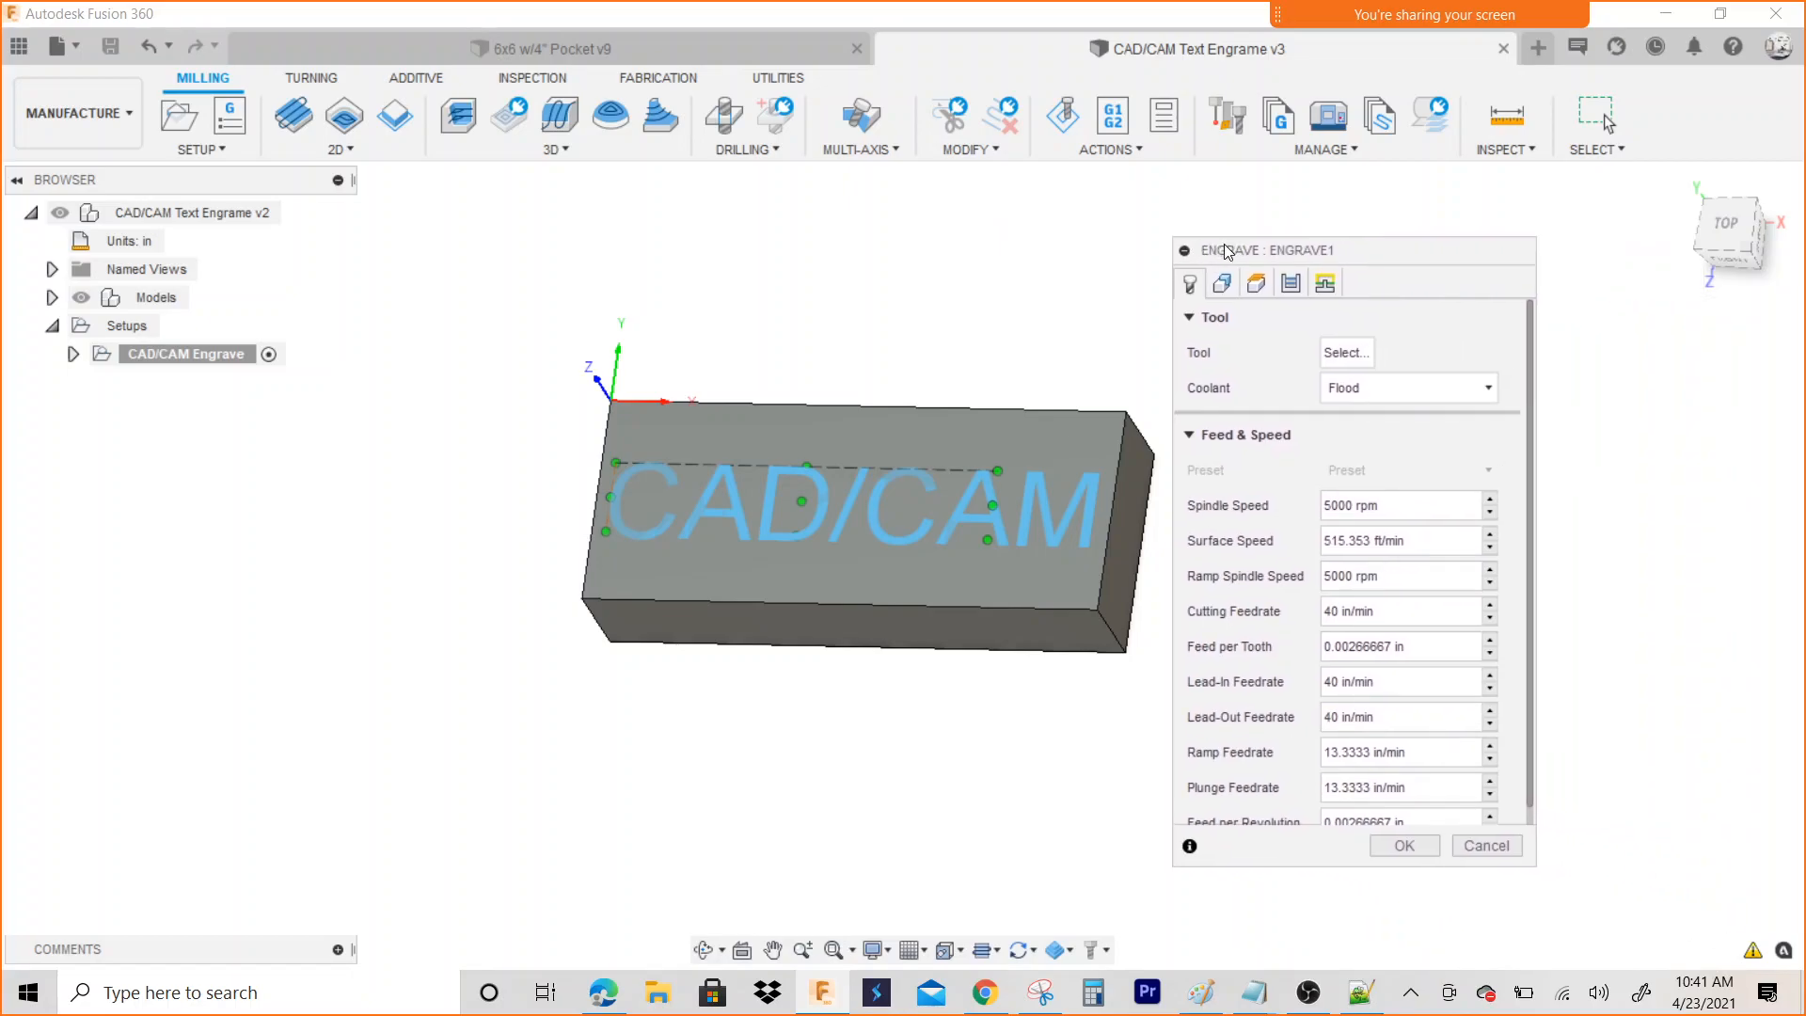
{"action": "left_click", "coordinate": [1344, 353]}
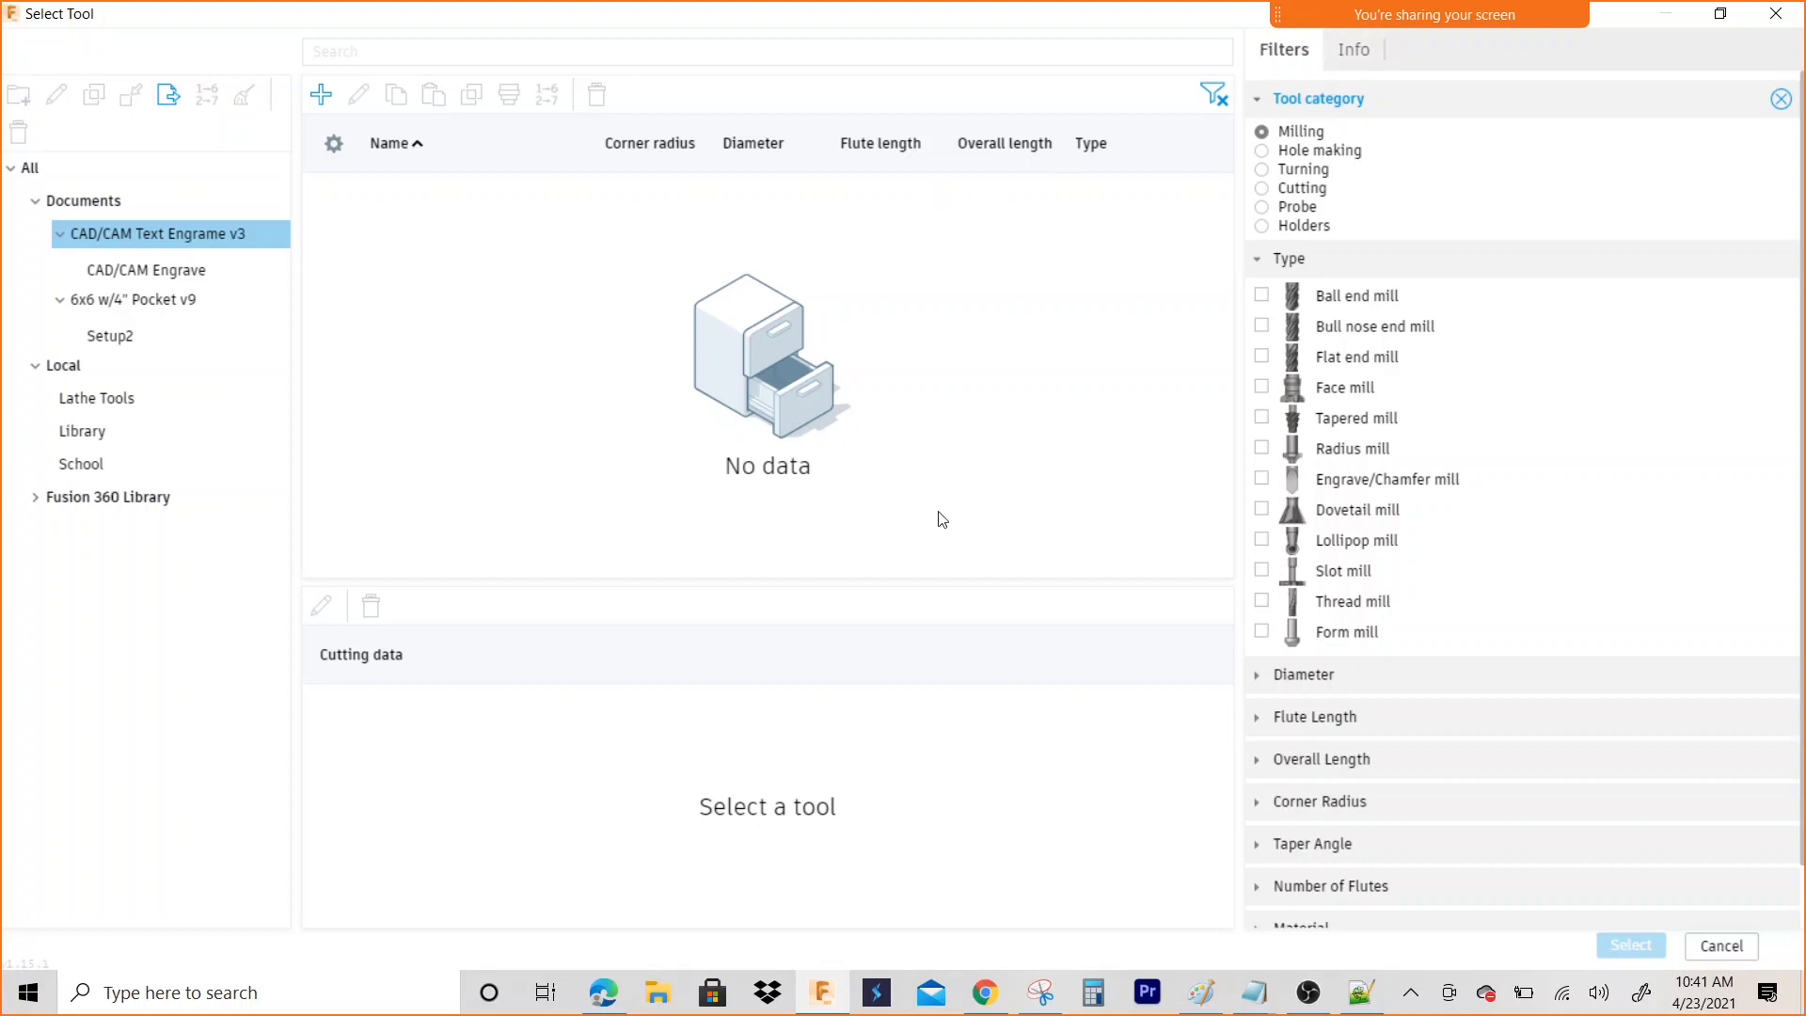
{"action": "mouse_move", "coordinate": [1339, 417]}
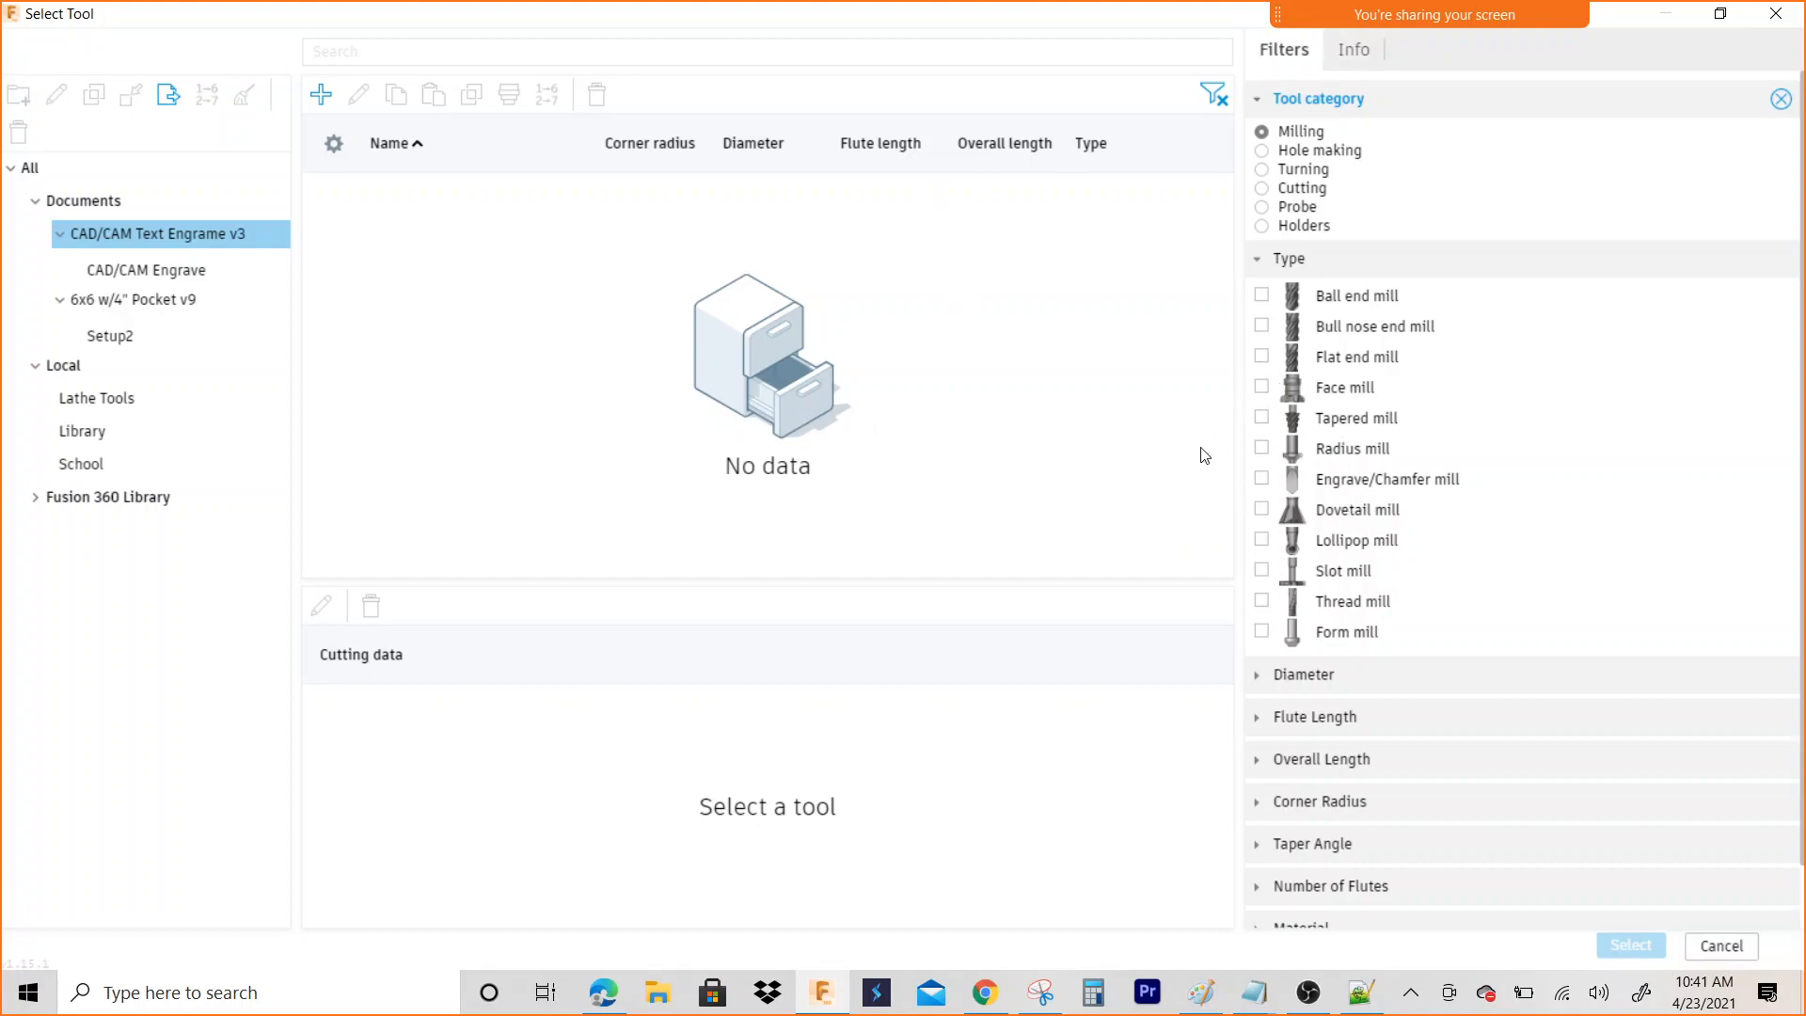
{"action": "mouse_move", "coordinate": [1175, 392]}
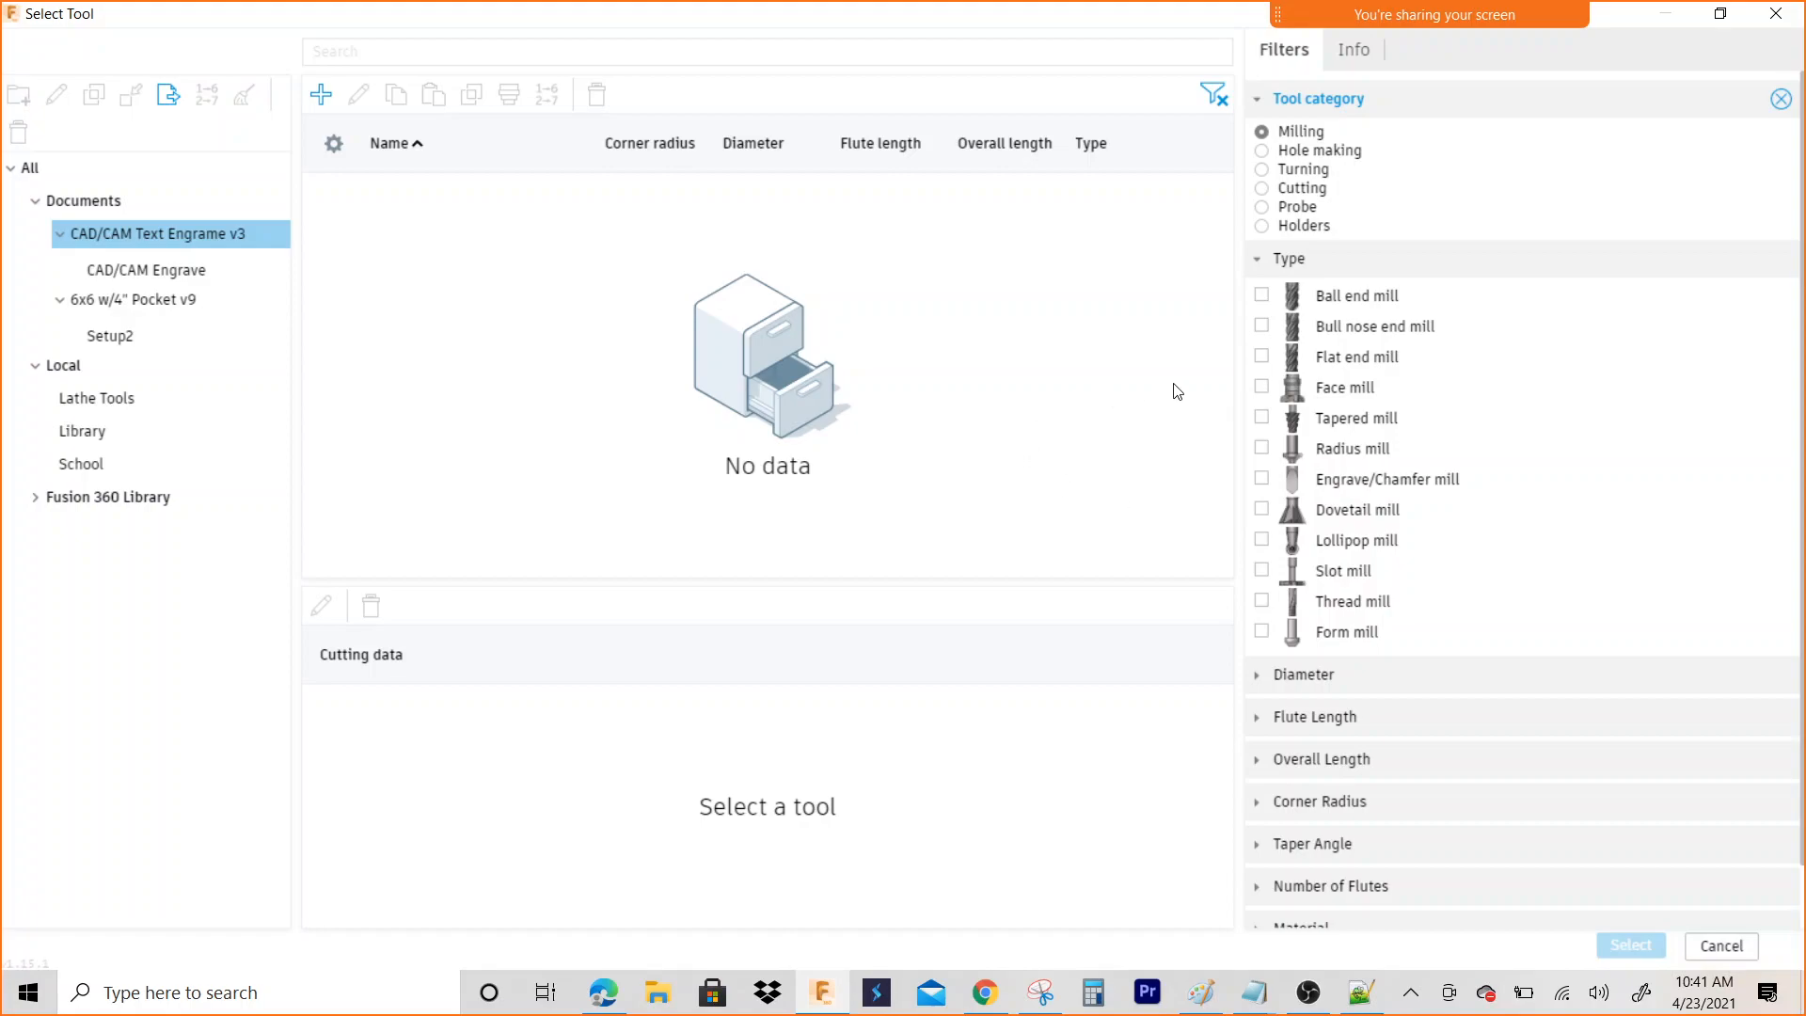
{"action": "mouse_move", "coordinate": [1207, 401]}
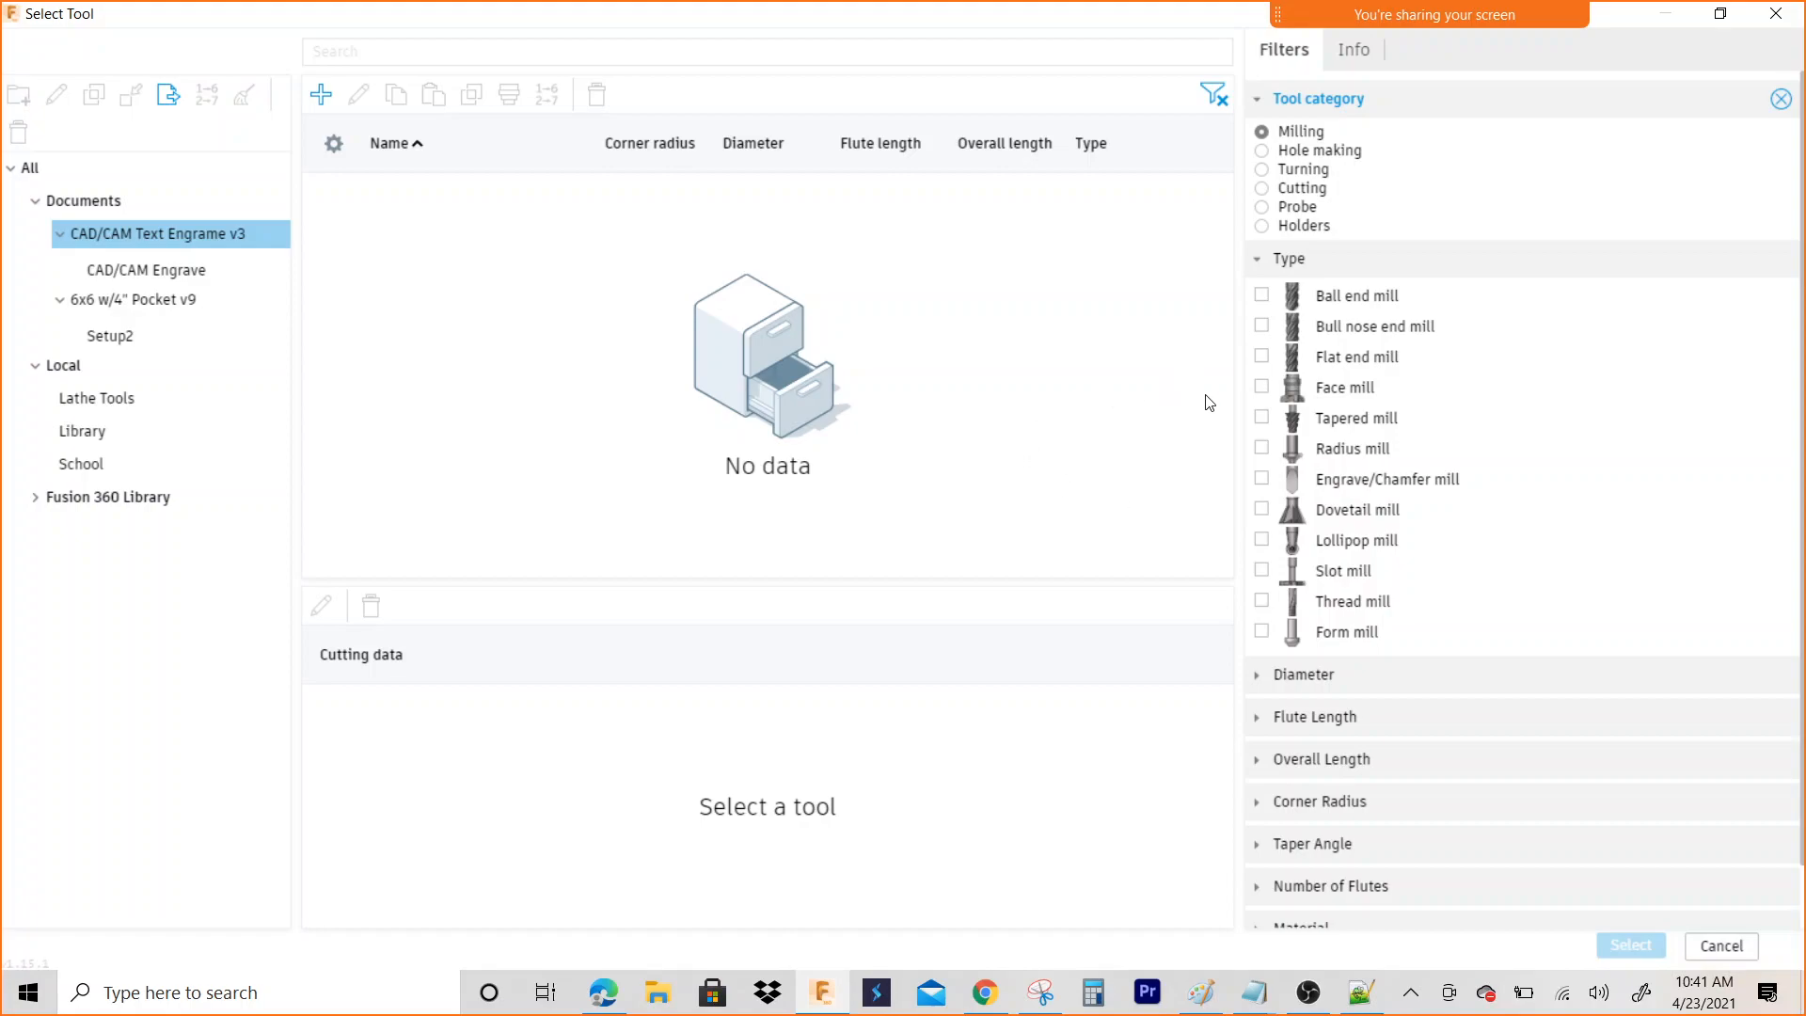
{"action": "mouse_move", "coordinate": [1231, 453]}
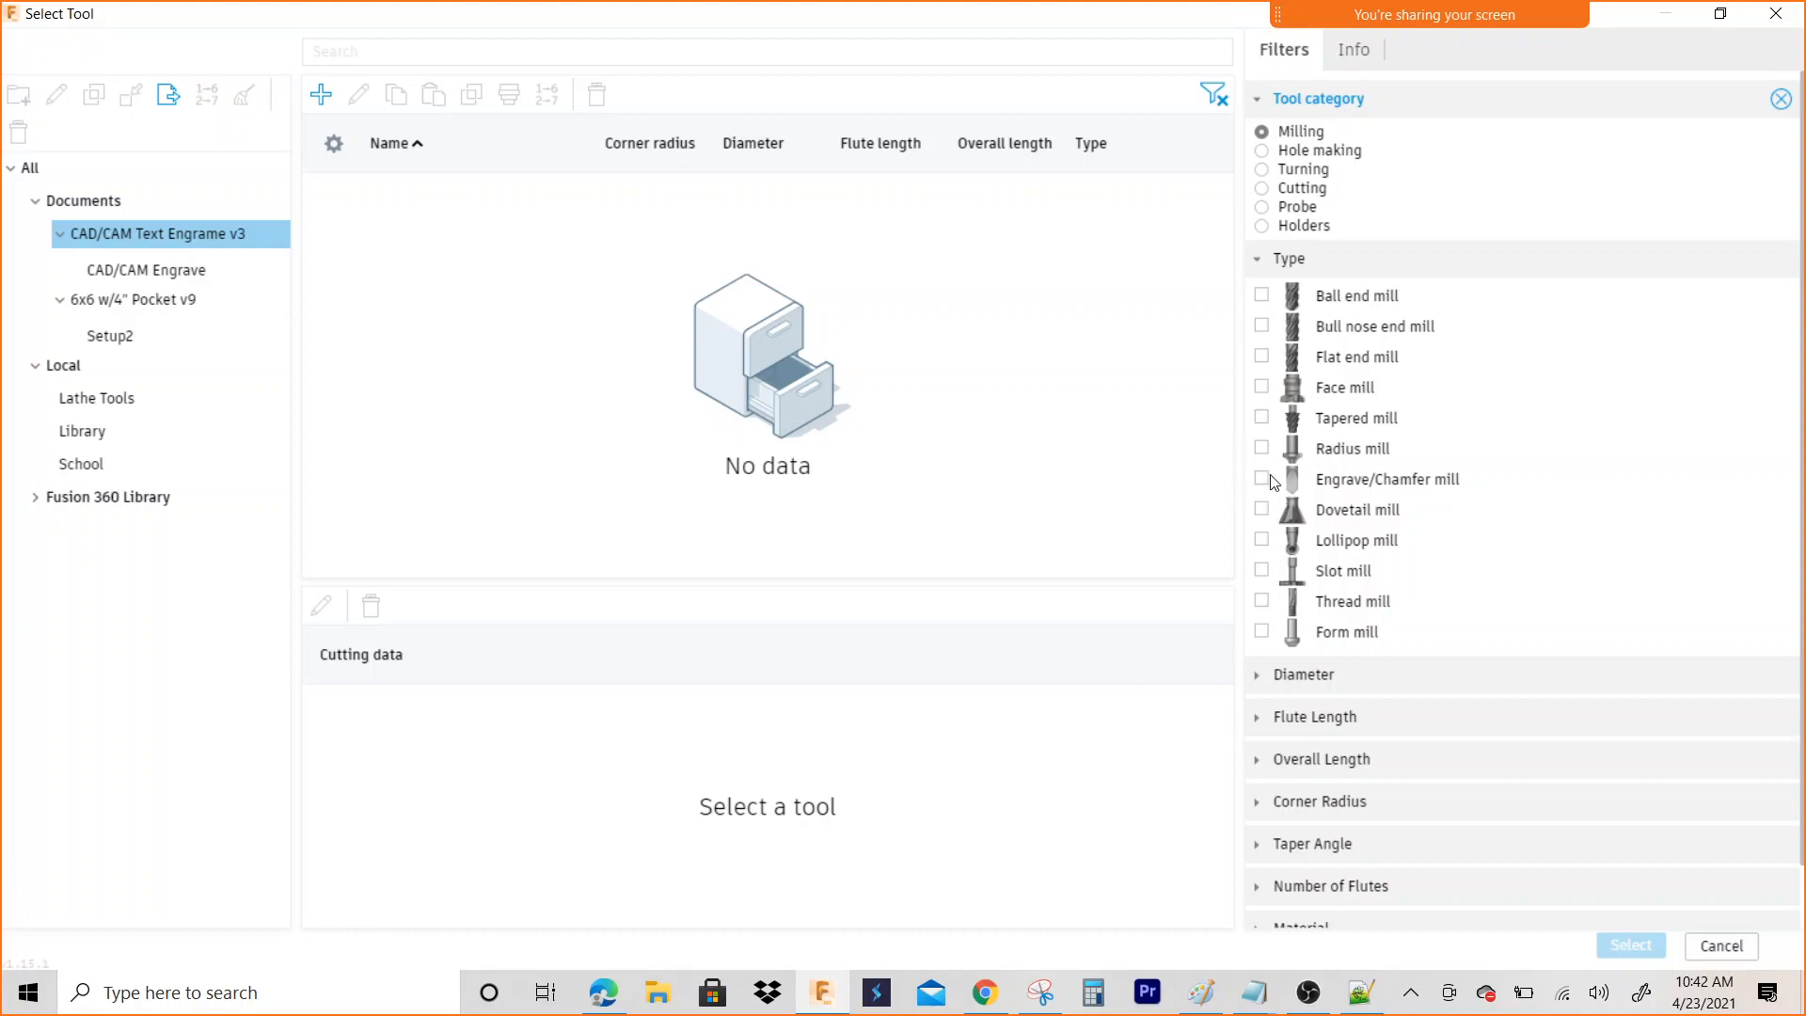
{"action": "mouse_move", "coordinate": [1268, 486]}
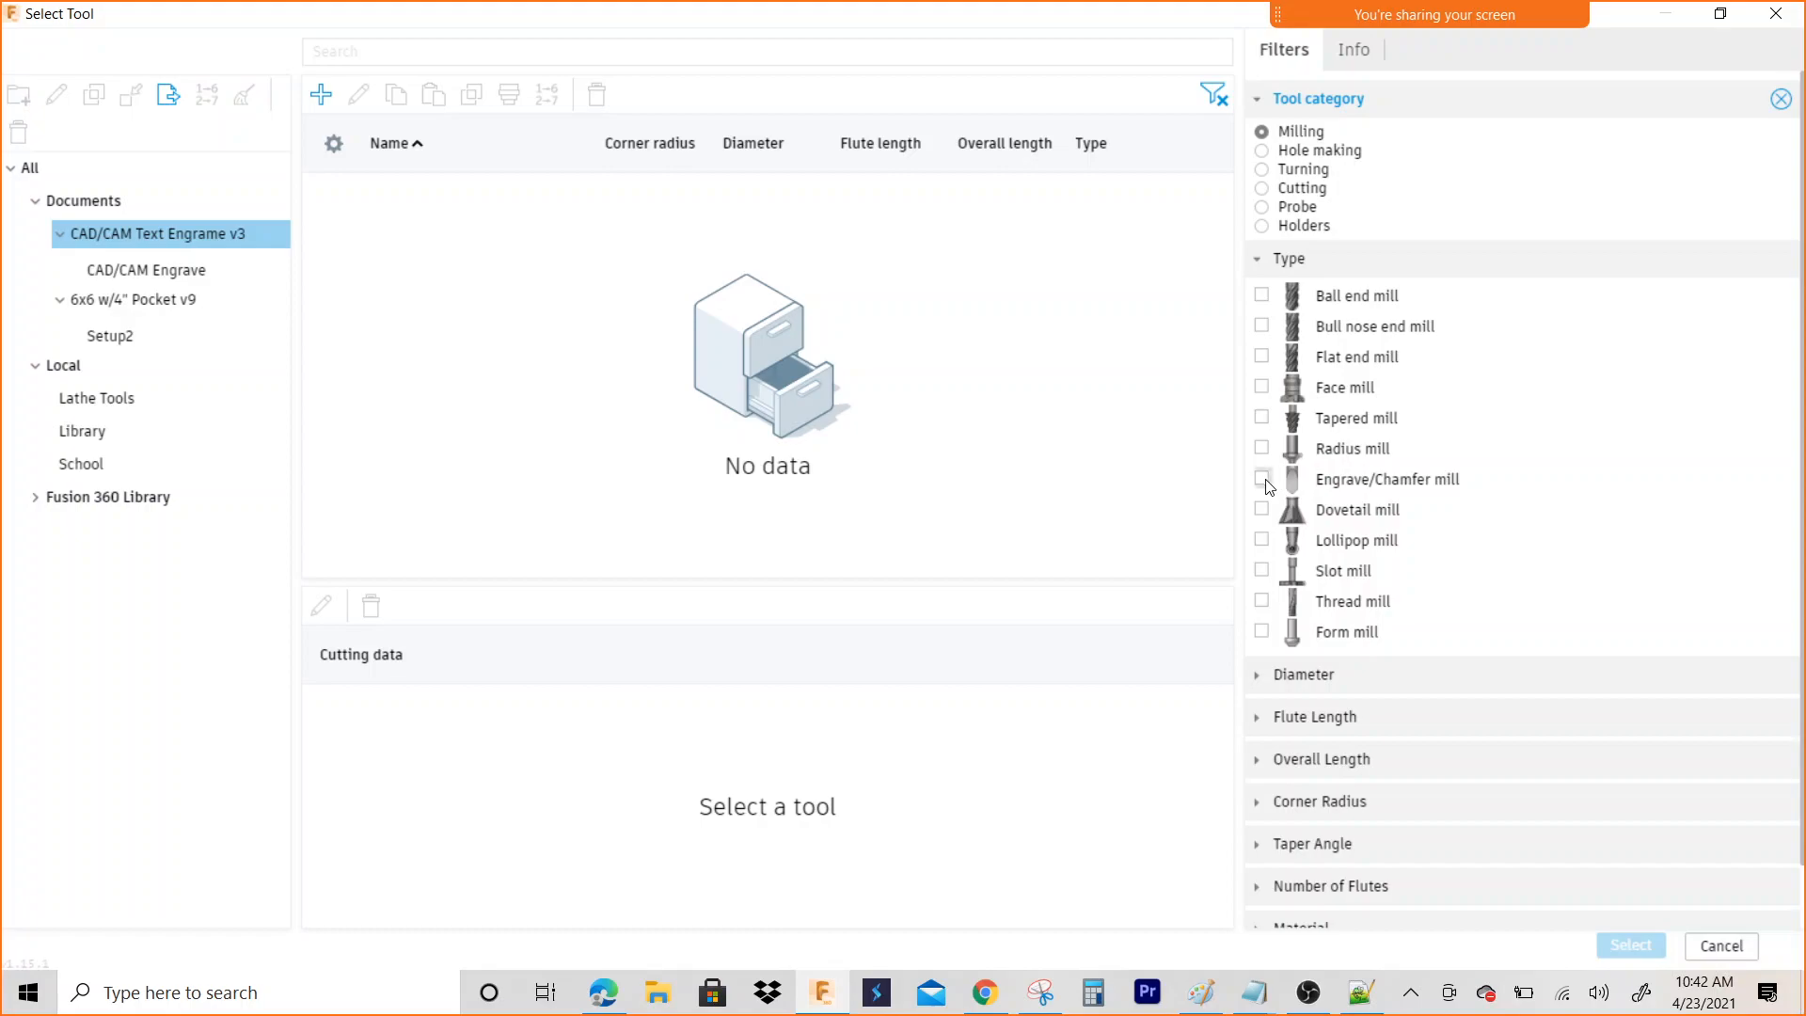
Toggle the engrave/chamfer mill filter off and browse the CAD/CAM Text Engrave v3 library
{"action": "left_click", "coordinate": [1263, 479]}
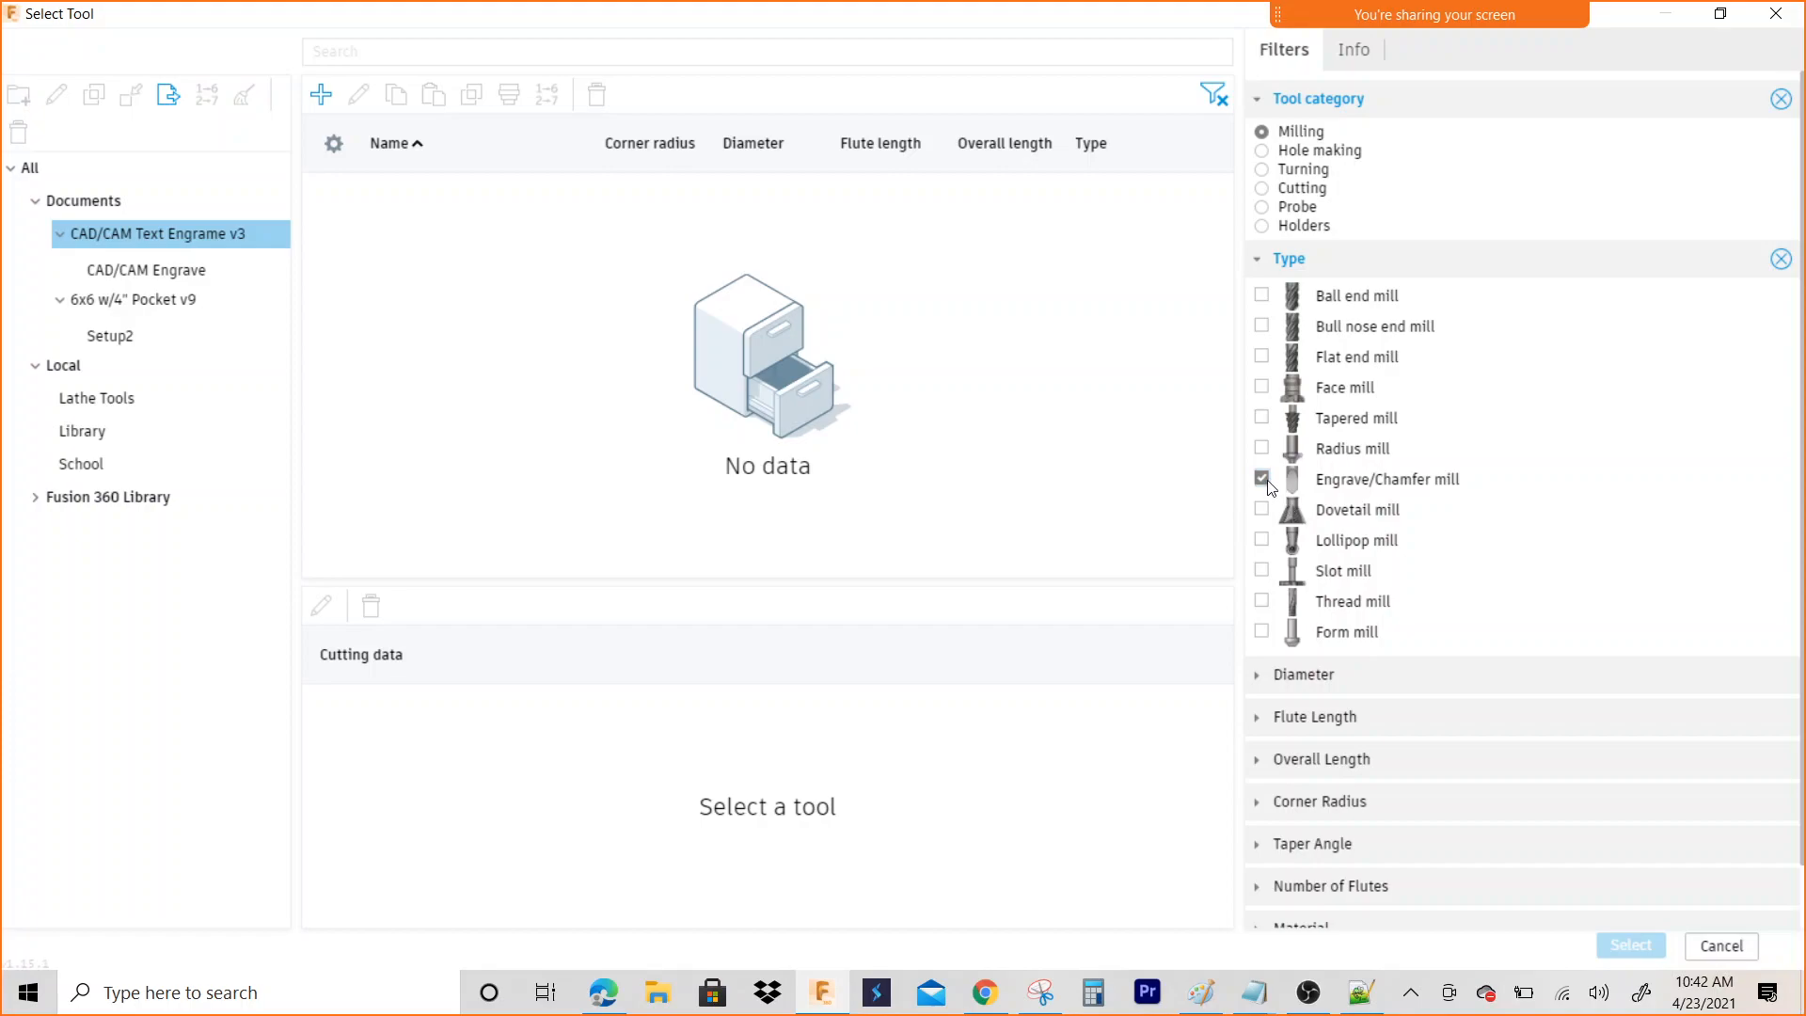
{"action": "left_click", "coordinate": [1263, 479]}
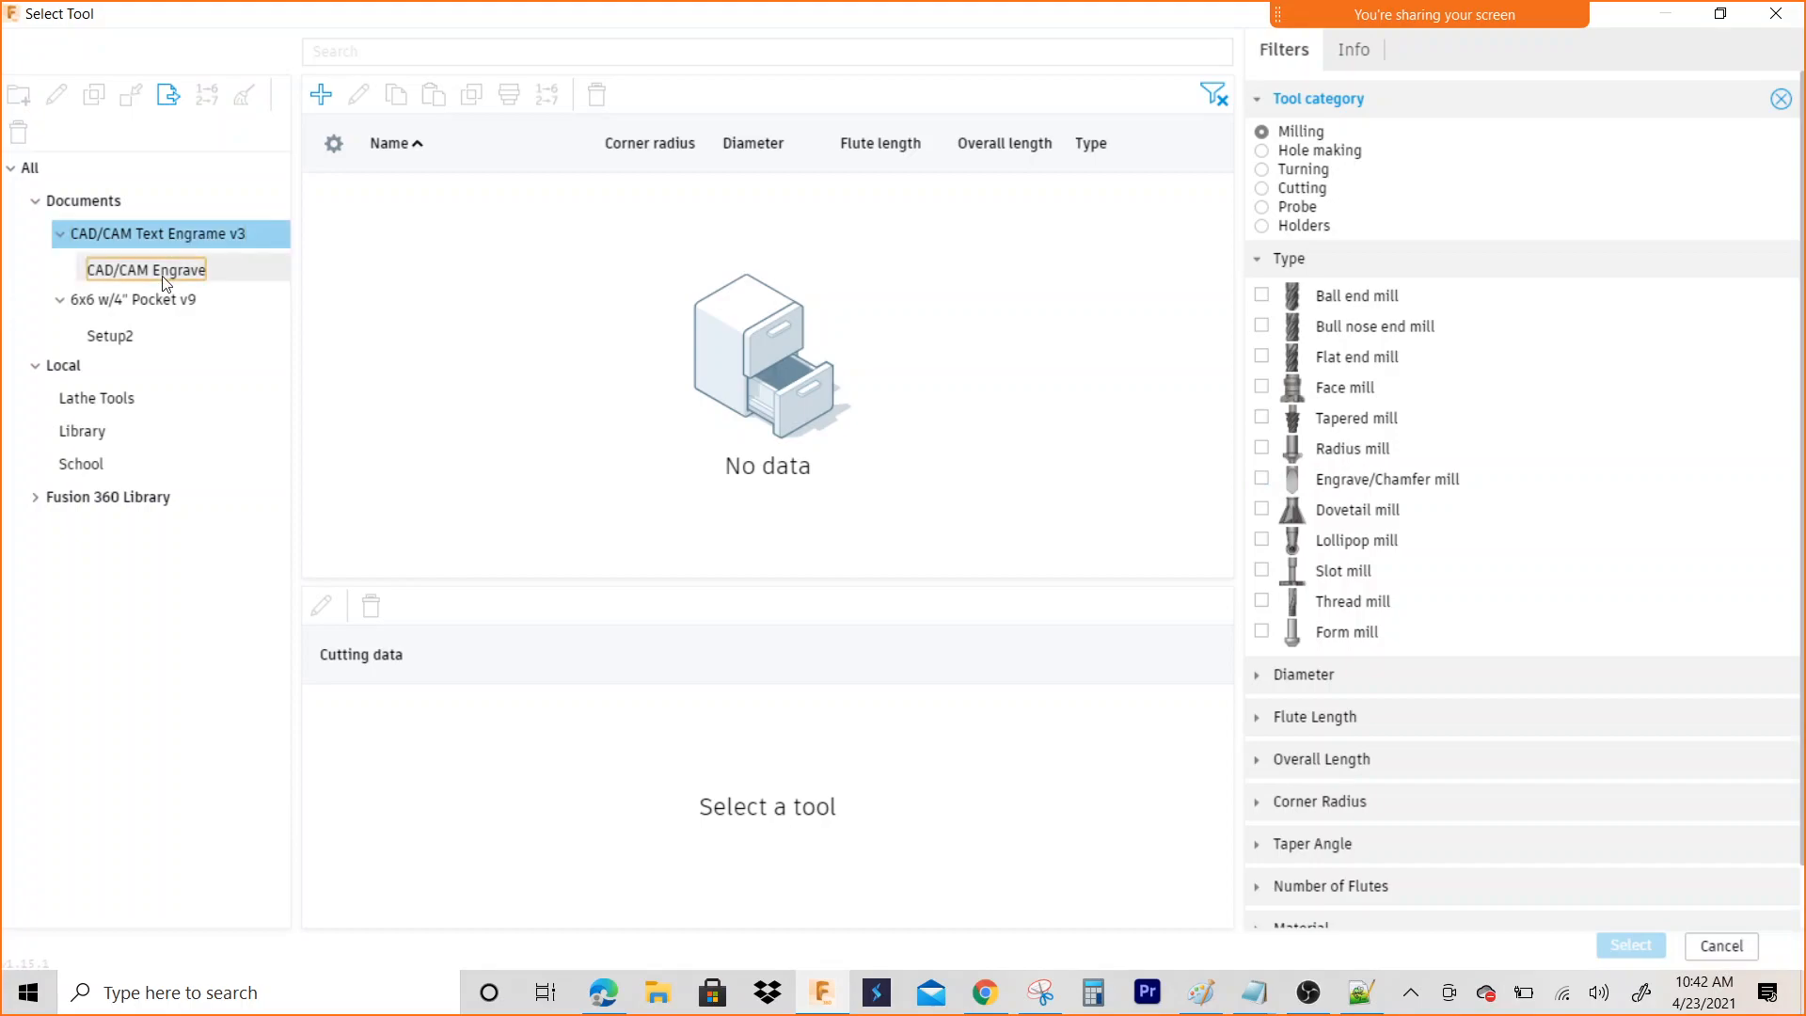
{"action": "left_click", "coordinate": [160, 232]}
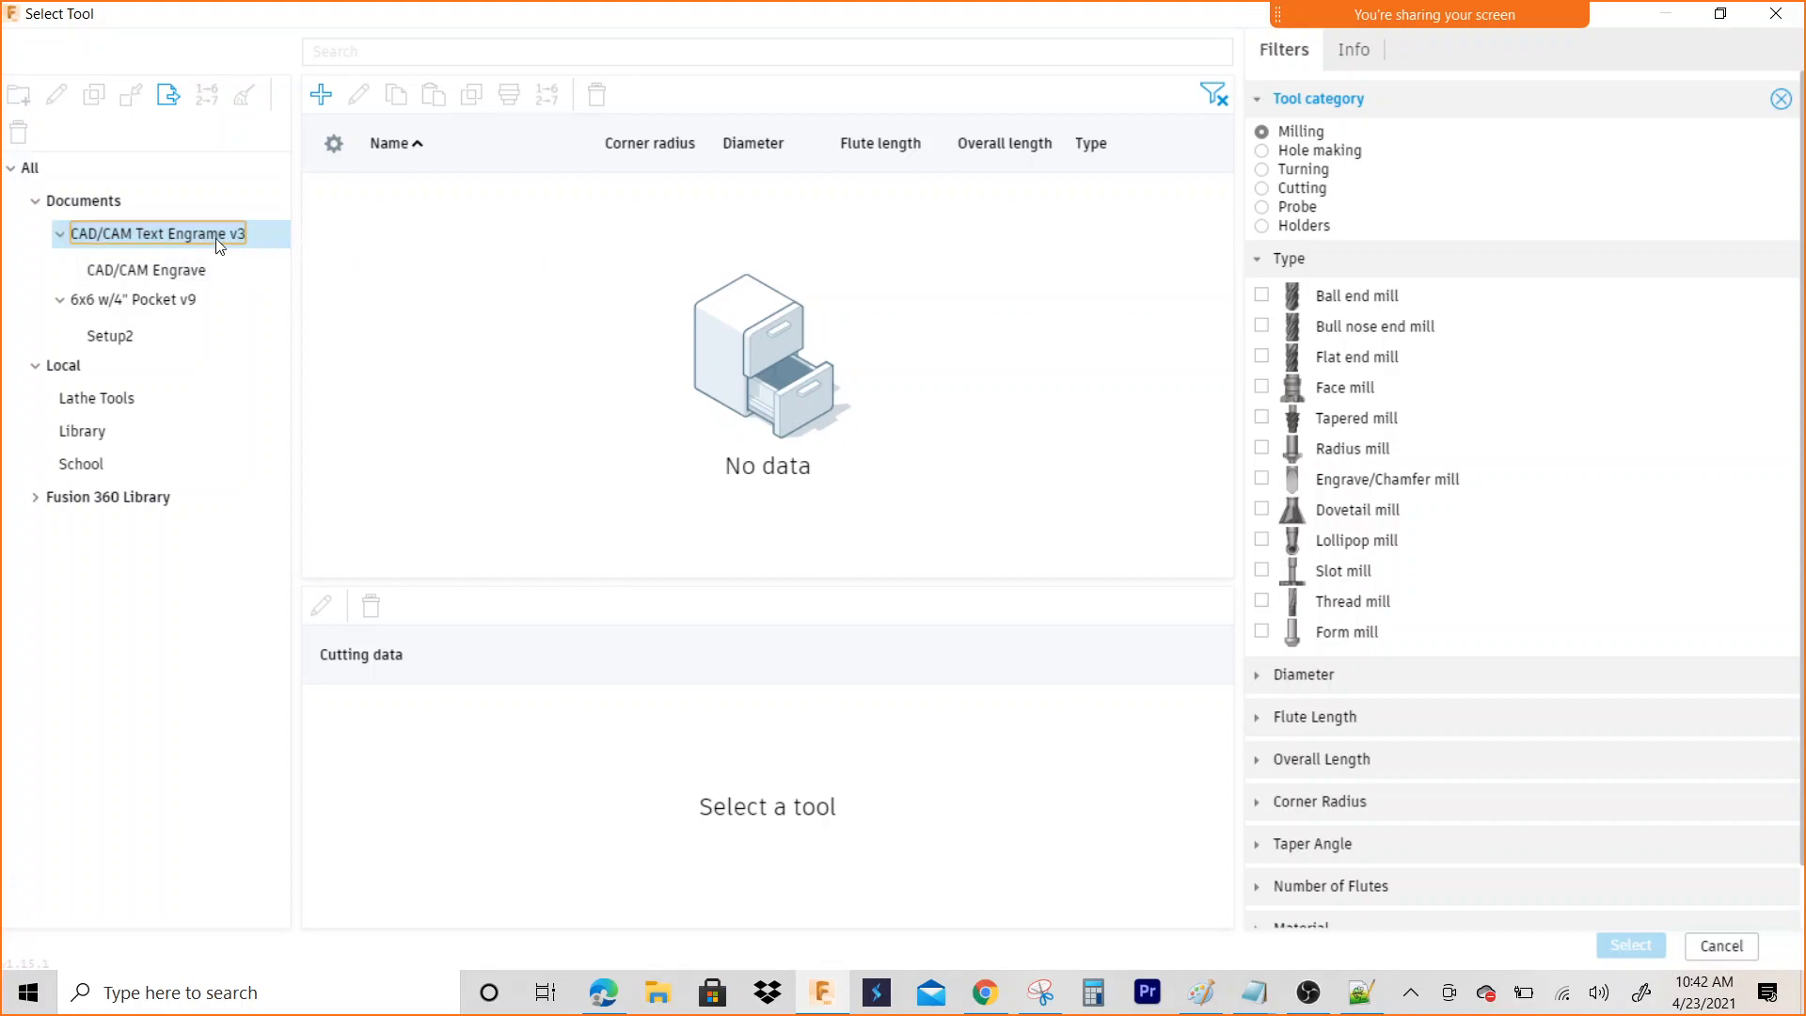
{"action": "mouse_move", "coordinate": [191, 250]}
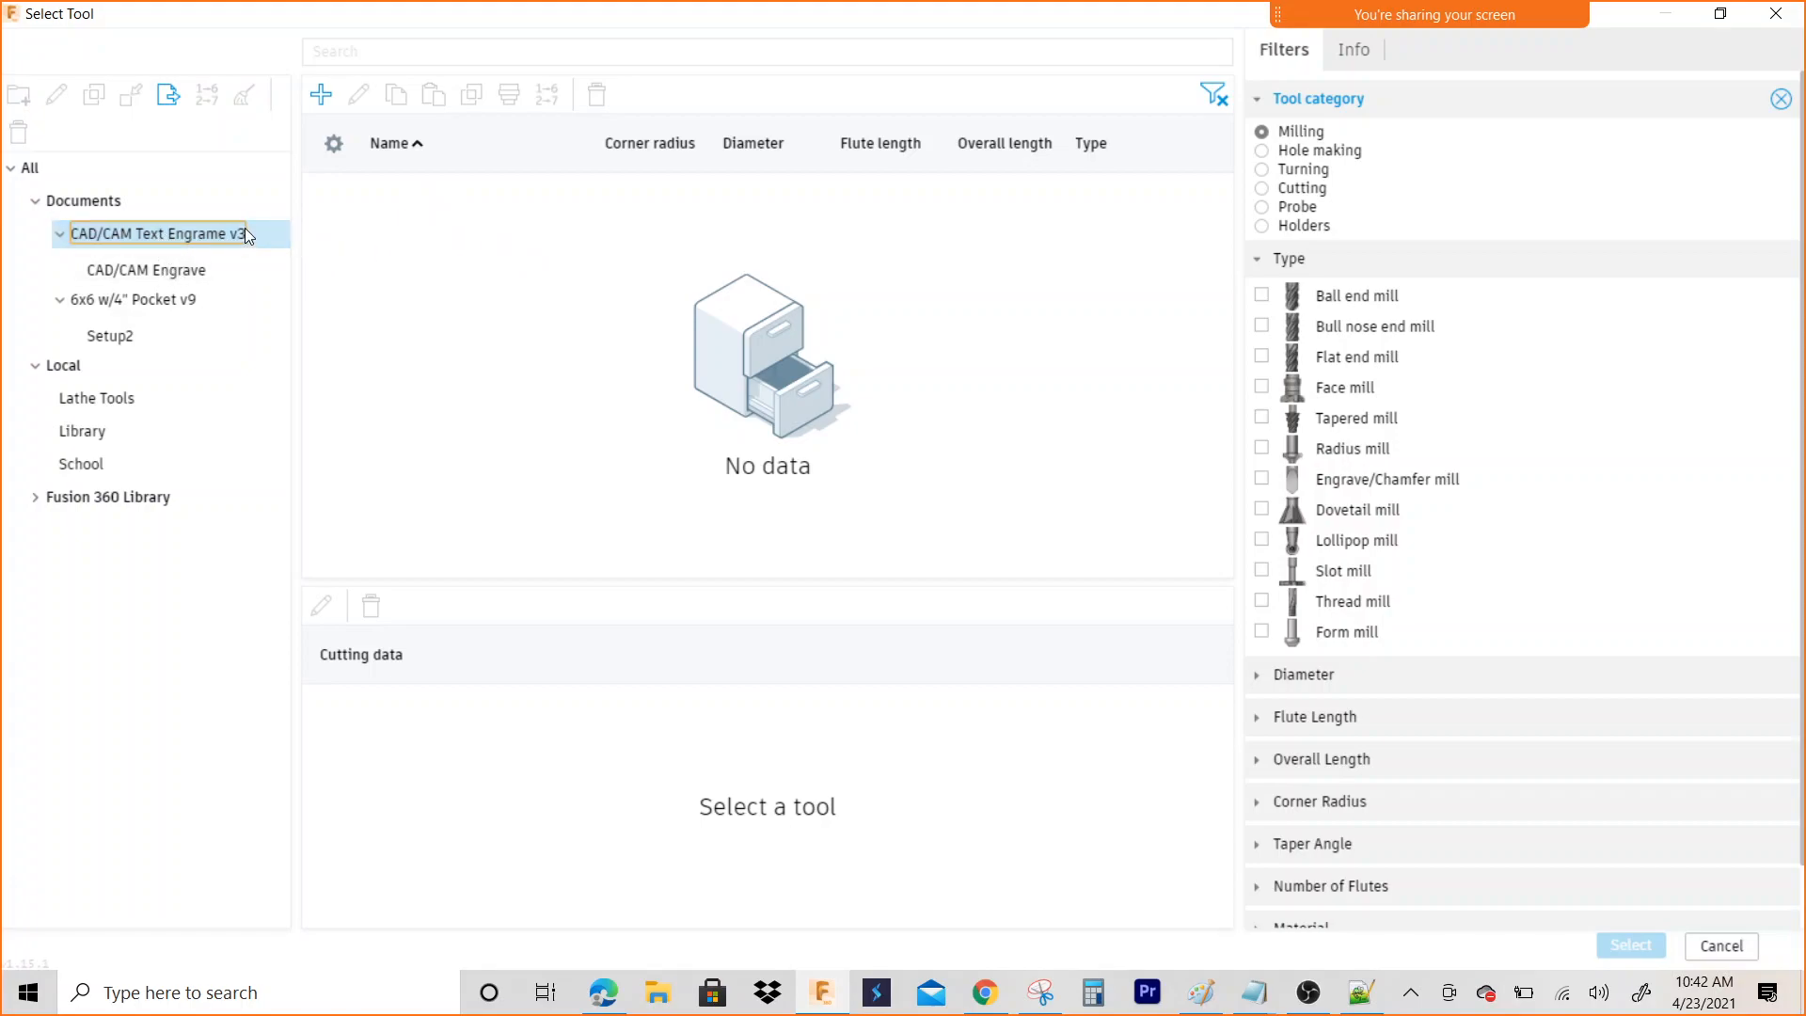
{"action": "mouse_move", "coordinate": [320, 94]}
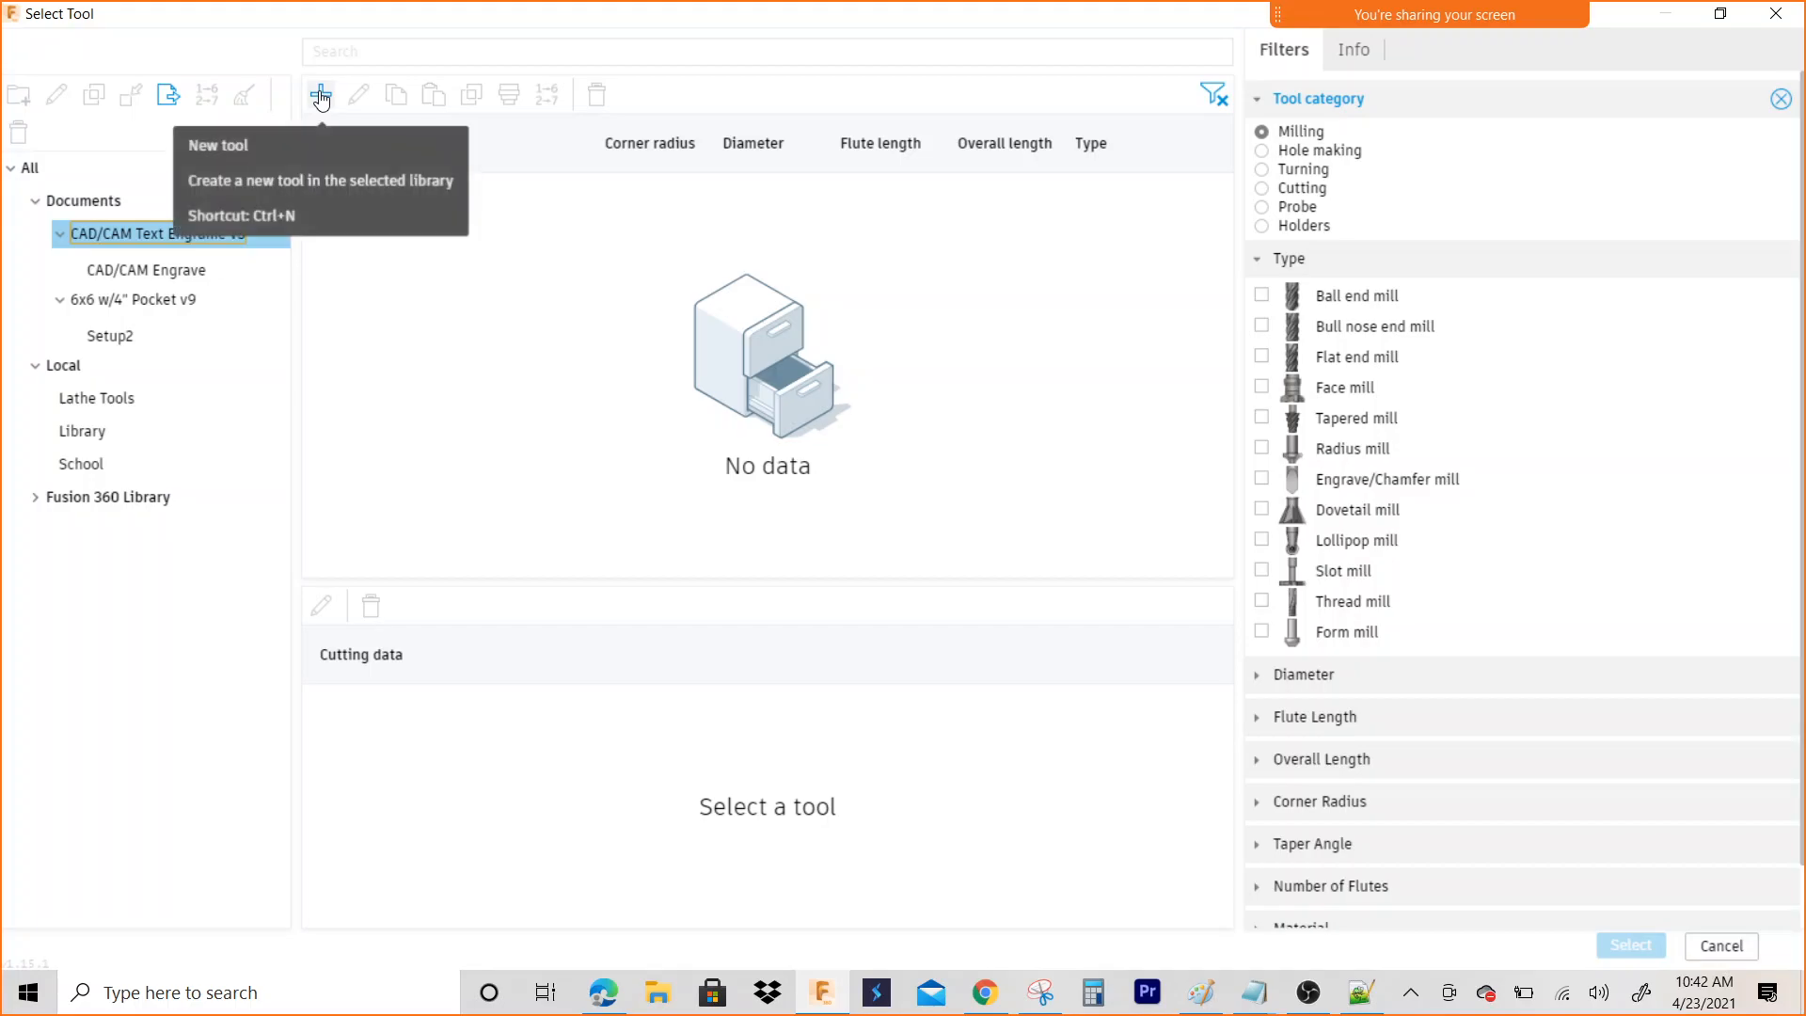
Create a new engrave/chamfer mill tool in the document library
{"action": "left_click", "coordinate": [322, 95]}
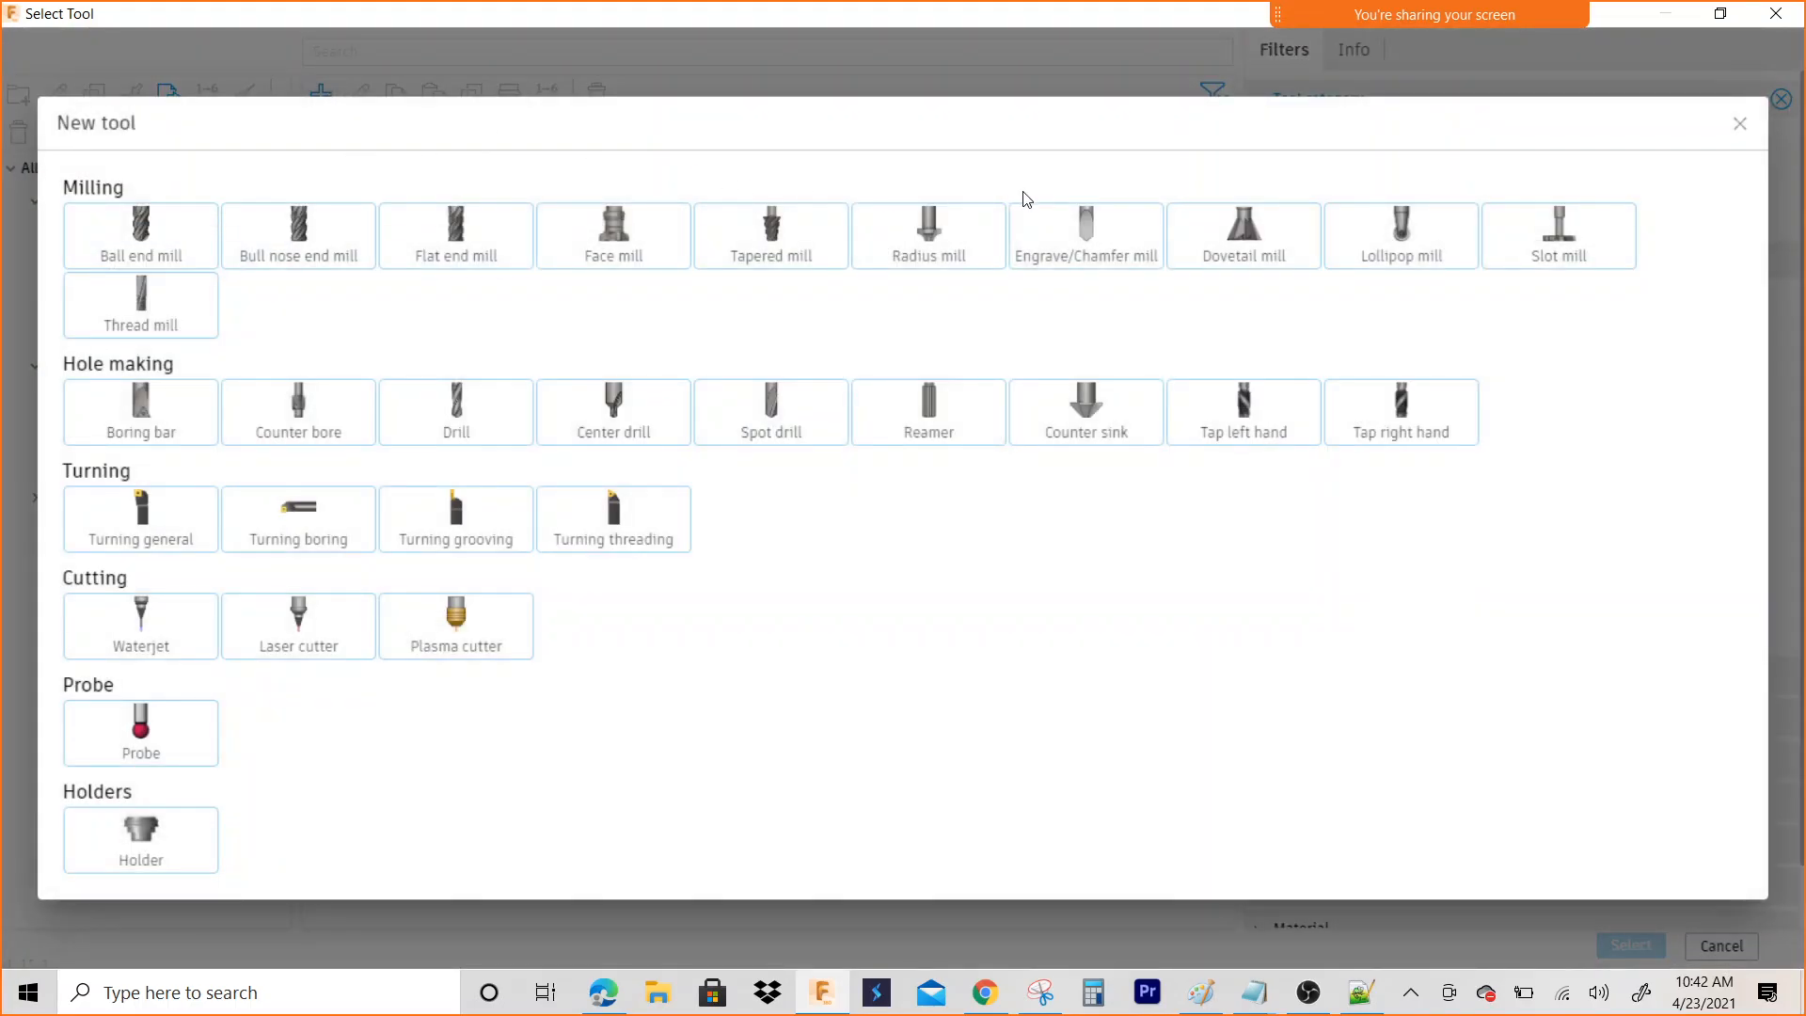
{"action": "left_click", "coordinate": [1084, 236]}
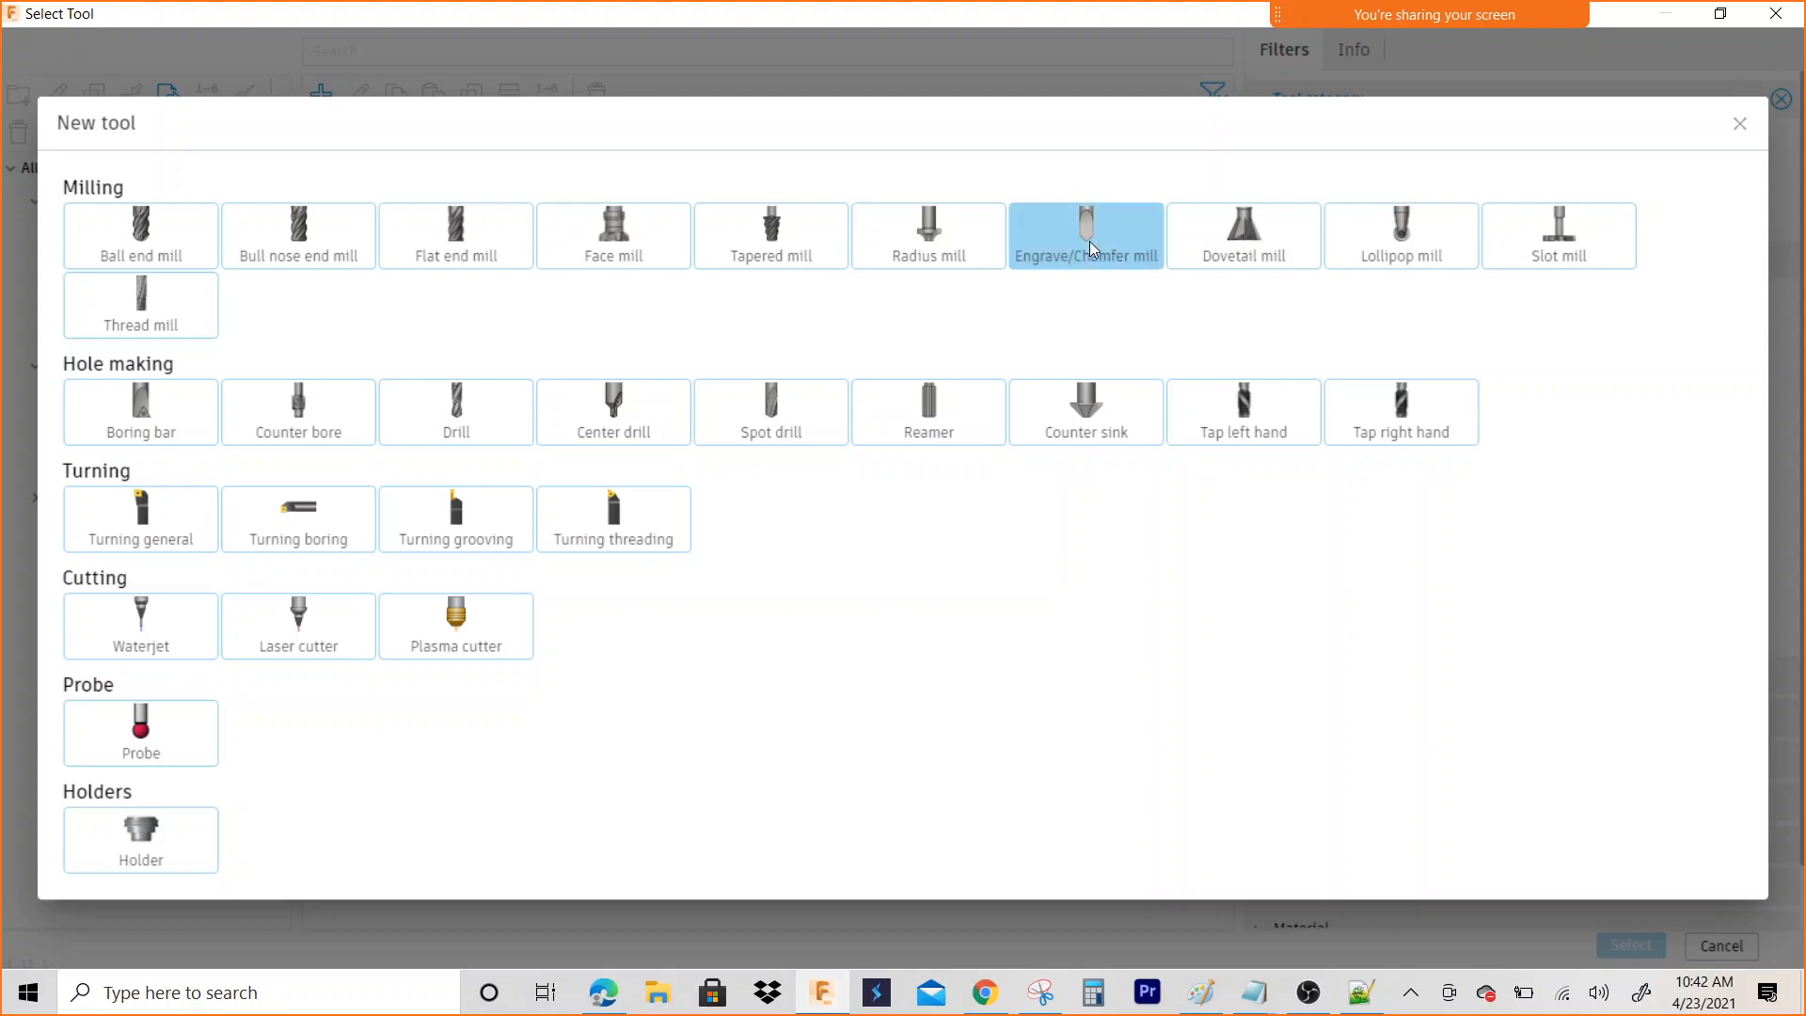
{"action": "left_click", "coordinate": [1084, 235]}
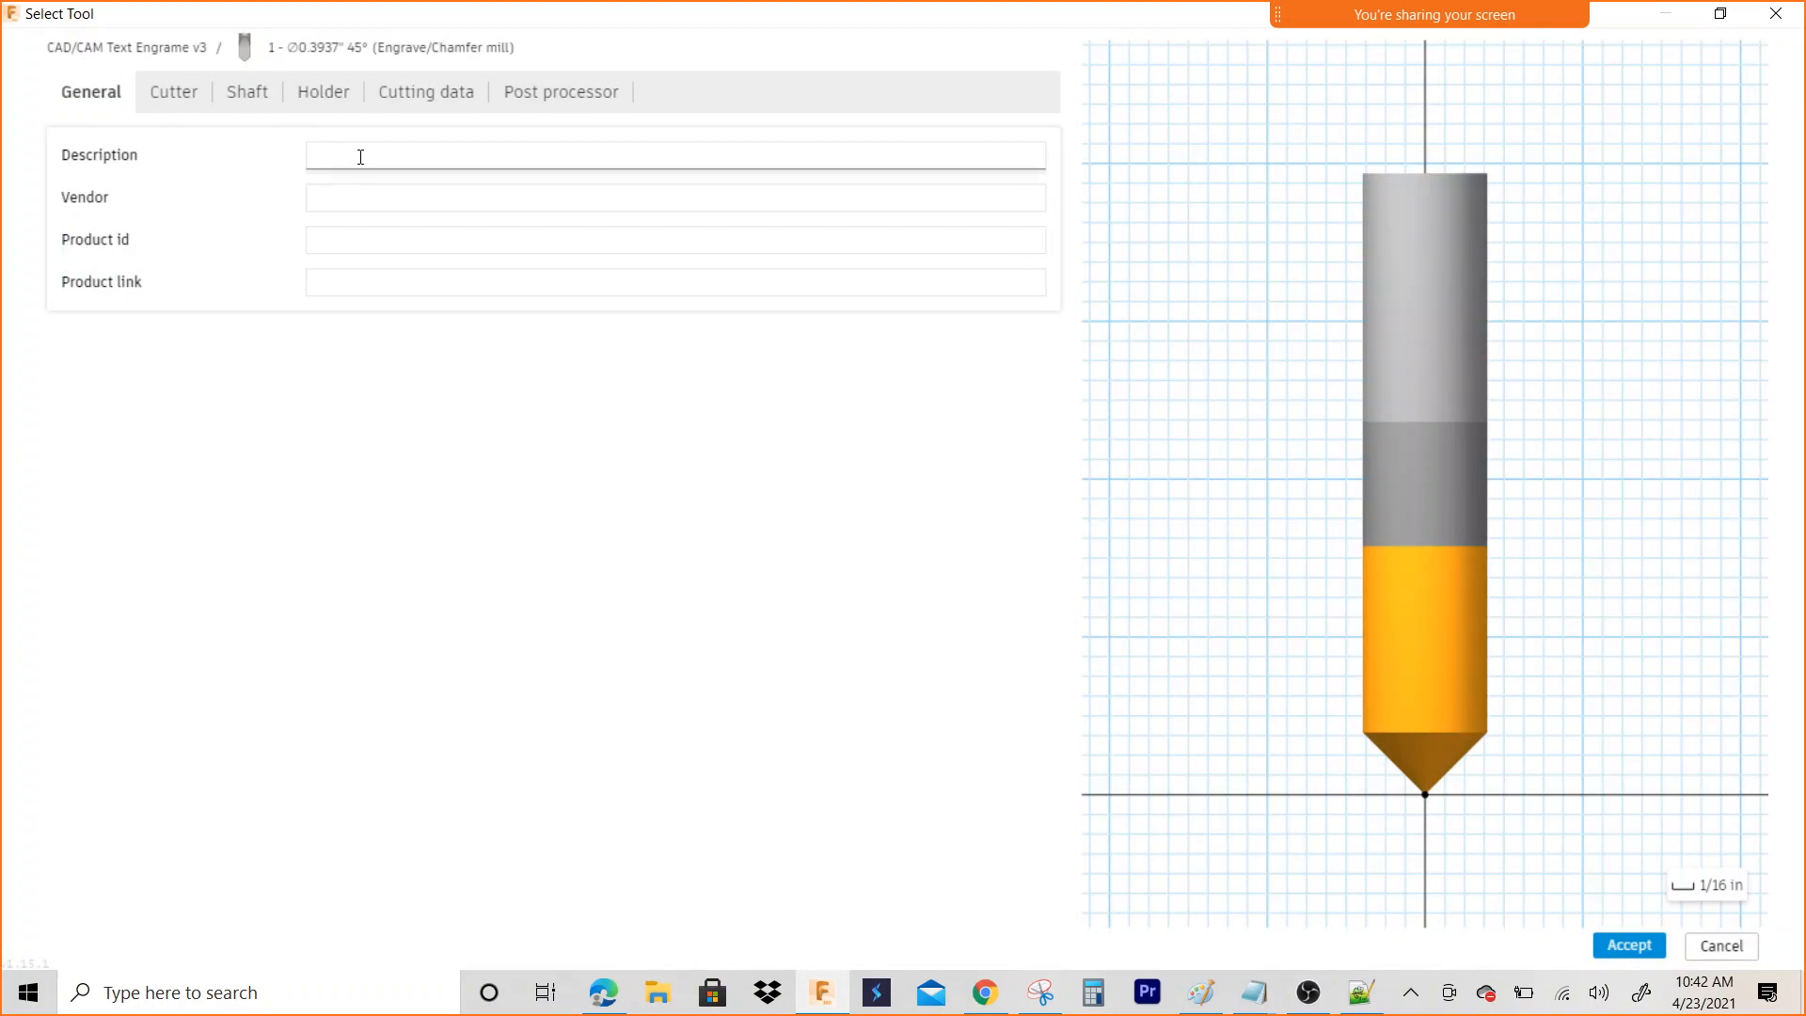
Enter '5/16 Center Drill' as the new tool's description
{"action": "left_click", "coordinate": [676, 156]}
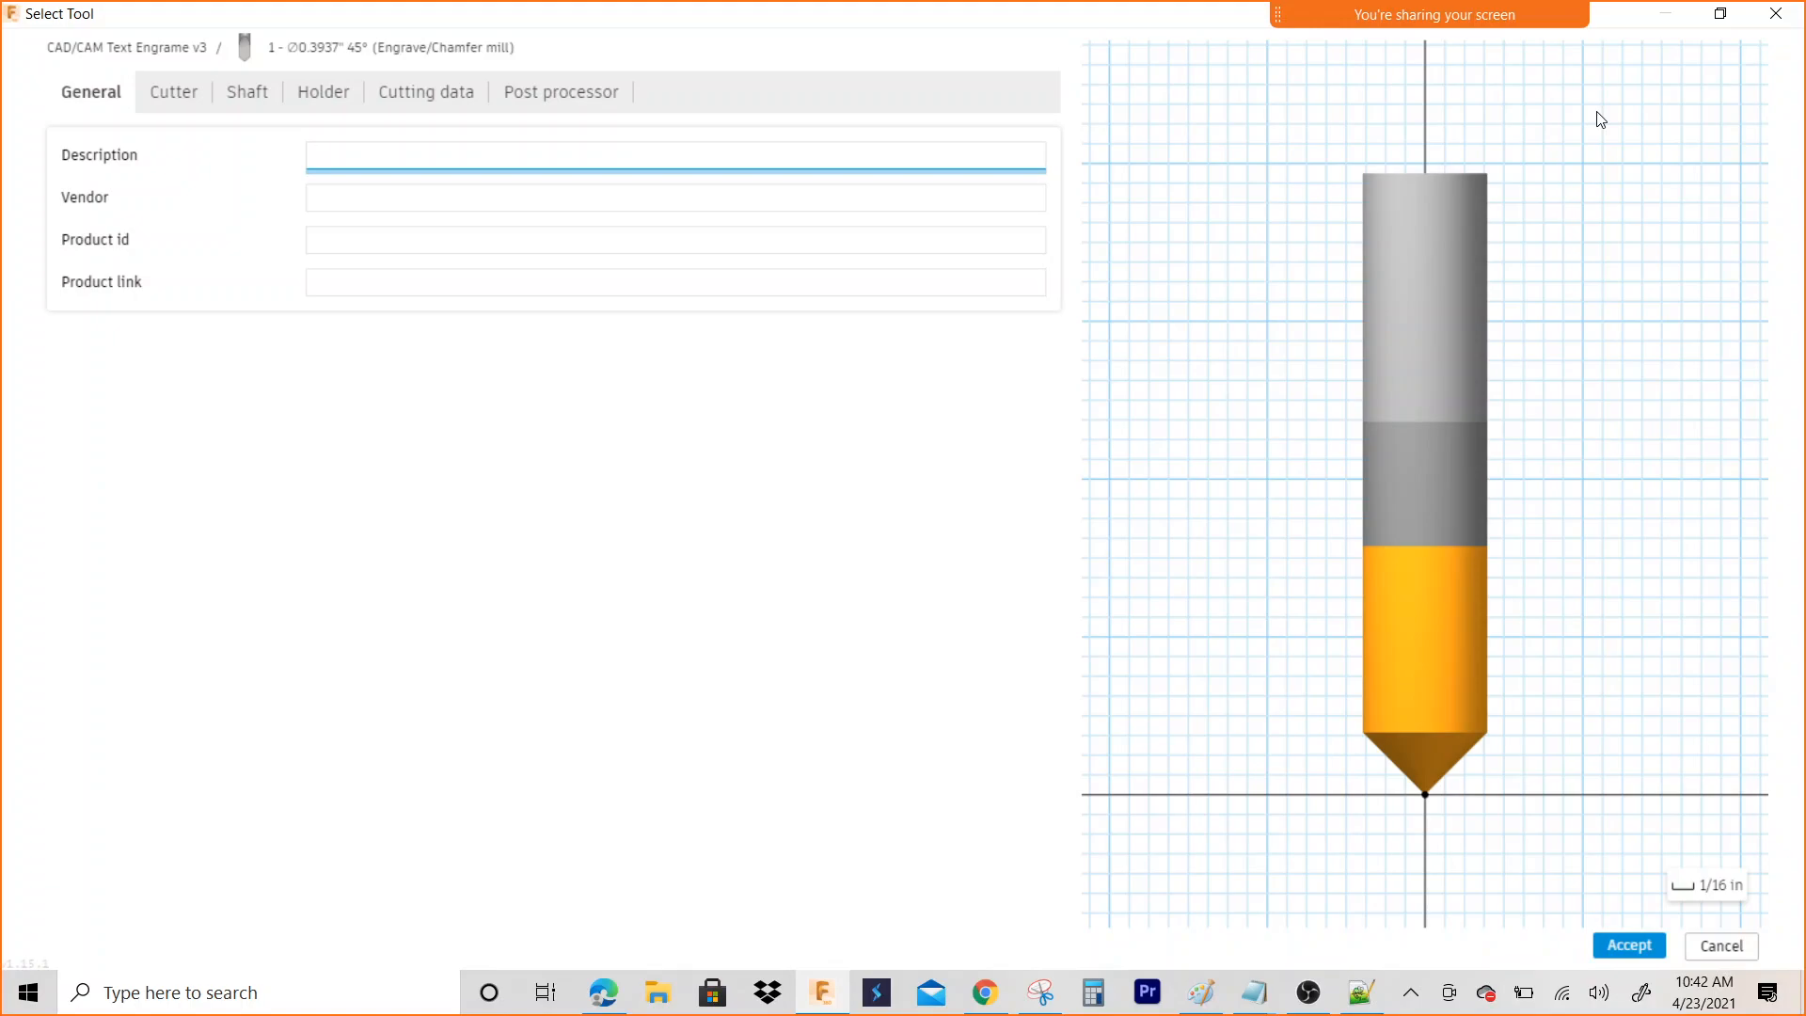
{"action": "left_click", "coordinate": [673, 154]}
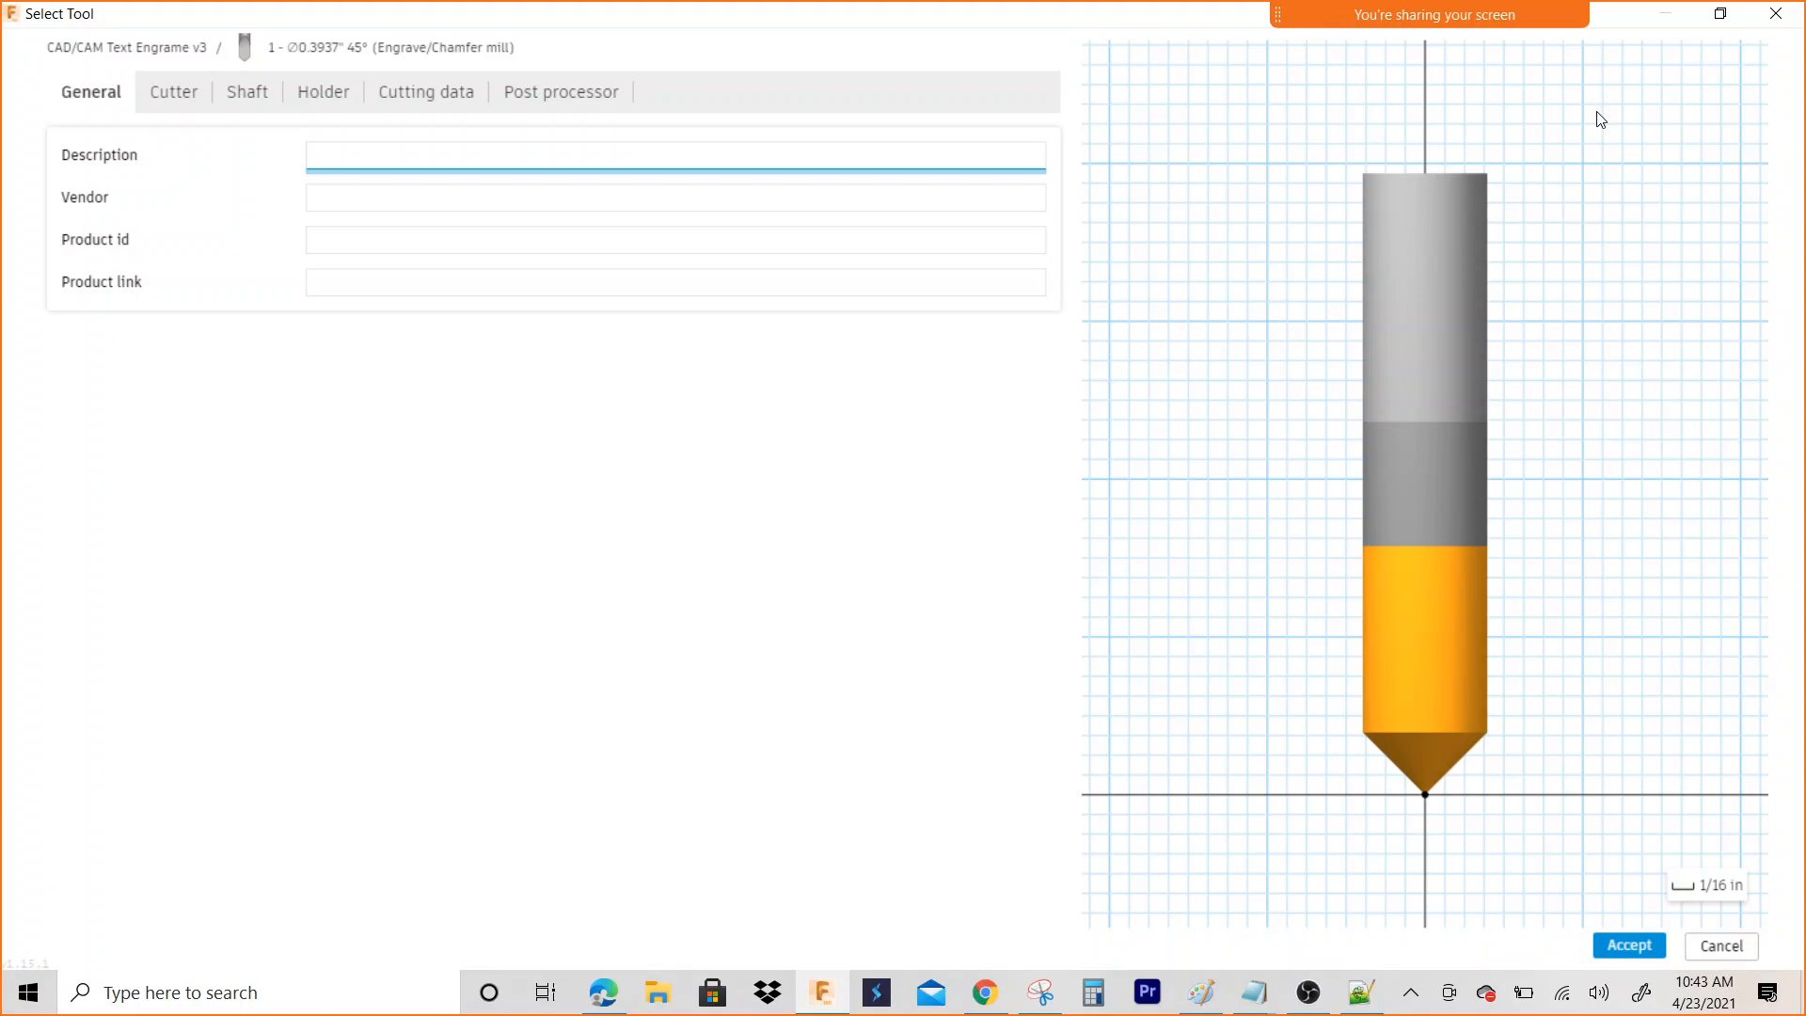
{"action": "left_click", "coordinate": [673, 155]}
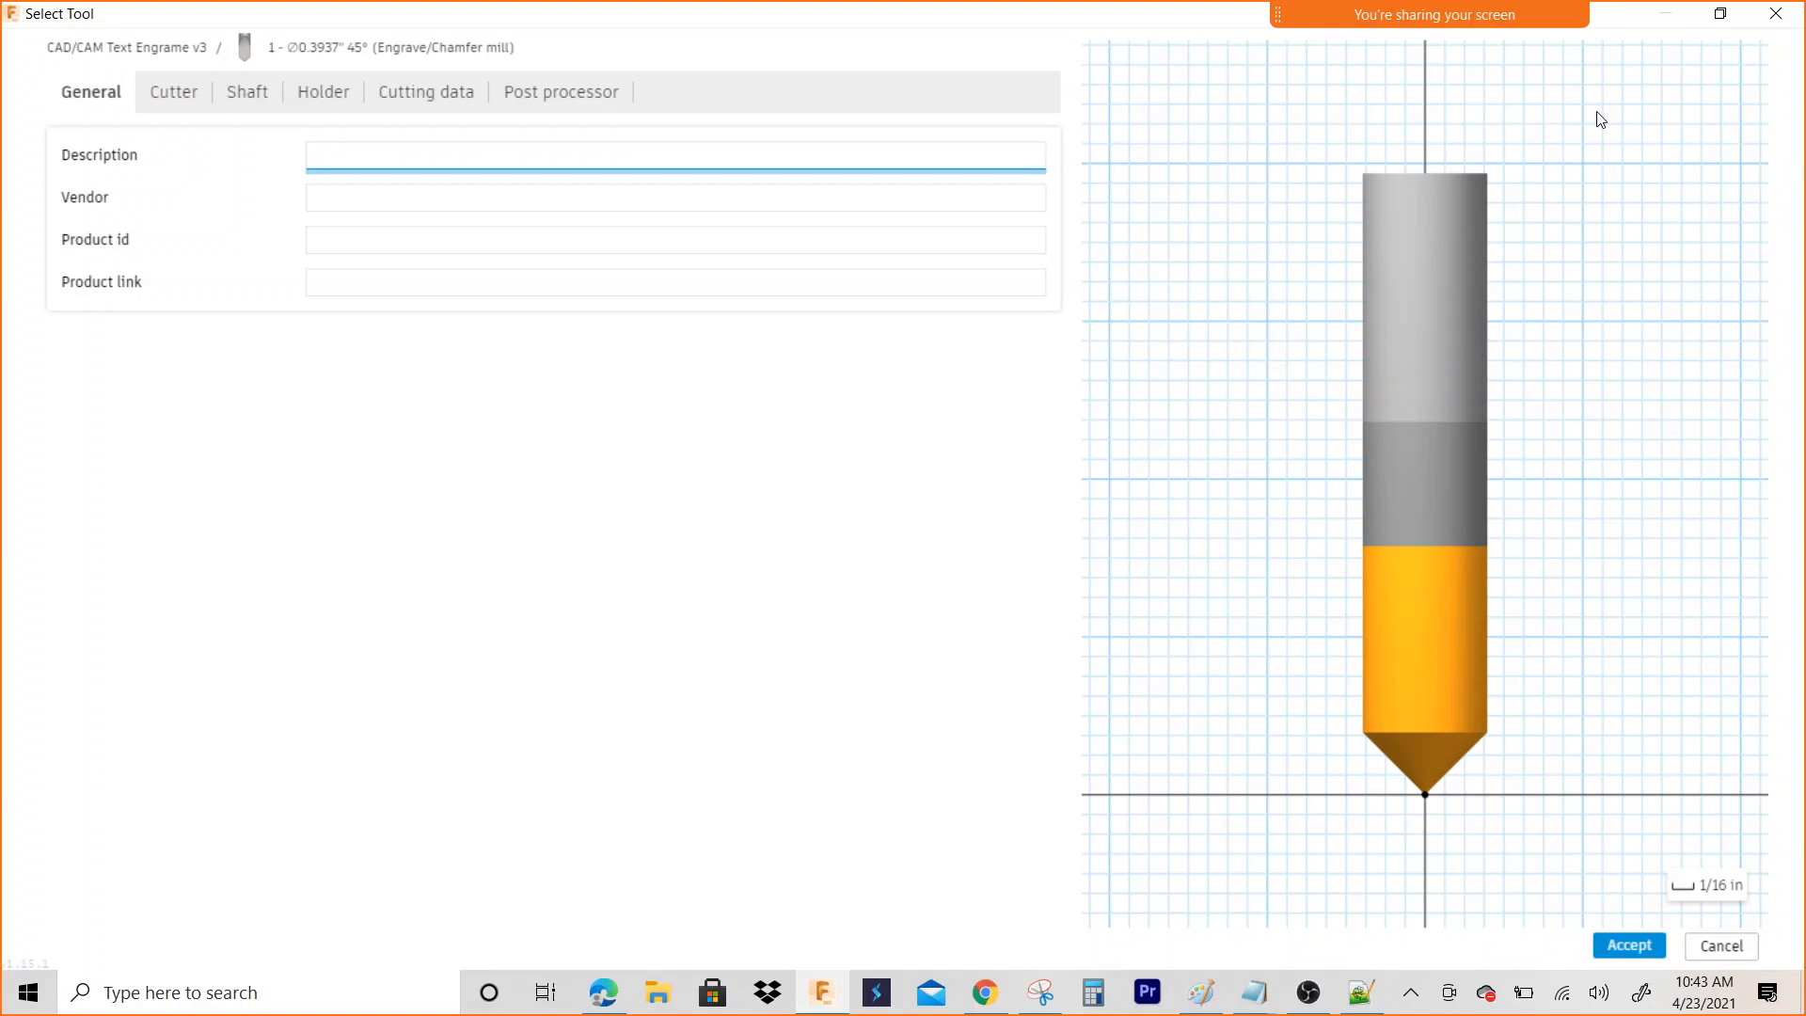
{"action": "mouse_move", "coordinate": [999, 77]}
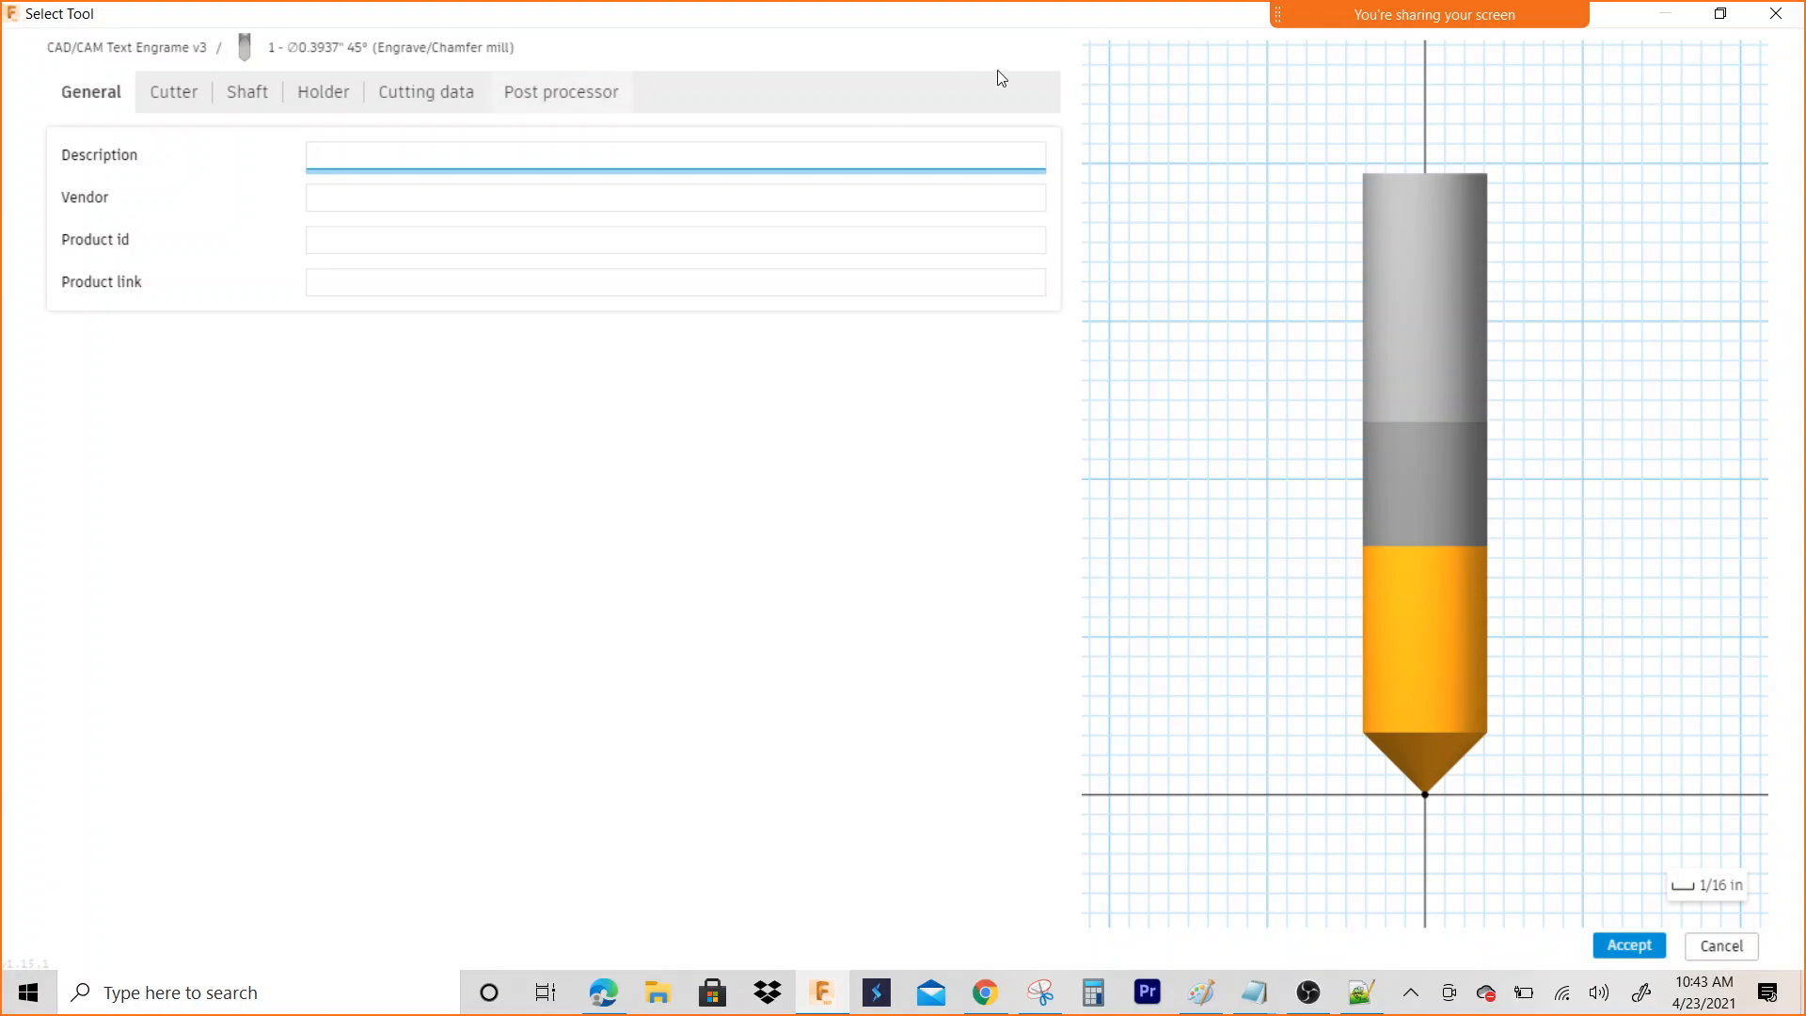
{"action": "mouse_move", "coordinate": [564, 114]}
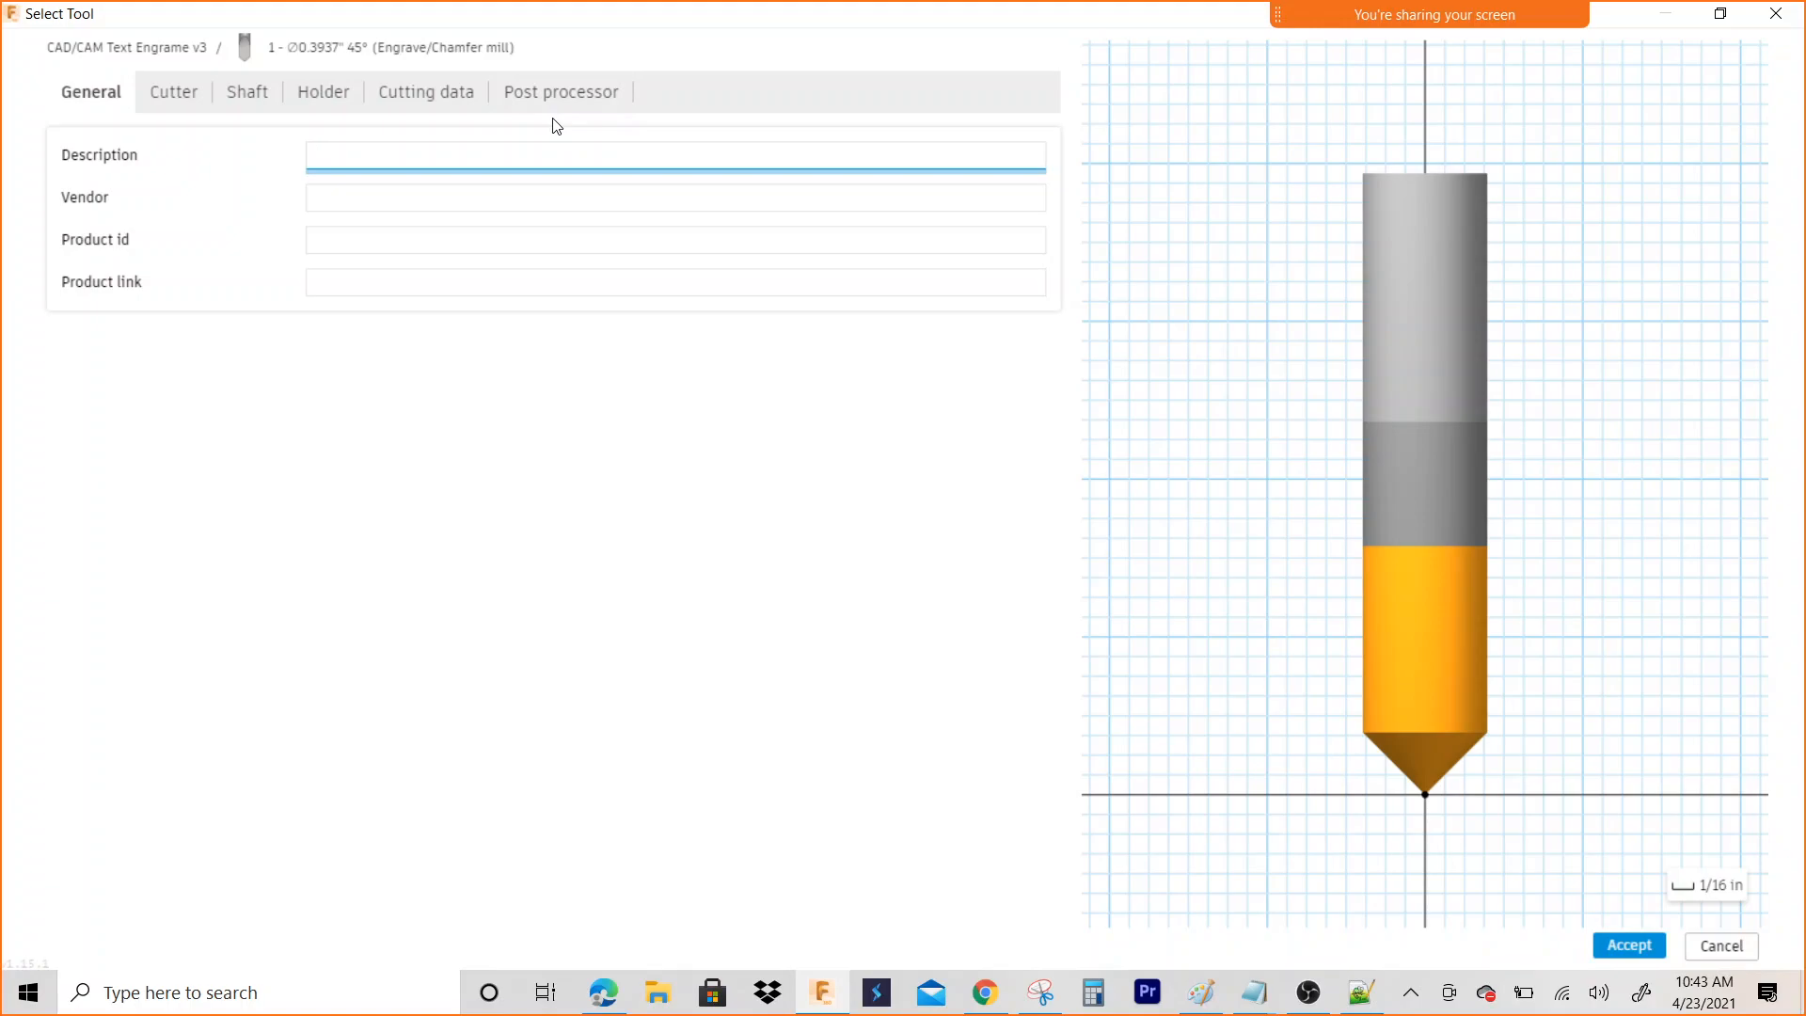
{"action": "type", "text": "5/16"}
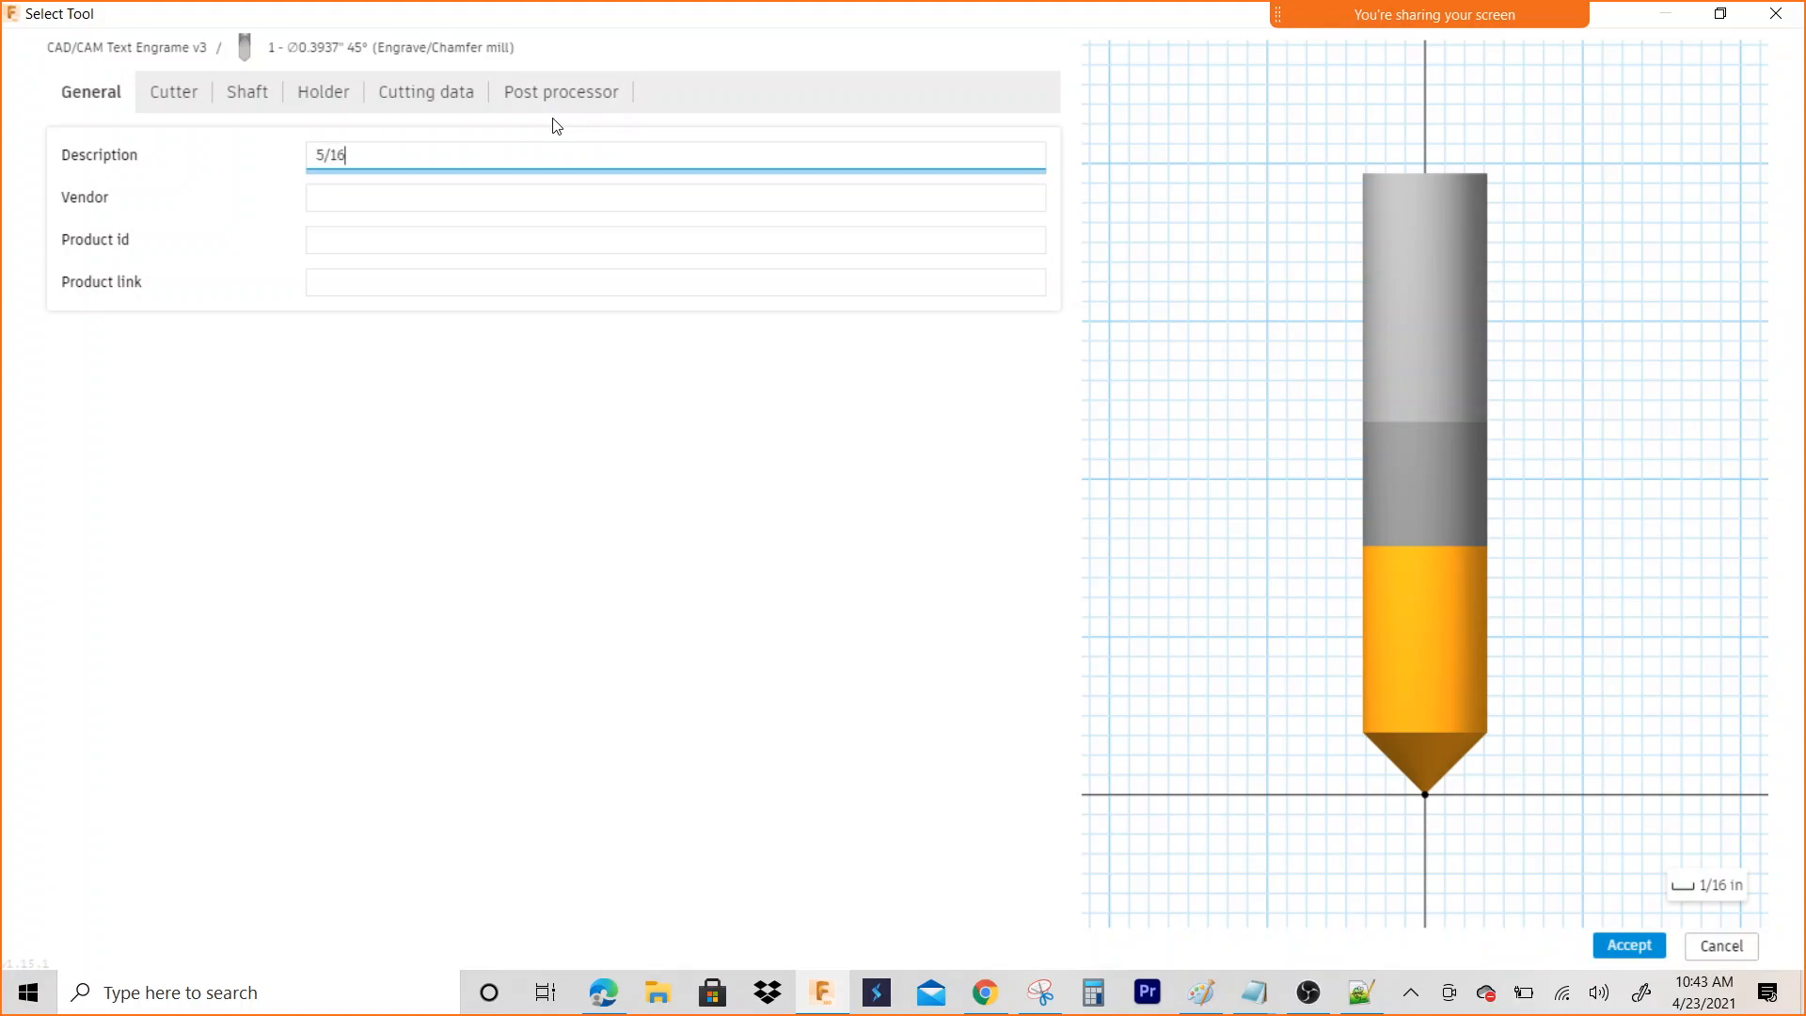
{"action": "type", "text": "Center"}
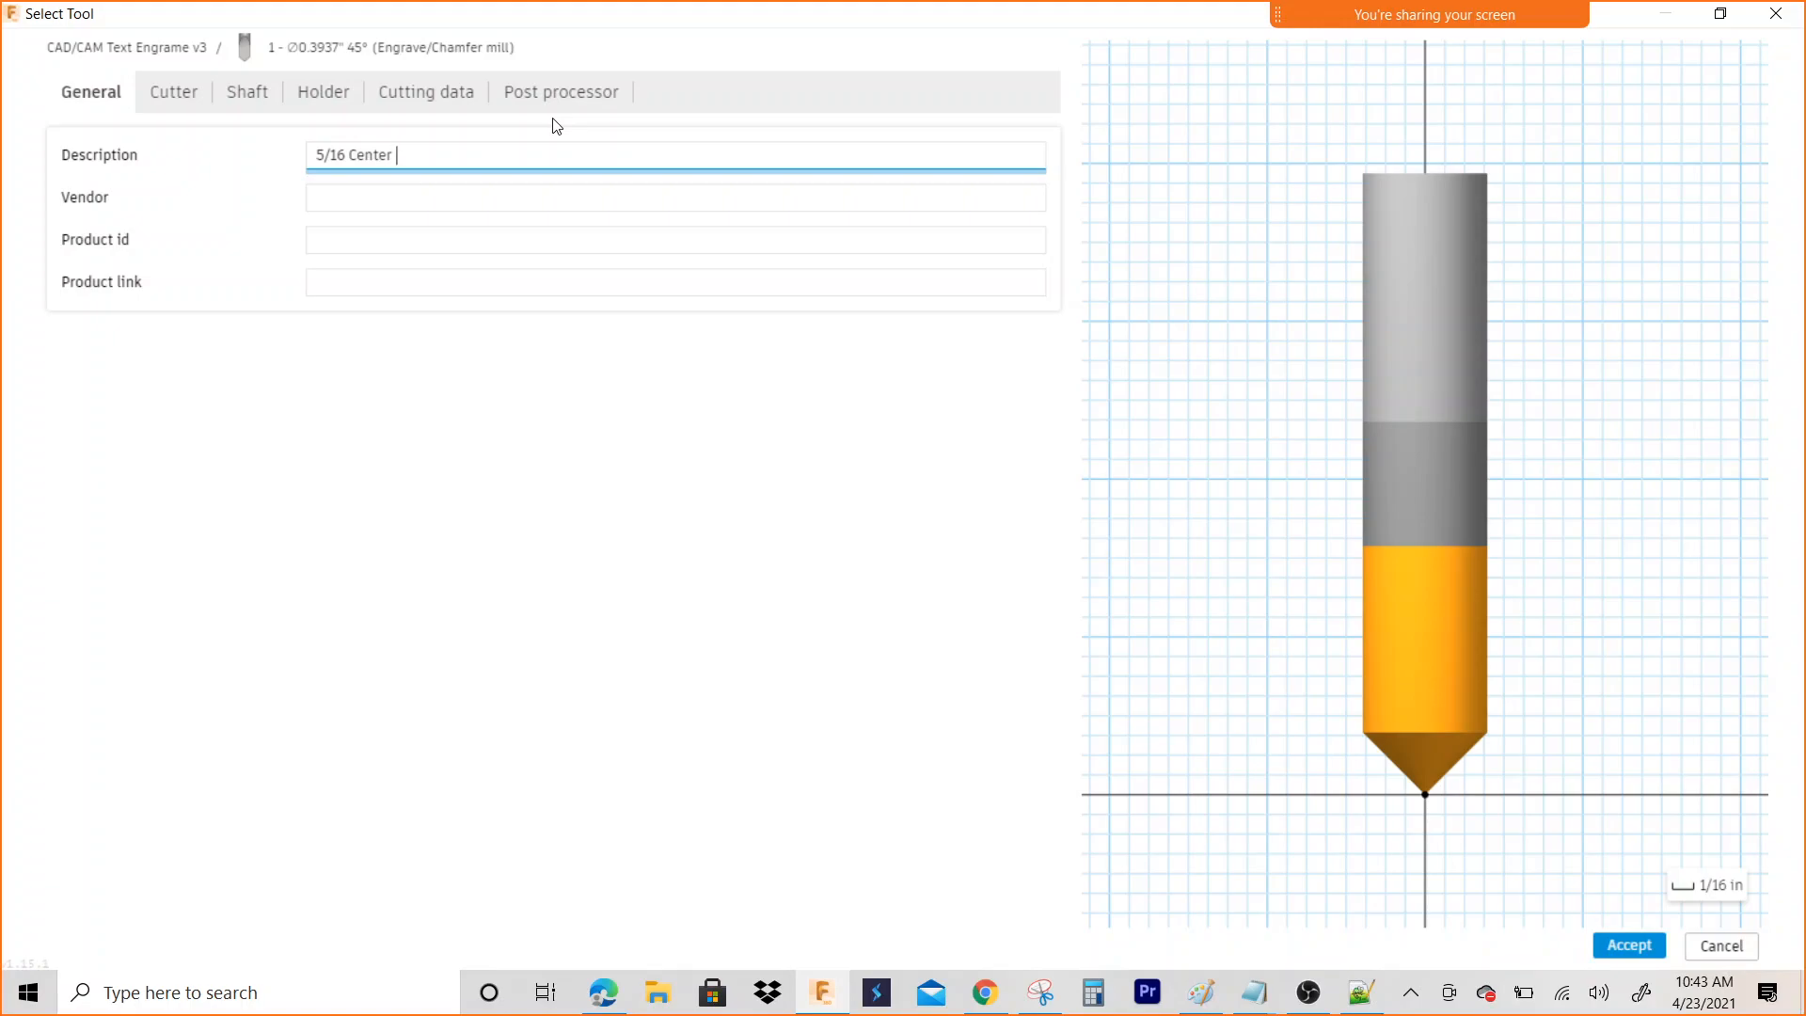
{"action": "type", "text": "Drill"}
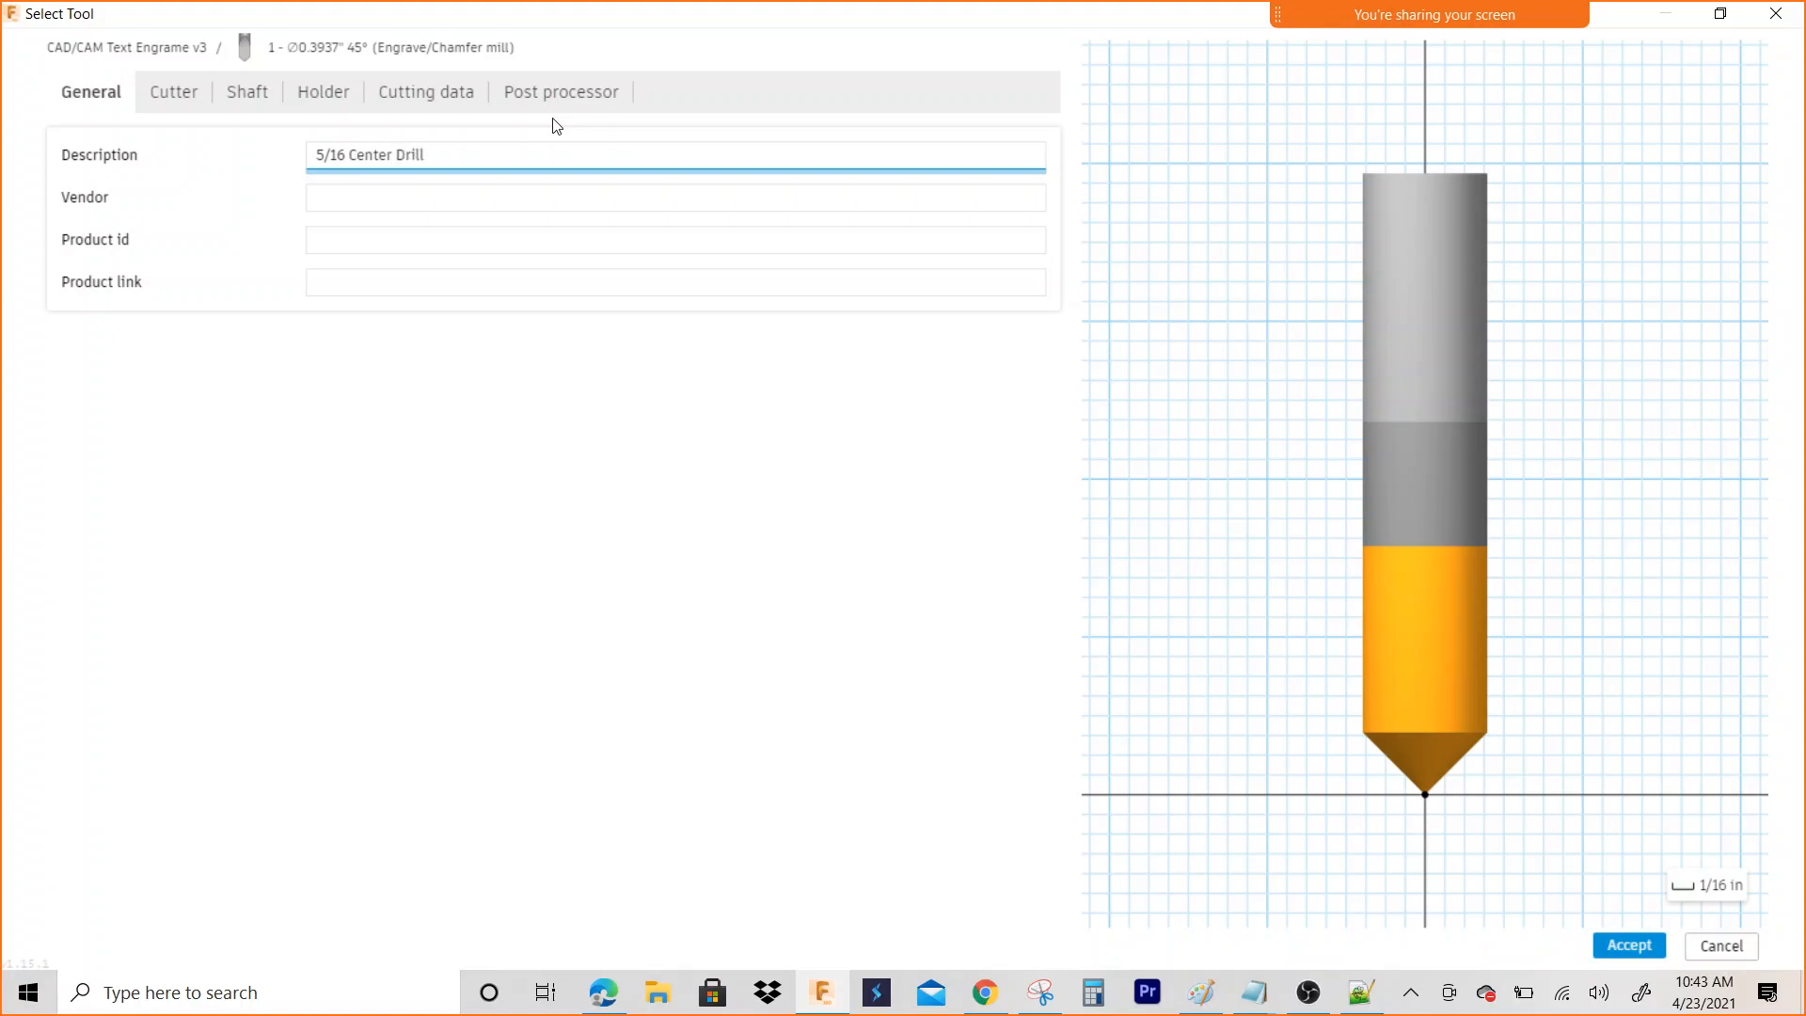
{"action": "mouse_move", "coordinate": [453, 47]}
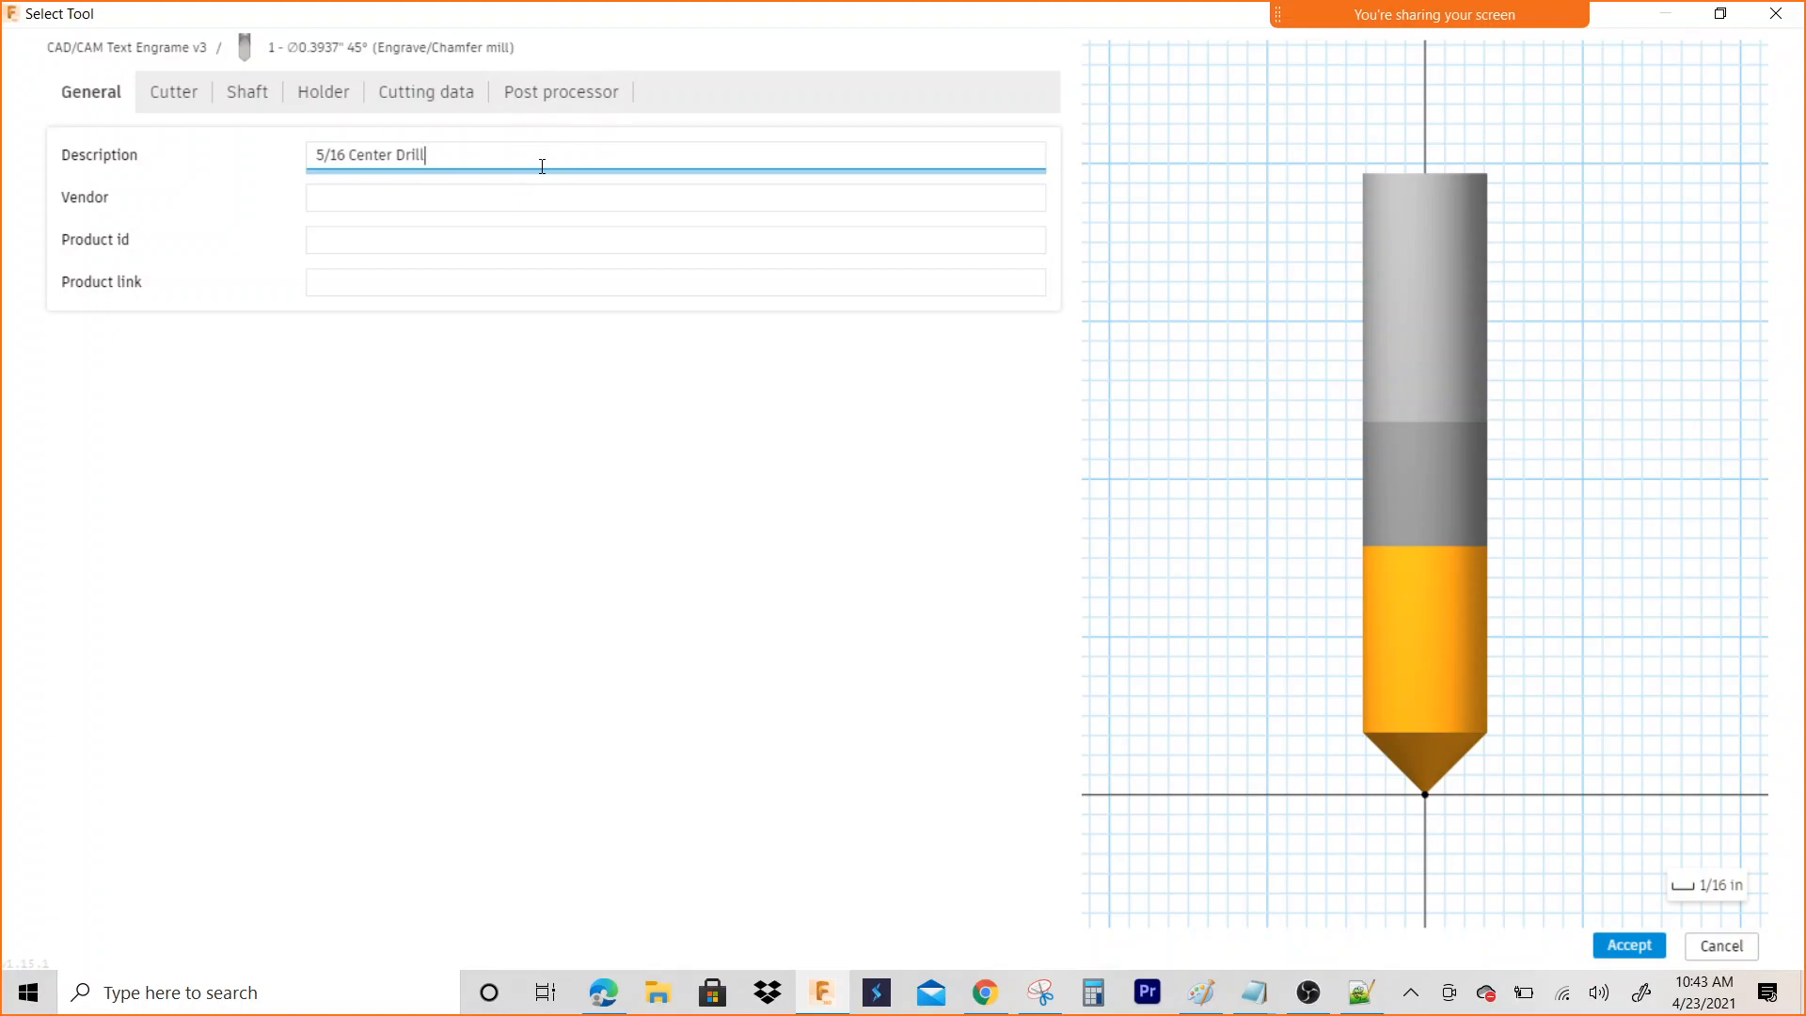
{"action": "triple_click", "coordinate": [368, 154]}
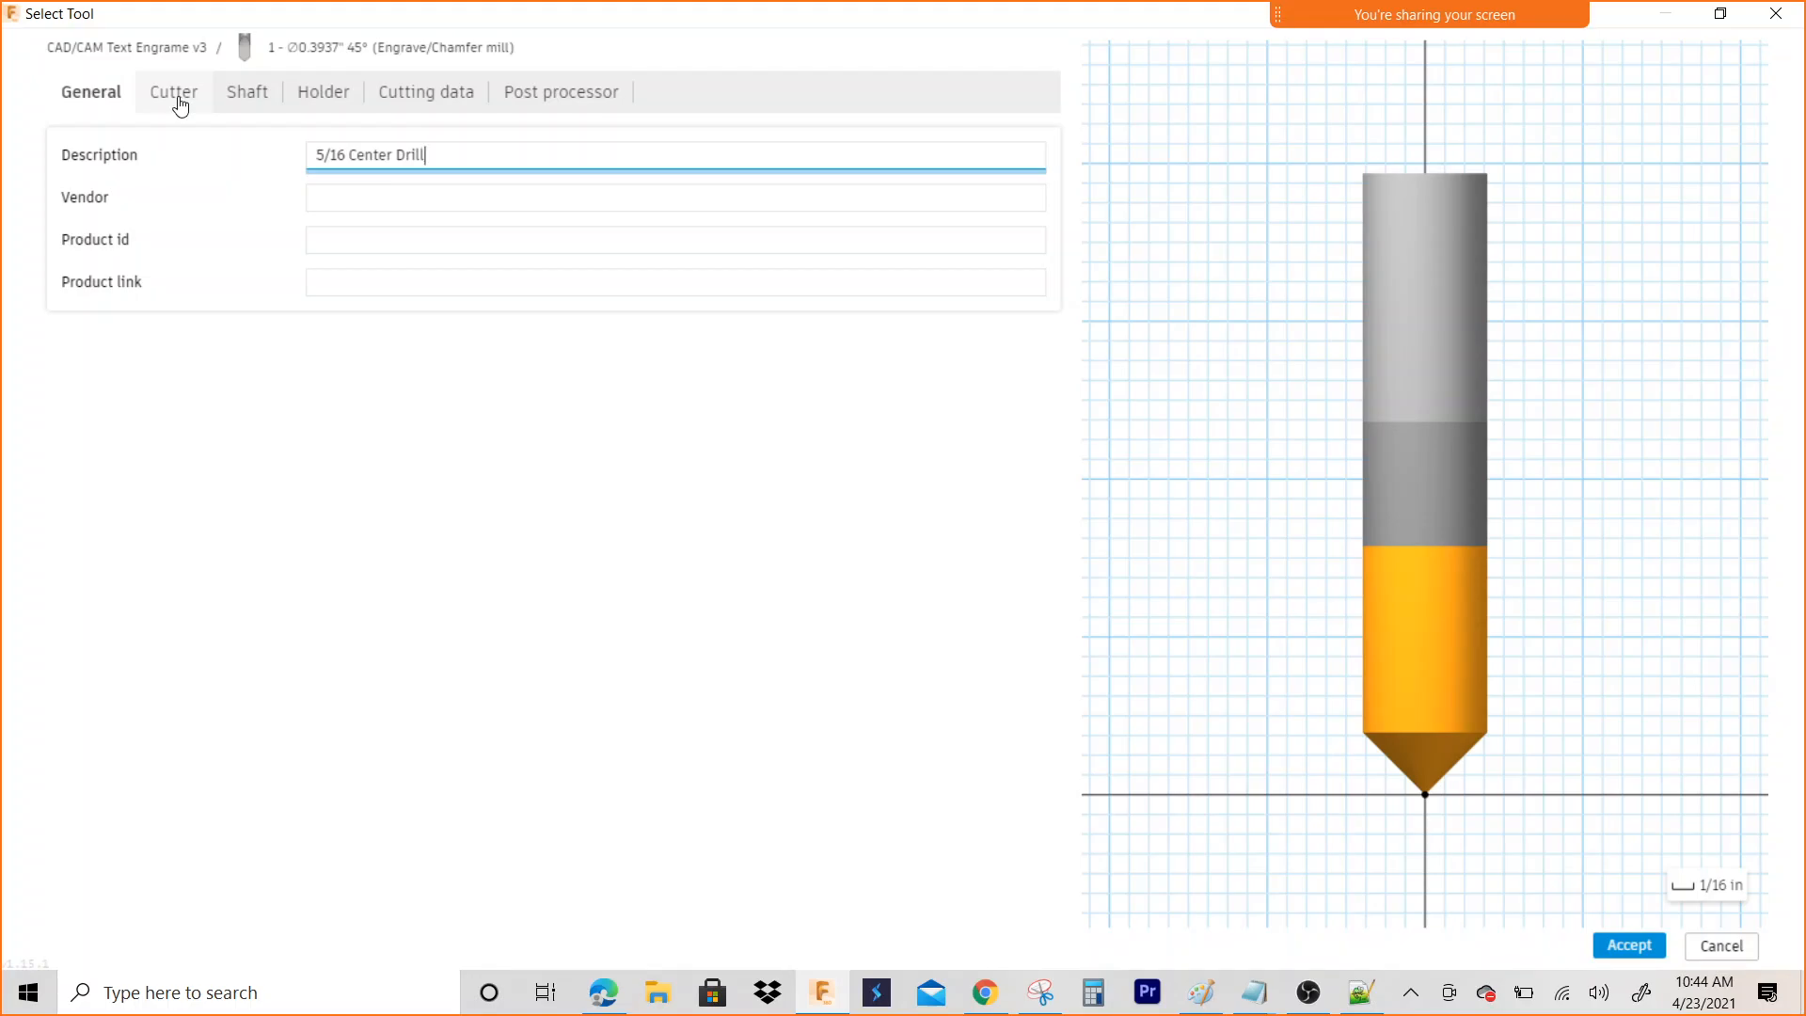
Set the center drill's cutter diameter to 5/16 in (0.3125 in)
{"action": "left_click", "coordinate": [173, 91]}
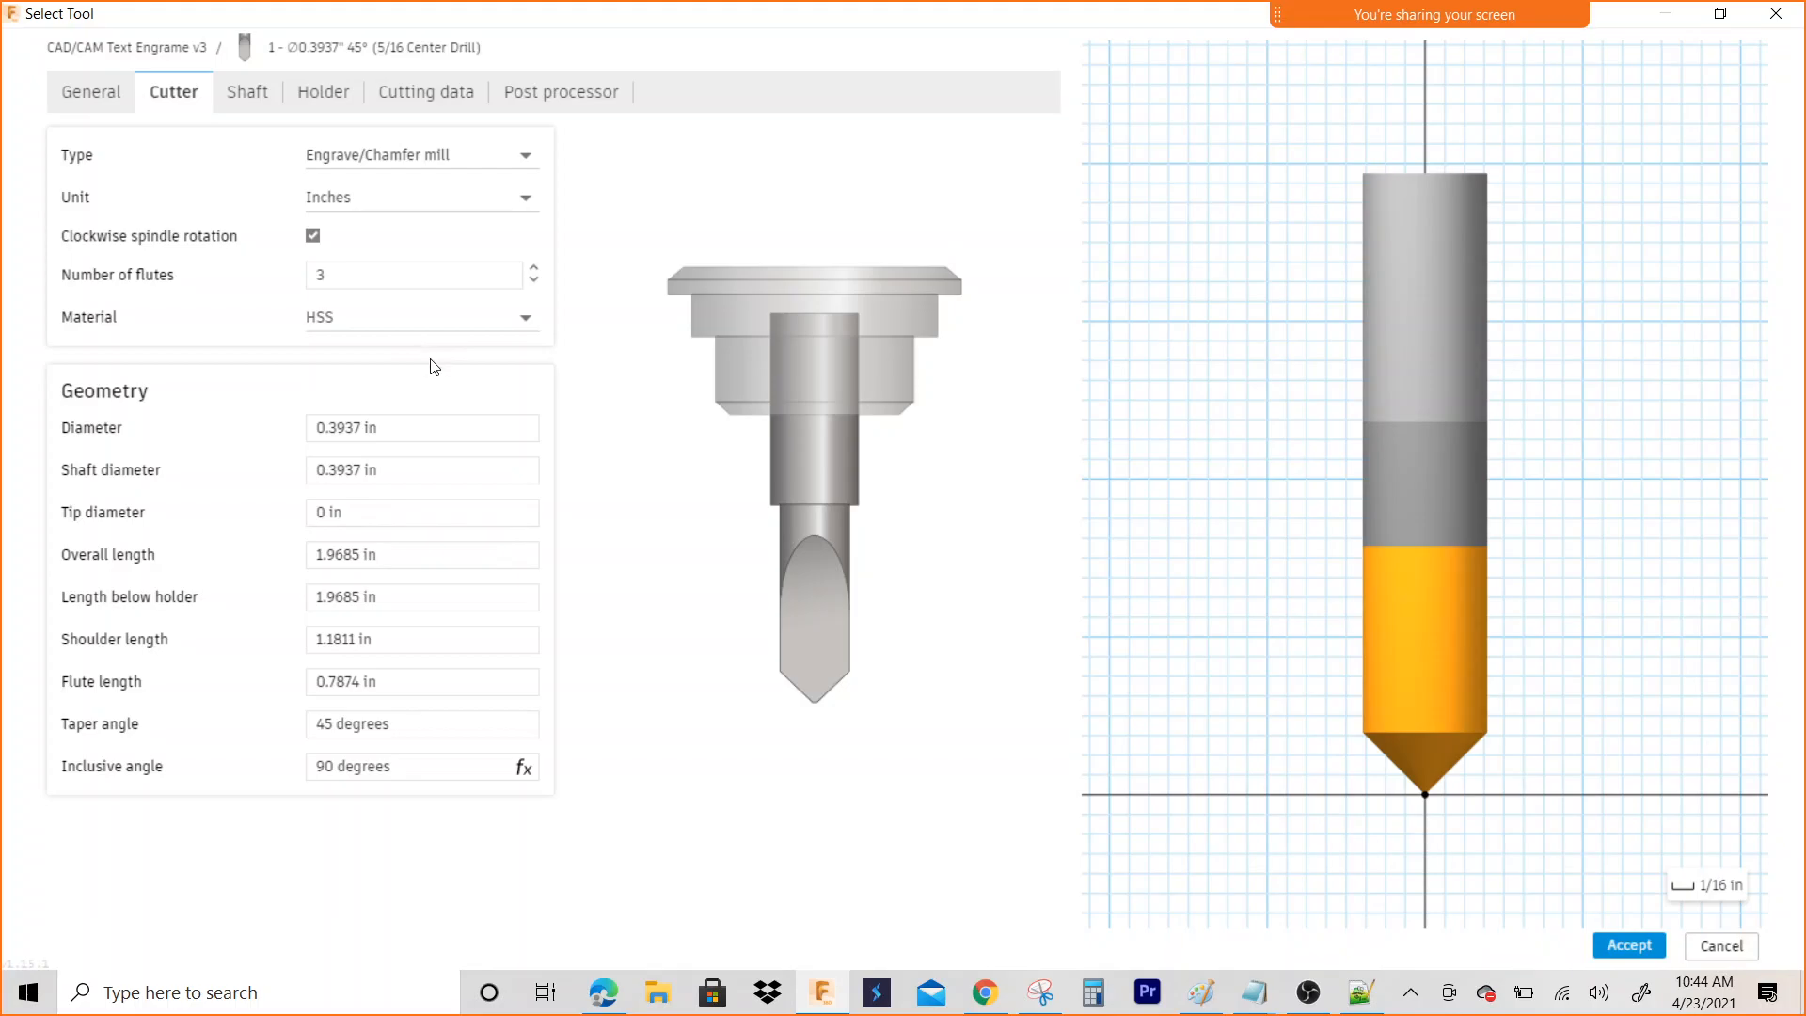
{"action": "left_click", "coordinate": [421, 427]}
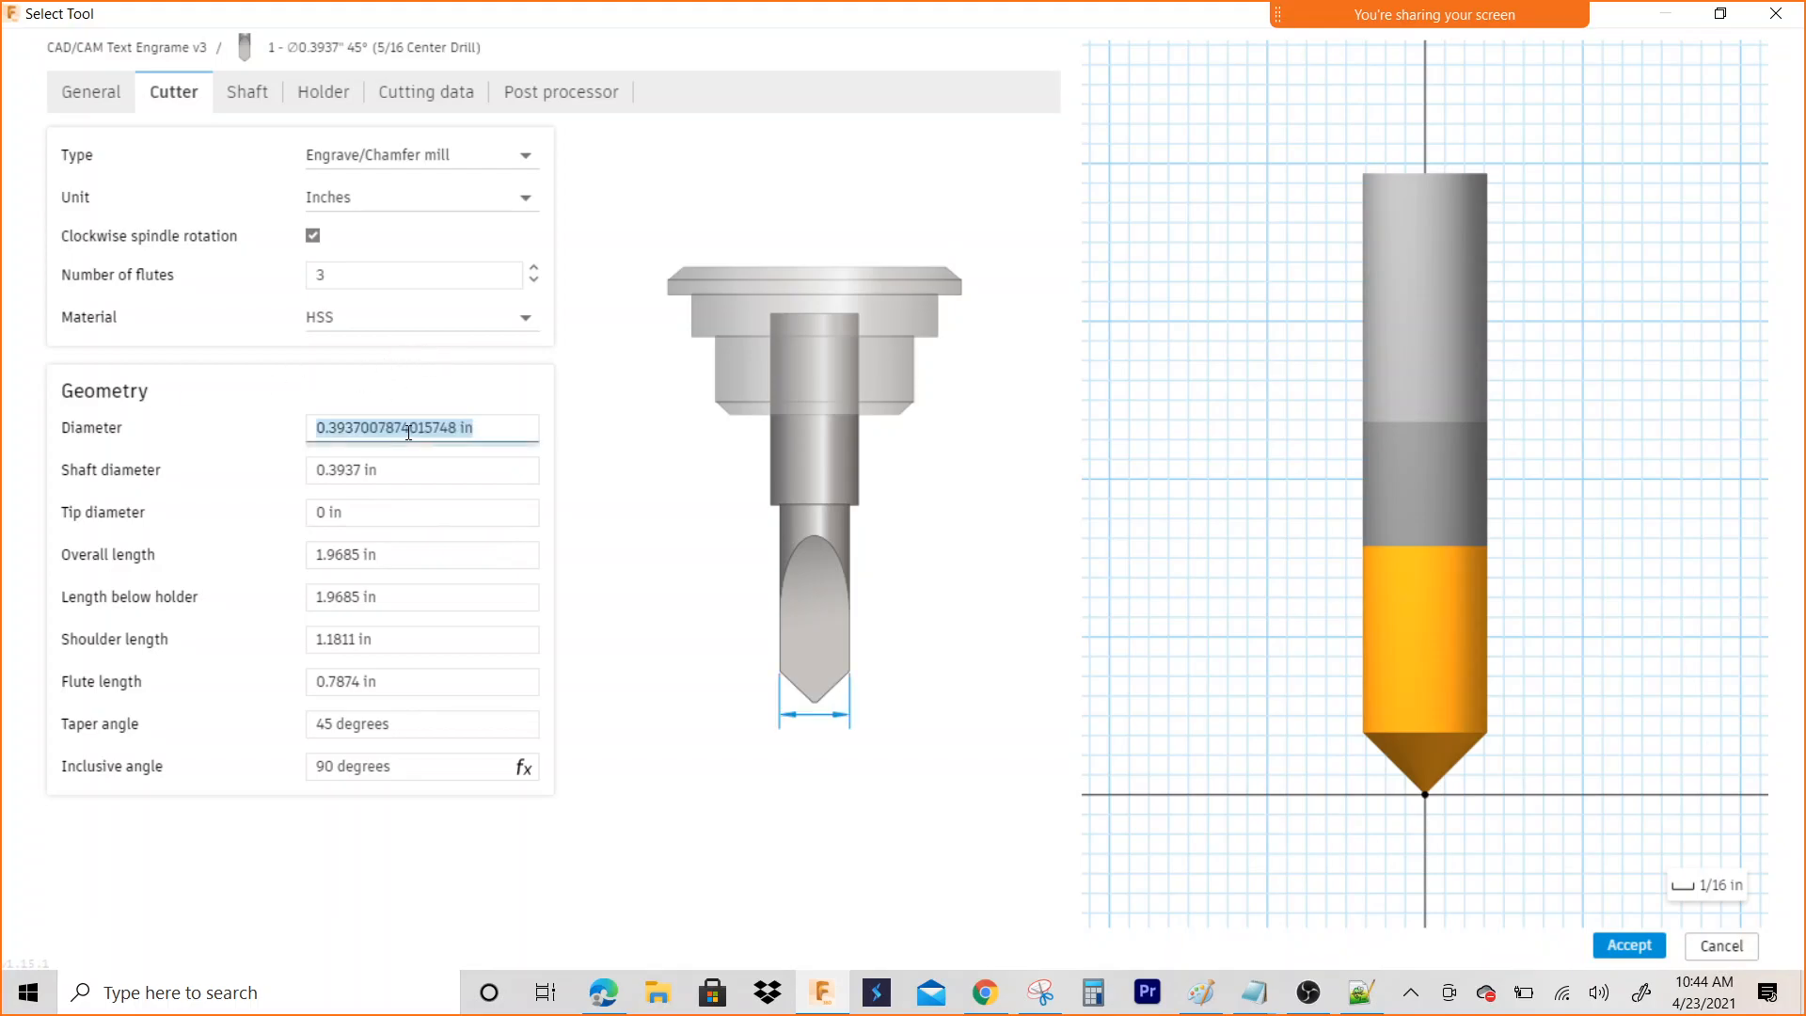
{"action": "type", "text": "5/1"}
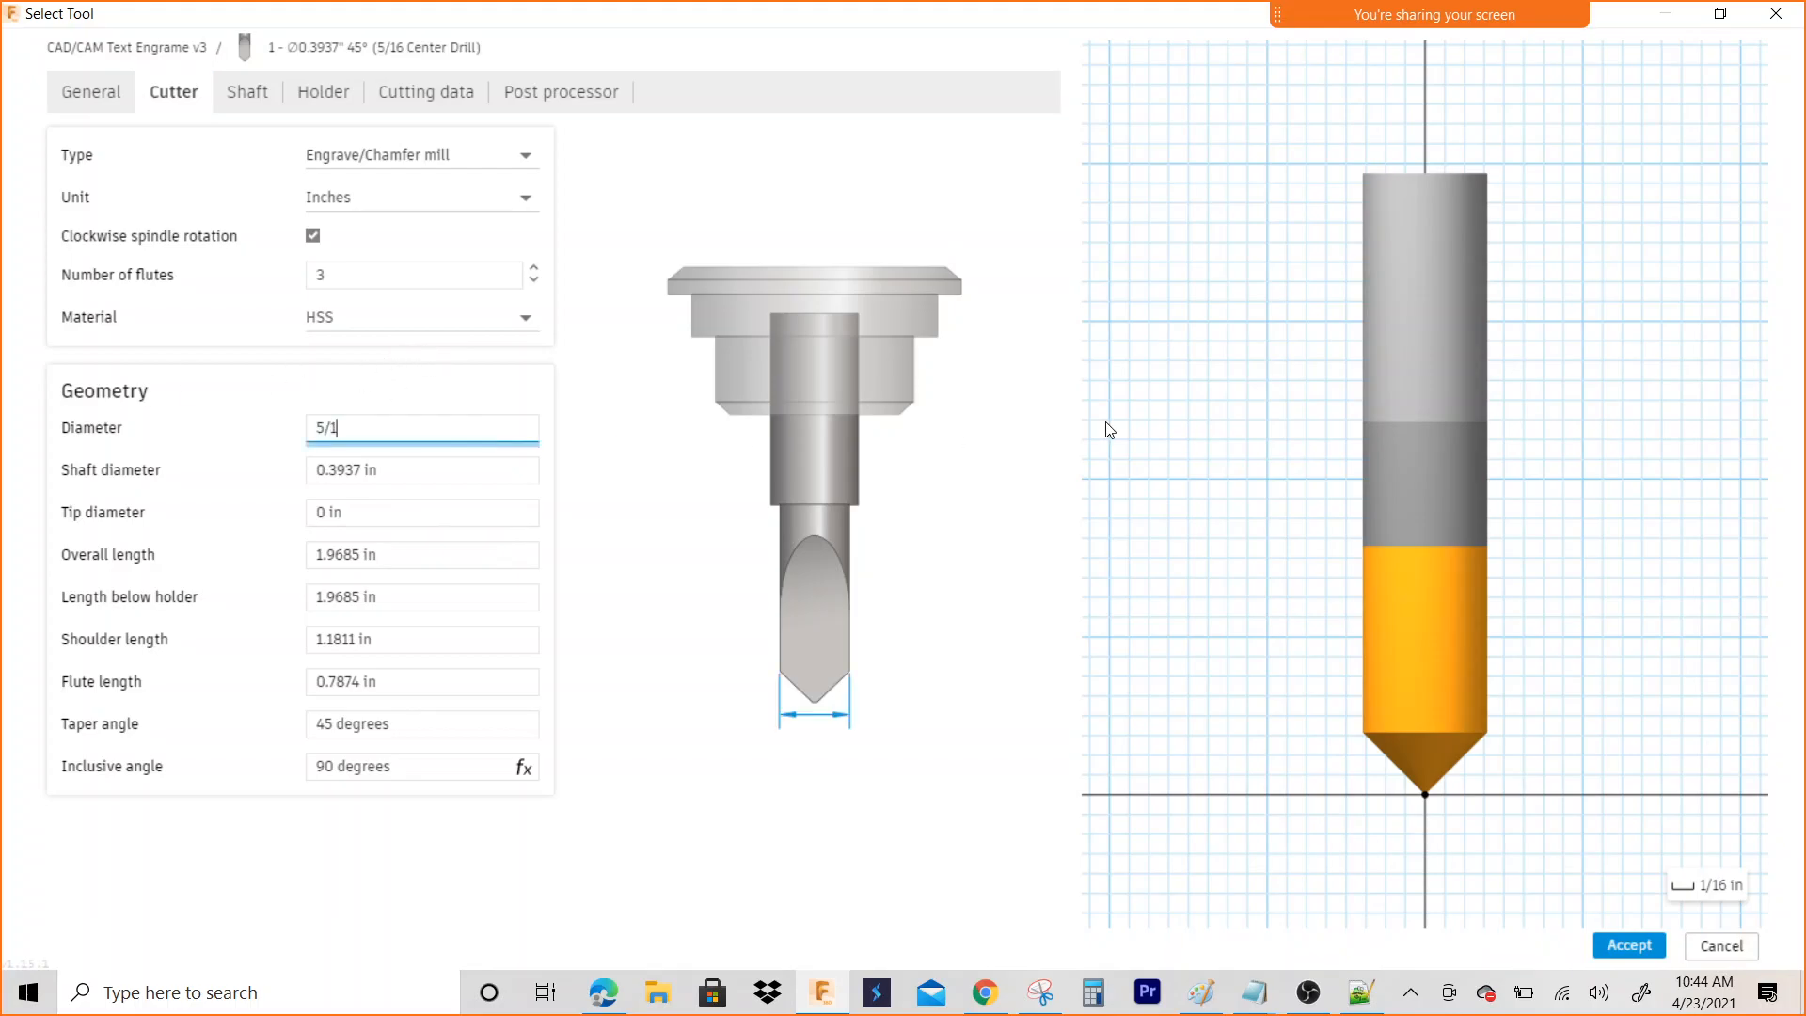
{"action": "type", "text": "6"}
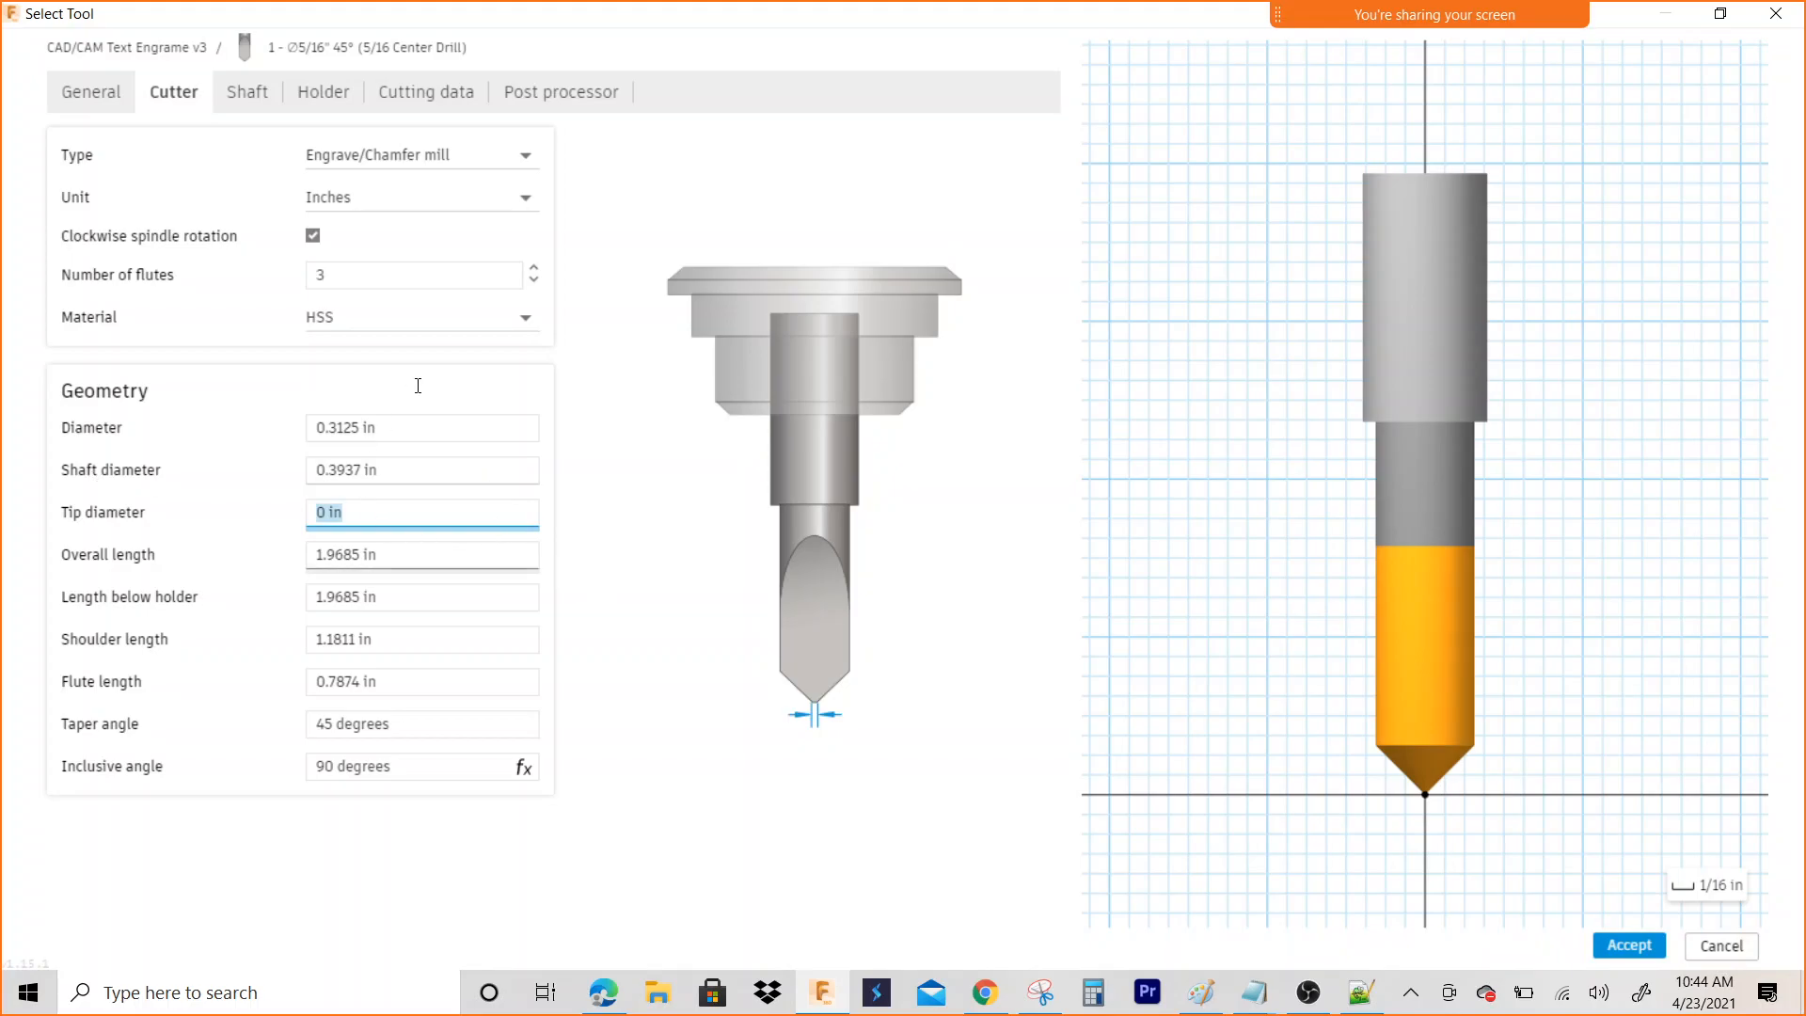
Set spindle and ramp speeds to 3500 rpm, feedrates to 20 in/min, plunge to 15 in/min
{"action": "left_click", "coordinate": [425, 92]}
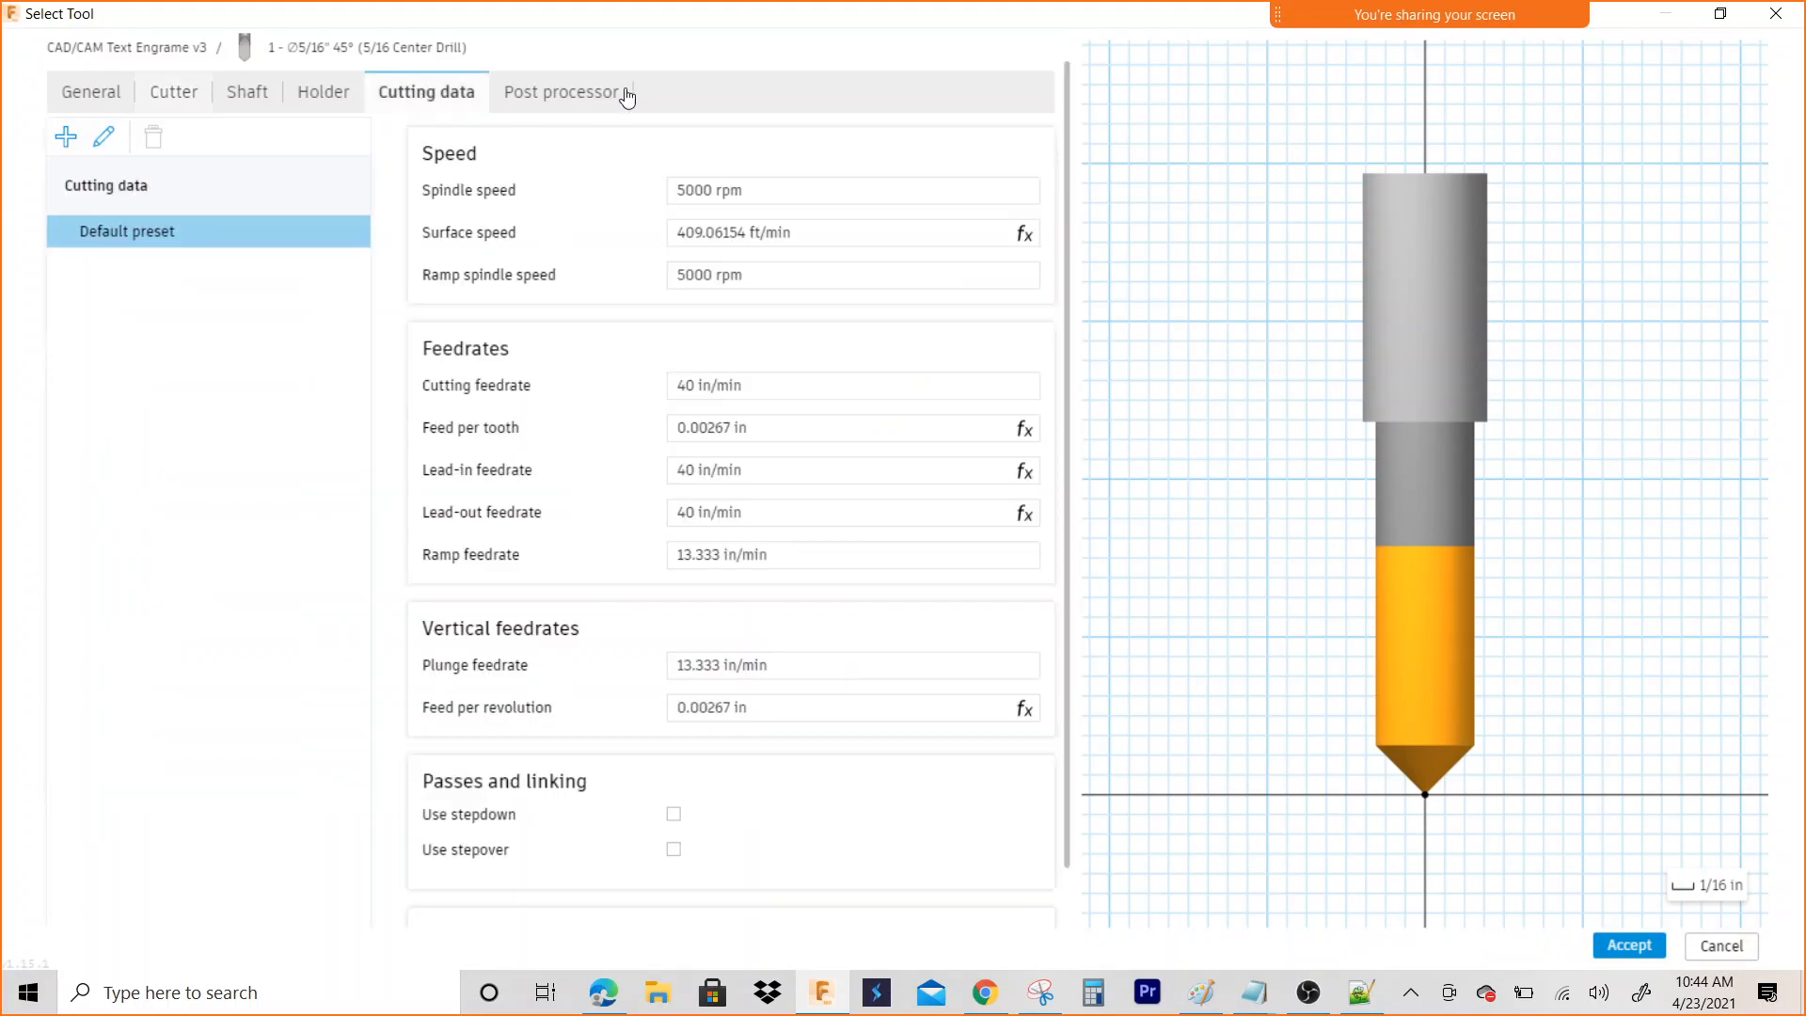
{"action": "left_click", "coordinate": [852, 190]}
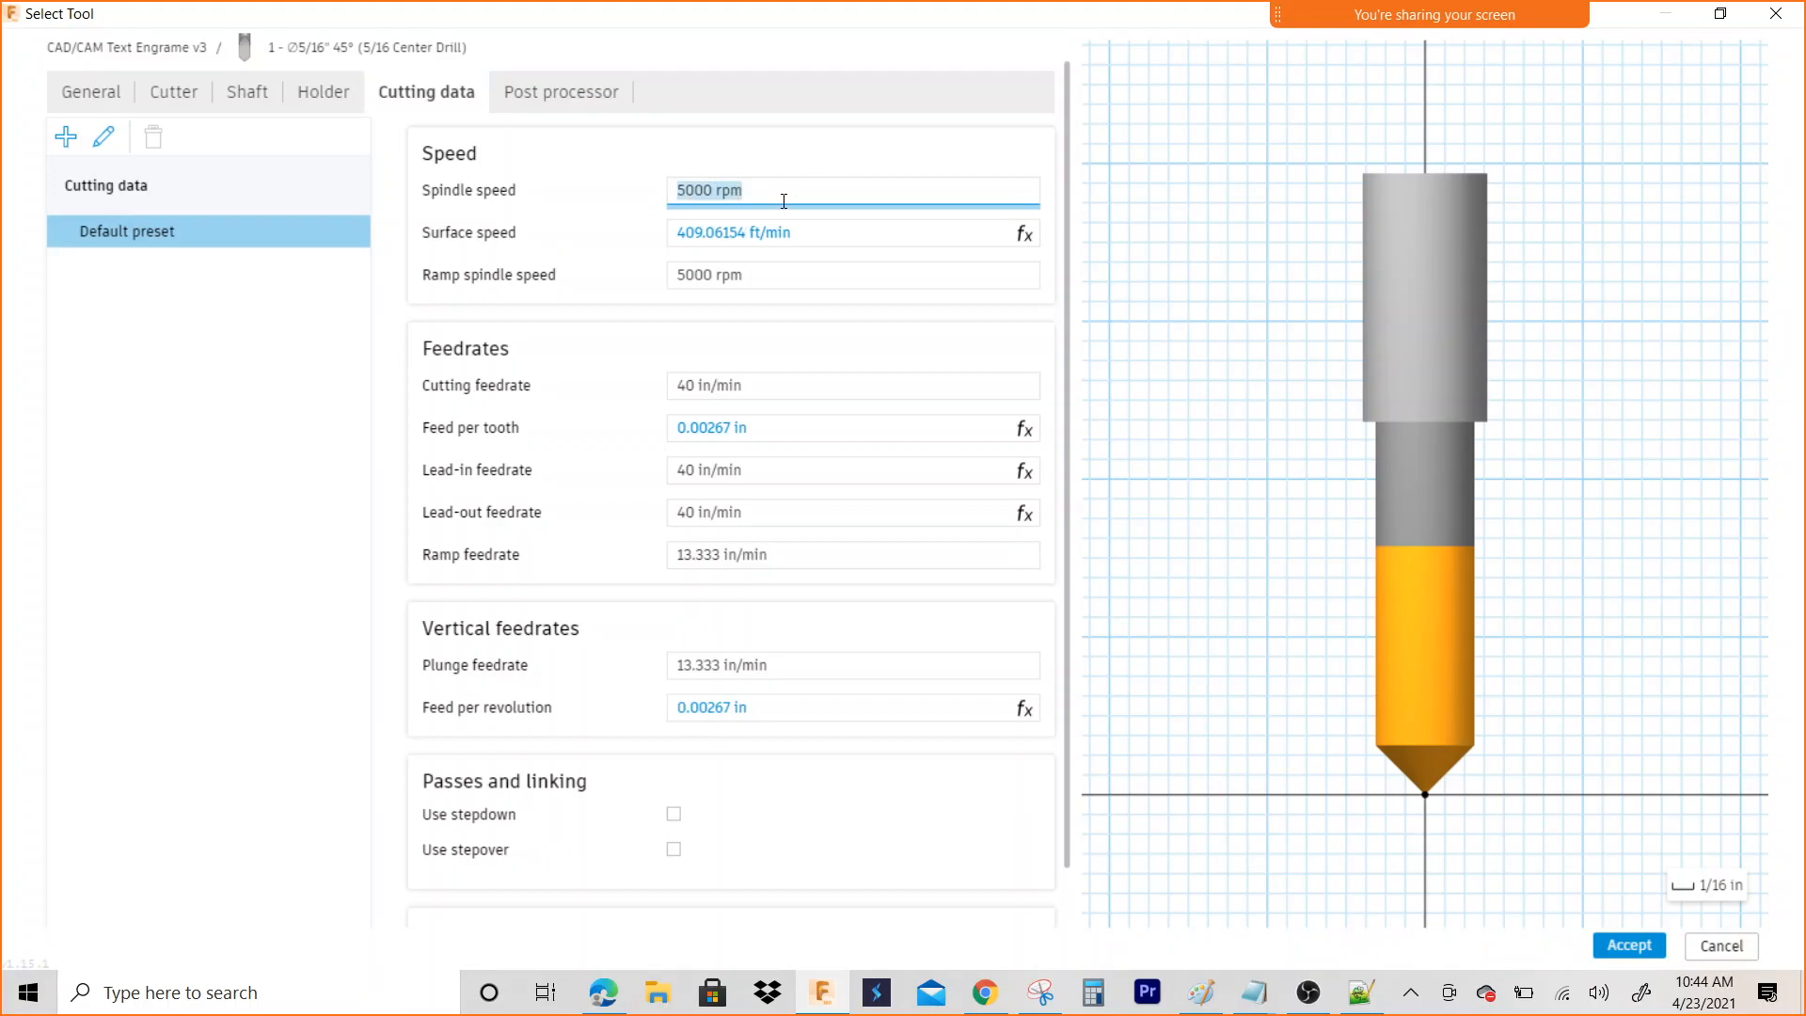
{"action": "type", "text": "3500"}
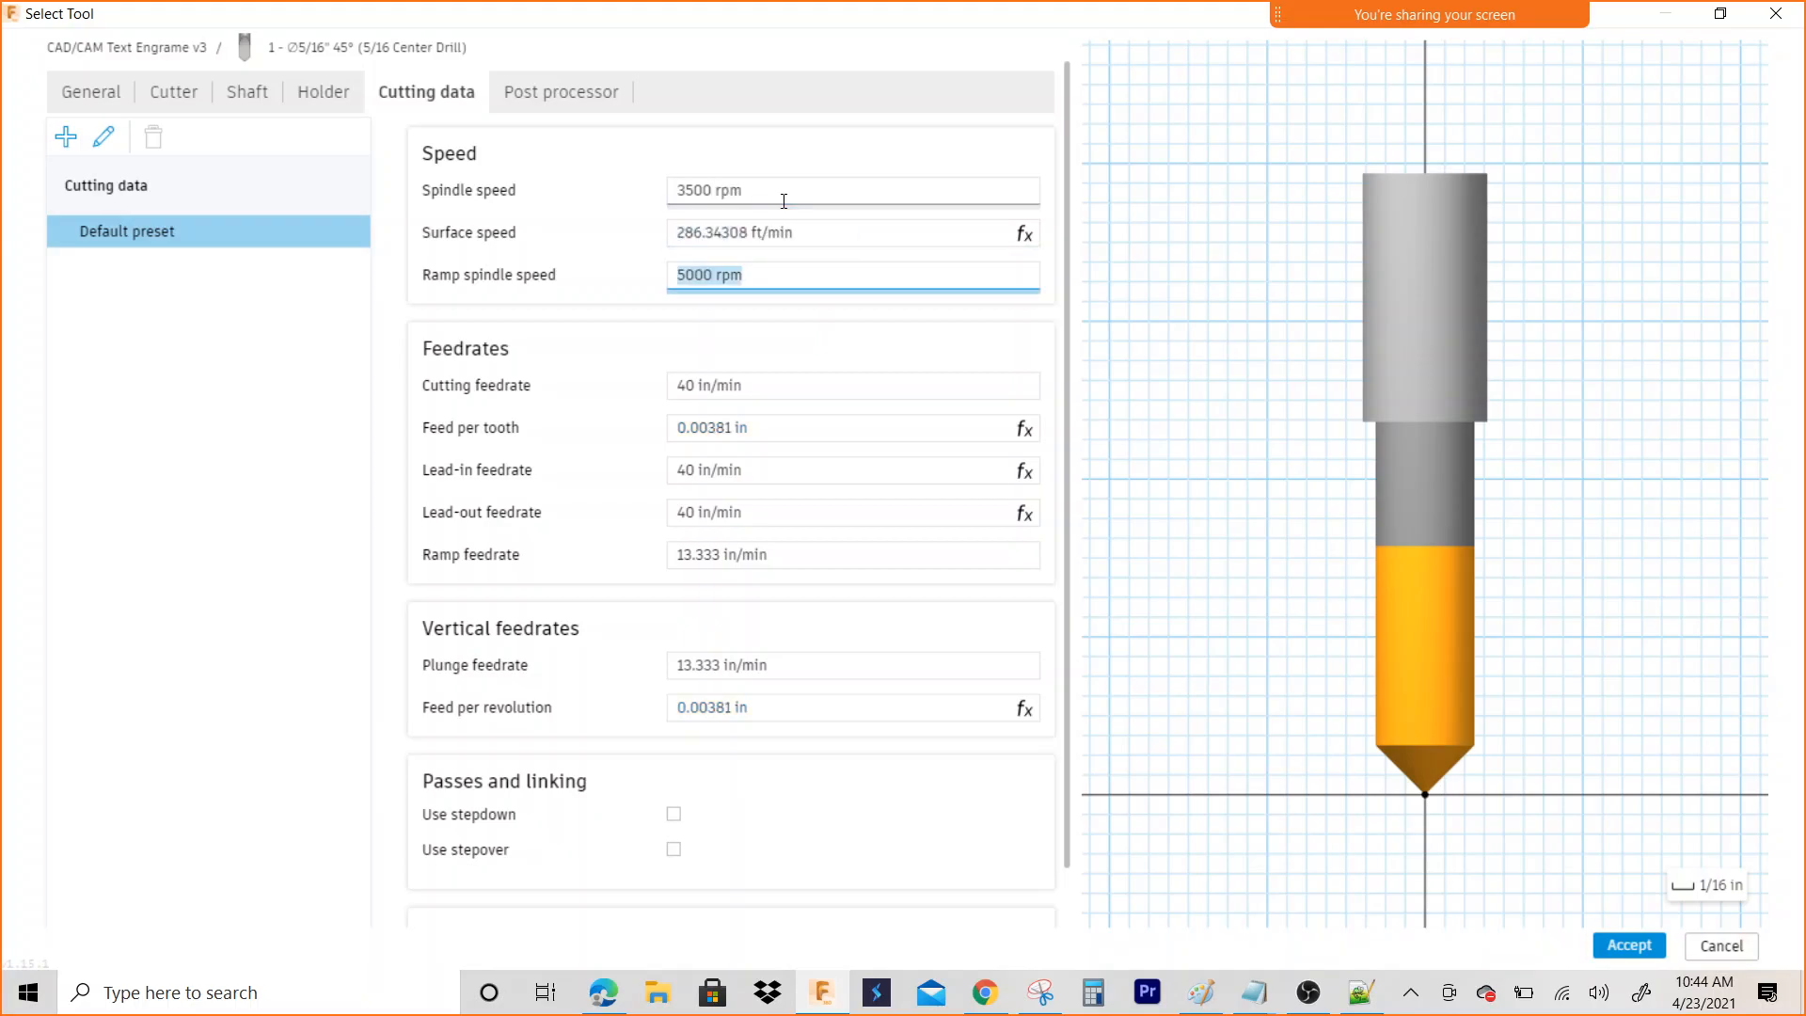
{"action": "type", "text": "3500"}
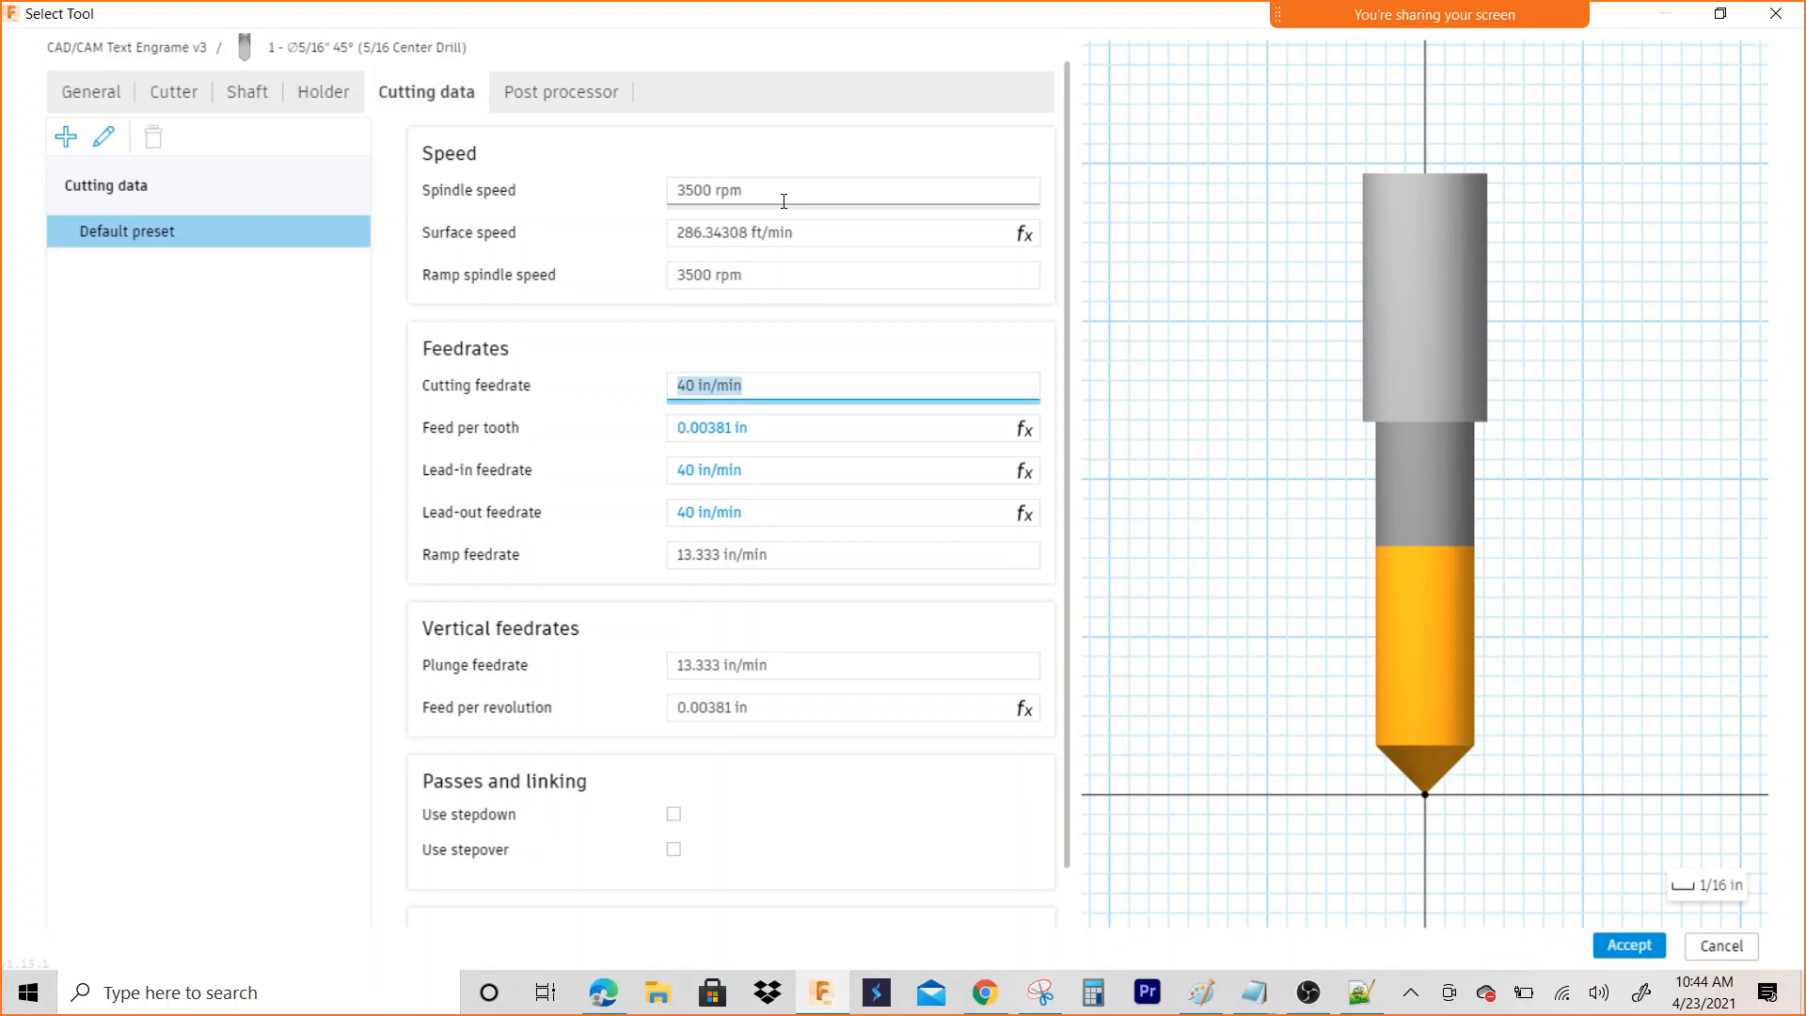
{"action": "type", "text": "20"}
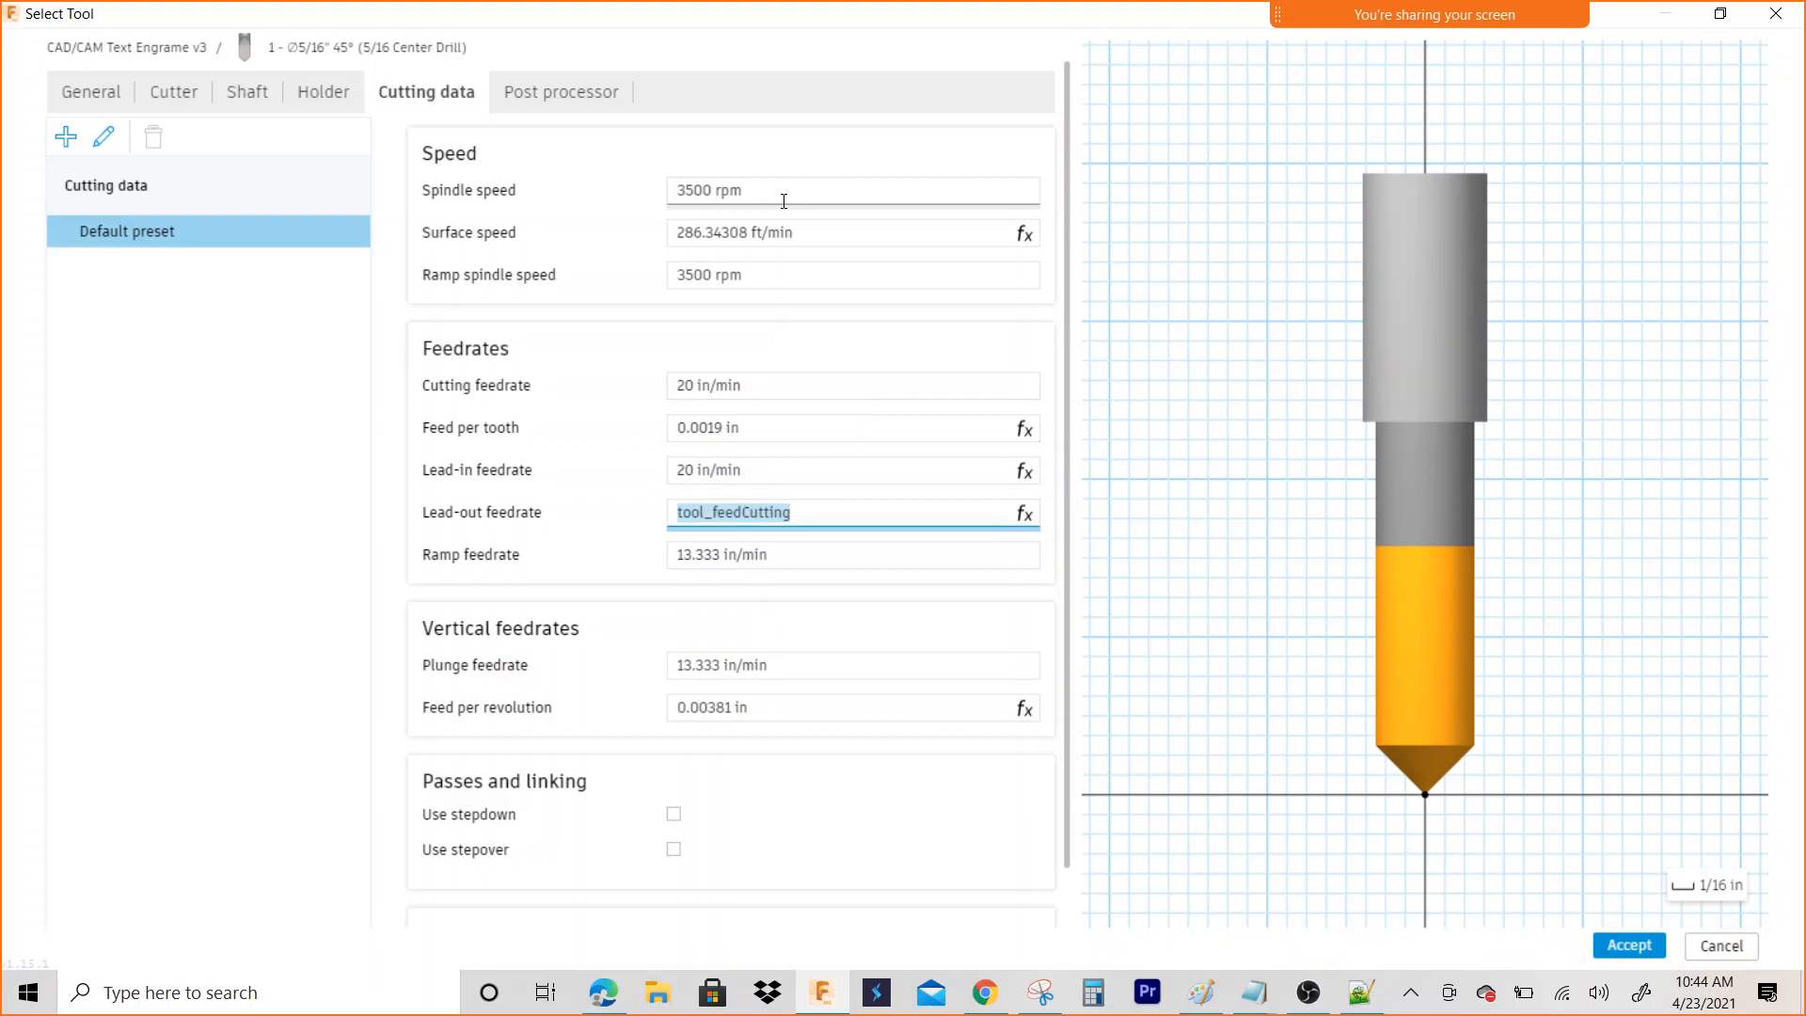
{"action": "left_click", "coordinate": [851, 554]}
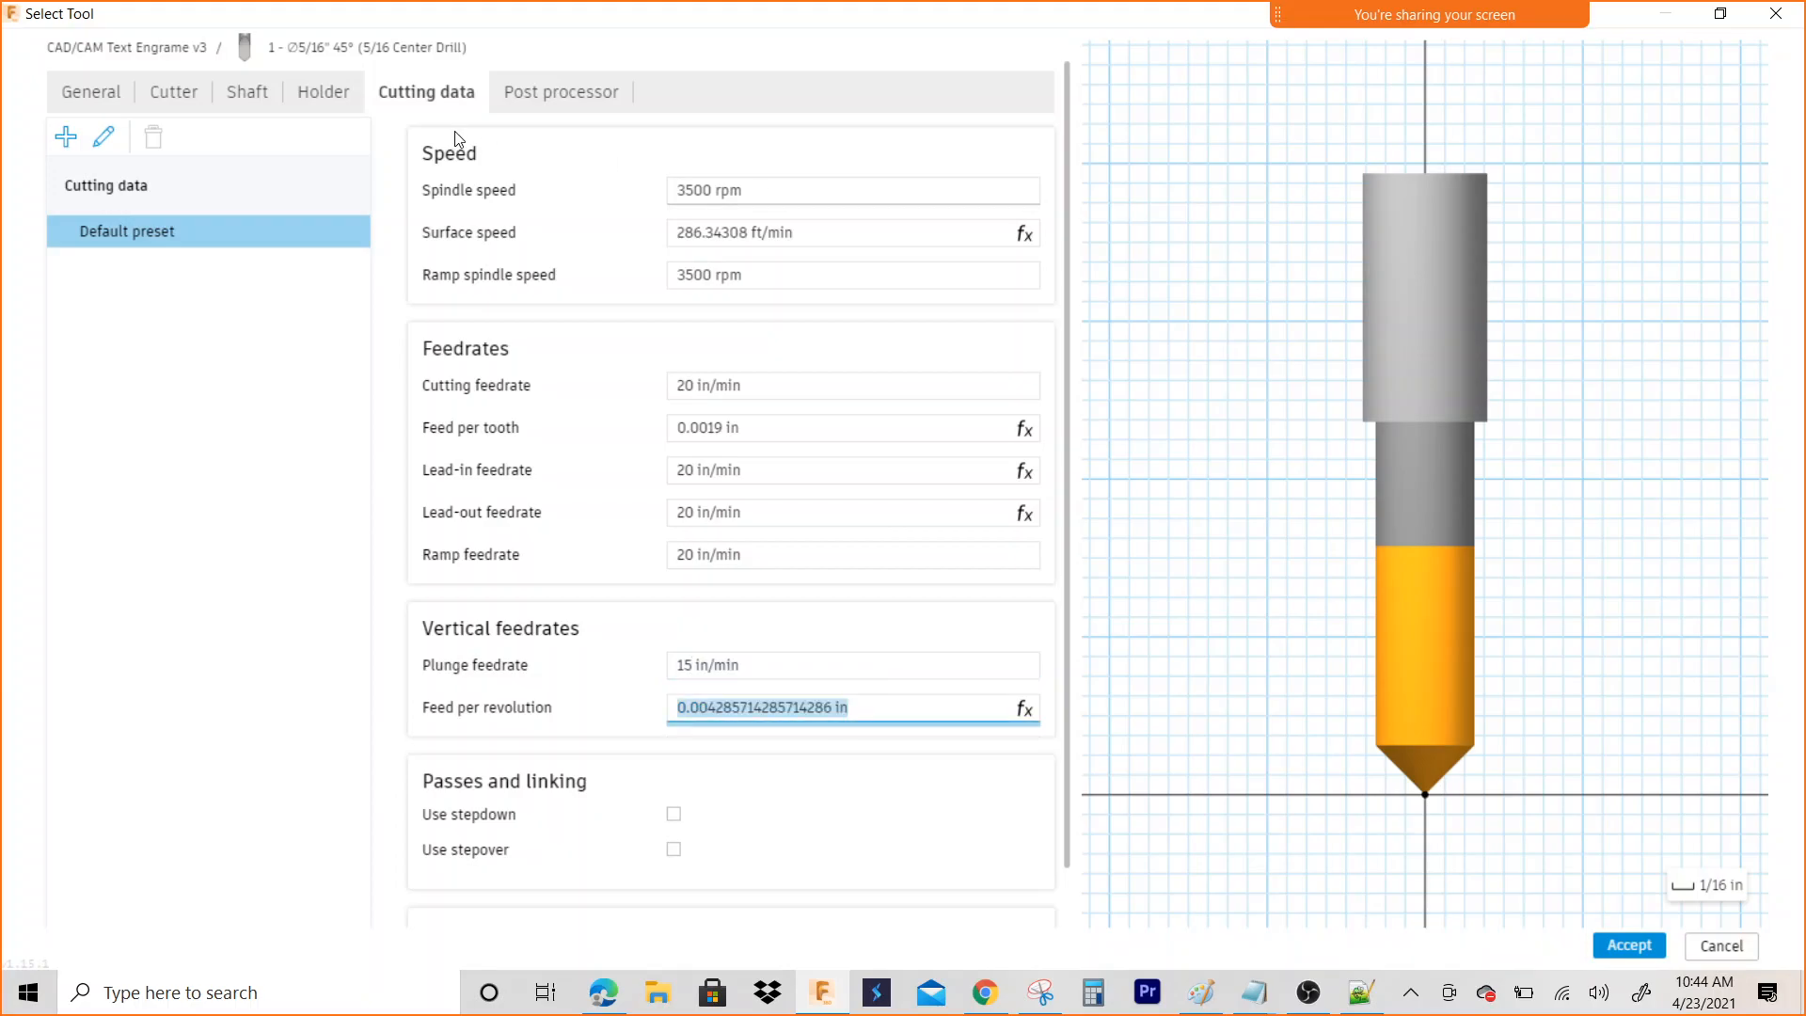
{"action": "mouse_move", "coordinate": [562, 92]}
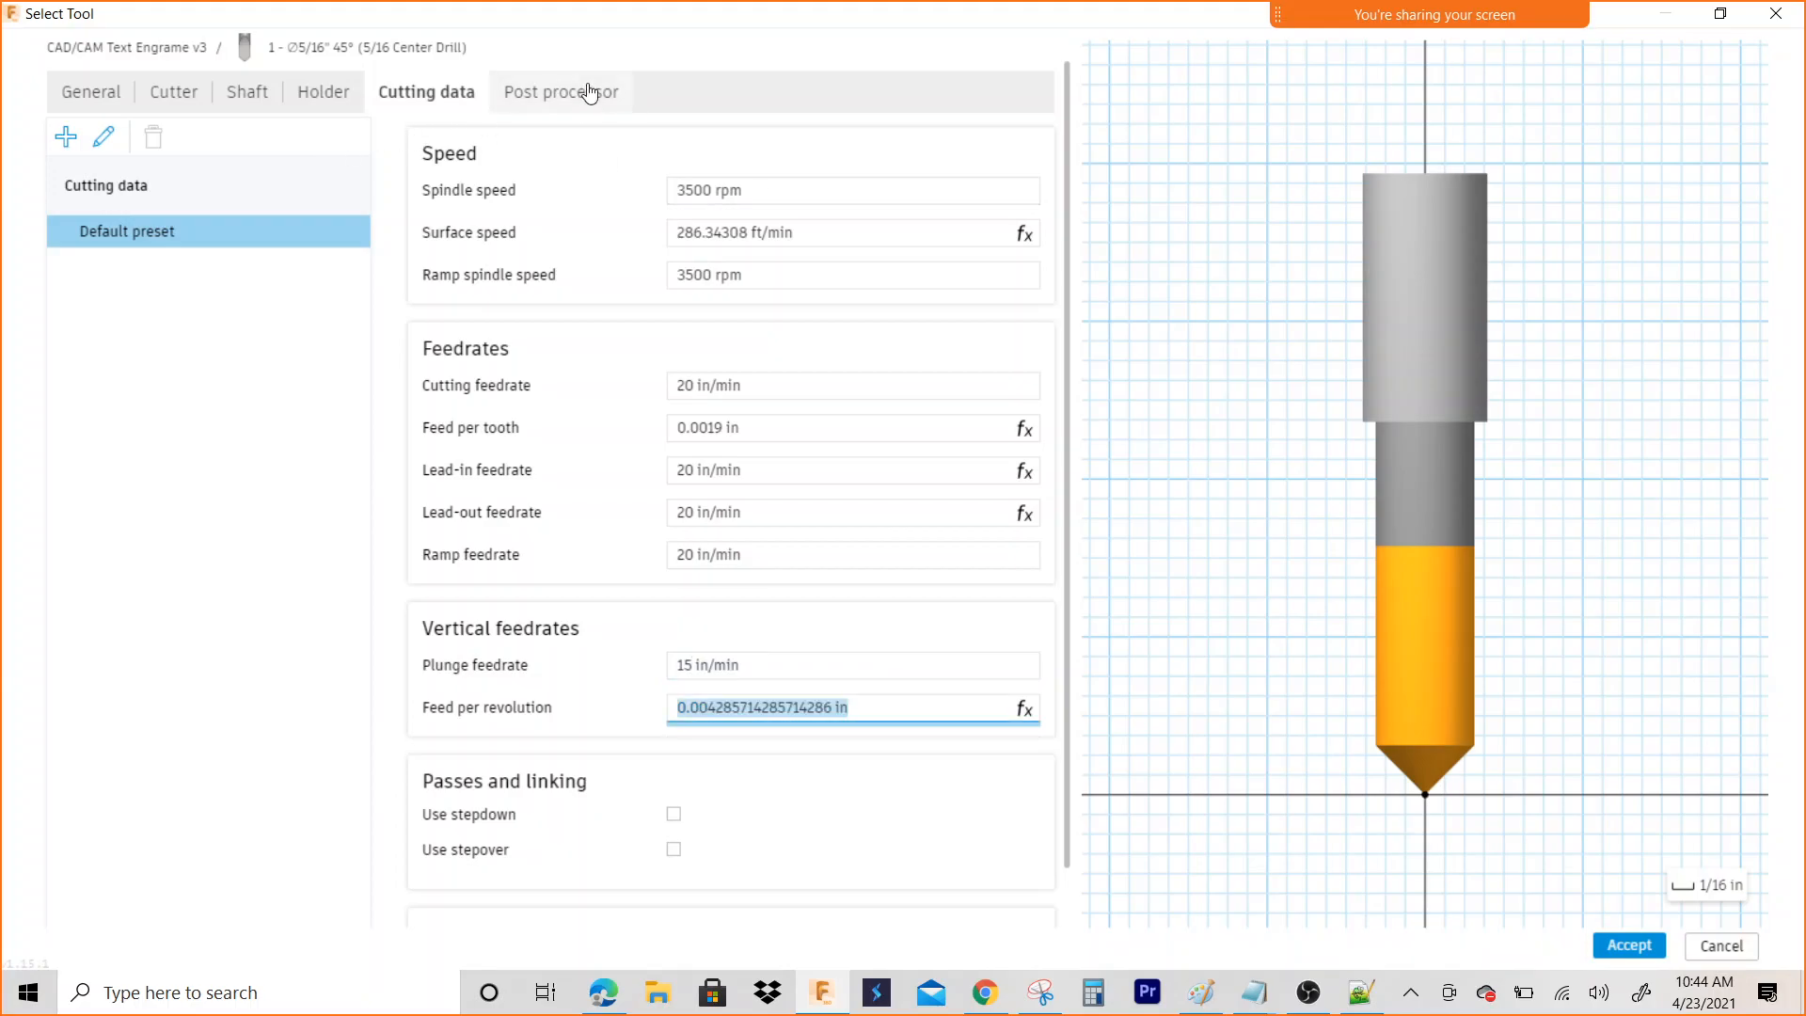
{"action": "left_click", "coordinate": [561, 92]}
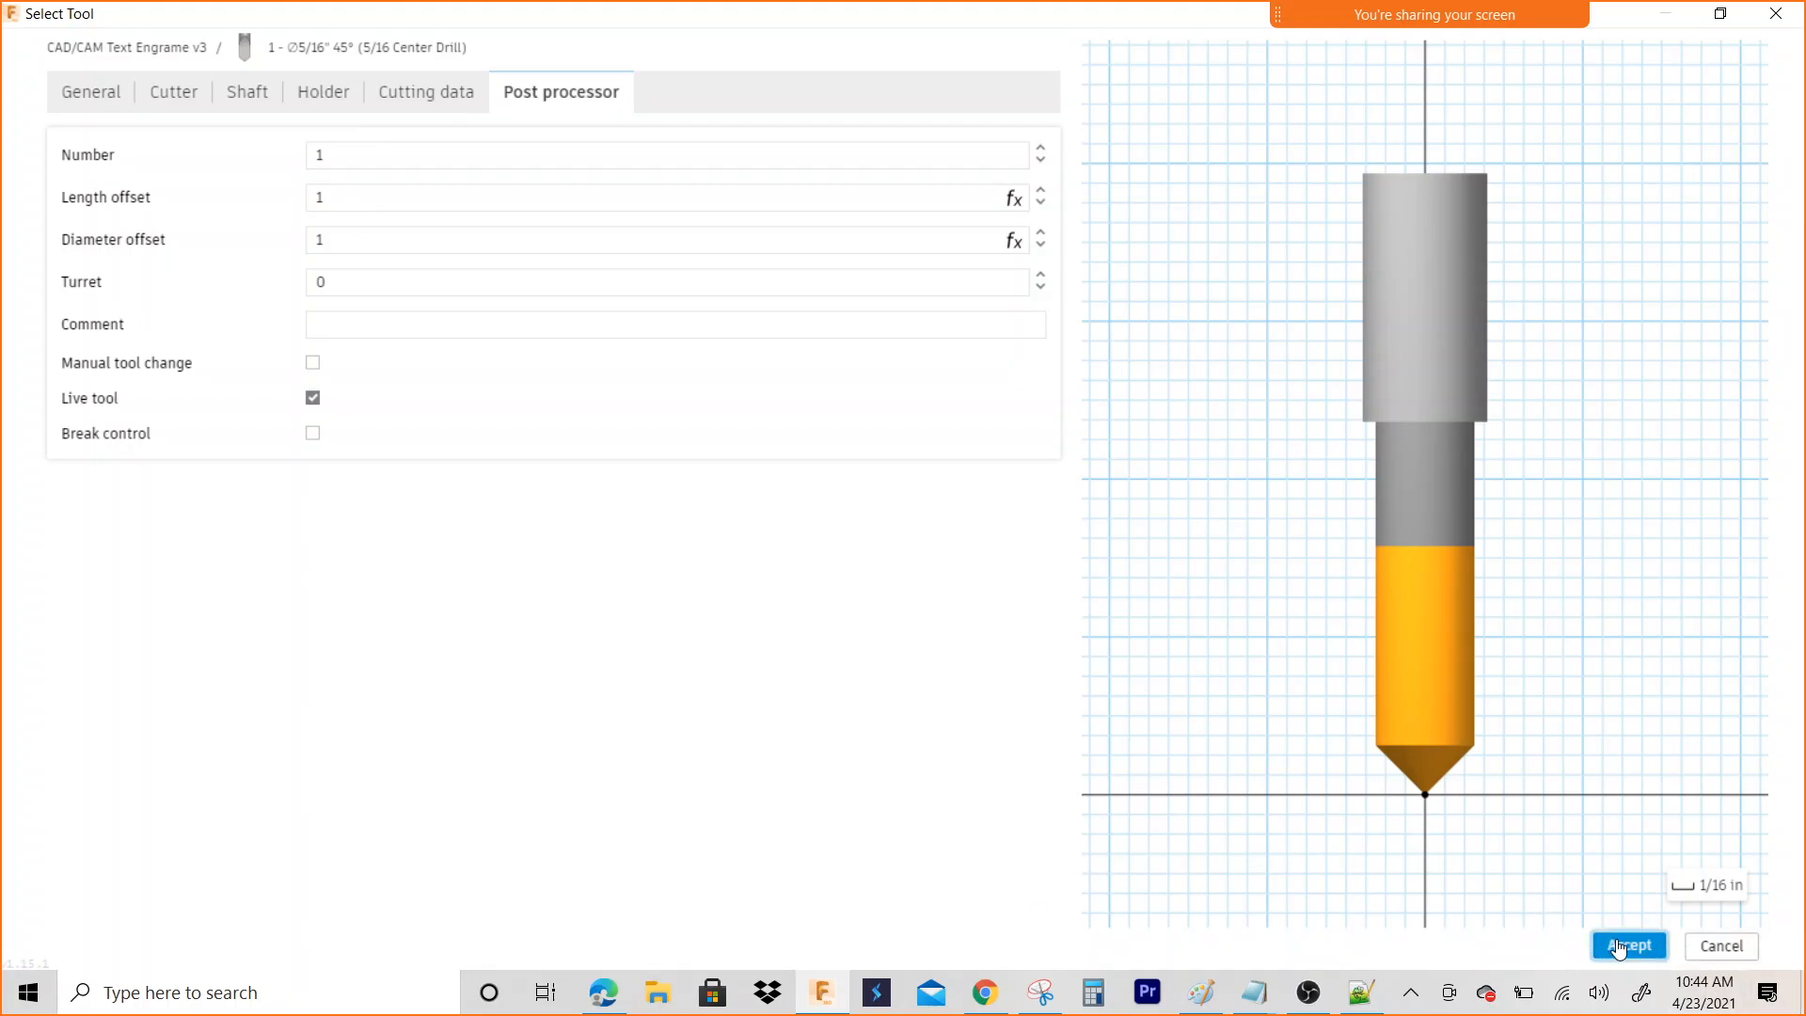
Assign the 5/16 Center Drill to the engrave and select the CAD/CAM text contours
{"action": "left_click", "coordinate": [1627, 945]}
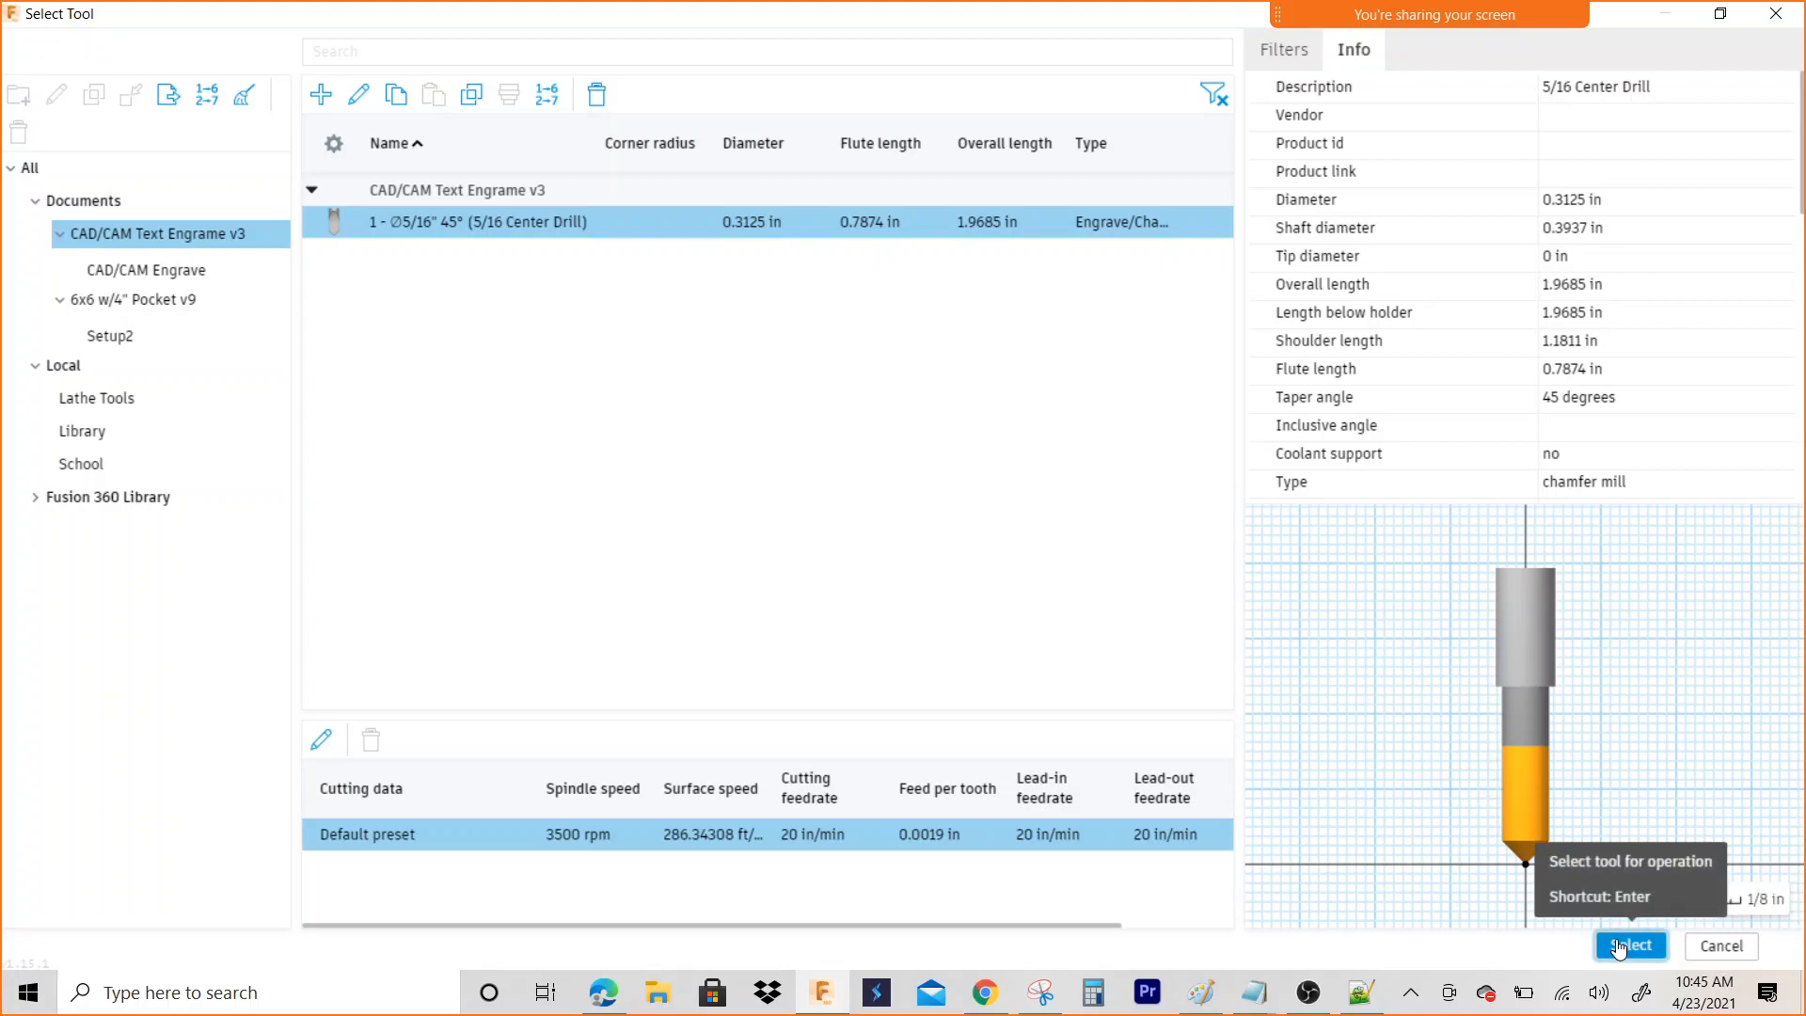
{"action": "left_click", "coordinate": [1628, 946]}
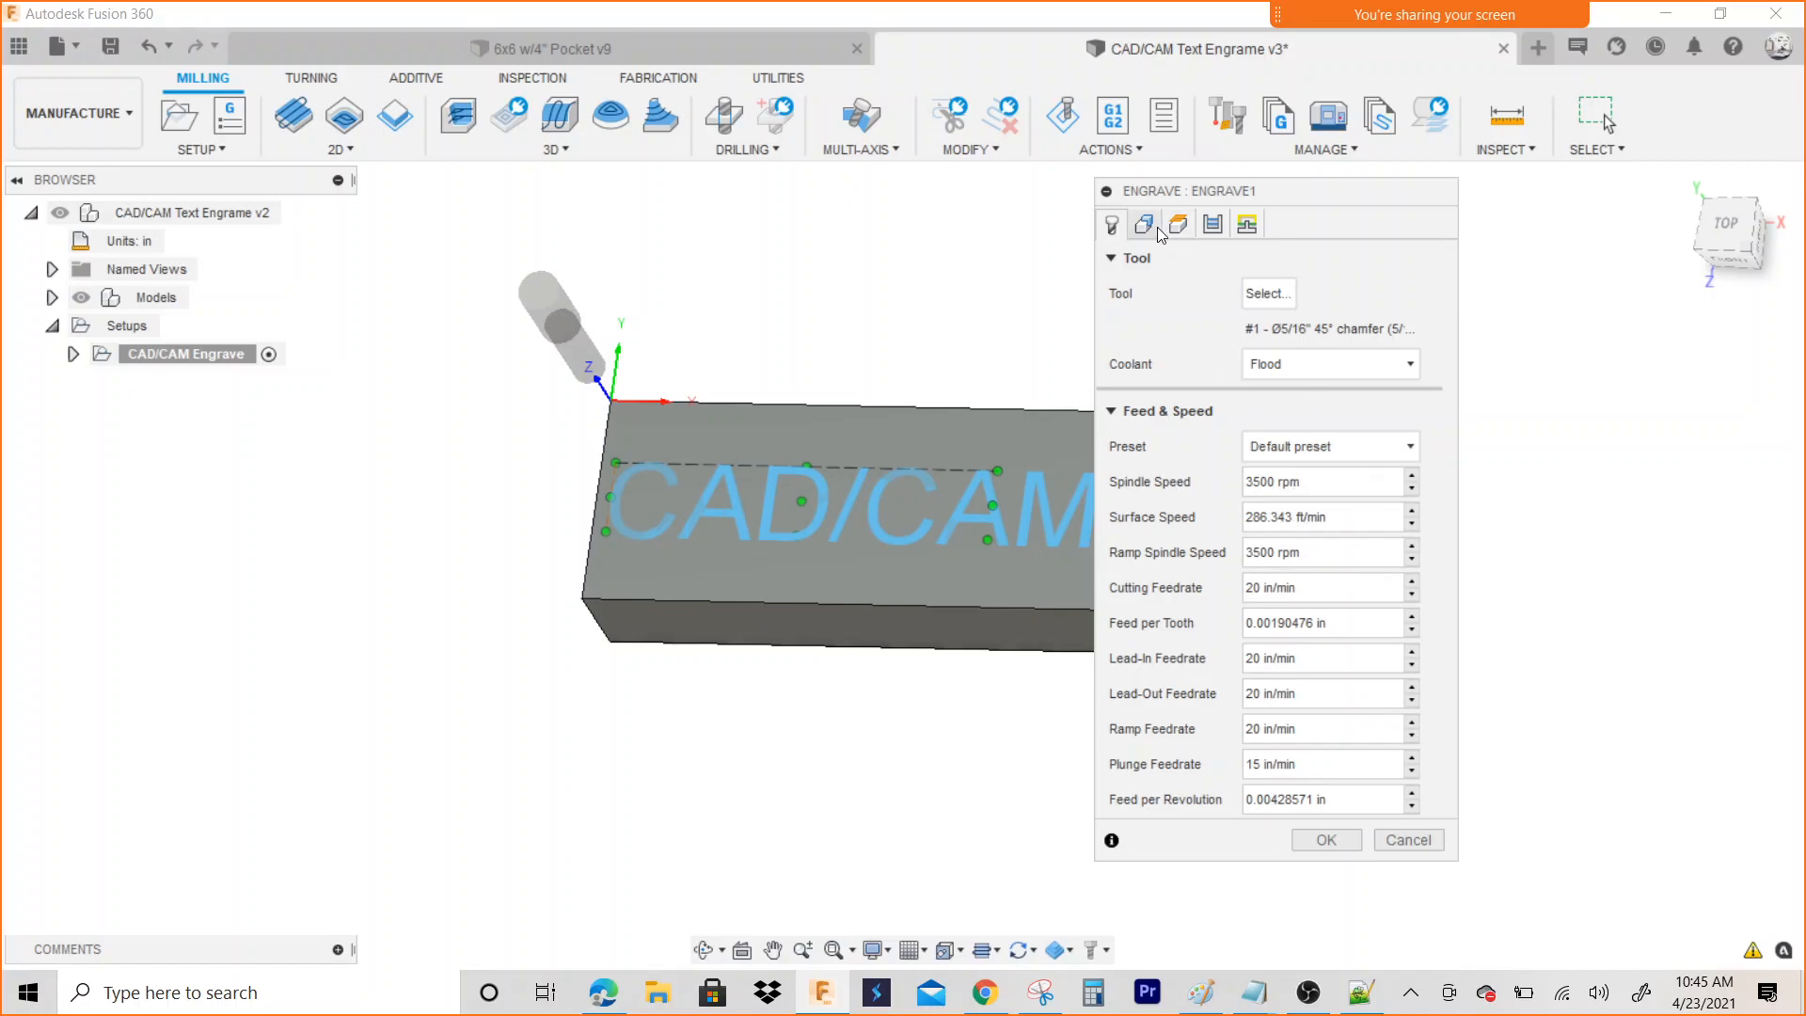
{"action": "left_click", "coordinate": [1143, 224]}
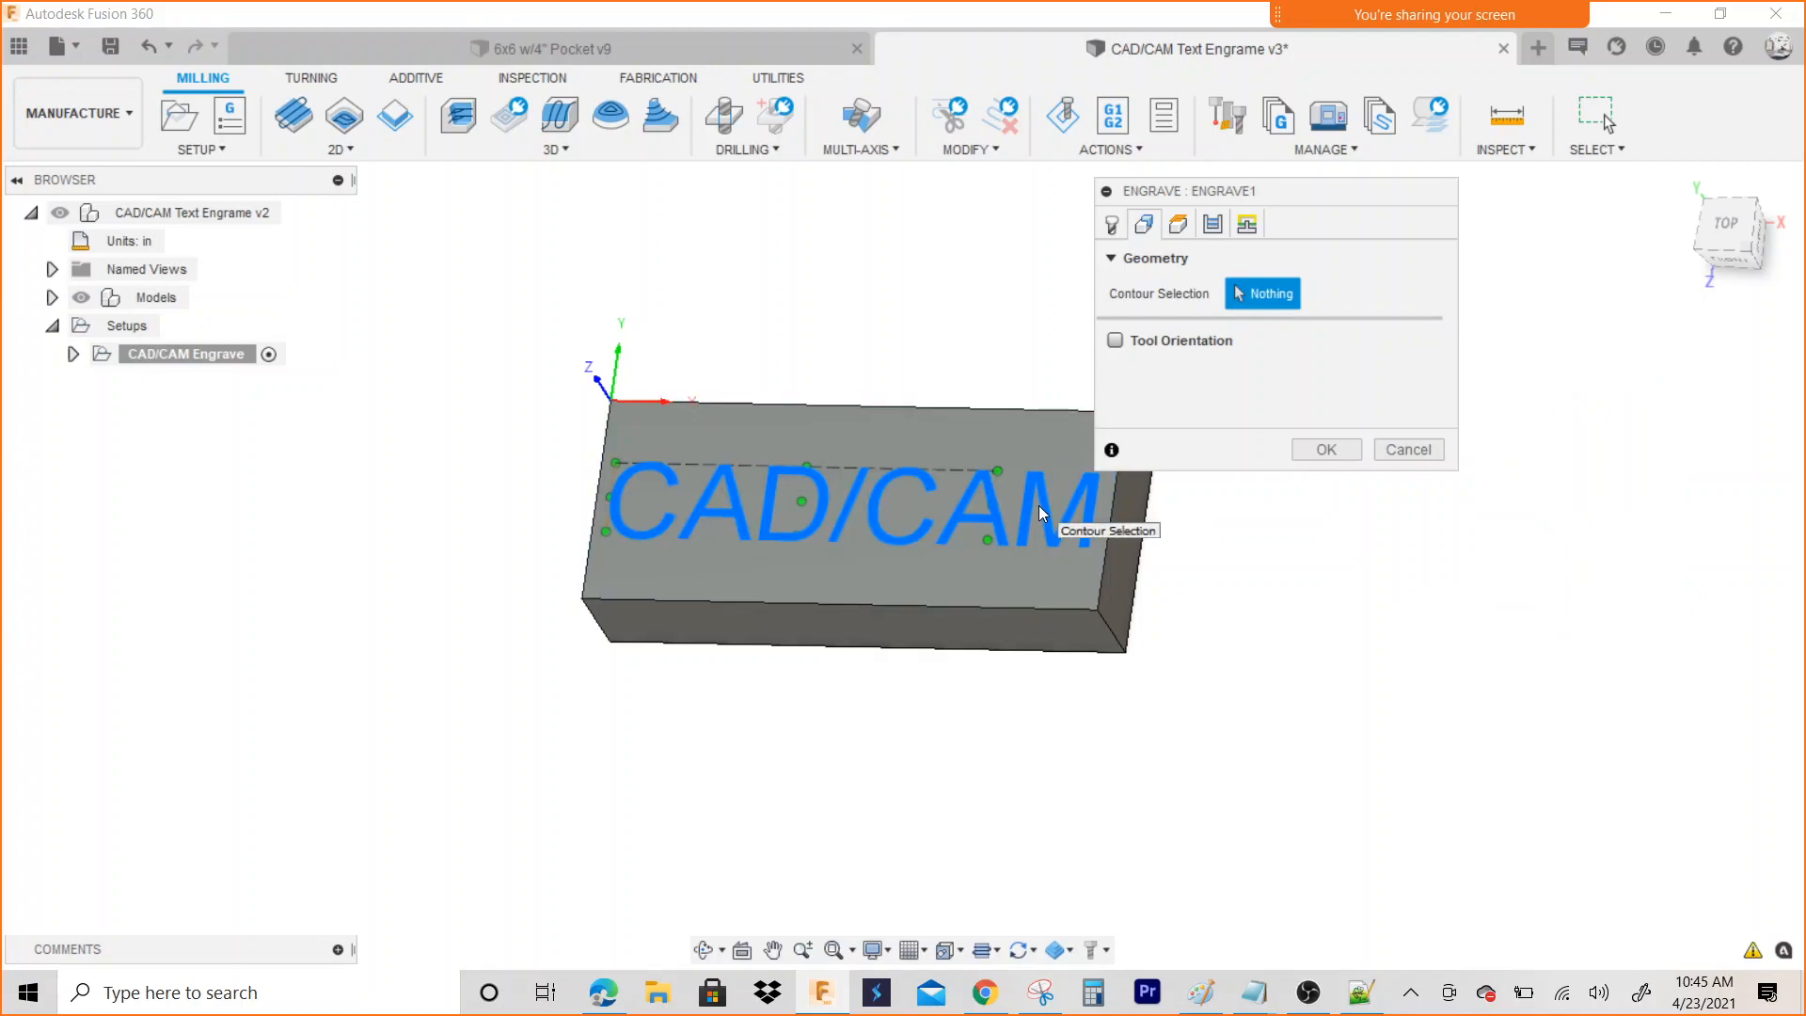
{"action": "left_click", "coordinate": [910, 484]}
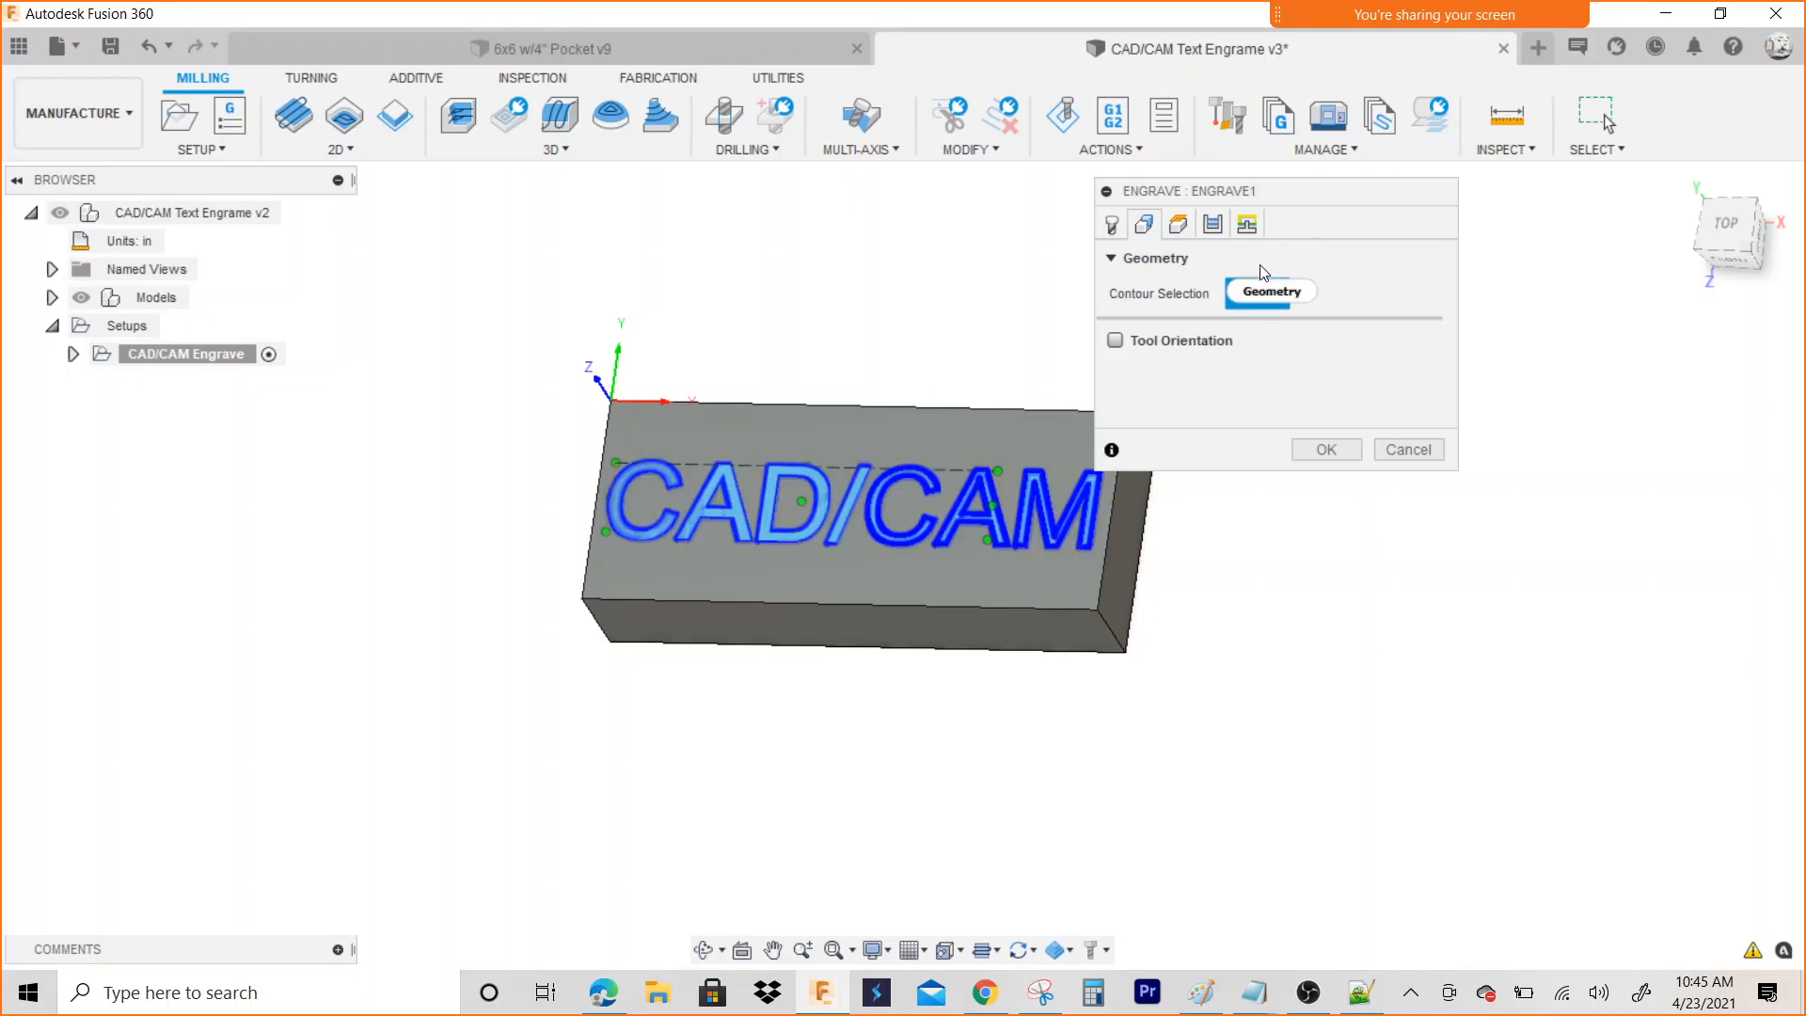
{"action": "left_click", "coordinate": [1177, 224]}
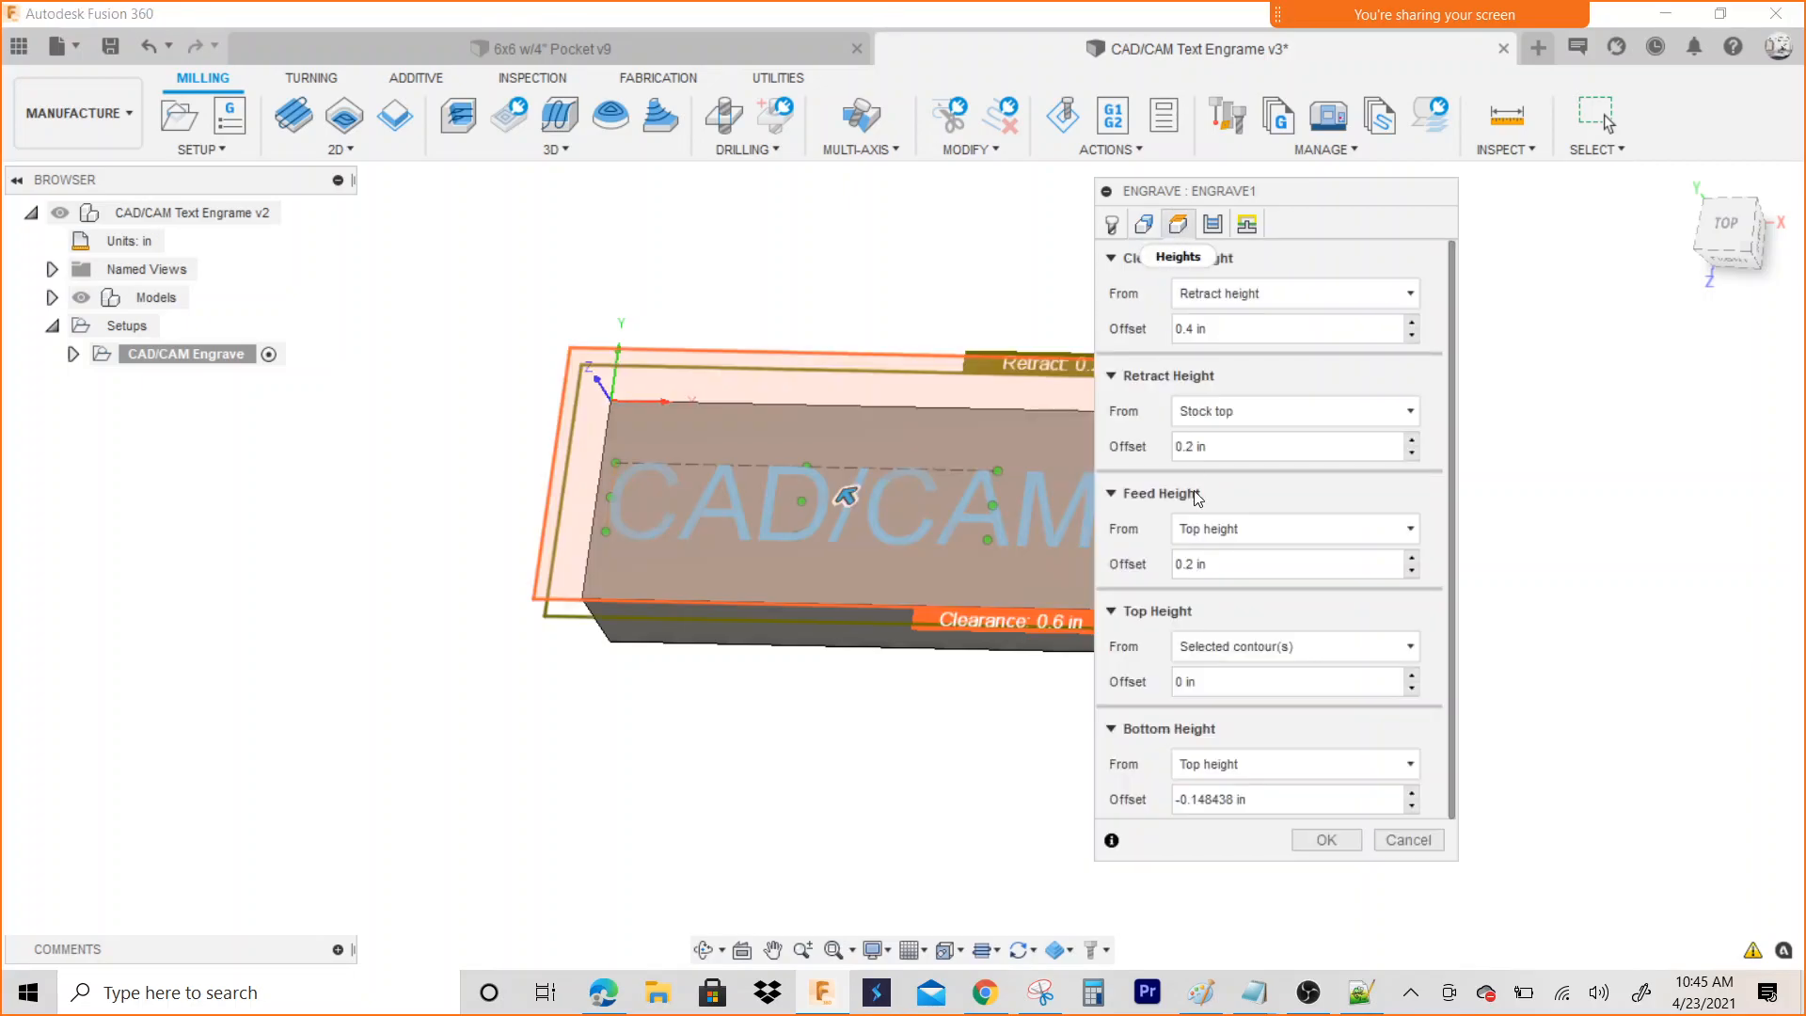
Set the clearance, retract and feed height offsets to .1
{"action": "left_click", "coordinate": [1279, 328]}
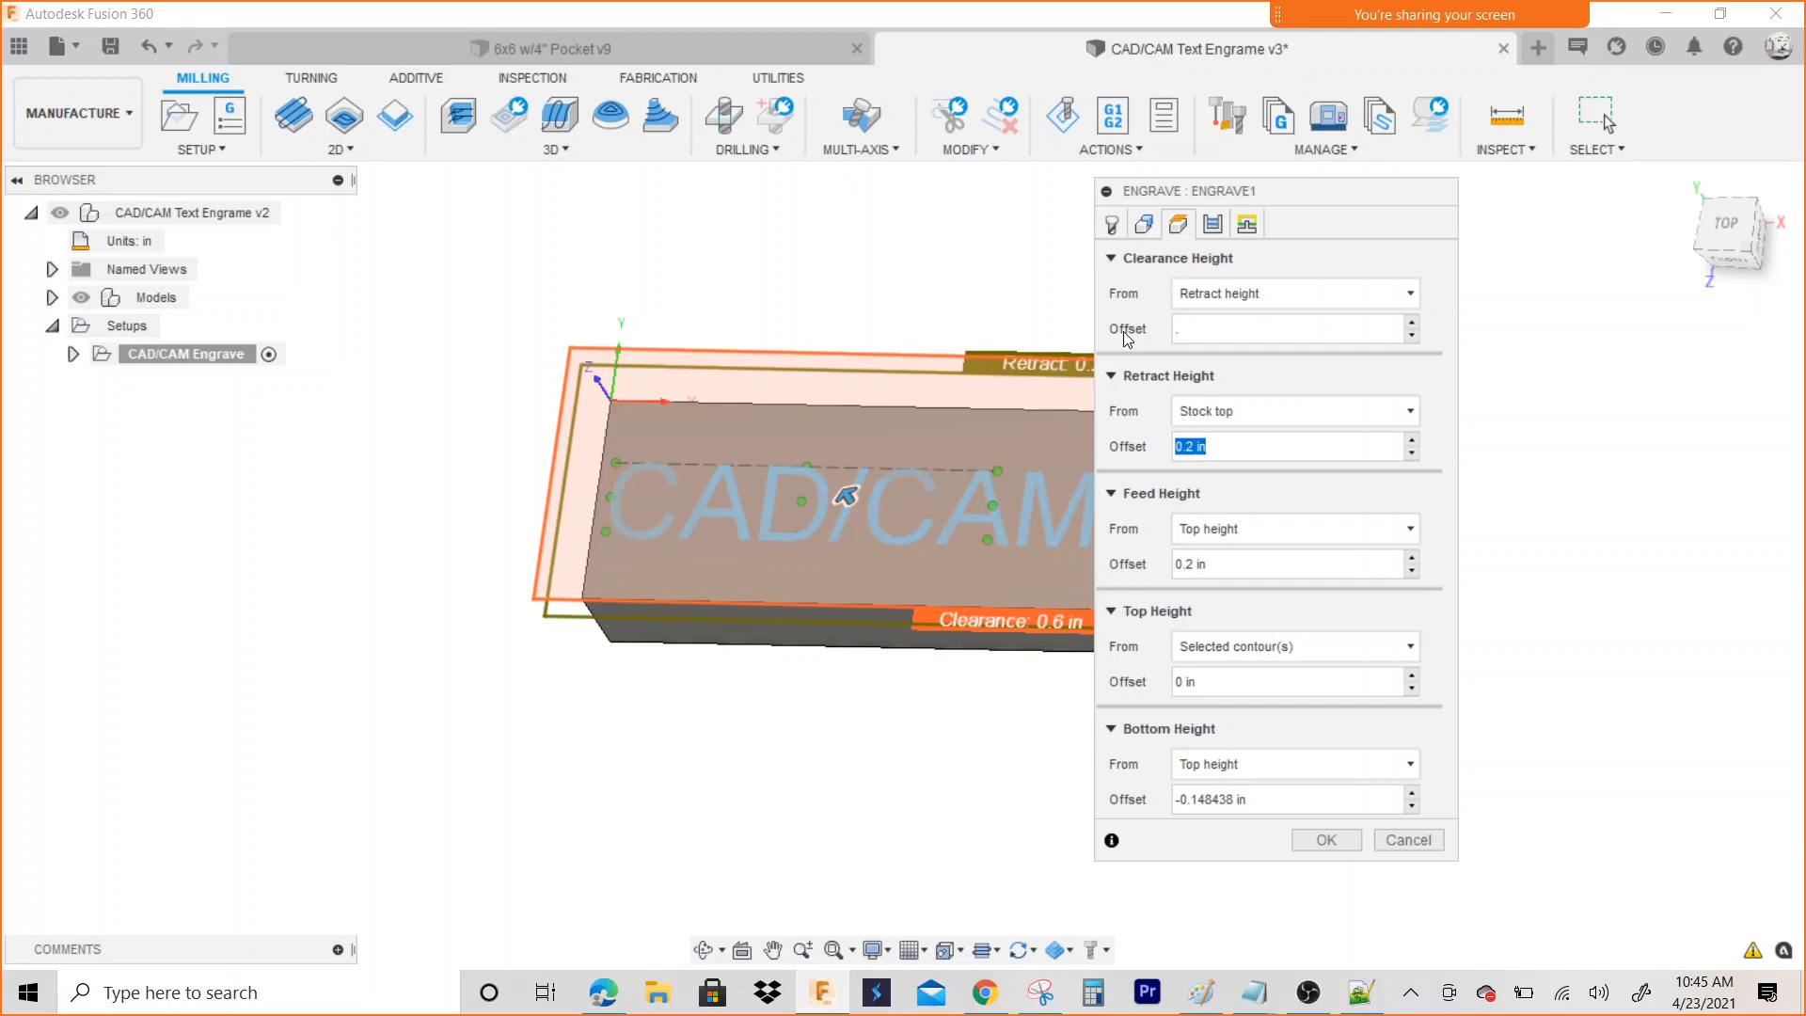
{"action": "type", "text": "1"}
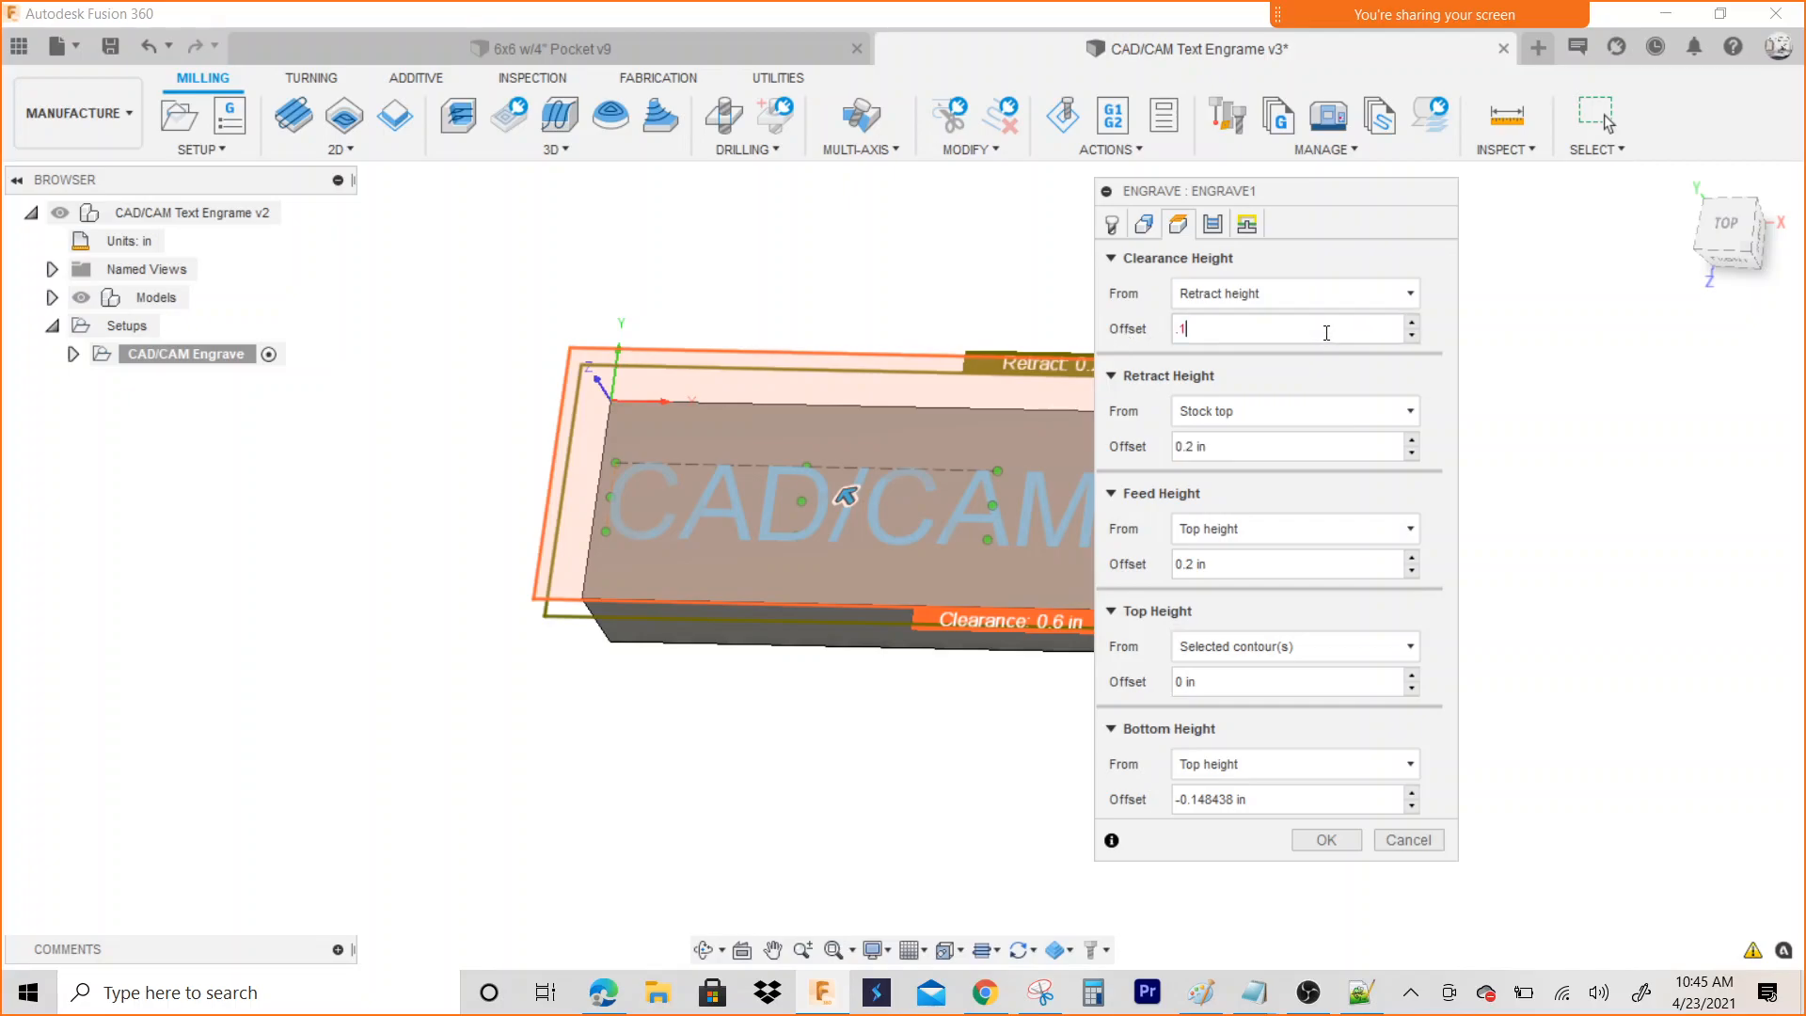
{"action": "left_click", "coordinate": [1284, 446]}
{"action": "type", "text": "1"}
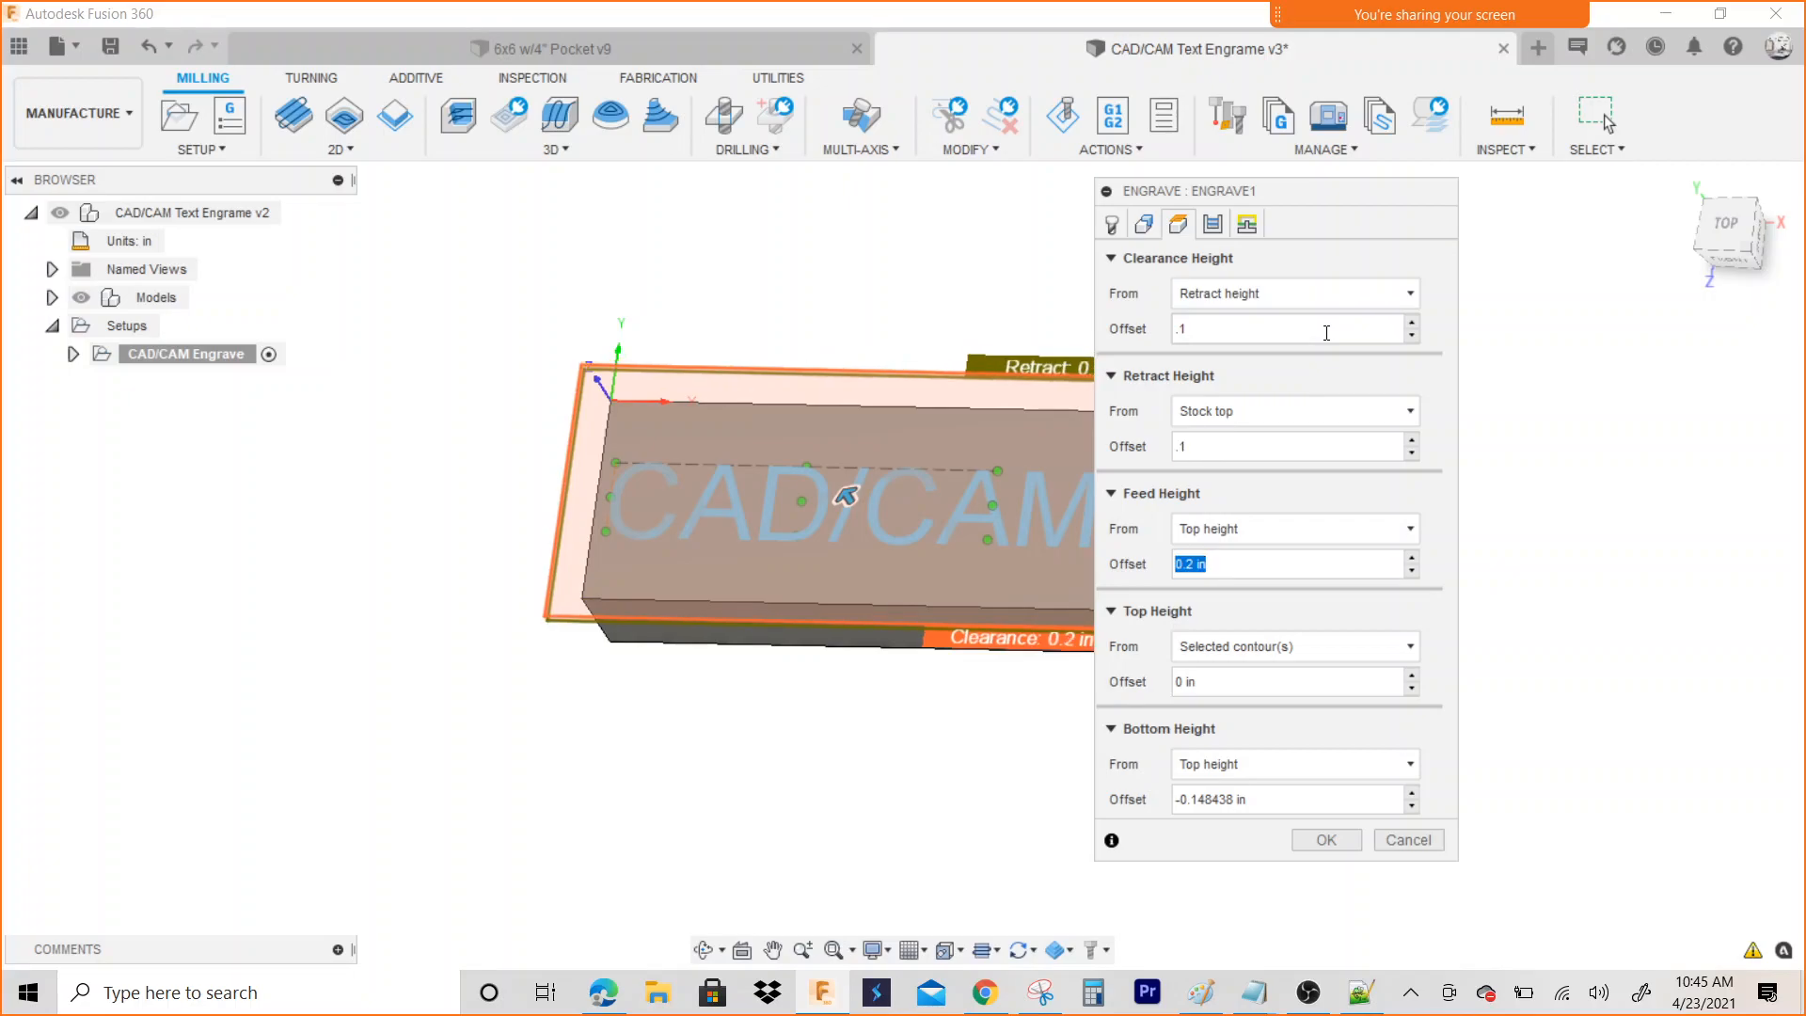
{"action": "left_click", "coordinate": [1289, 681]}
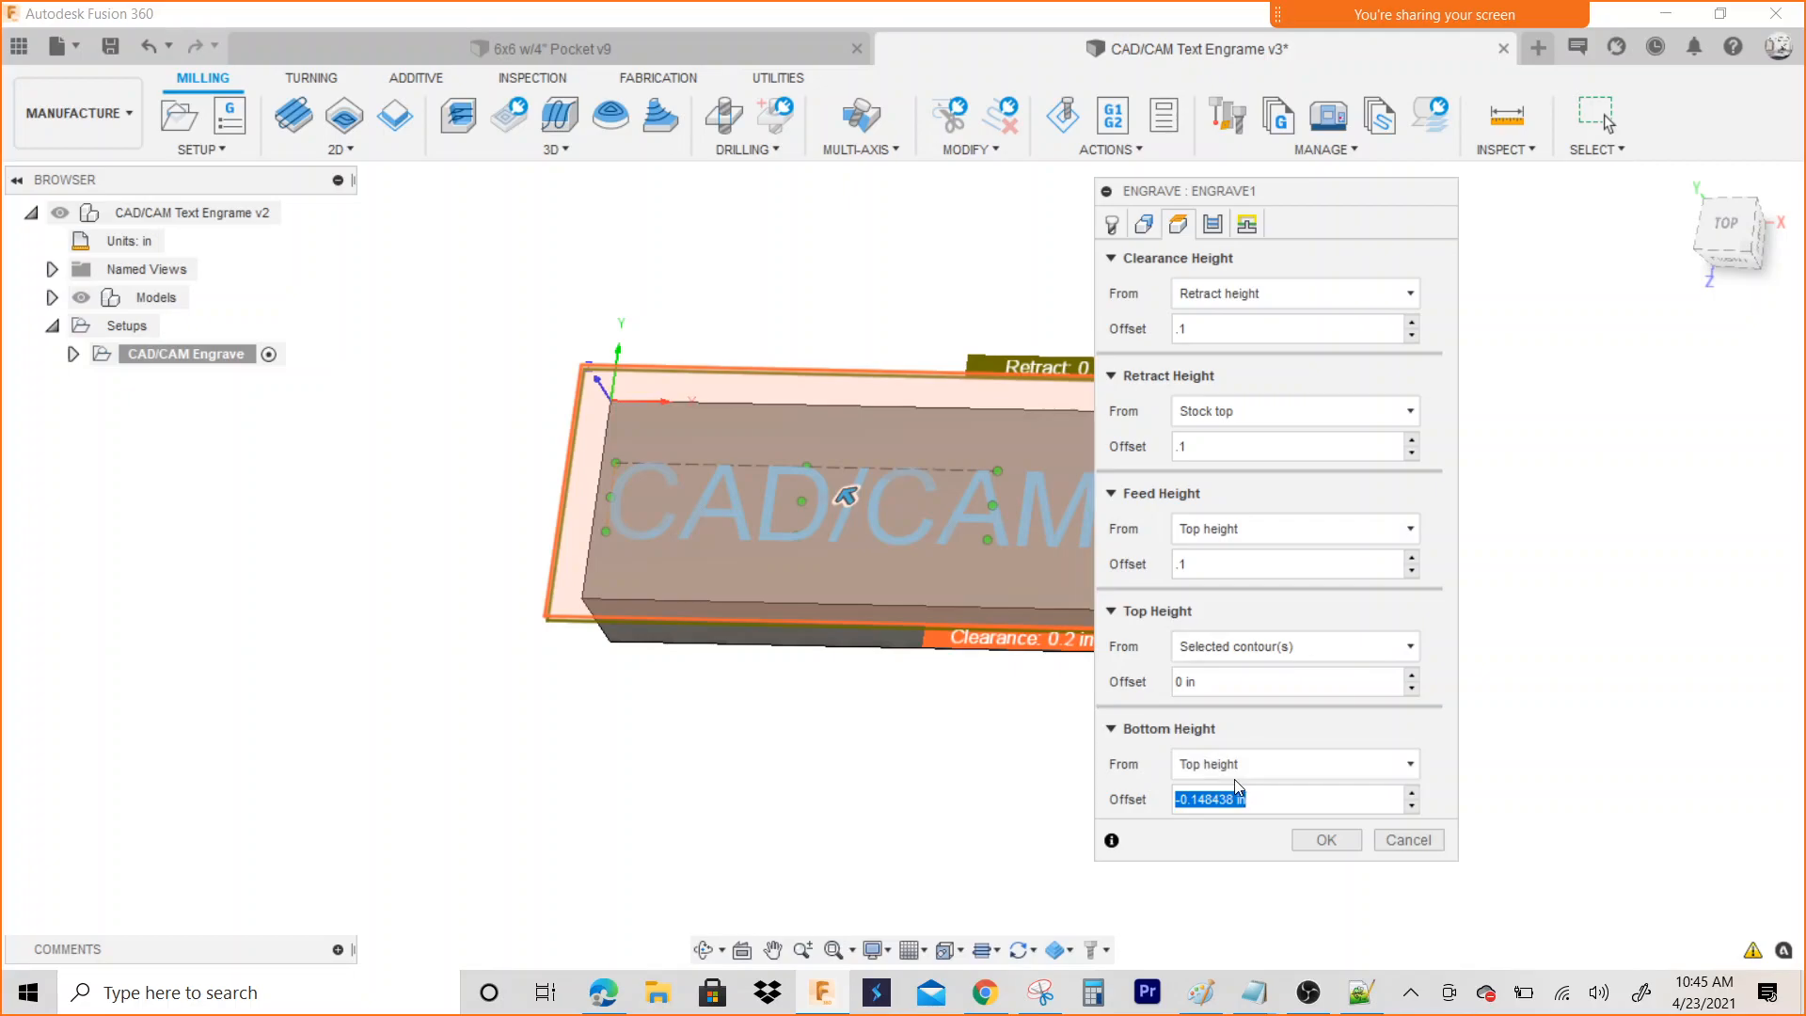
{"action": "mouse_move", "coordinate": [1261, 741]}
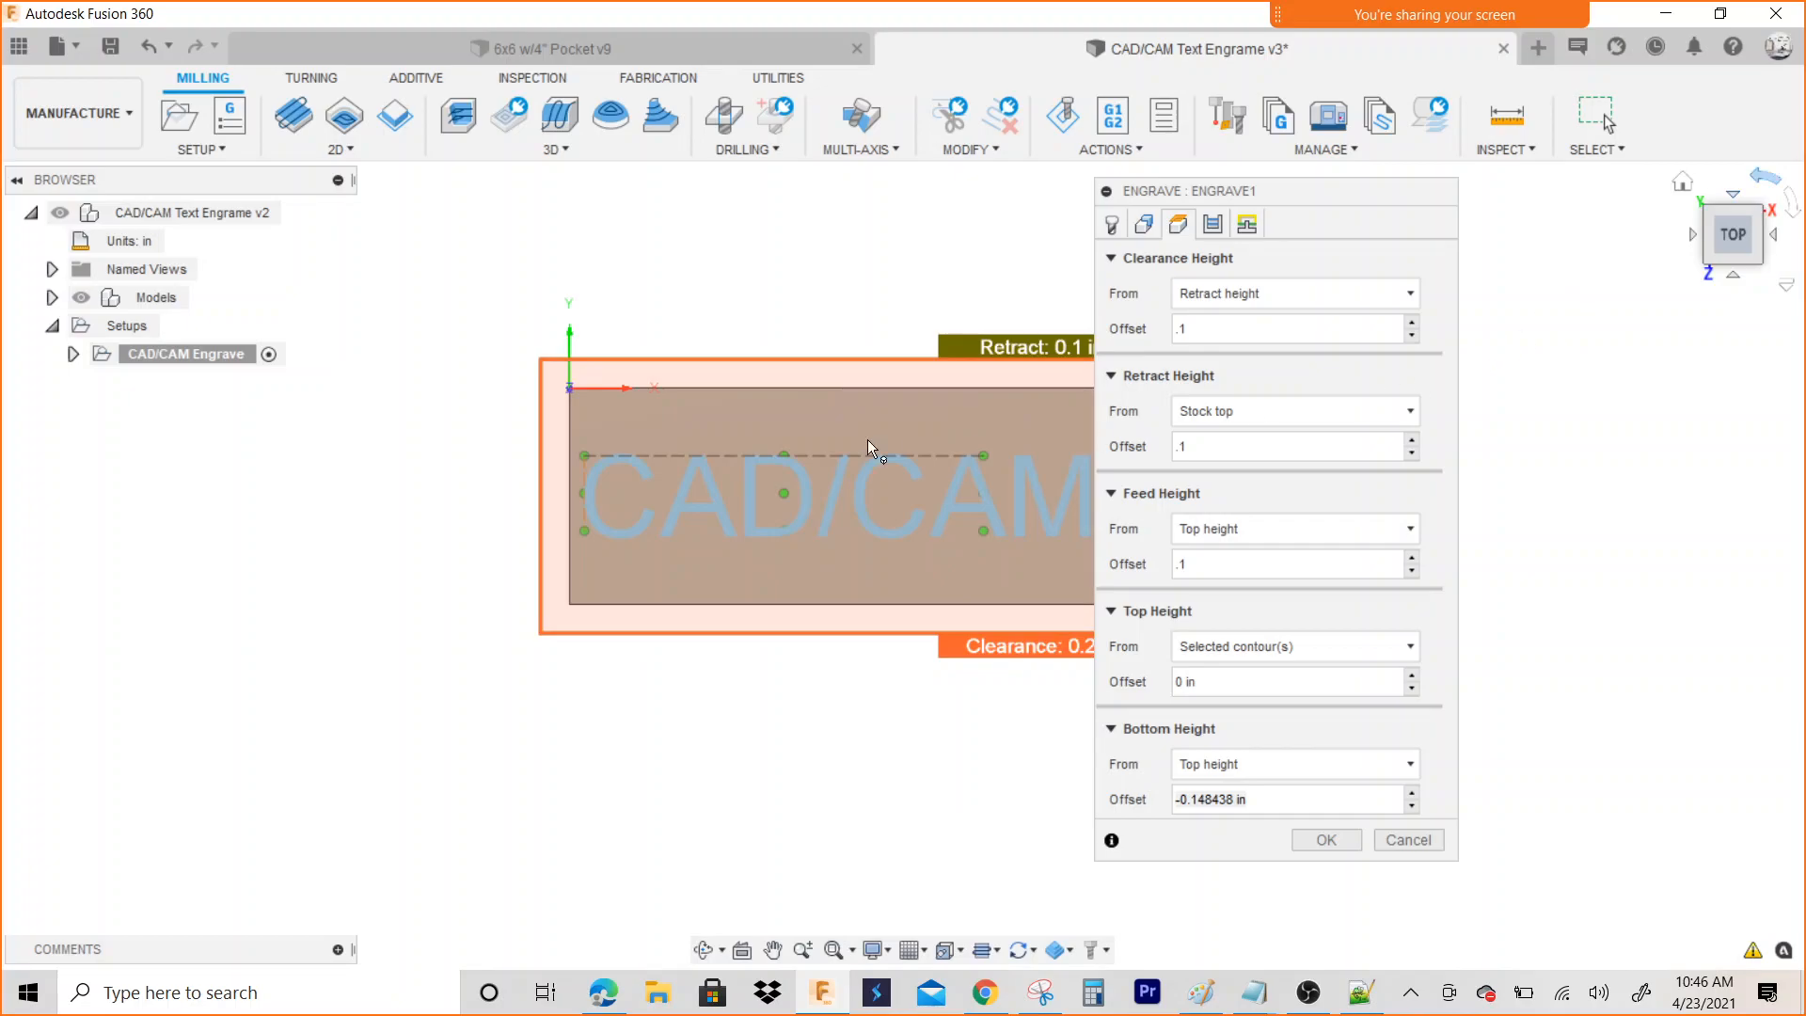
Measure bottom height from Model top with a -.01 offset
{"action": "left_click", "coordinate": [1292, 764]}
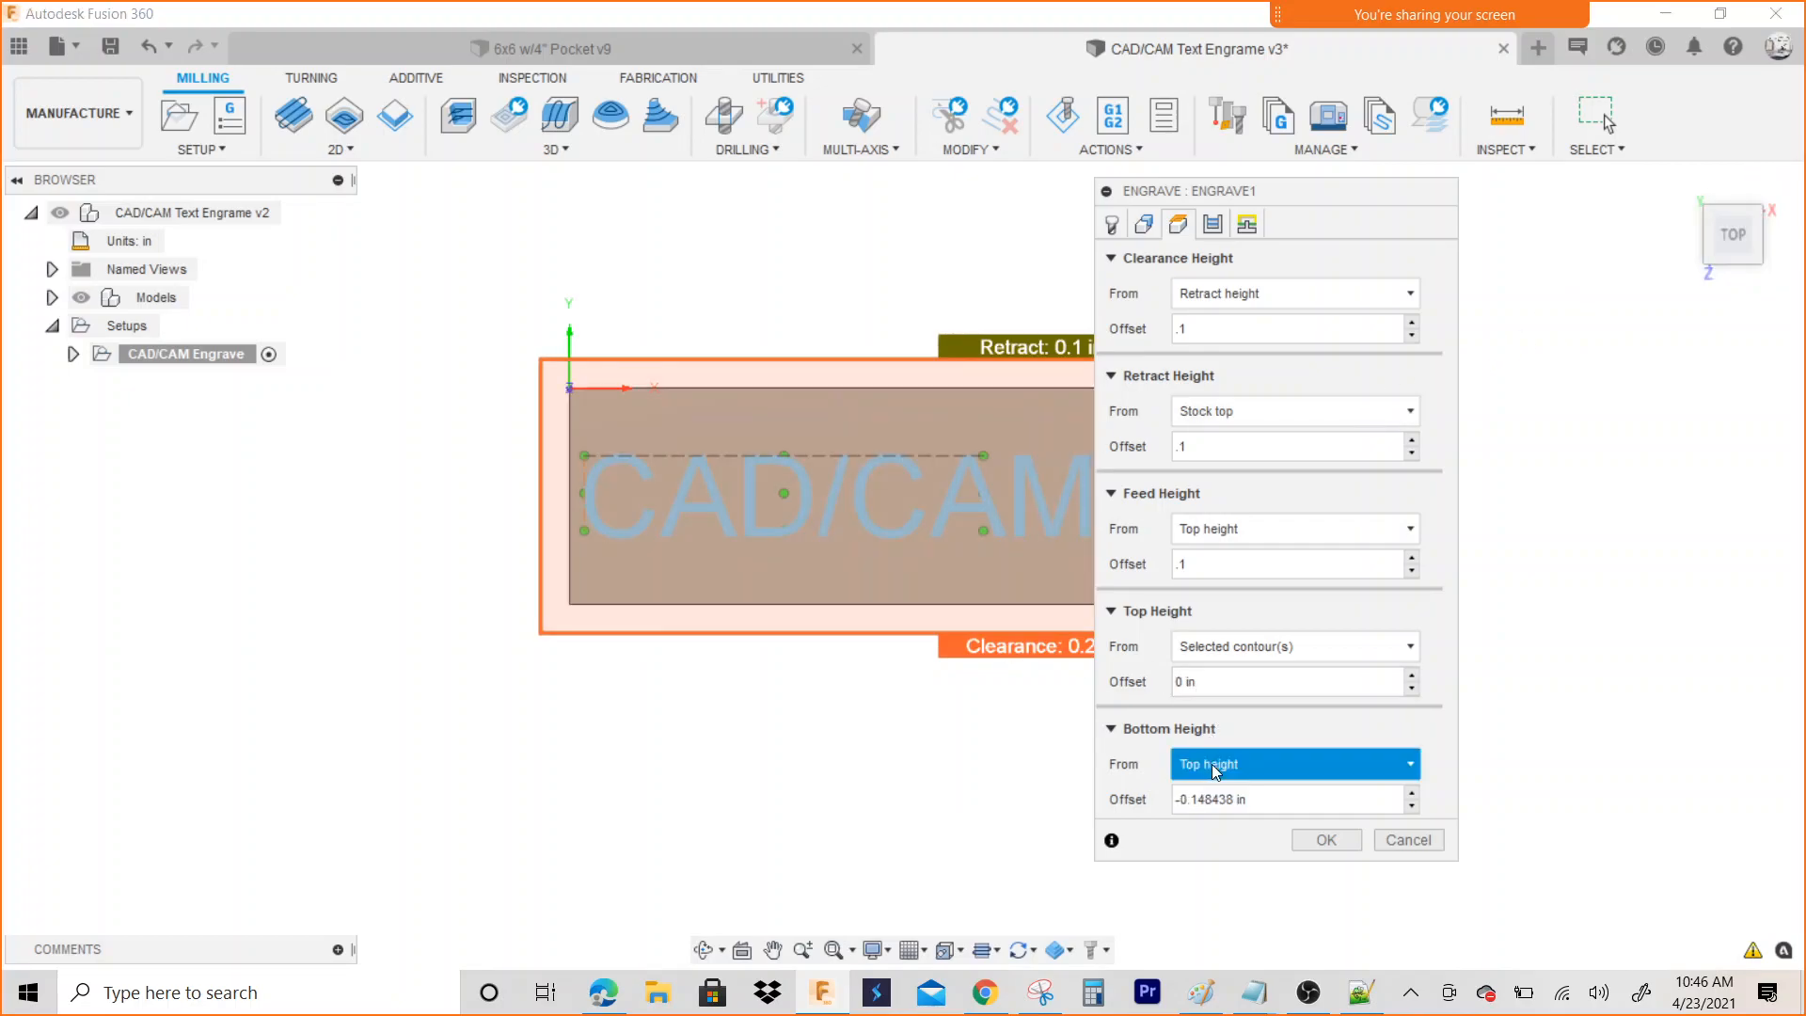
{"action": "left_click", "coordinate": [1293, 764]}
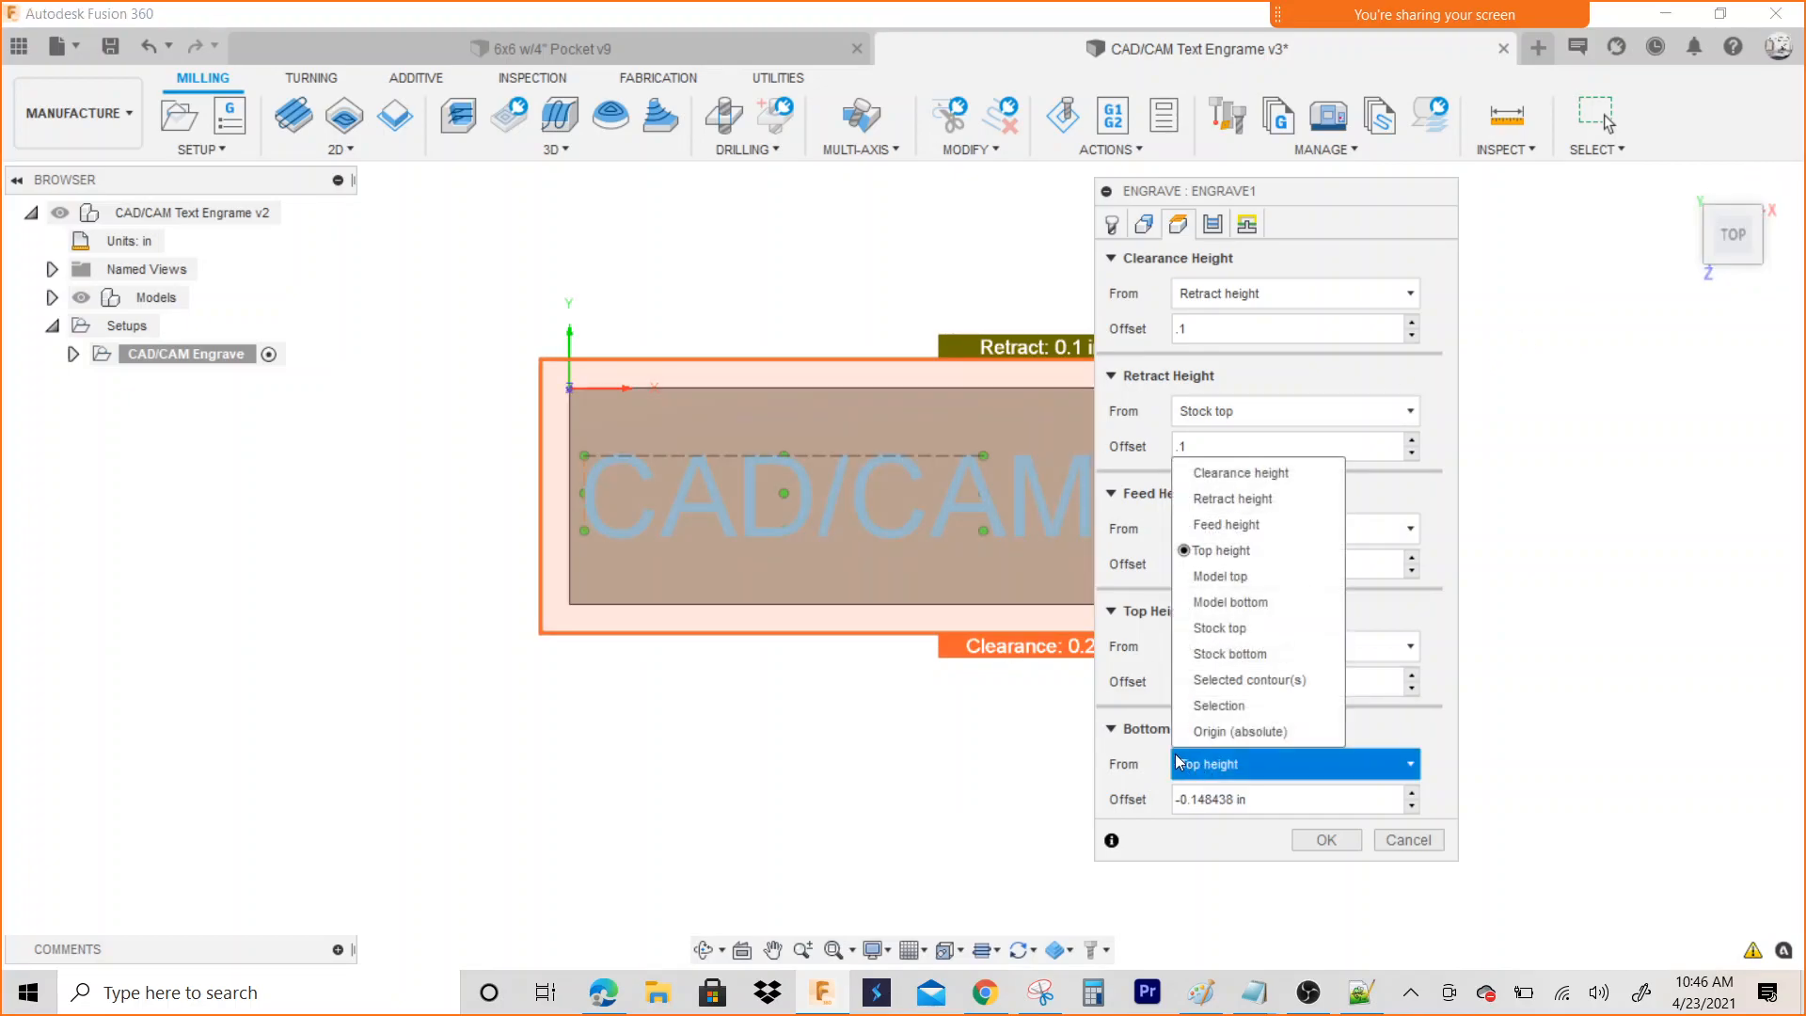
{"action": "mouse_move", "coordinate": [1240, 732]}
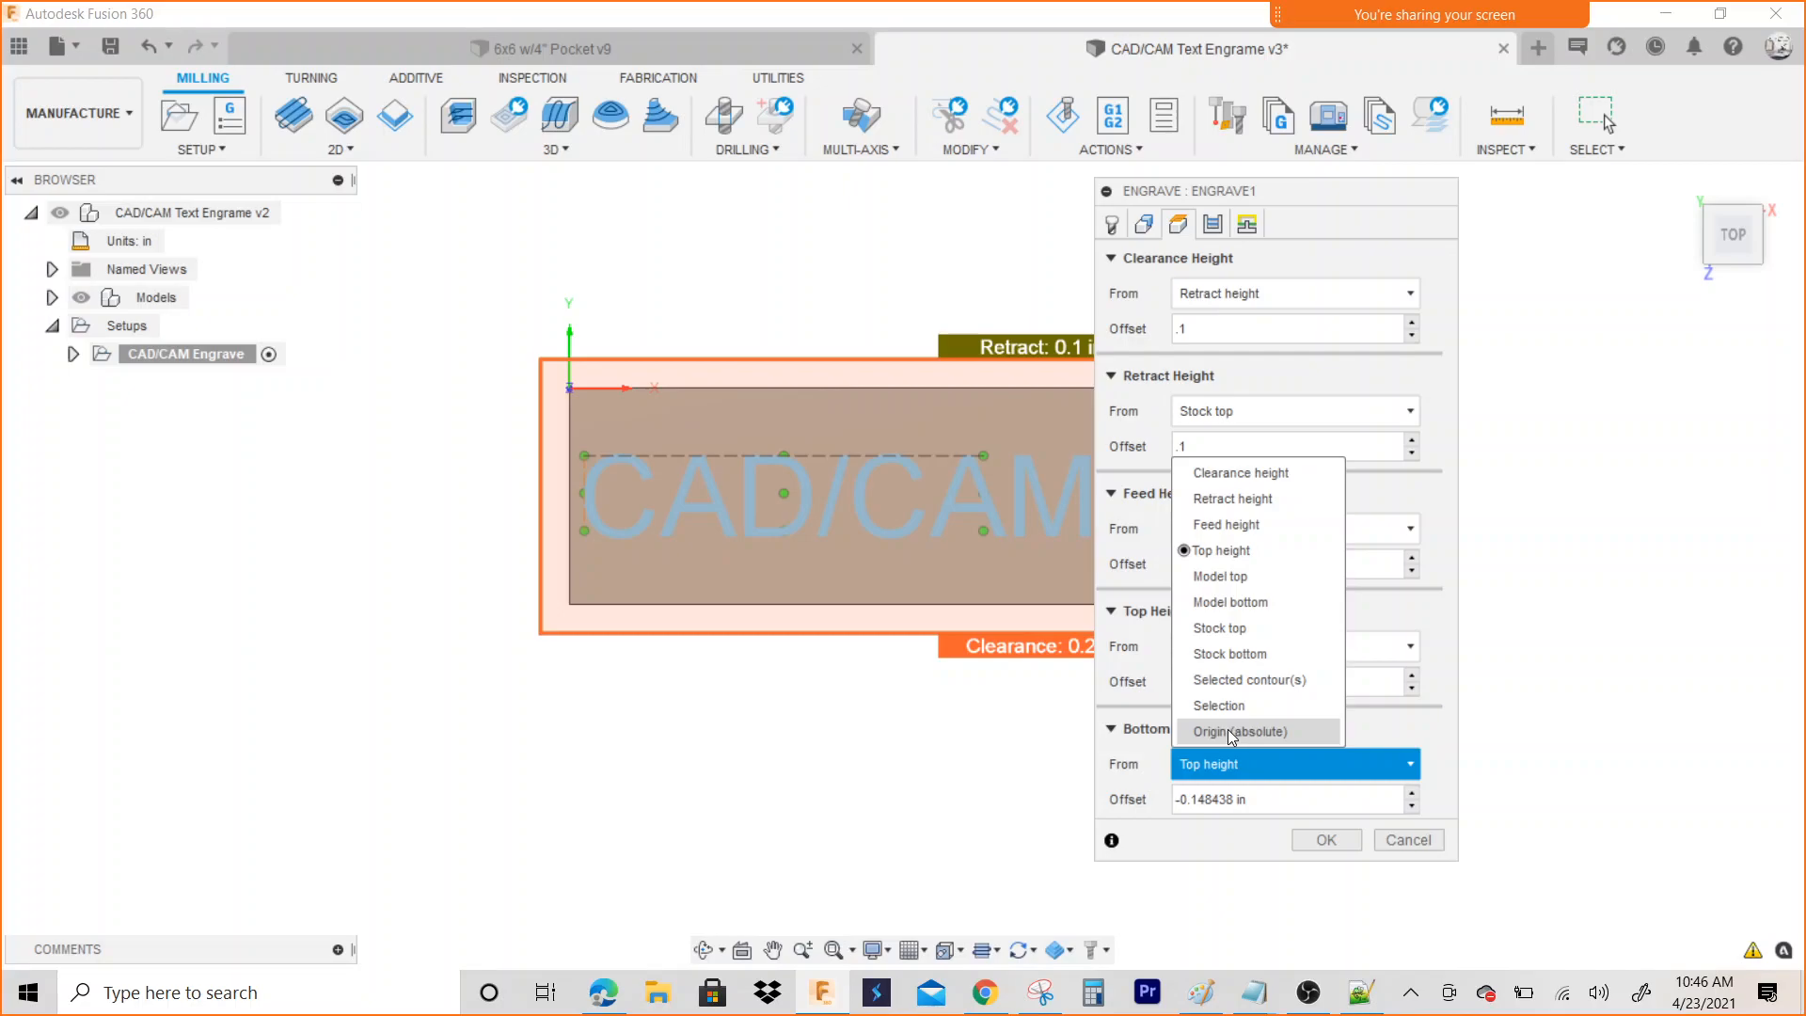
{"action": "mouse_move", "coordinate": [1237, 739]}
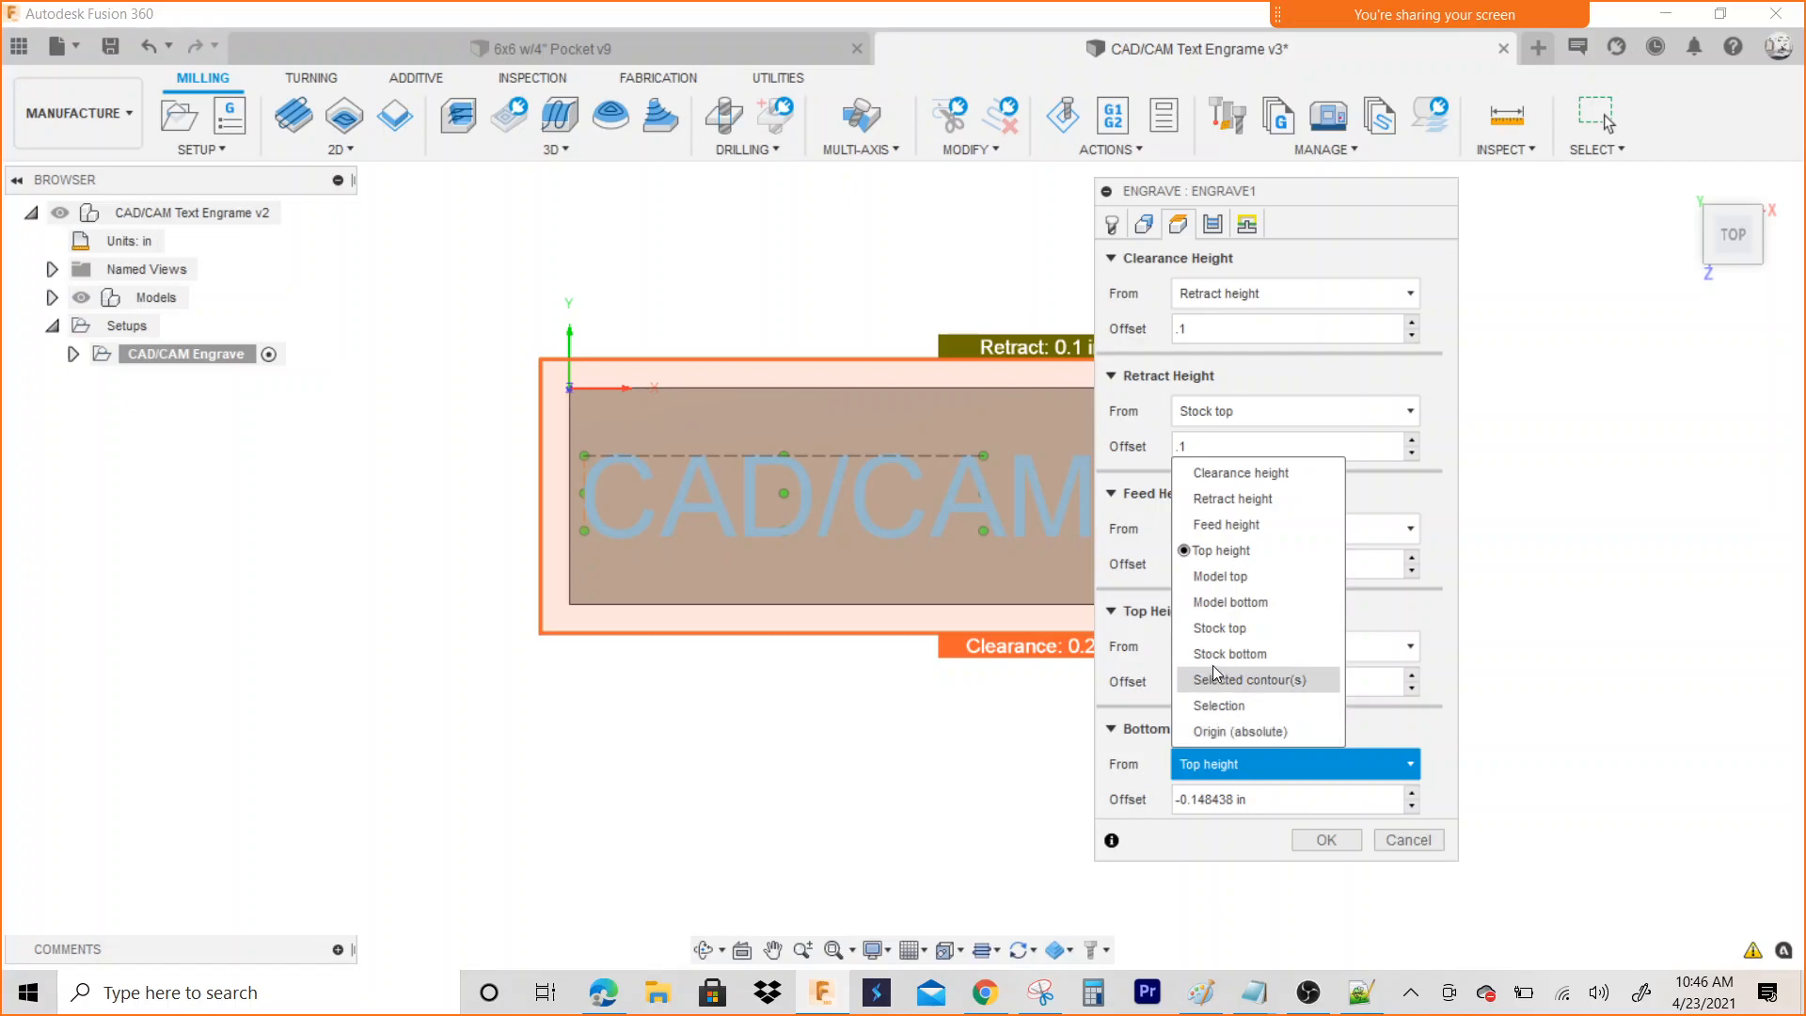
{"action": "mouse_move", "coordinate": [1230, 652]}
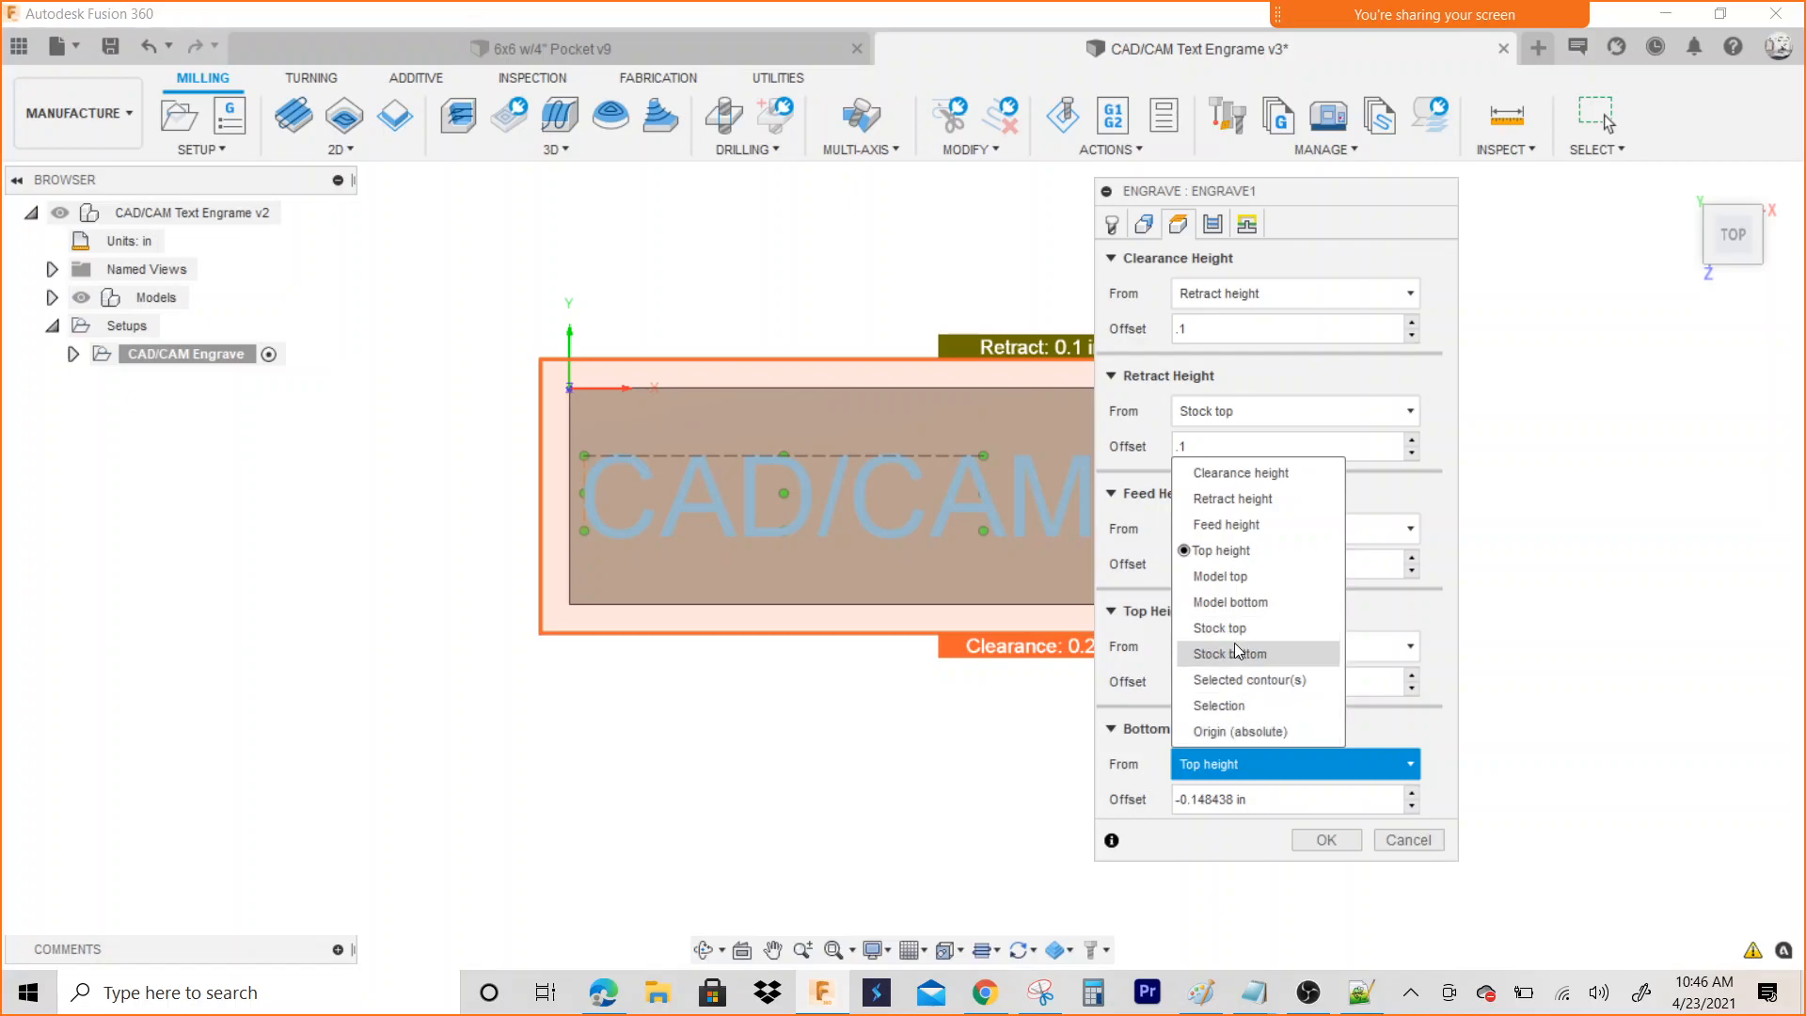
{"action": "left_click", "coordinate": [1248, 679]}
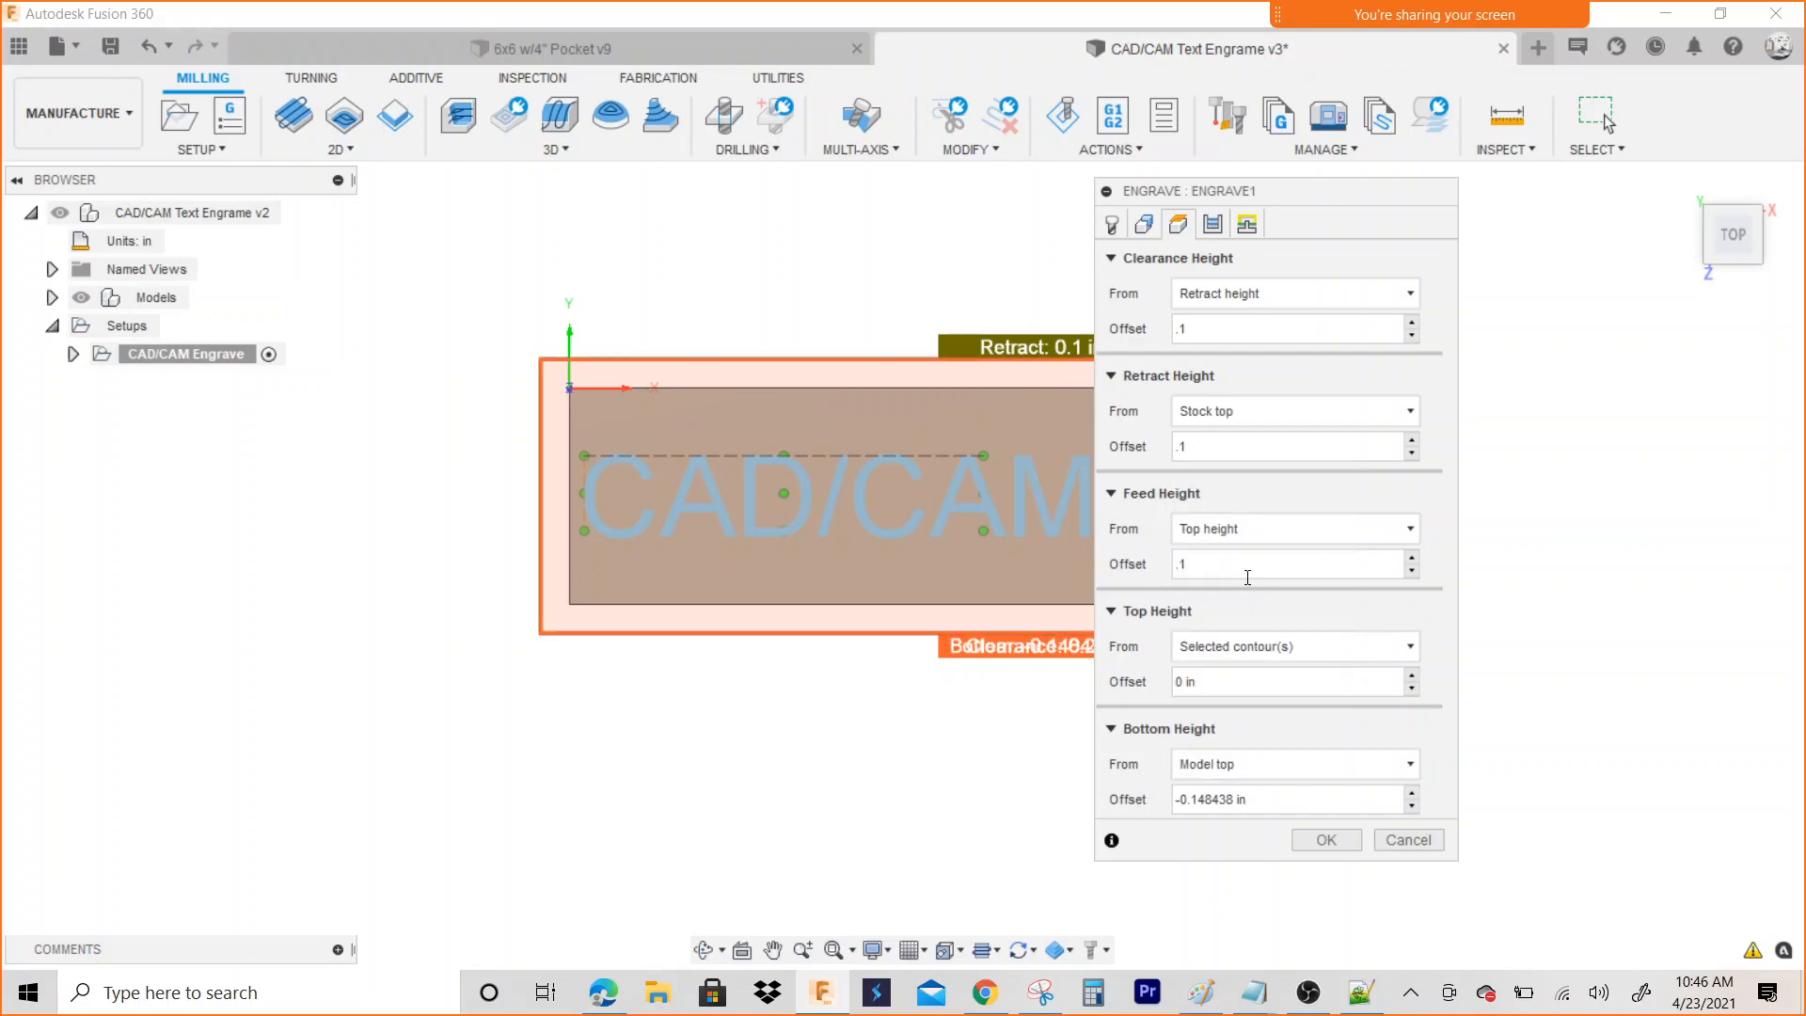
{"action": "mouse_move", "coordinate": [1267, 800]}
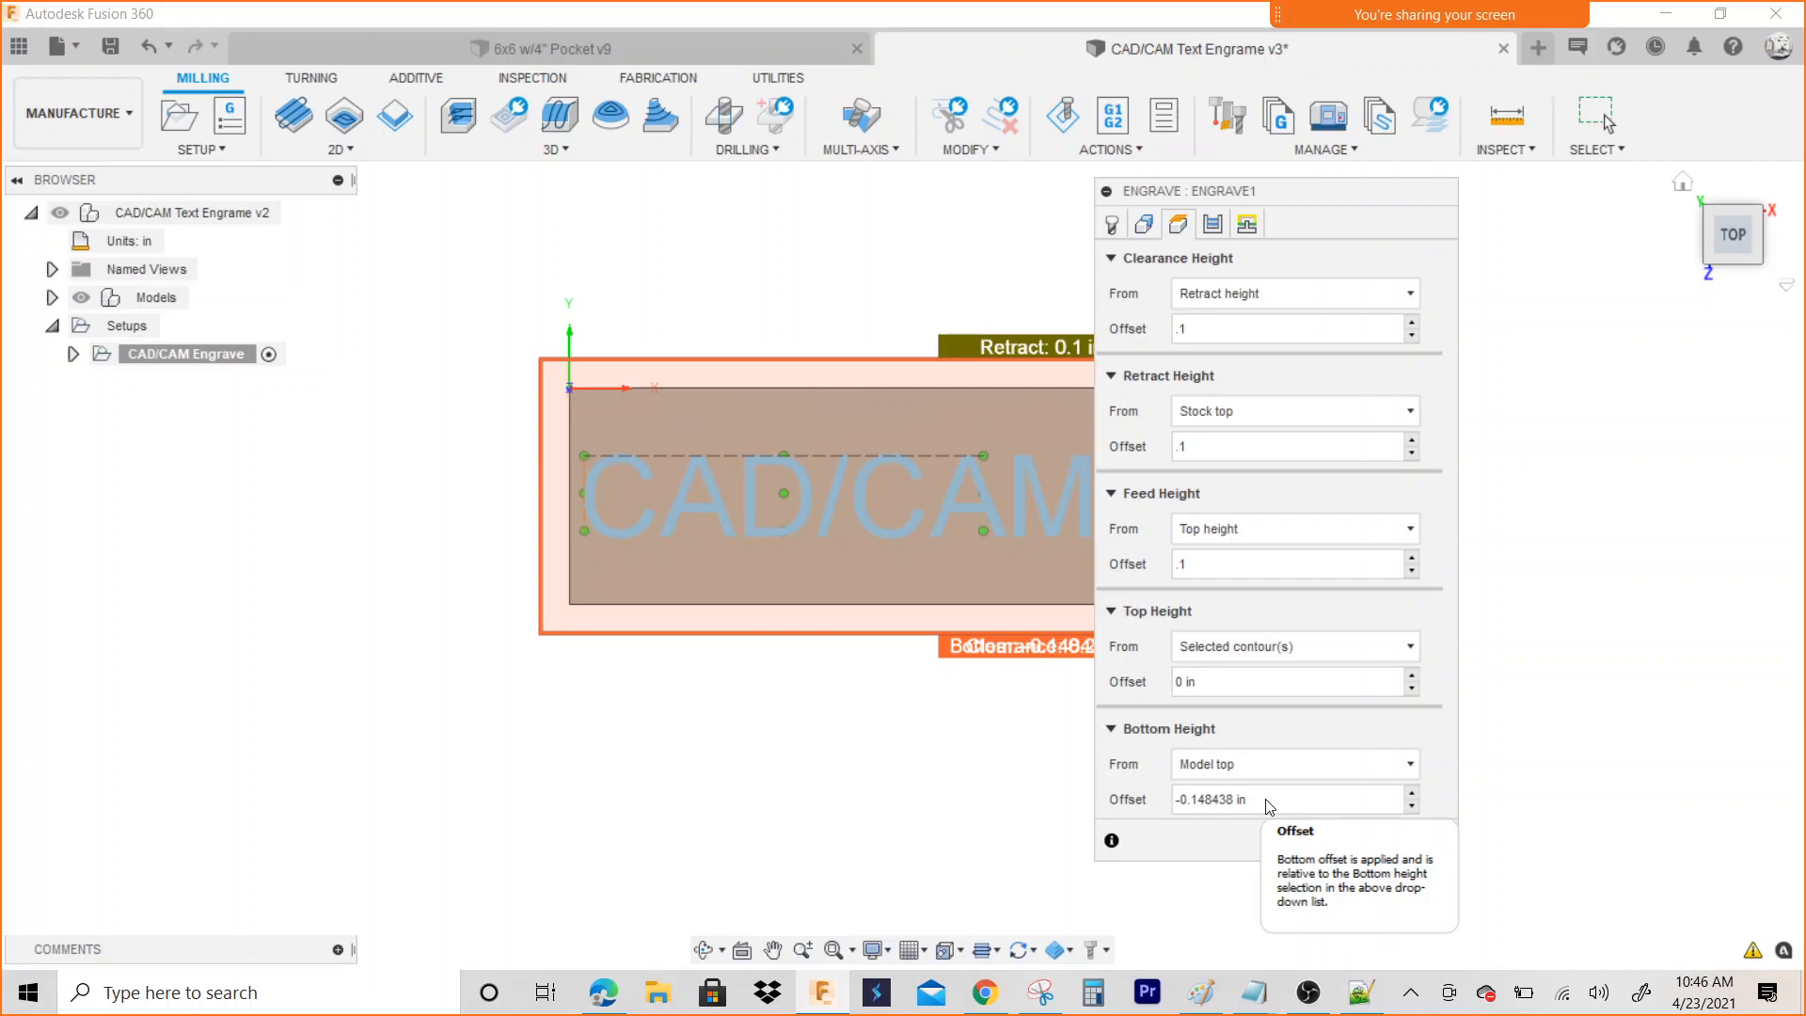
{"action": "left_click", "coordinate": [1210, 800]}
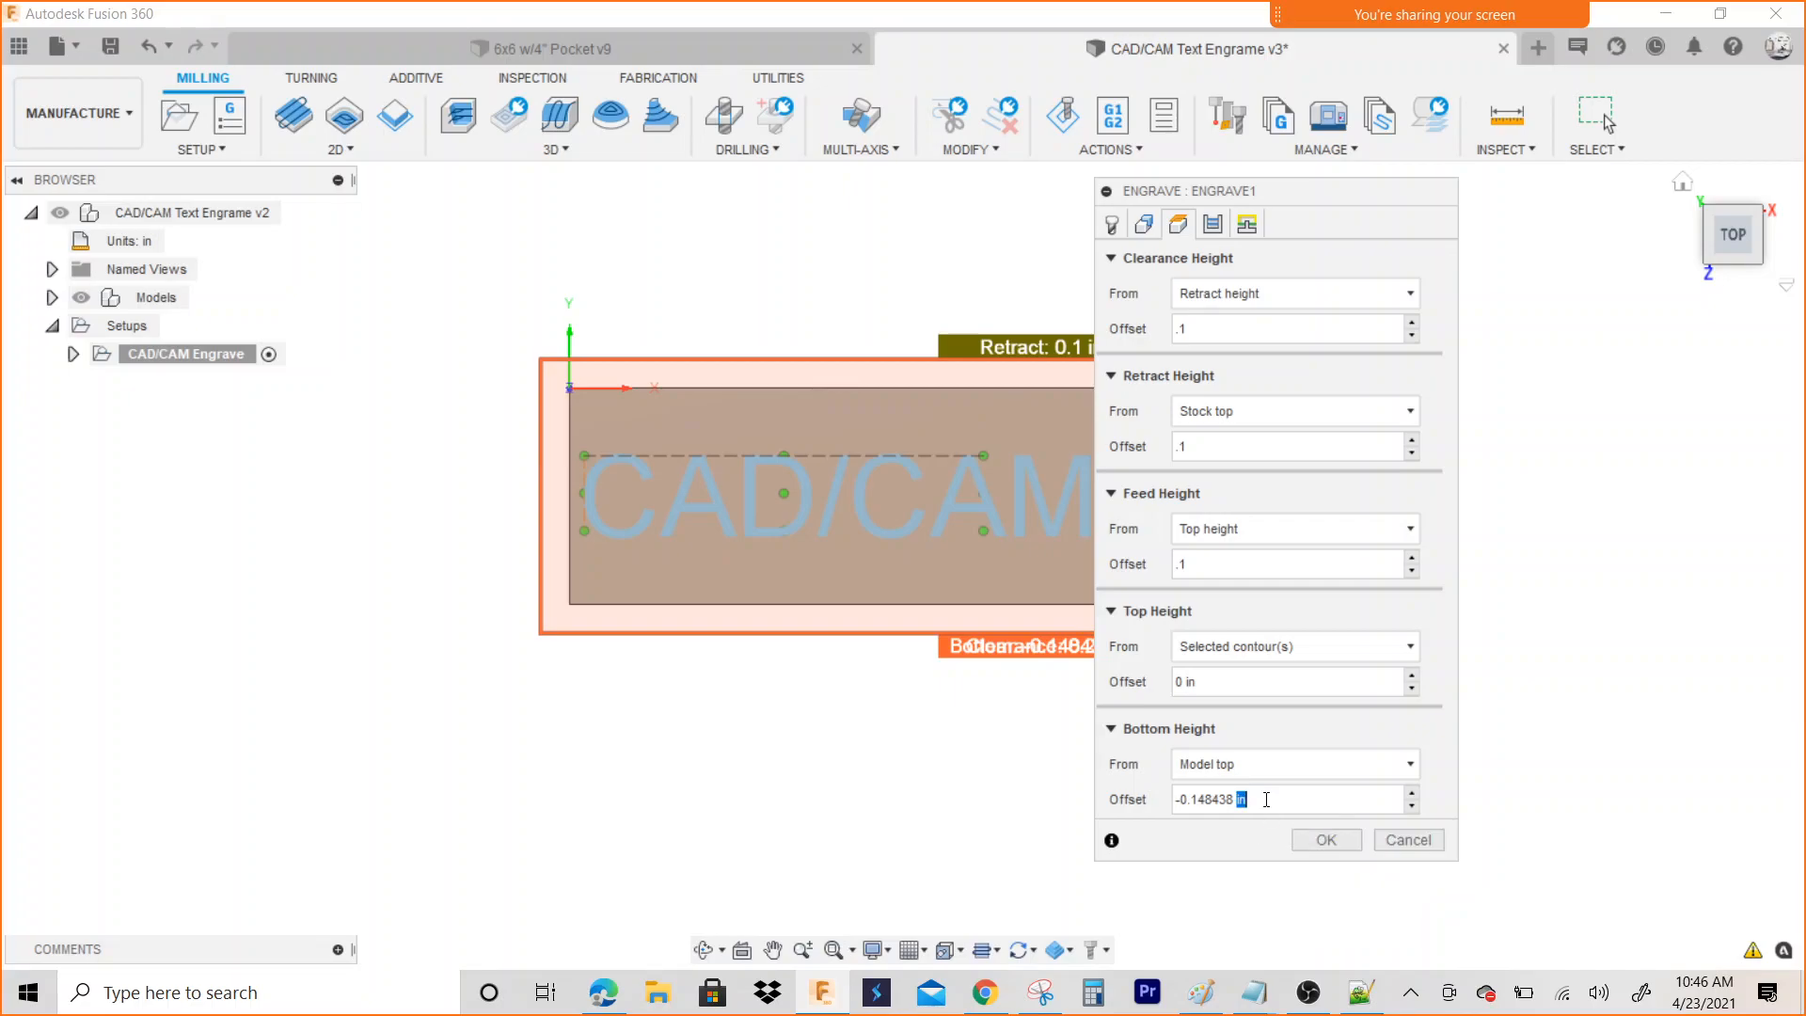
{"action": "triple_click", "coordinate": [1210, 800]}
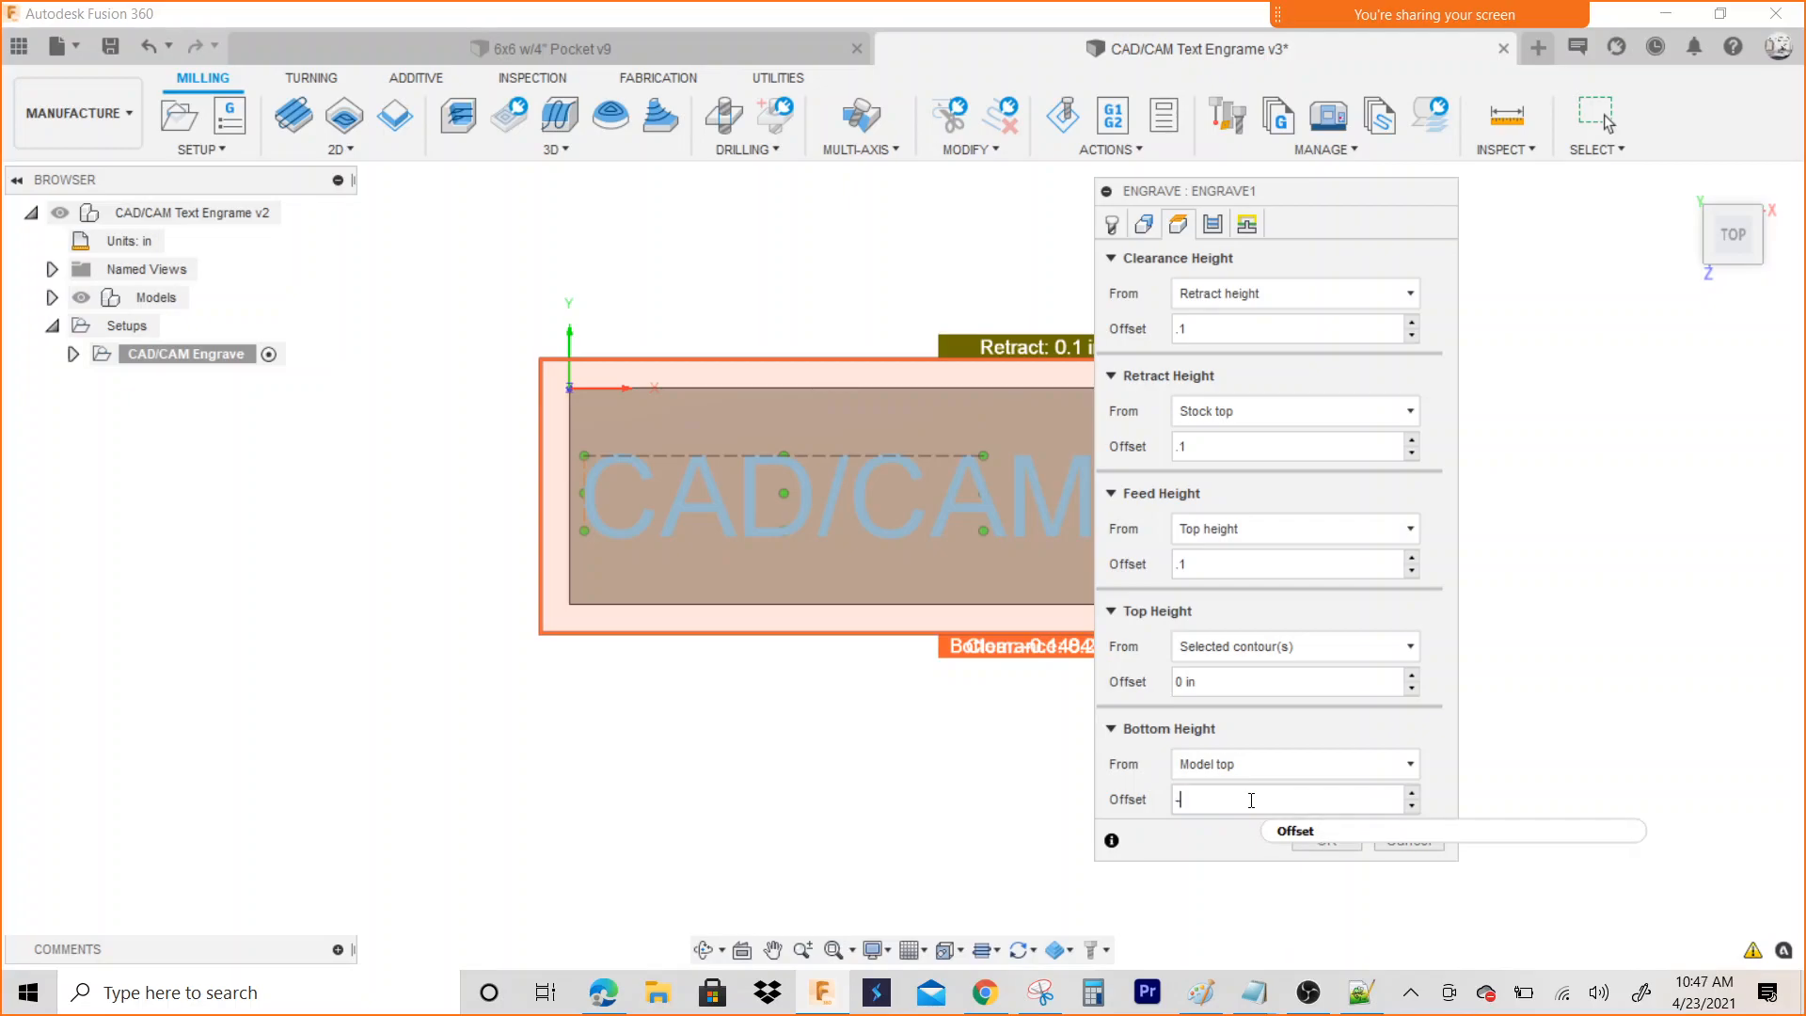
{"action": "type", "text": "-.01"}
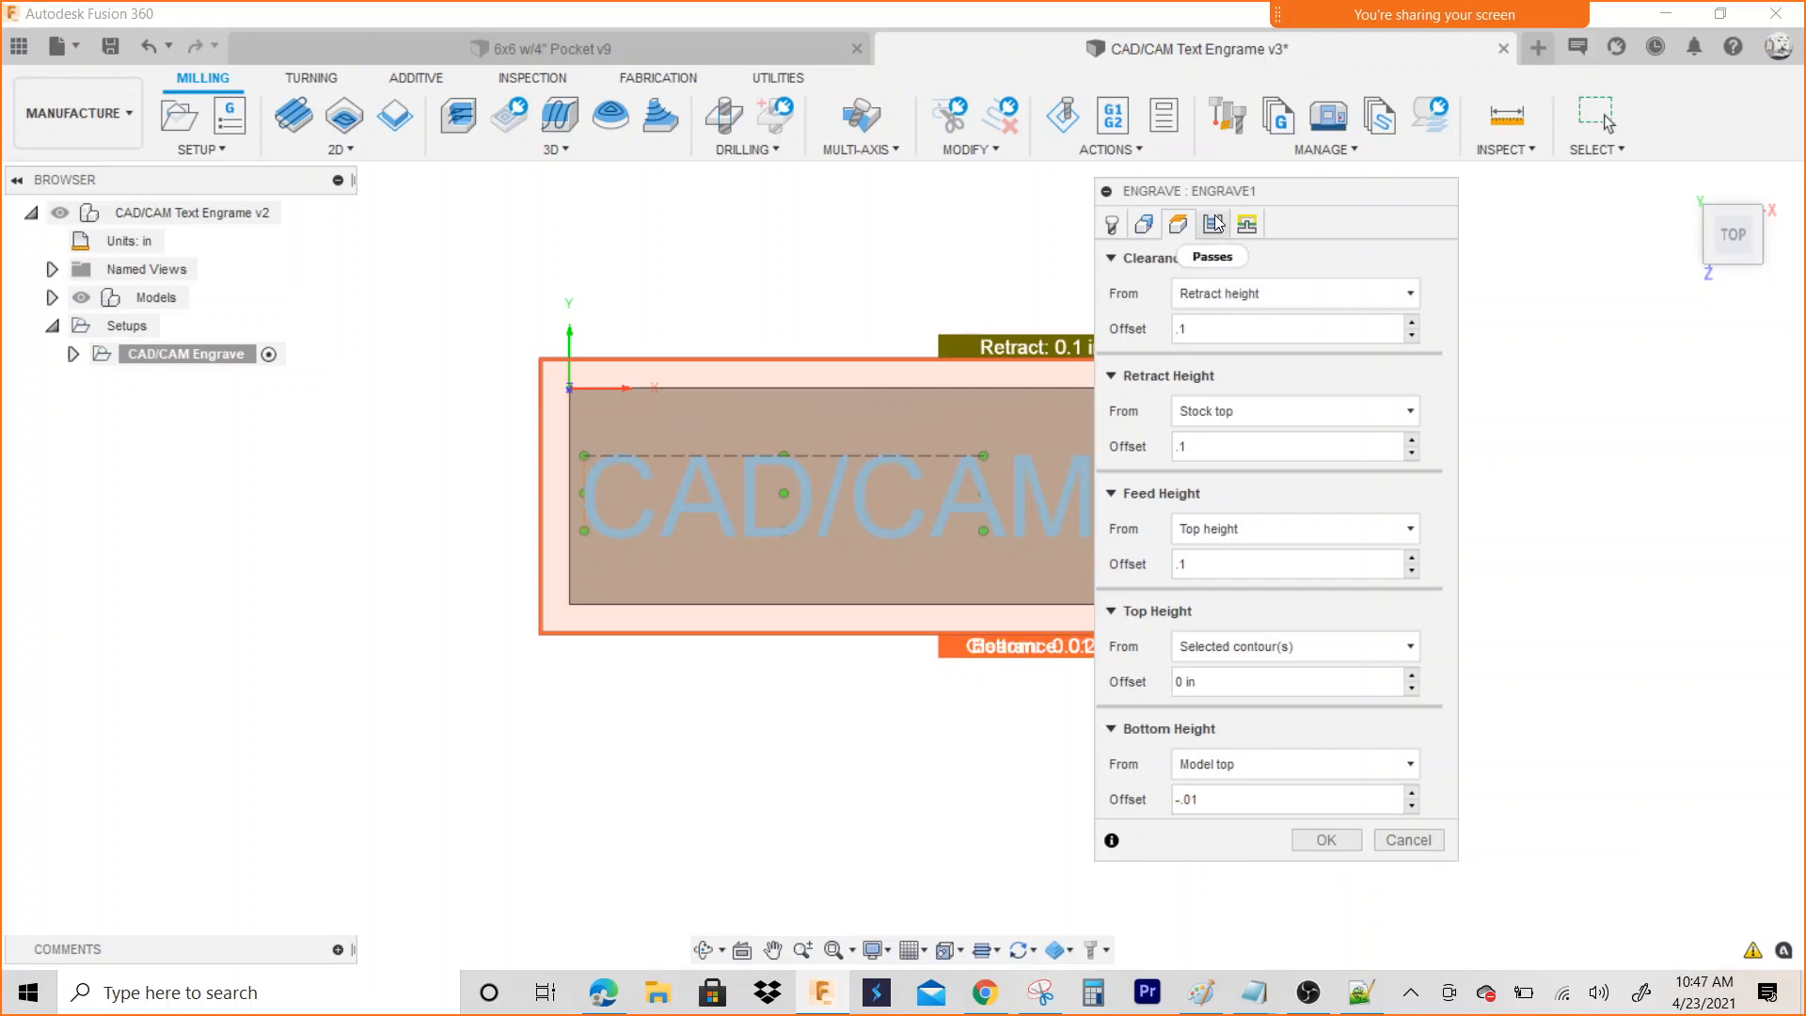
{"action": "left_click", "coordinate": [1246, 224]}
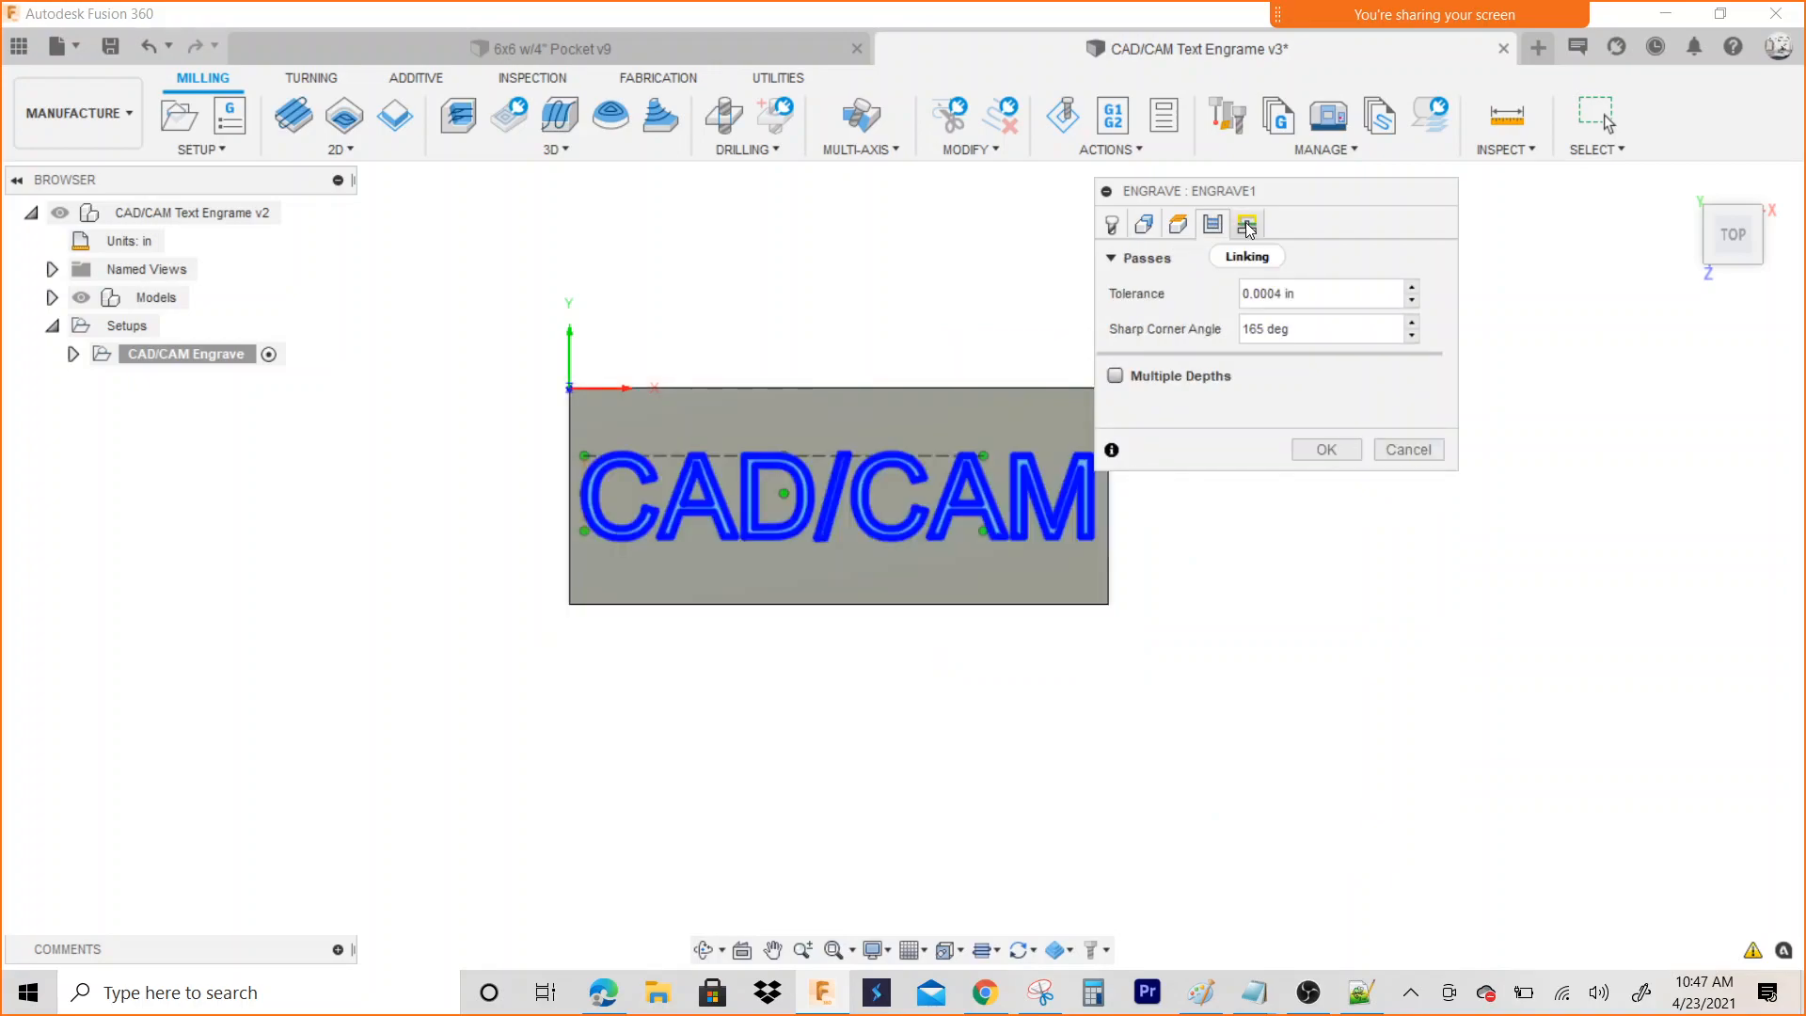
Generate the Engrave1 toolpath tracing the CAD/CAM lettering on the block
{"action": "left_click", "coordinate": [1246, 224]}
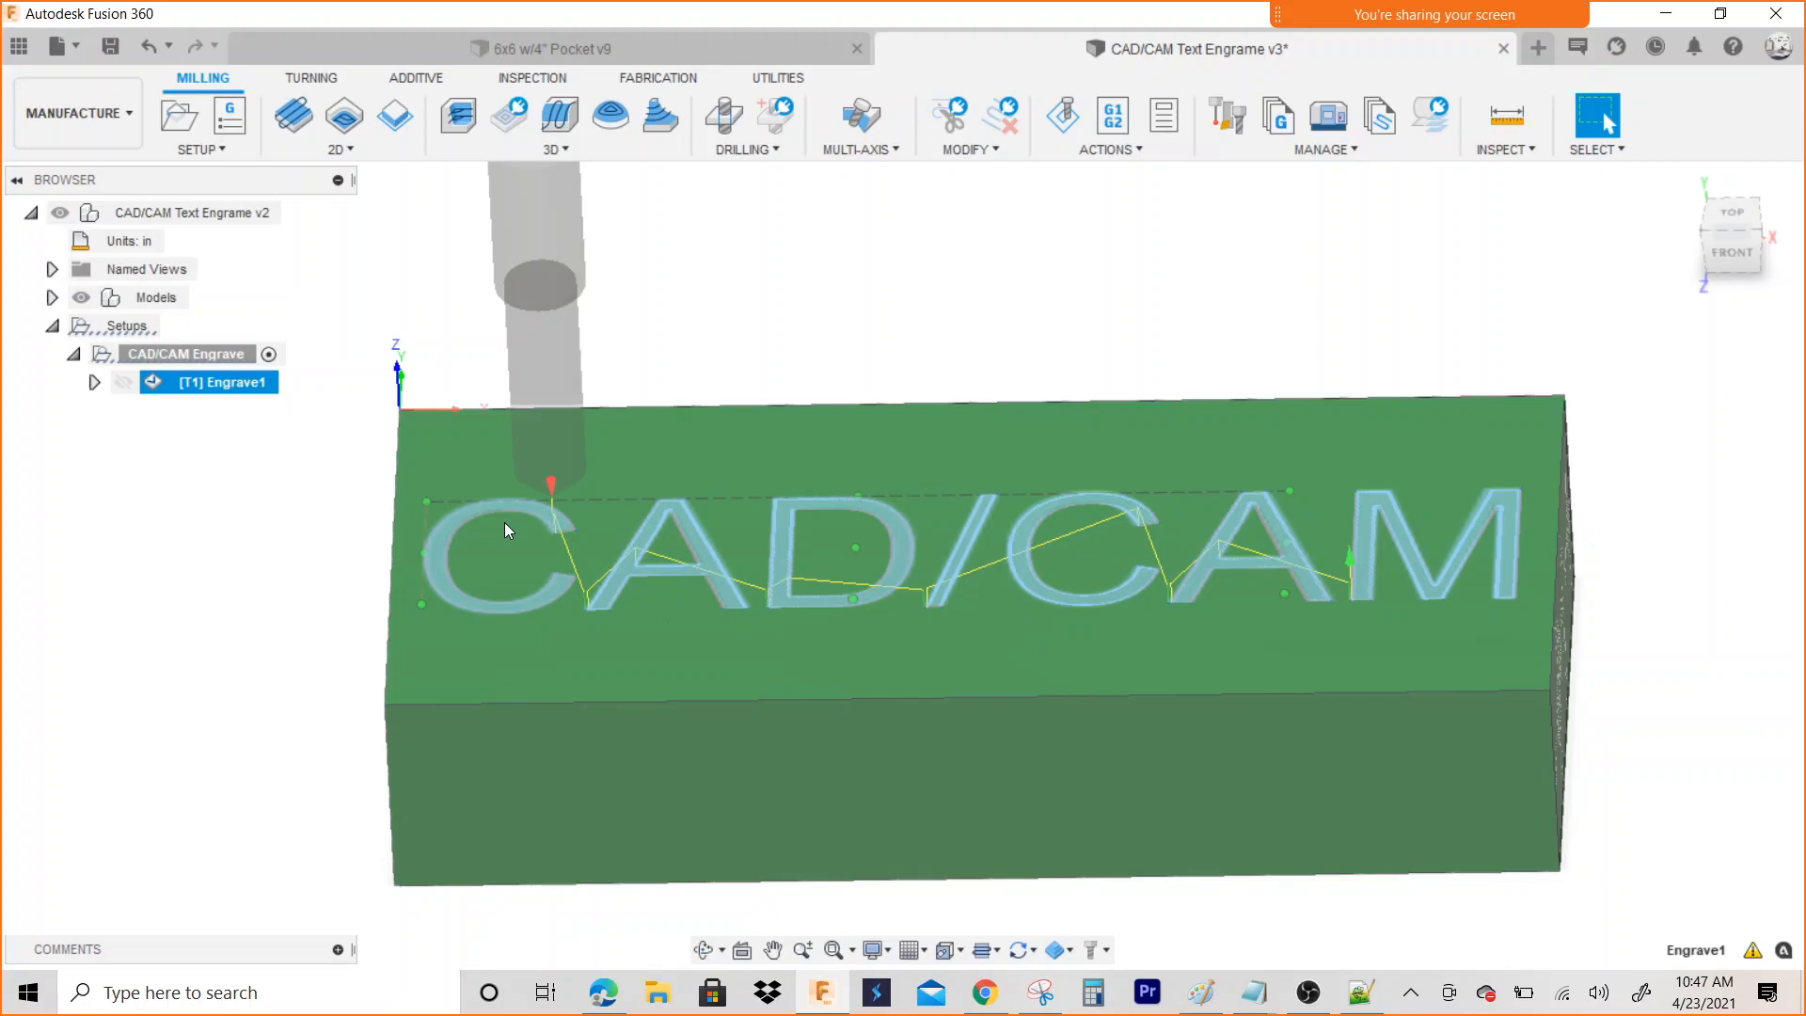
{"action": "mouse_move", "coordinate": [555, 671]}
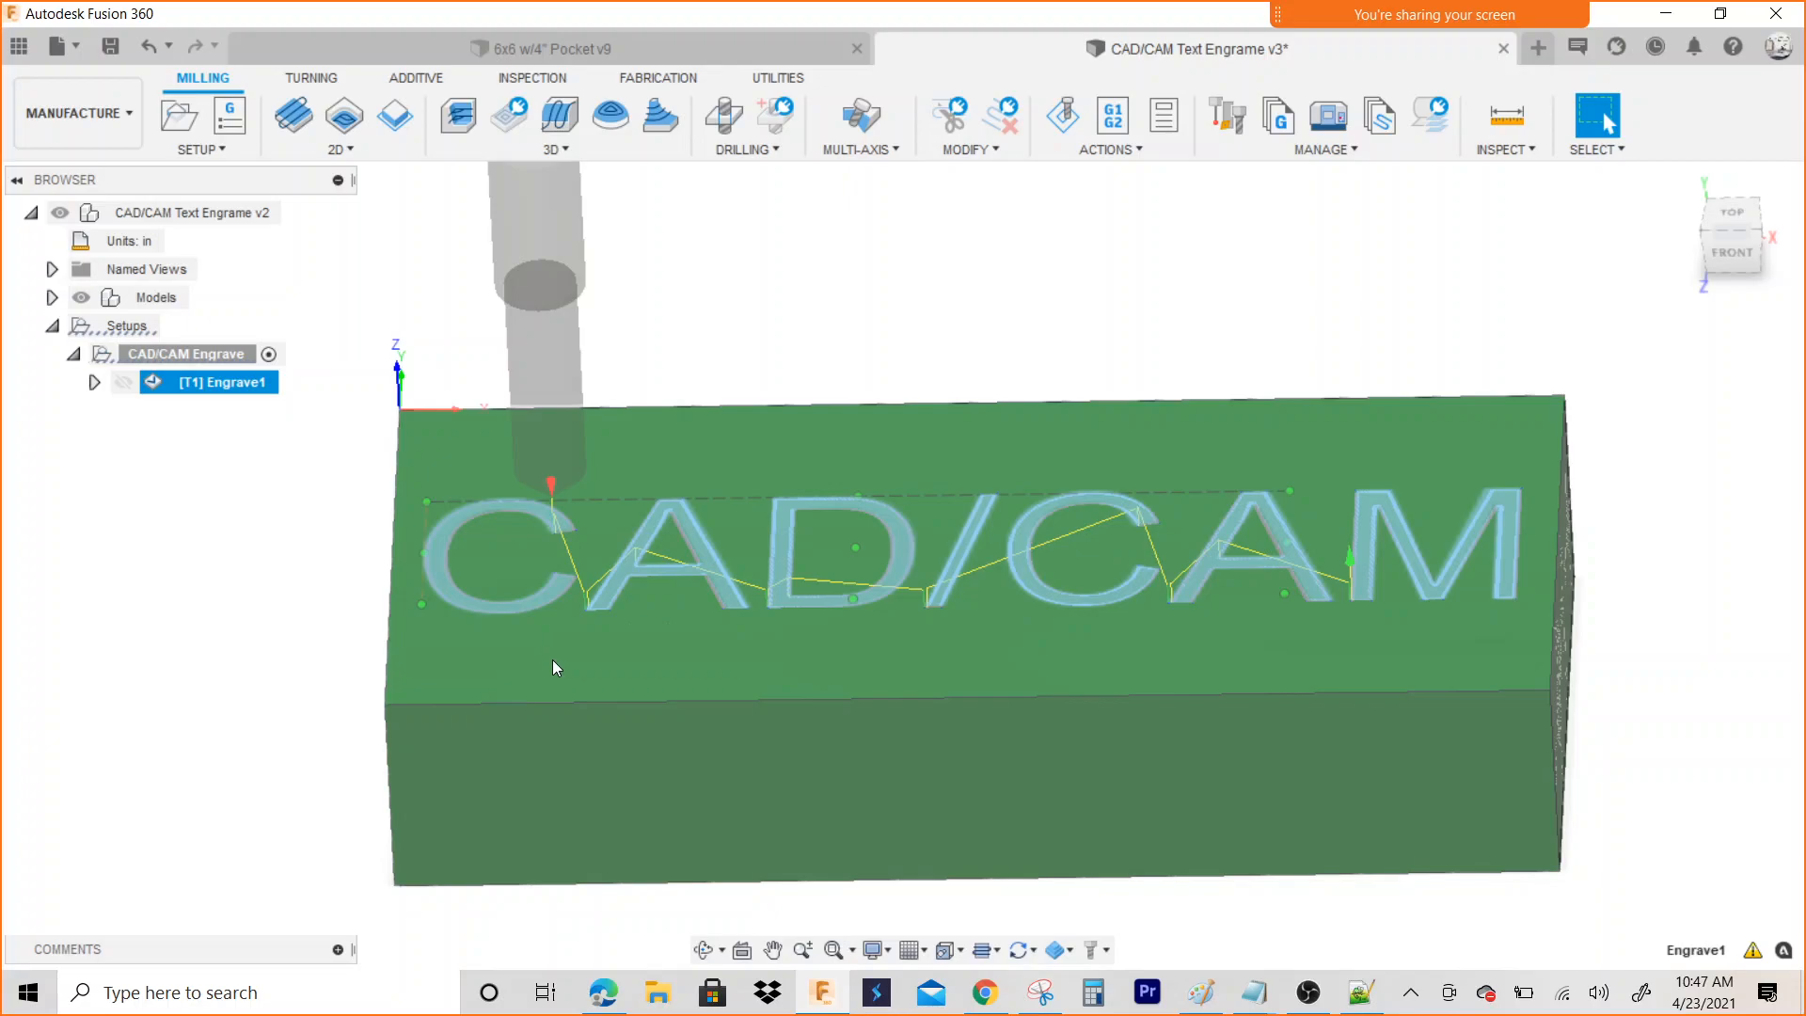
{"action": "mouse_move", "coordinate": [541, 530]}
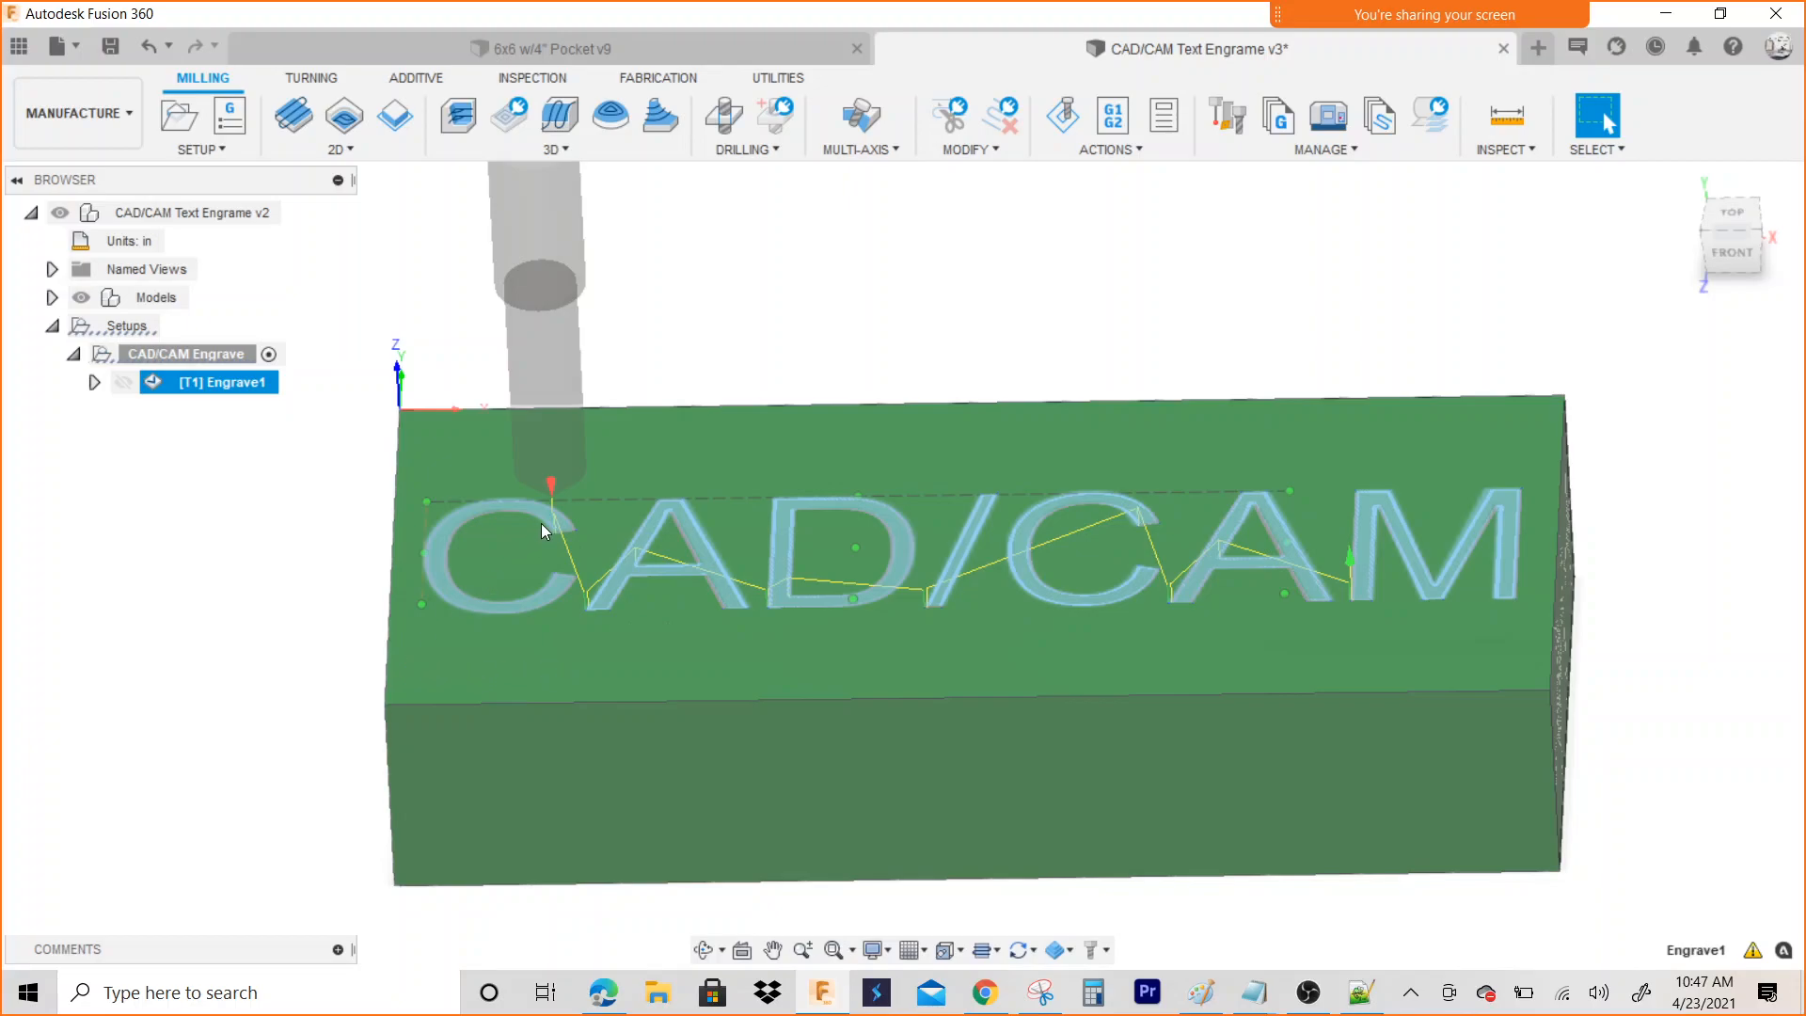
{"action": "mouse_move", "coordinate": [564, 517]}
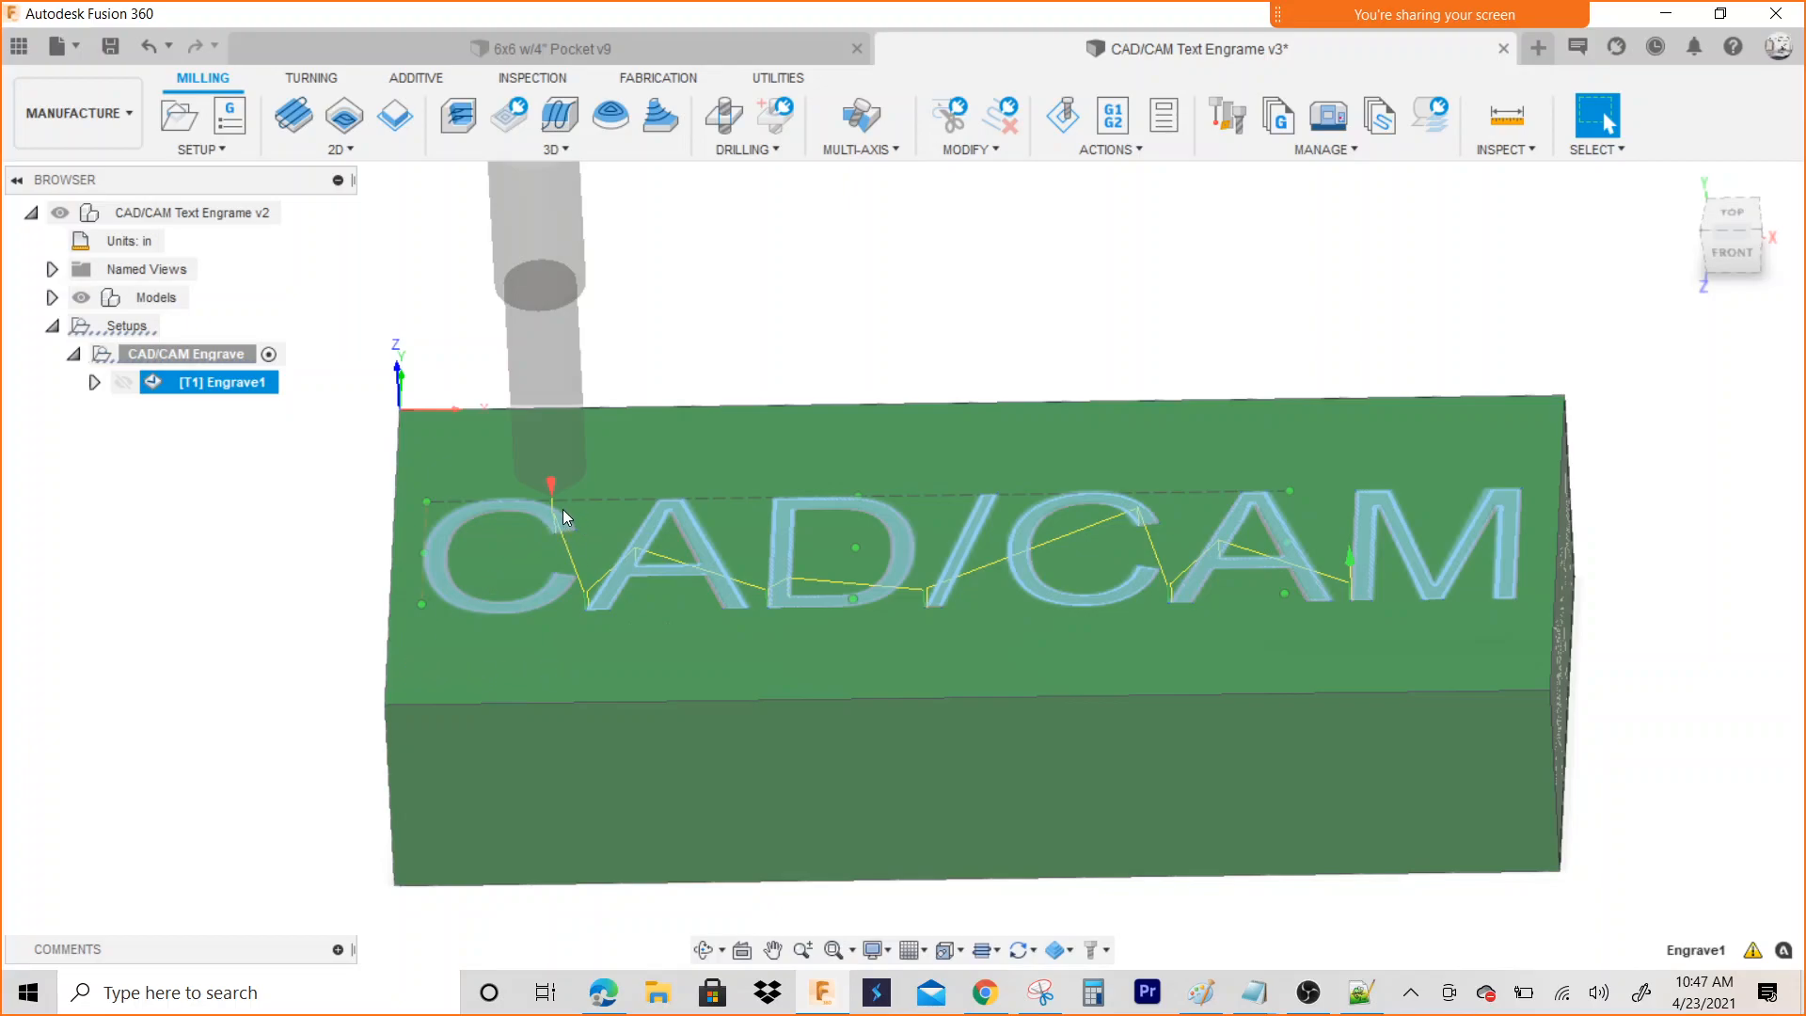
{"action": "mouse_move", "coordinate": [553, 510]}
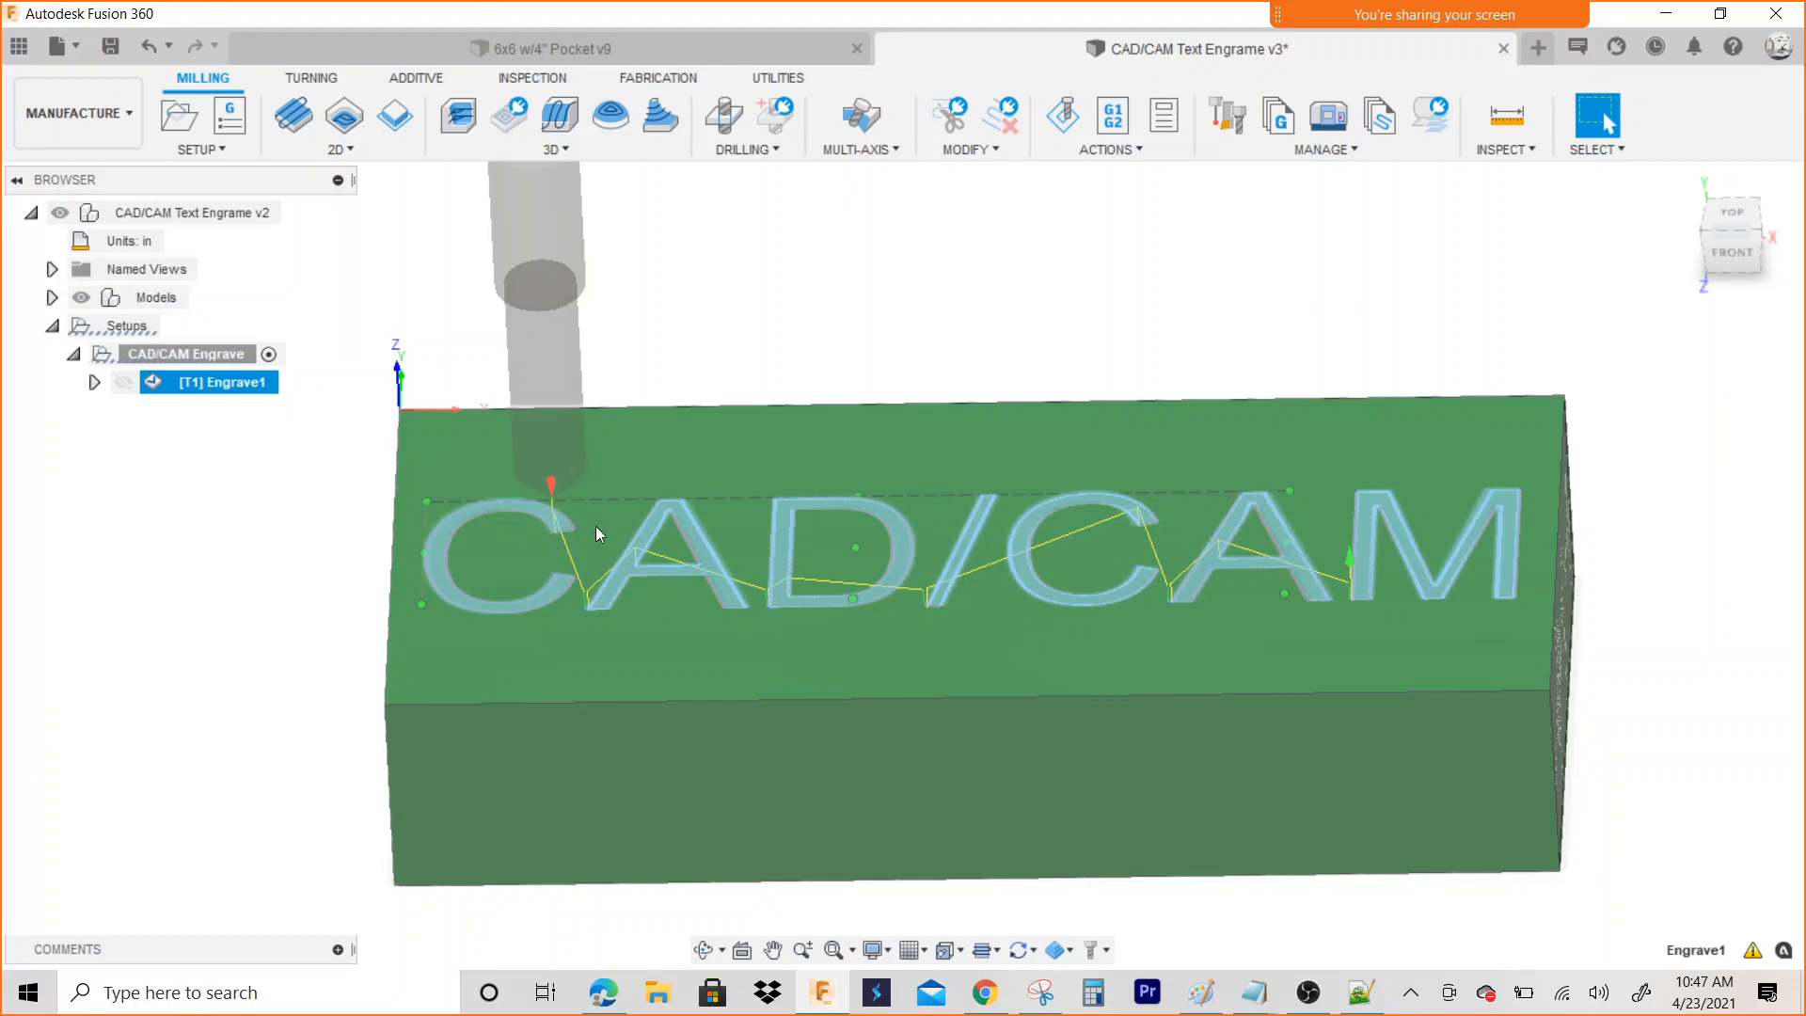
{"action": "mouse_move", "coordinate": [37, 343]}
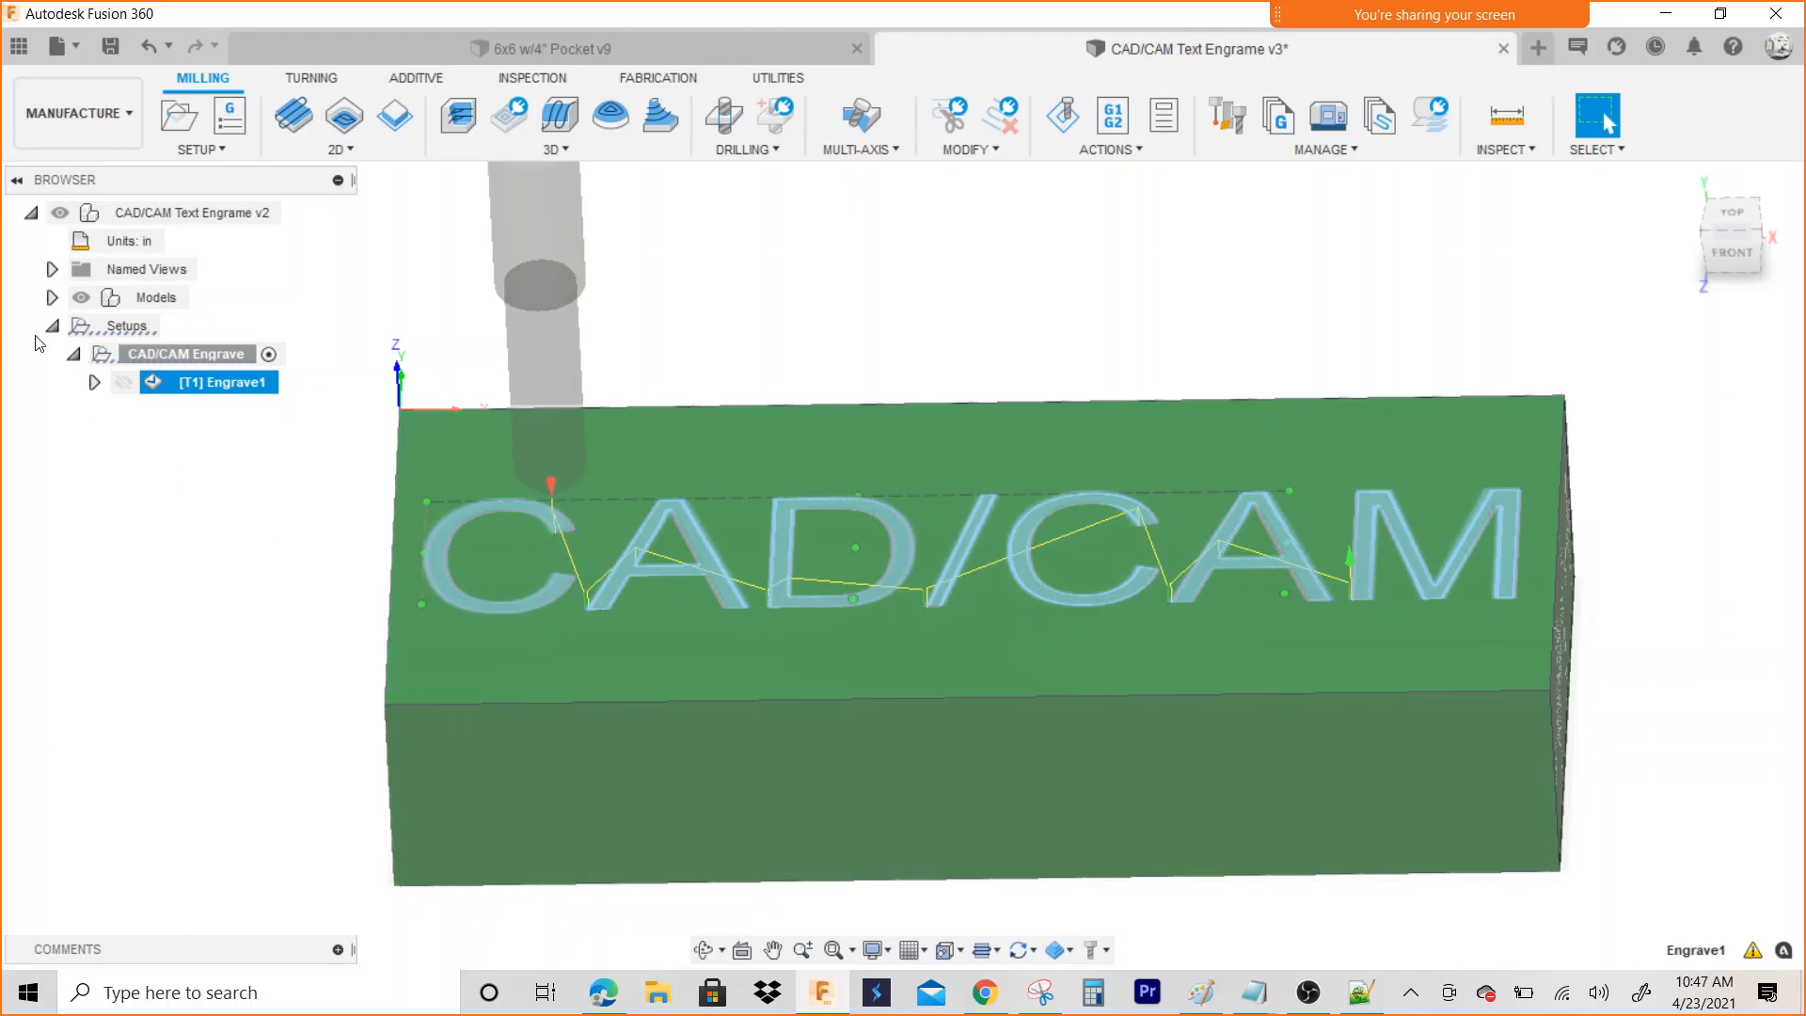
{"action": "left_click", "coordinate": [207, 381]}
{"action": "type", "text": "User Saved"}
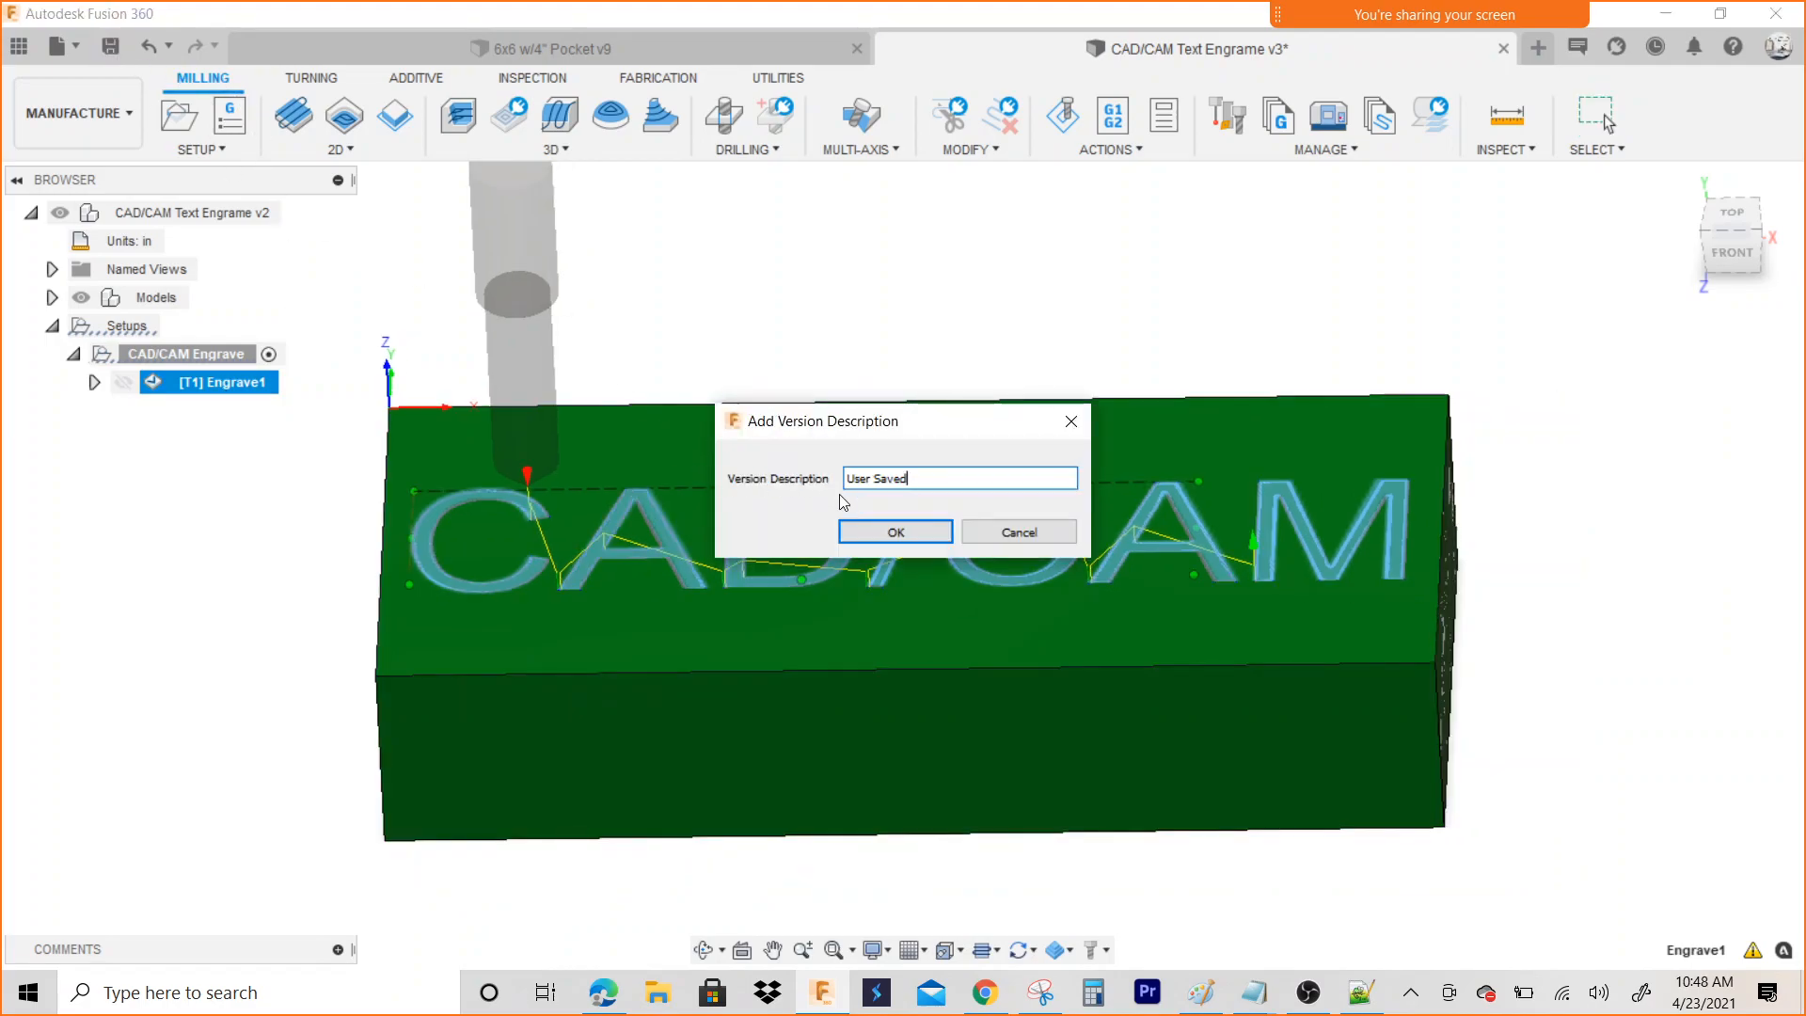
Save the design as version 4 and rename Engrave1 to CAD/CAM
{"action": "left_click", "coordinate": [894, 530]}
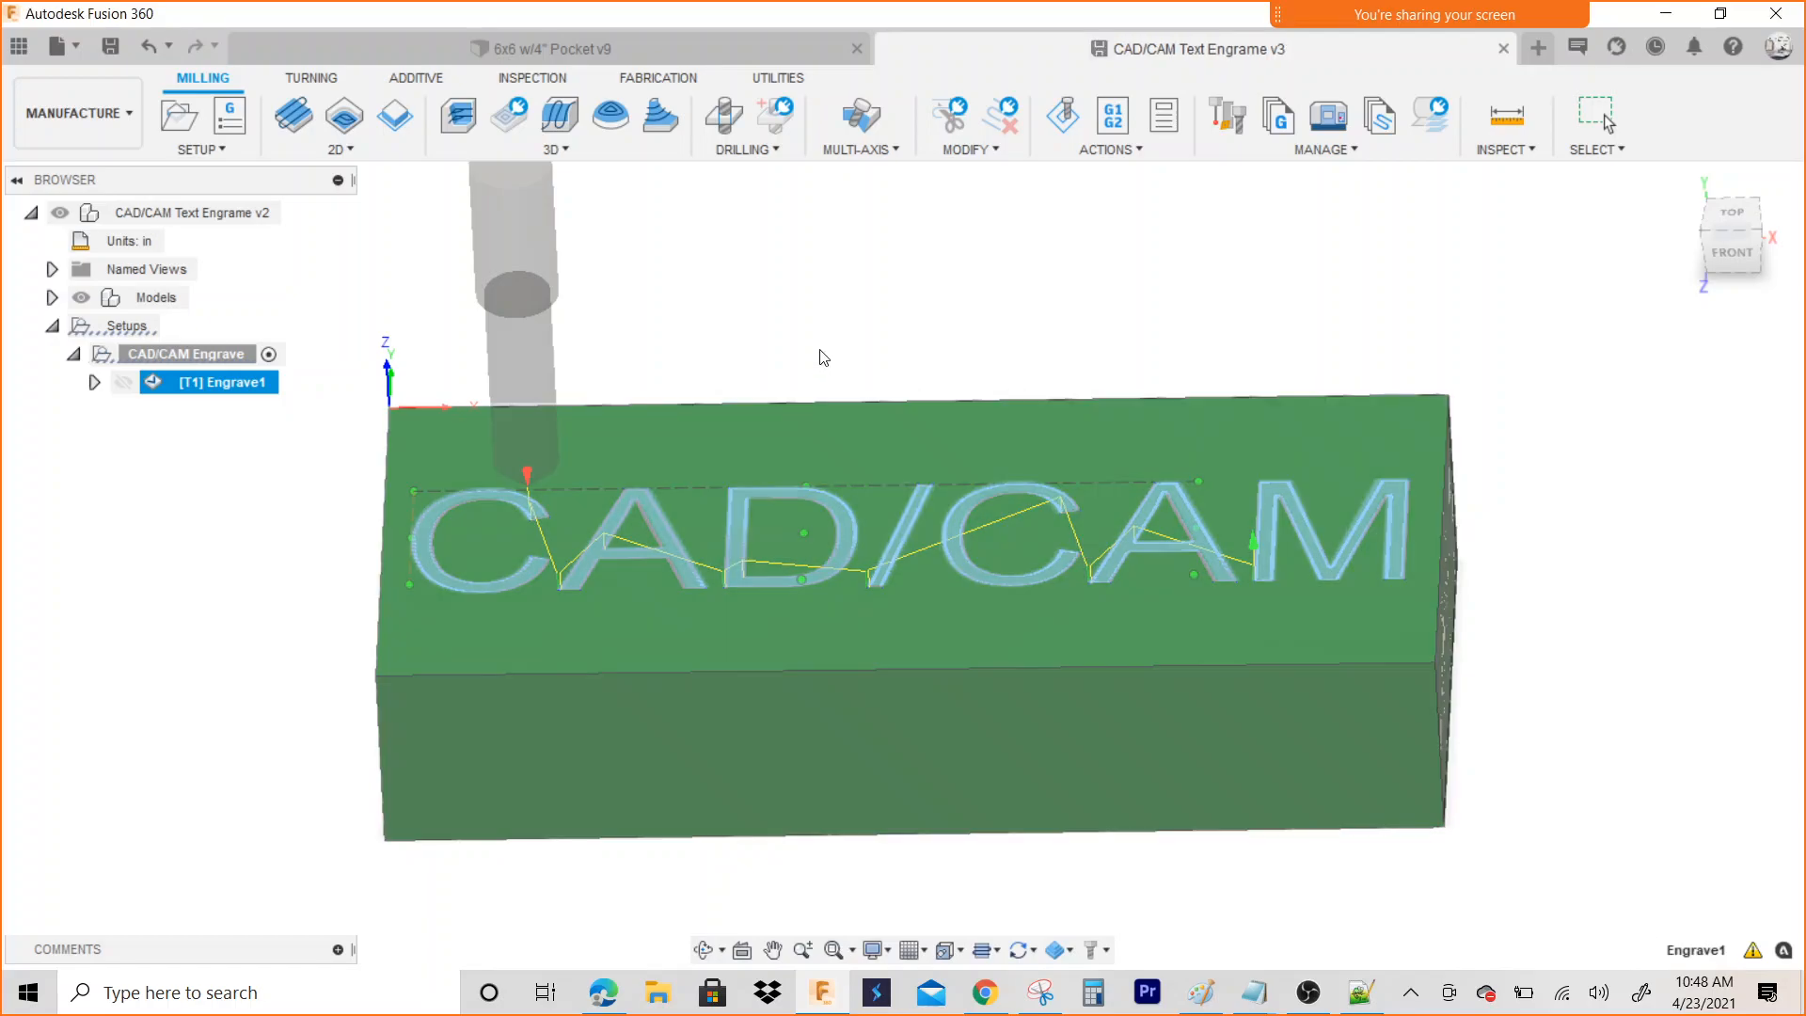
{"action": "left_click", "coordinate": [214, 381]}
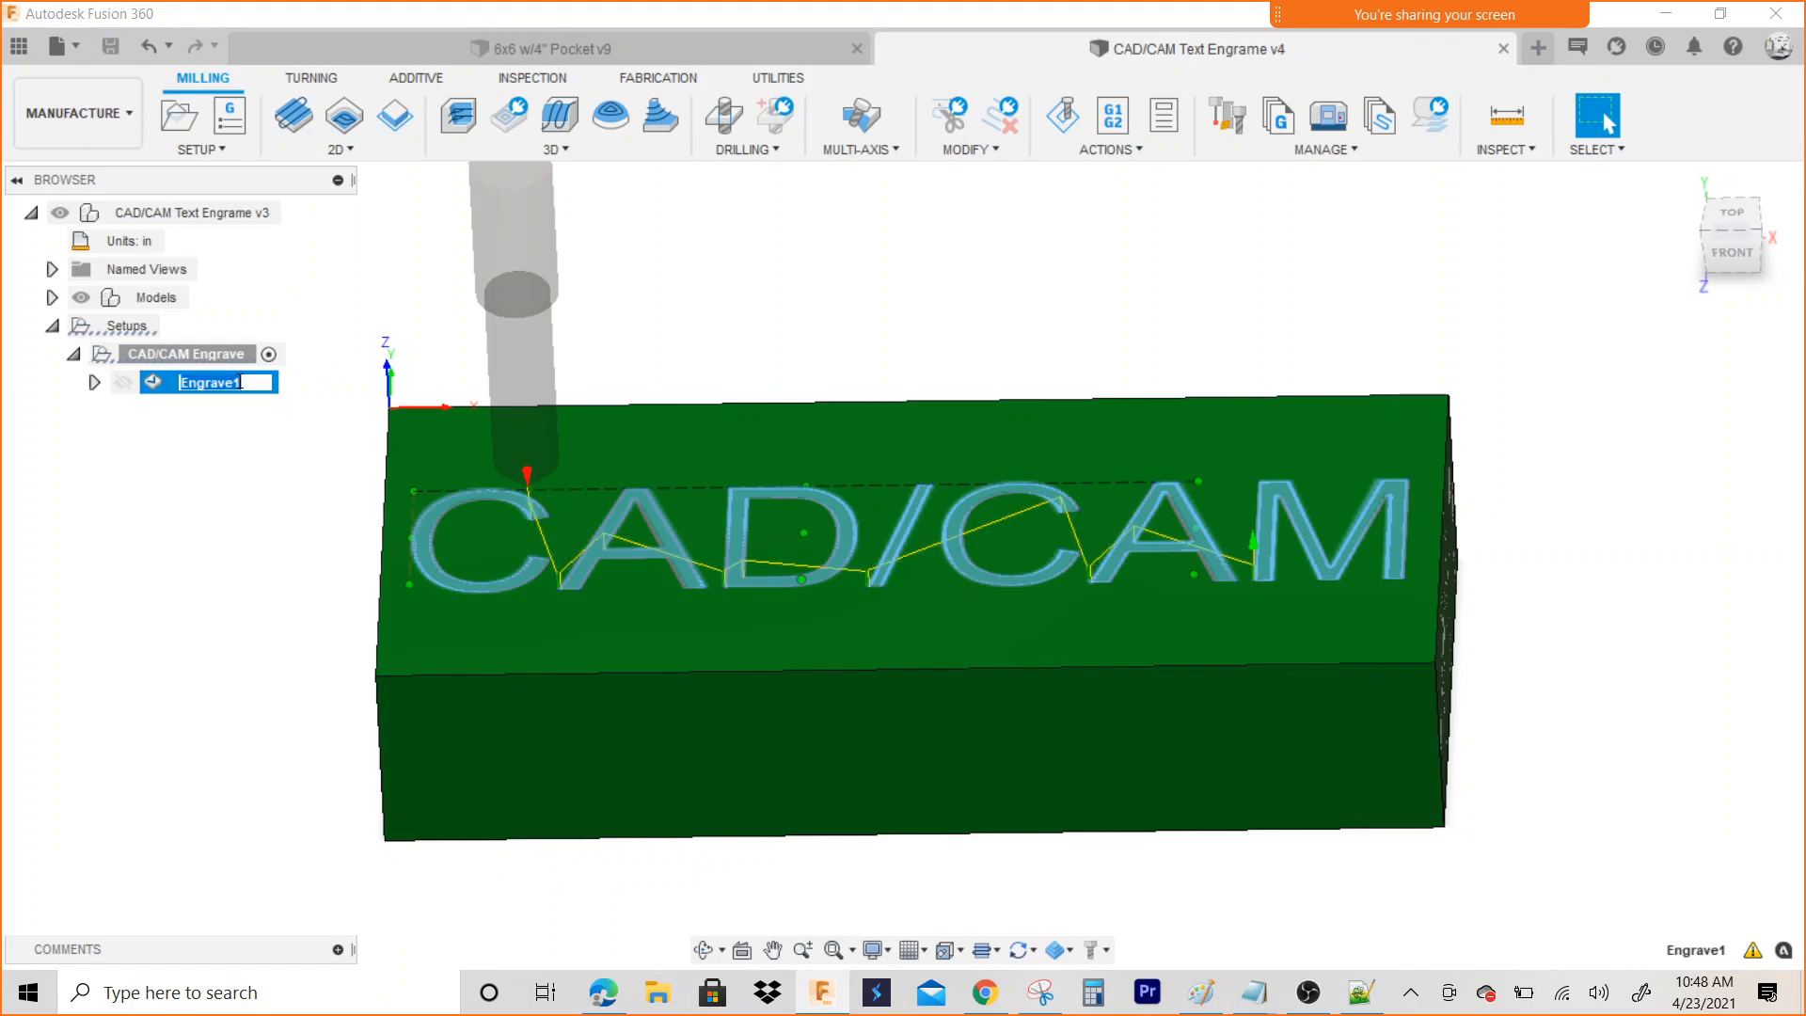
{"action": "type", "text": "C"}
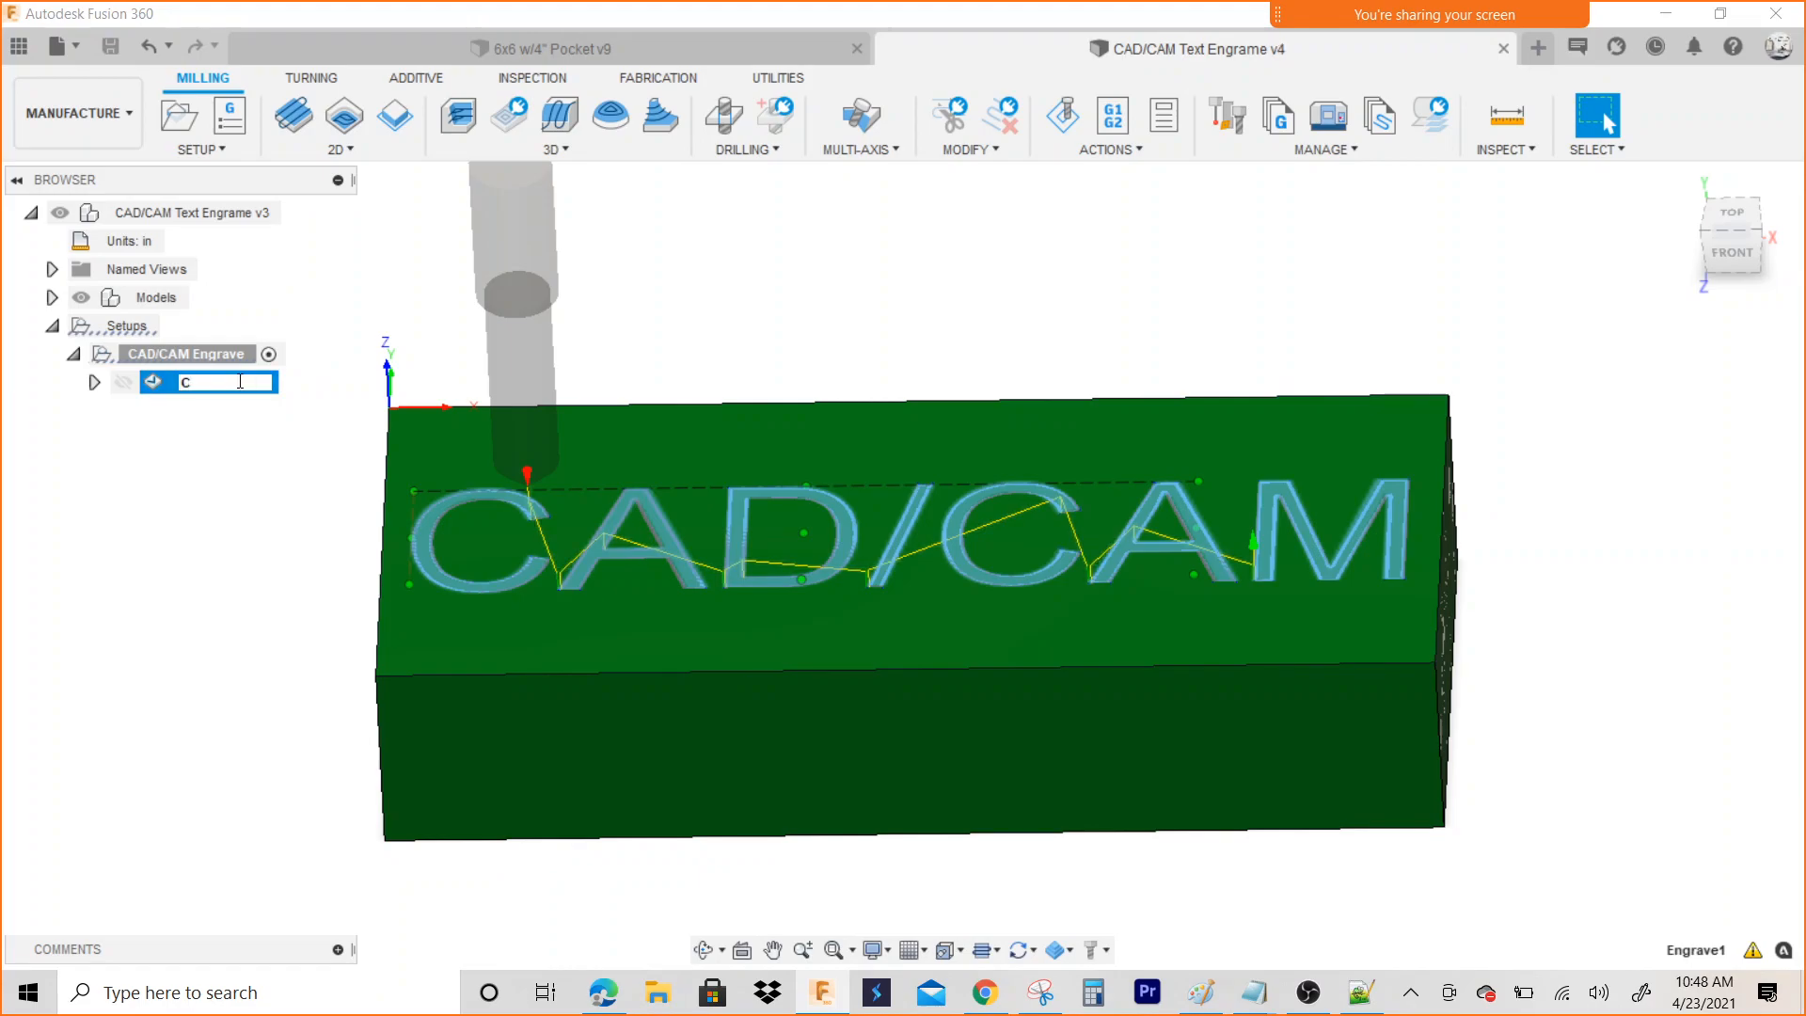
{"action": "type", "text": "AD?"}
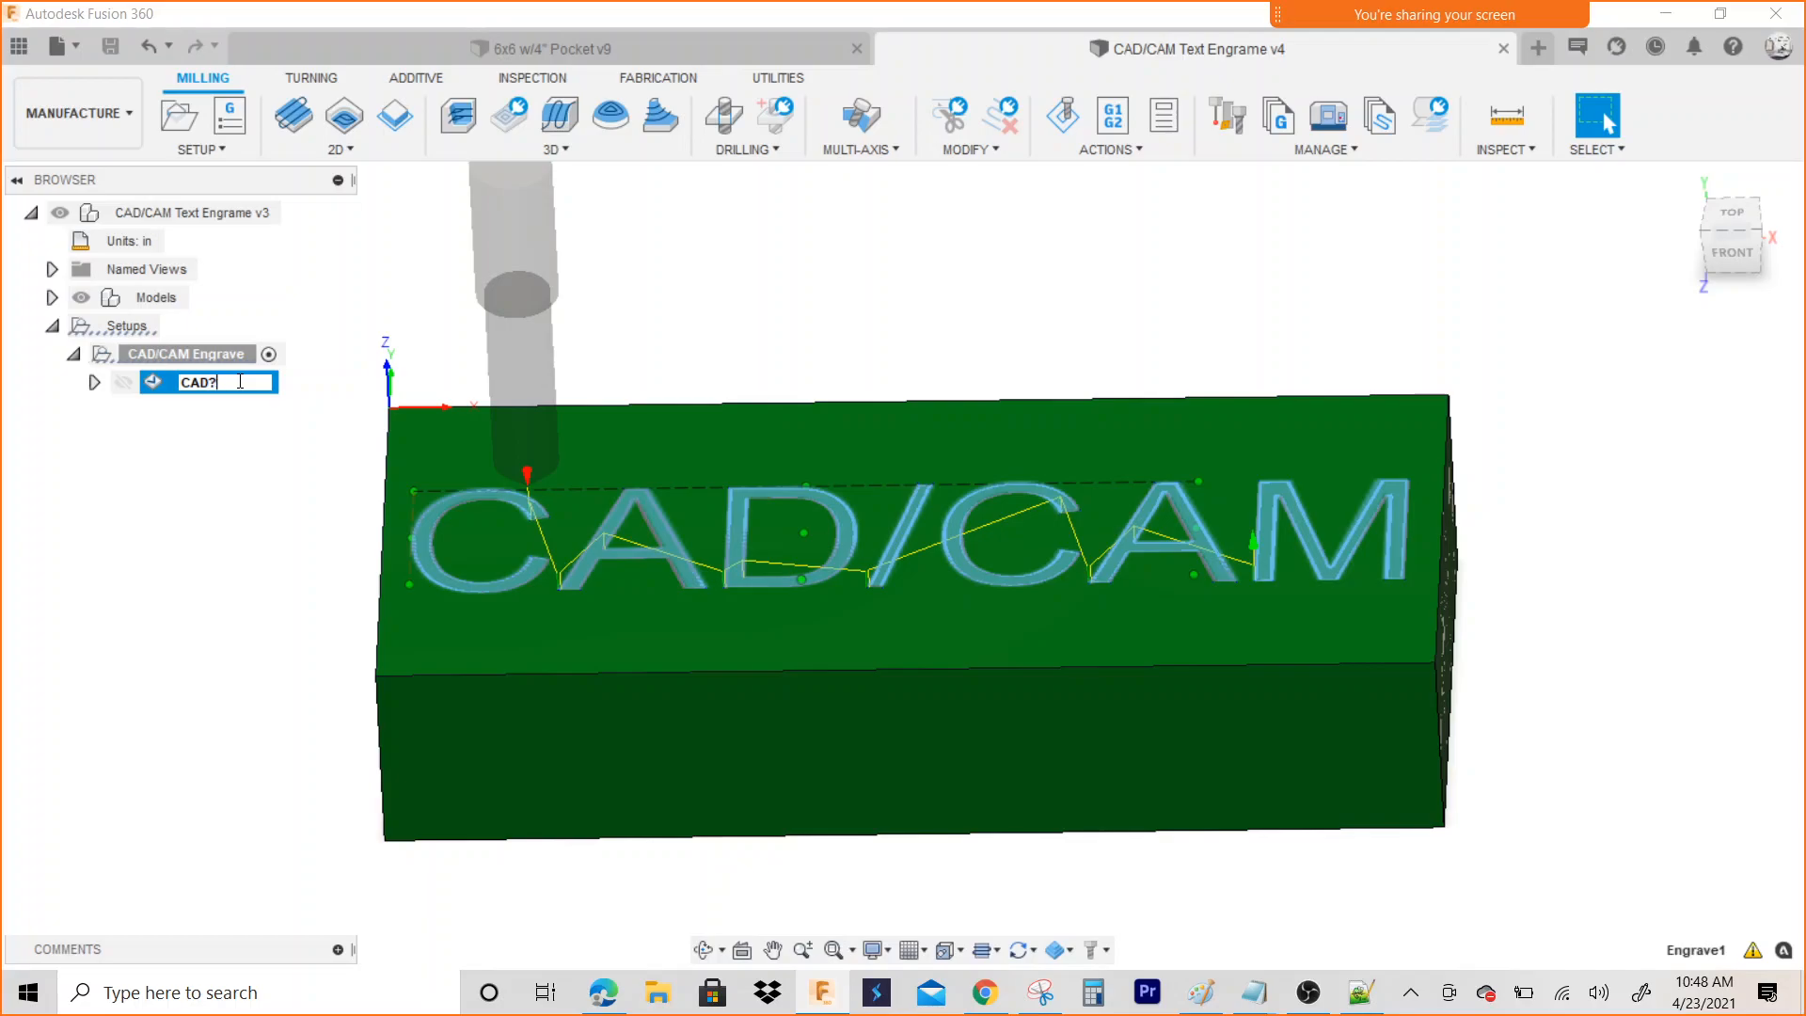
{"action": "key", "text": "Backspace"}
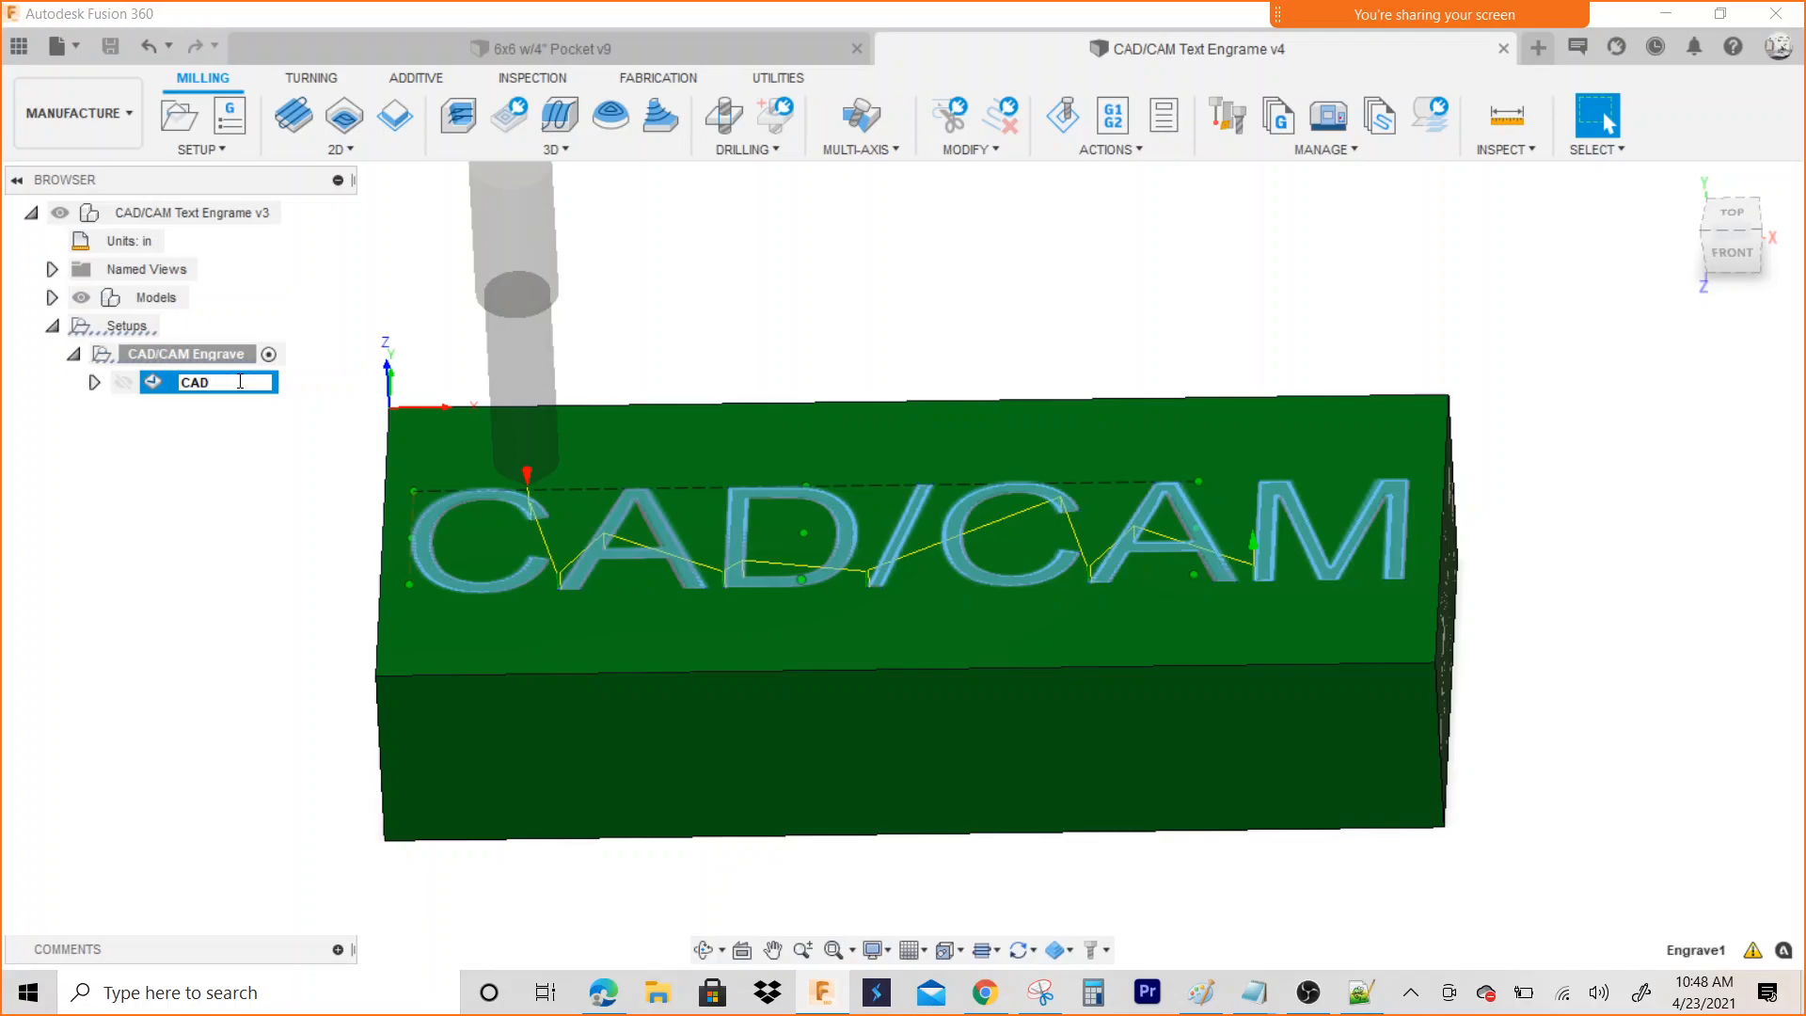
{"action": "type", "text": "/CAM"}
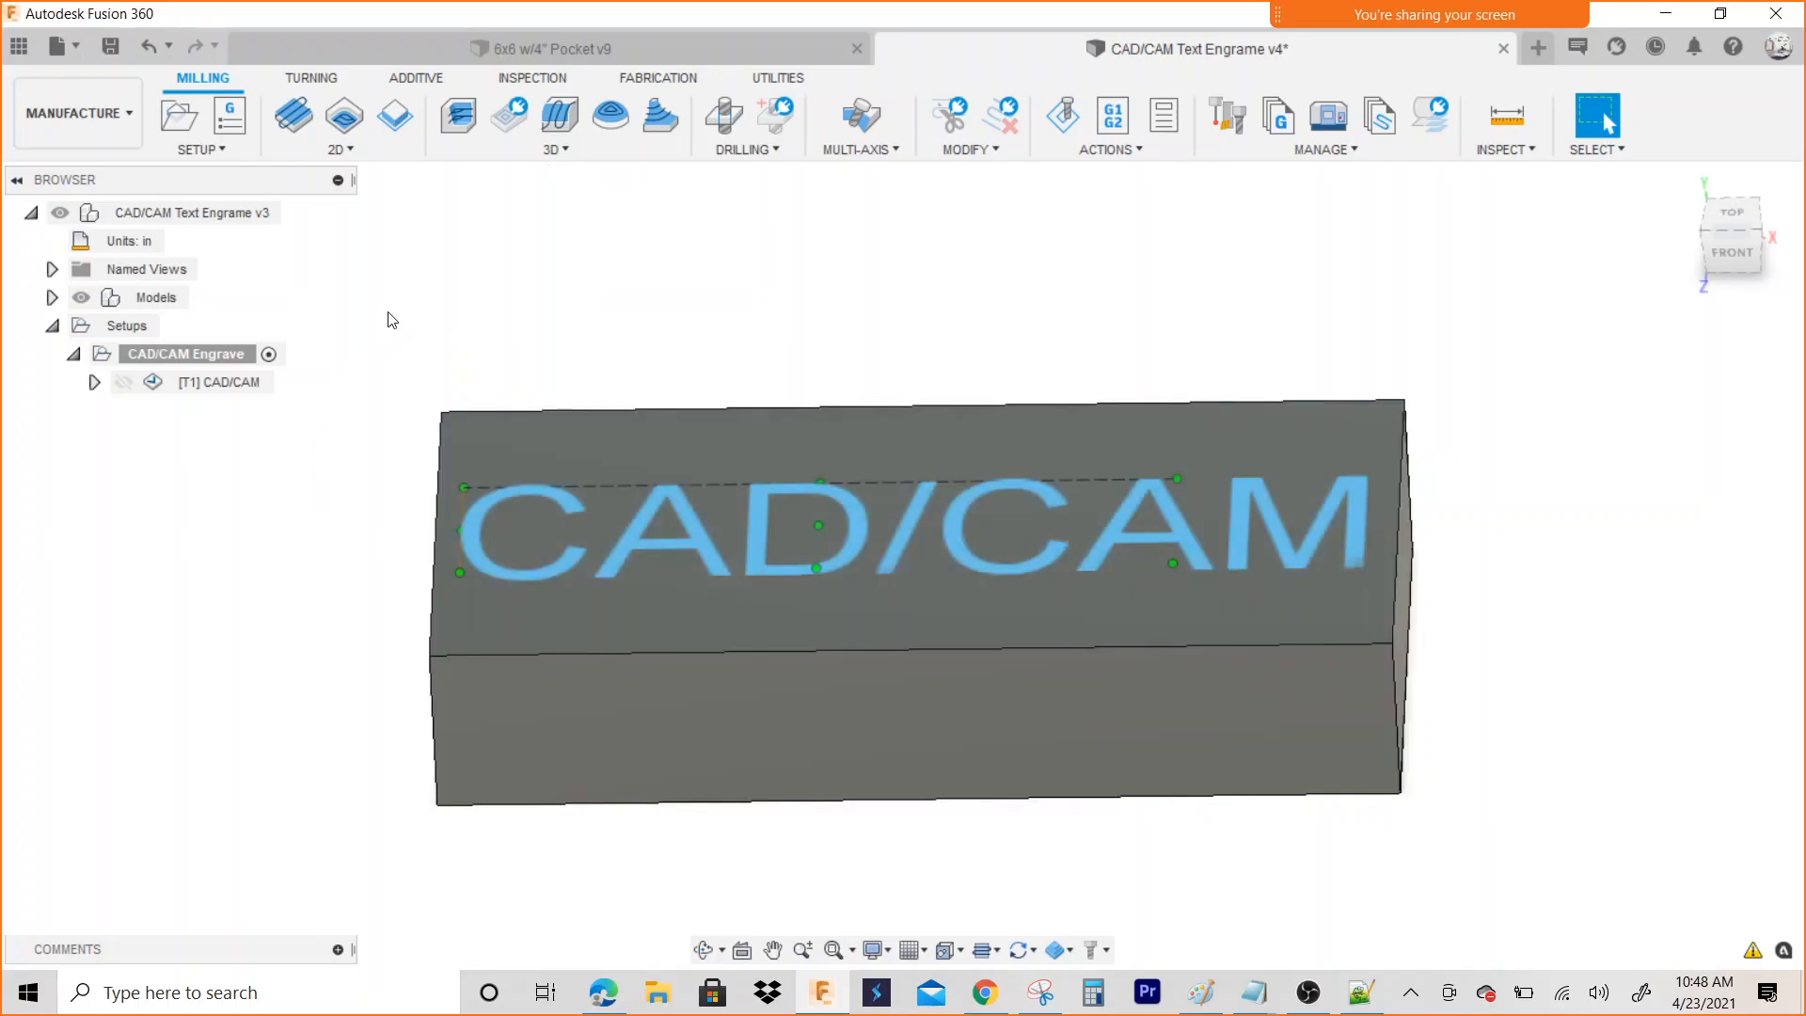
{"action": "left_click", "coordinate": [226, 381]}
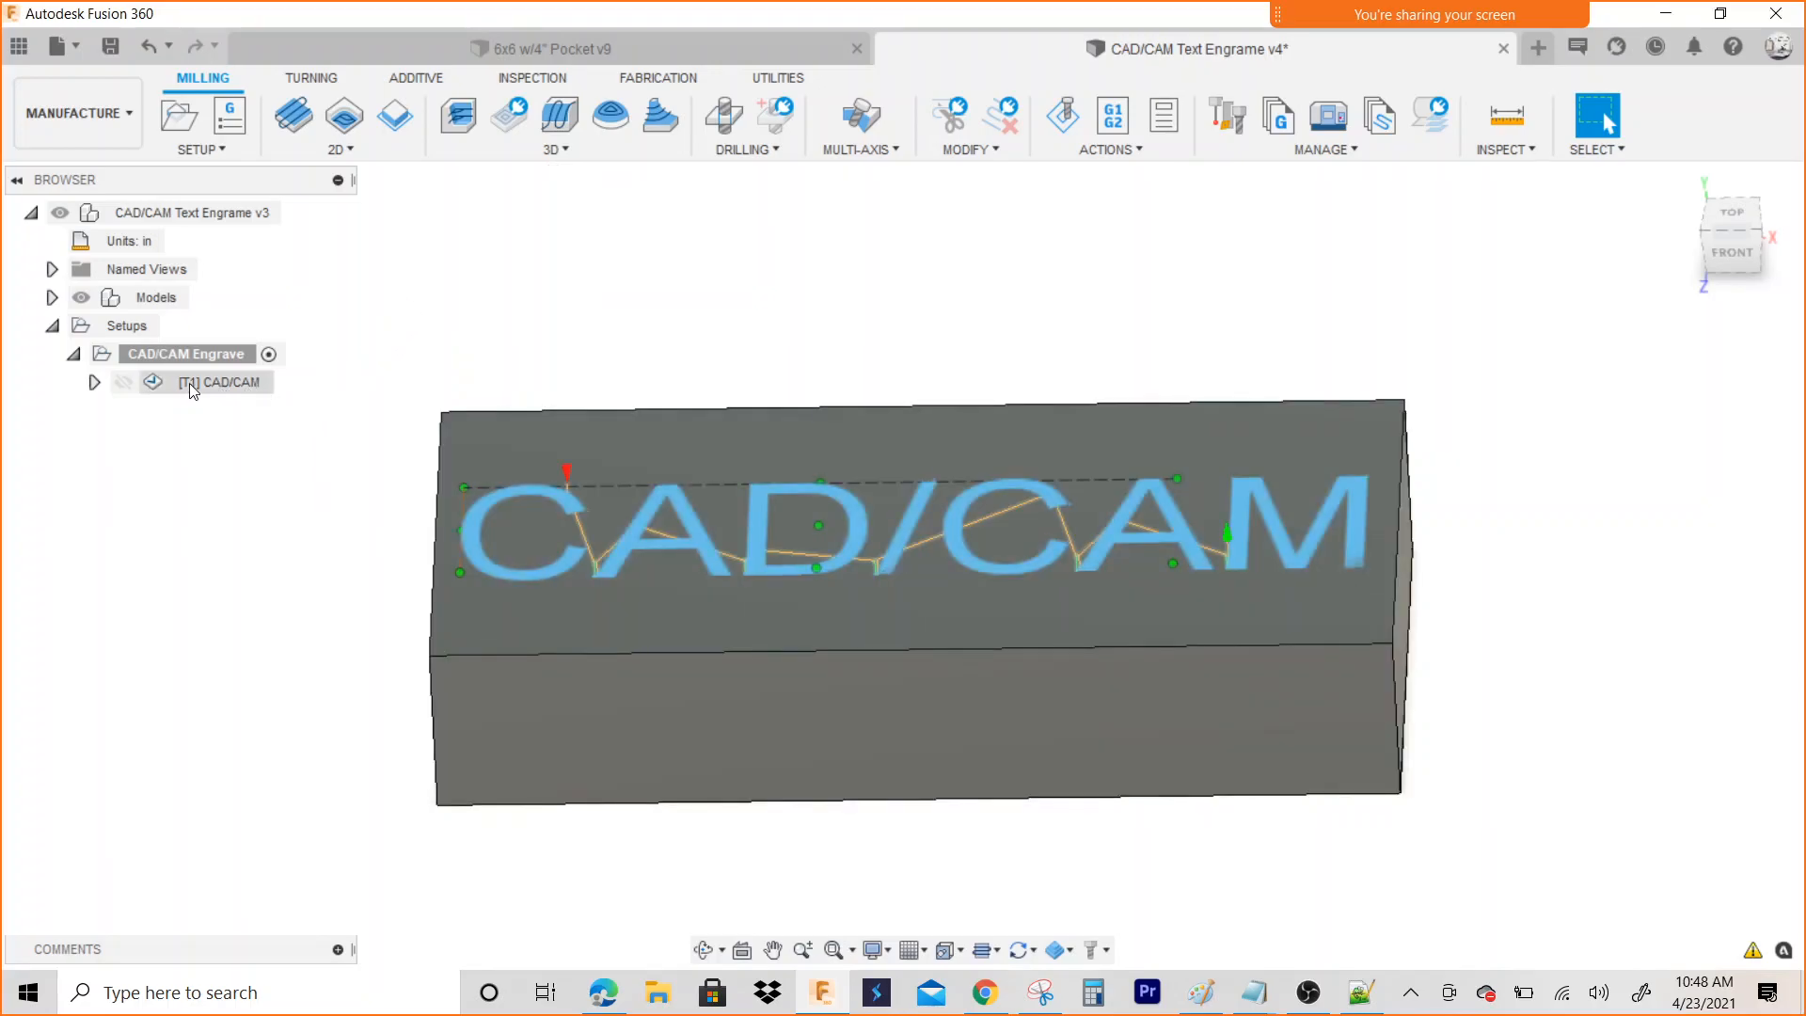
Open Post Process for the CAD/CAM Engrave setup, filtering to milling Doosan posts
{"action": "right_click", "coordinate": [185, 354]}
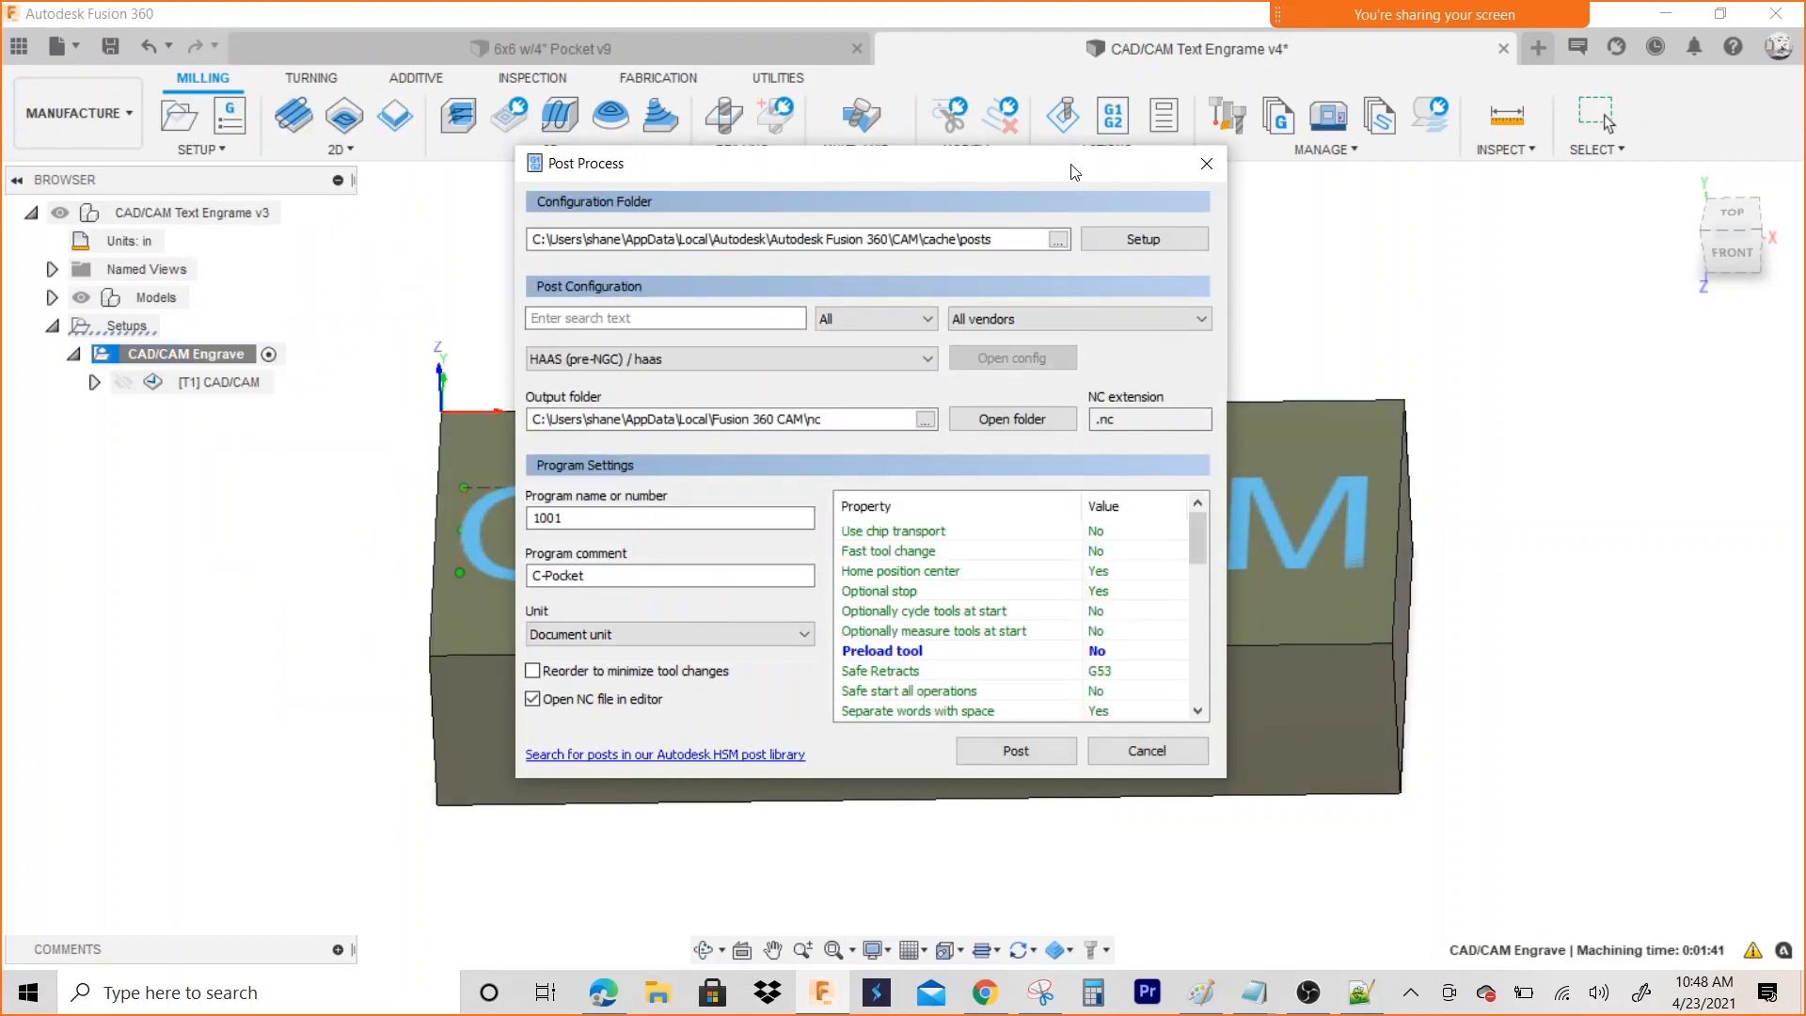
{"action": "left_click", "coordinate": [1077, 318]}
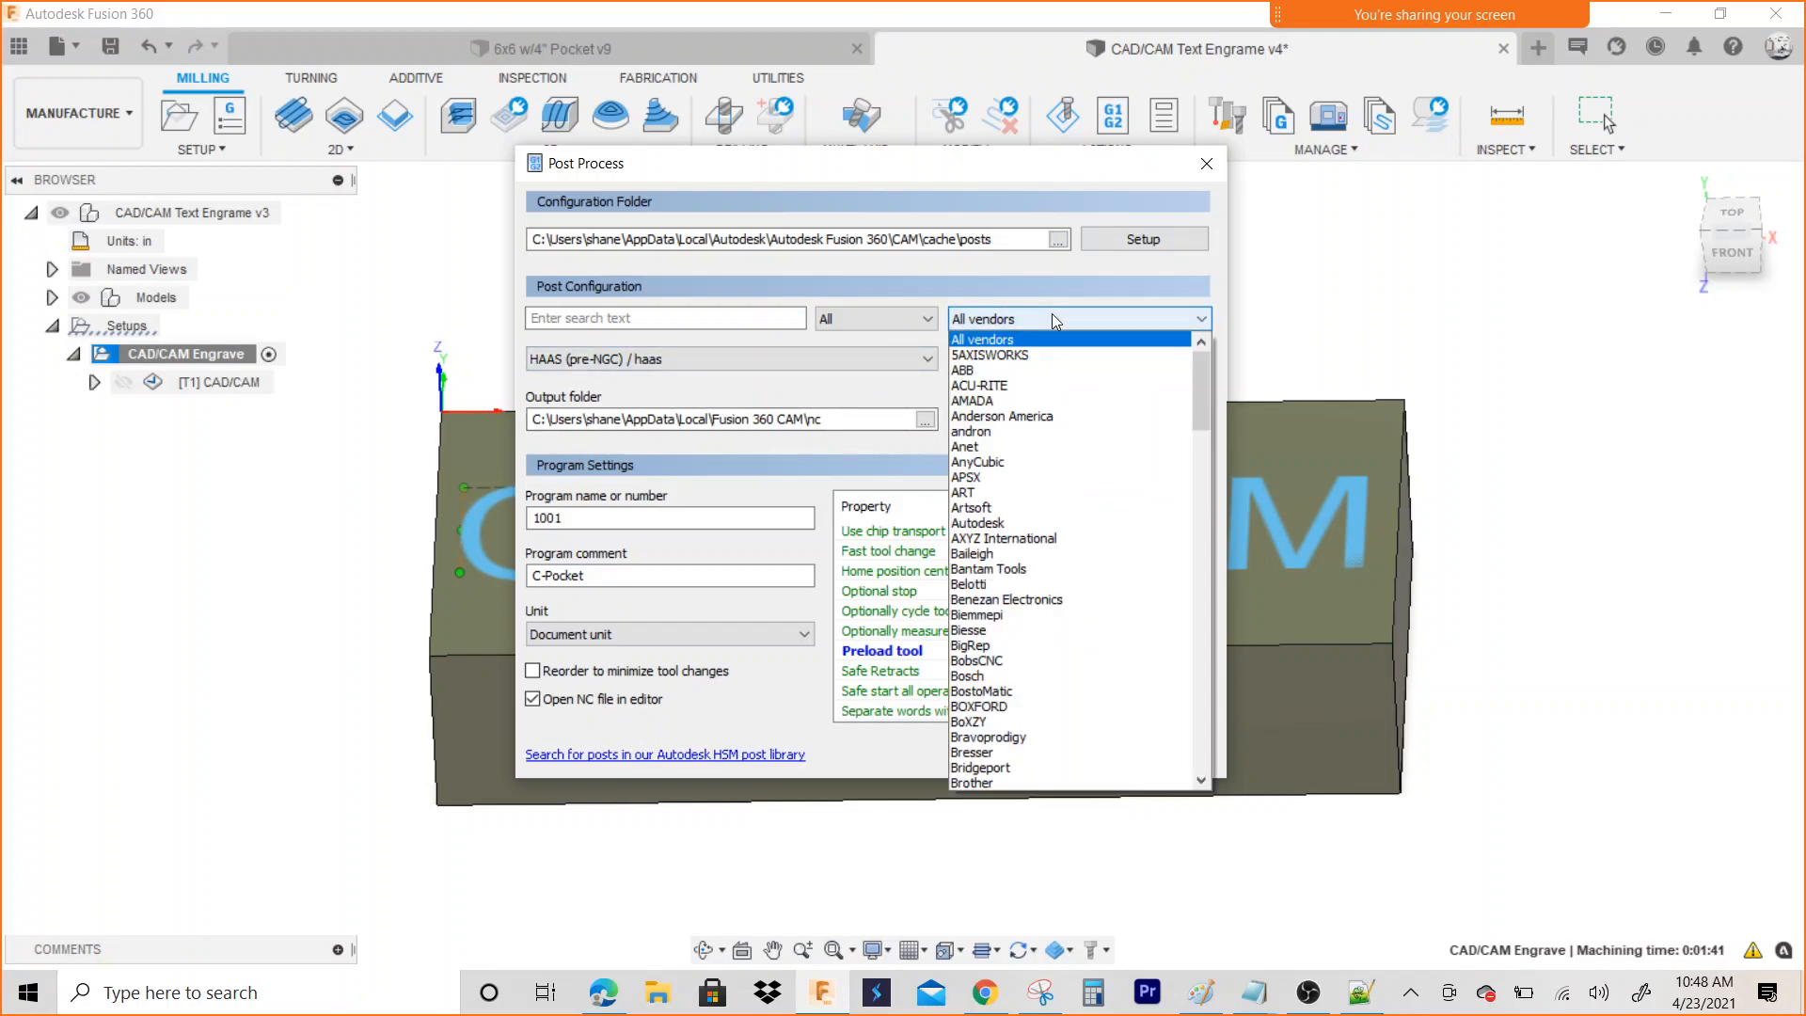
{"action": "mouse_move", "coordinate": [1007, 523]}
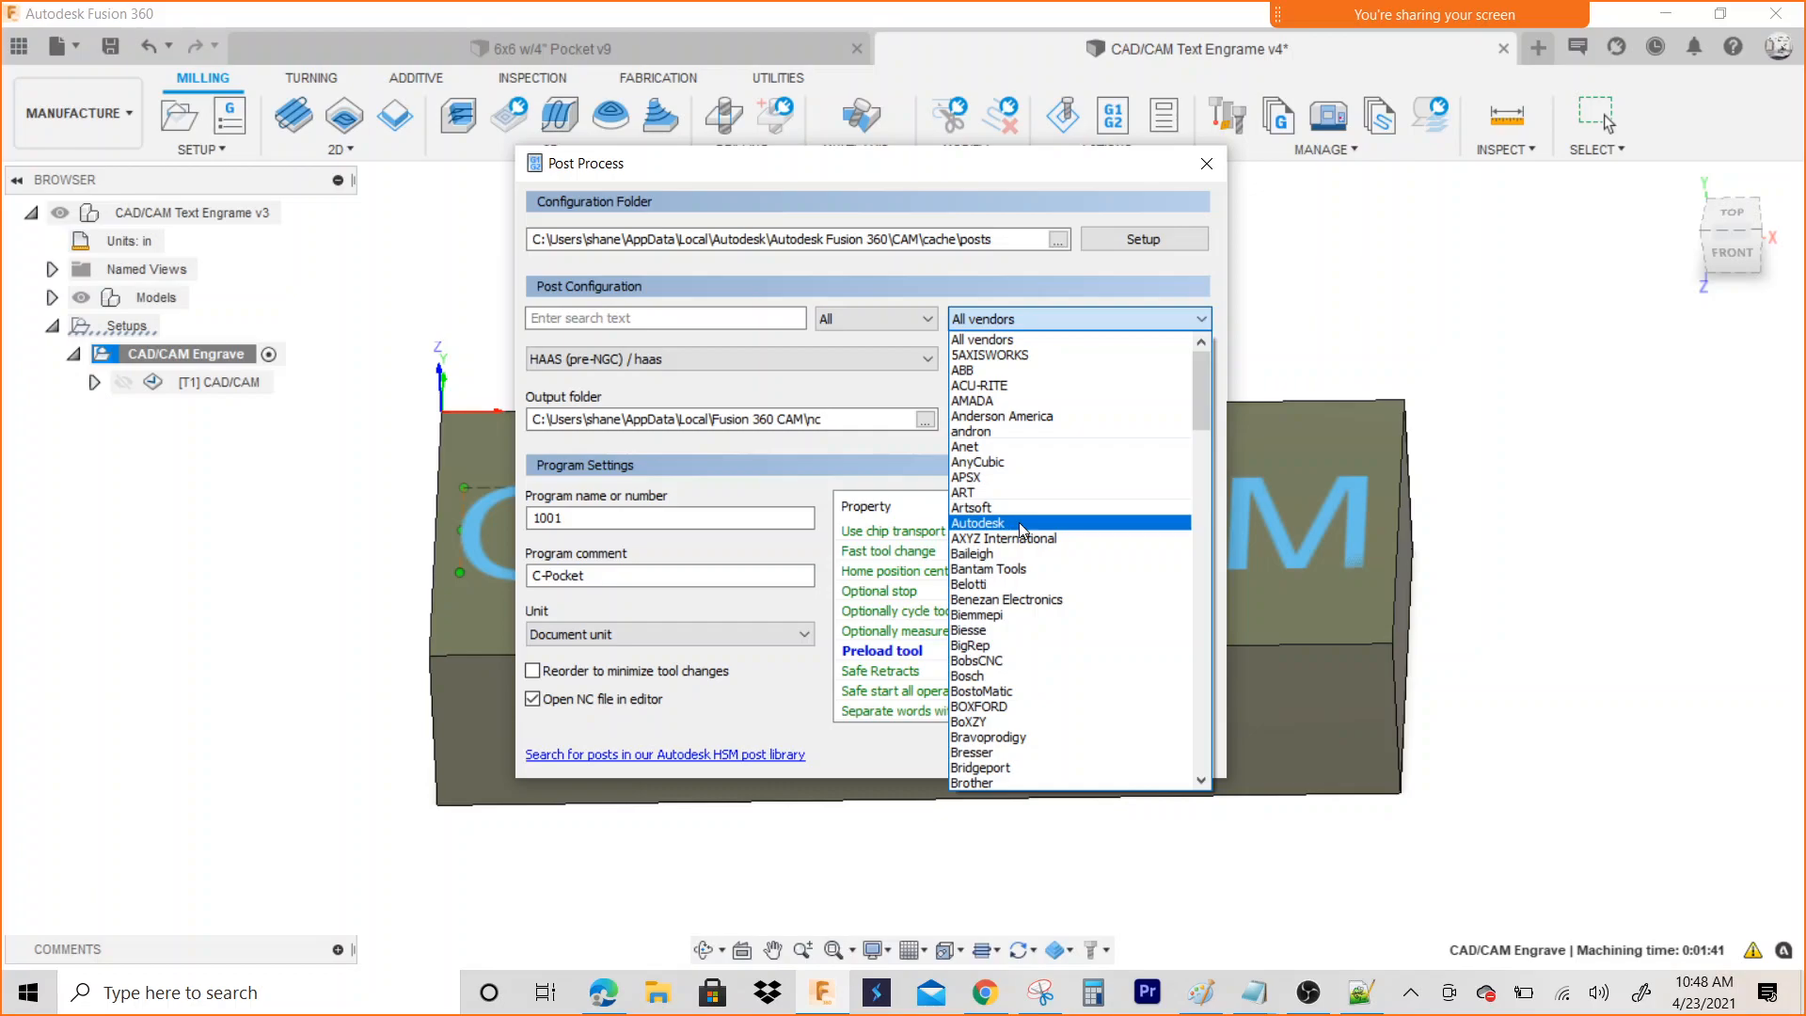
{"action": "scroll", "scroll_direction": "down", "scroll_amount": 3}
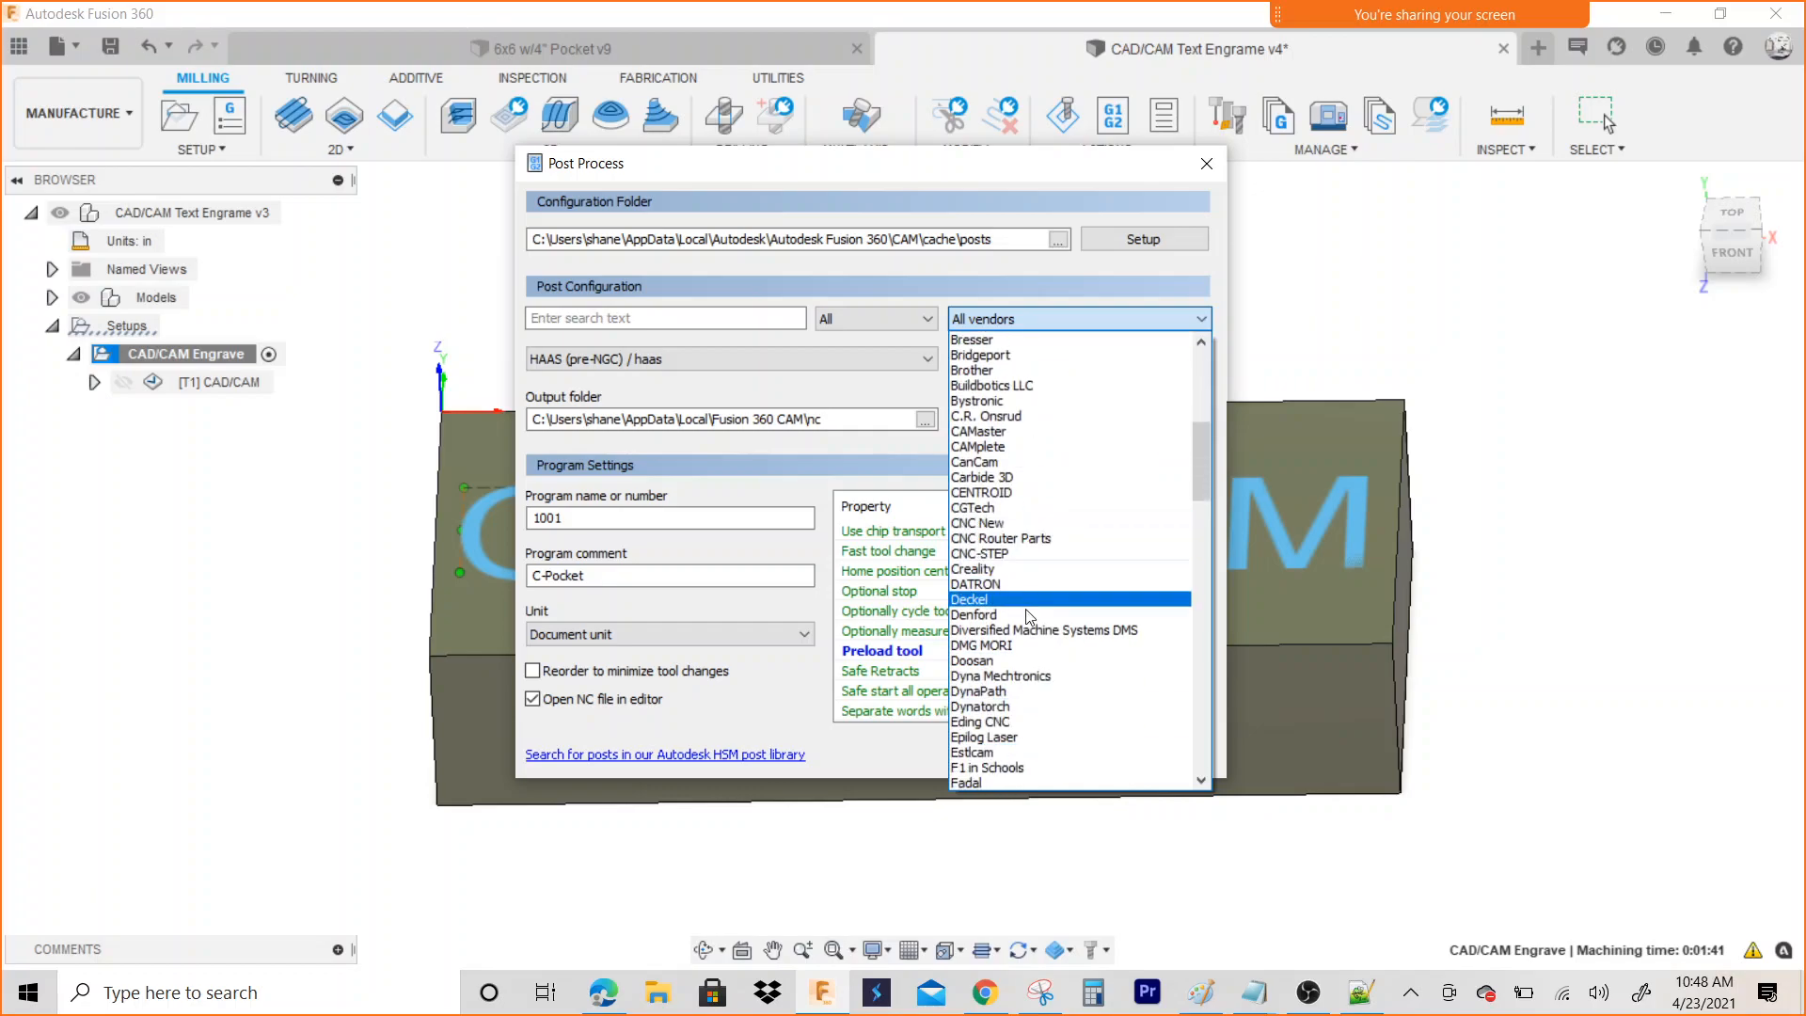
{"action": "left_click", "coordinate": [971, 661]}
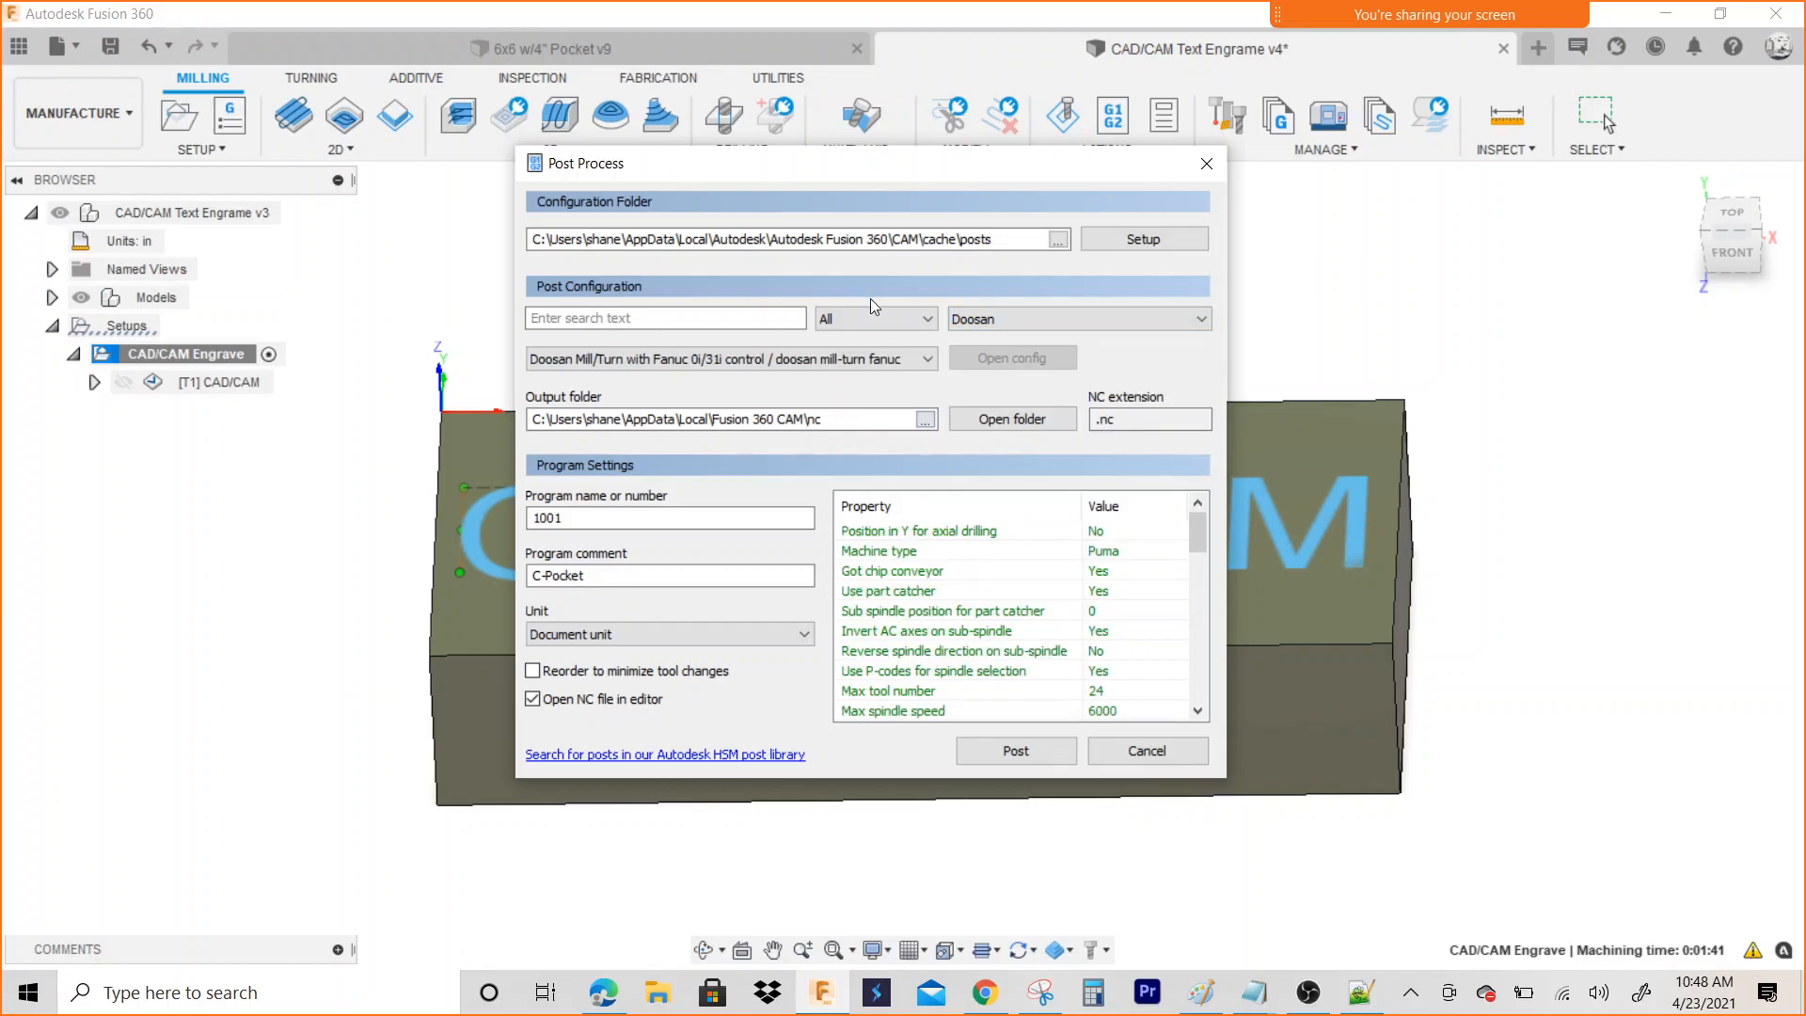
{"action": "left_click", "coordinate": [873, 319]}
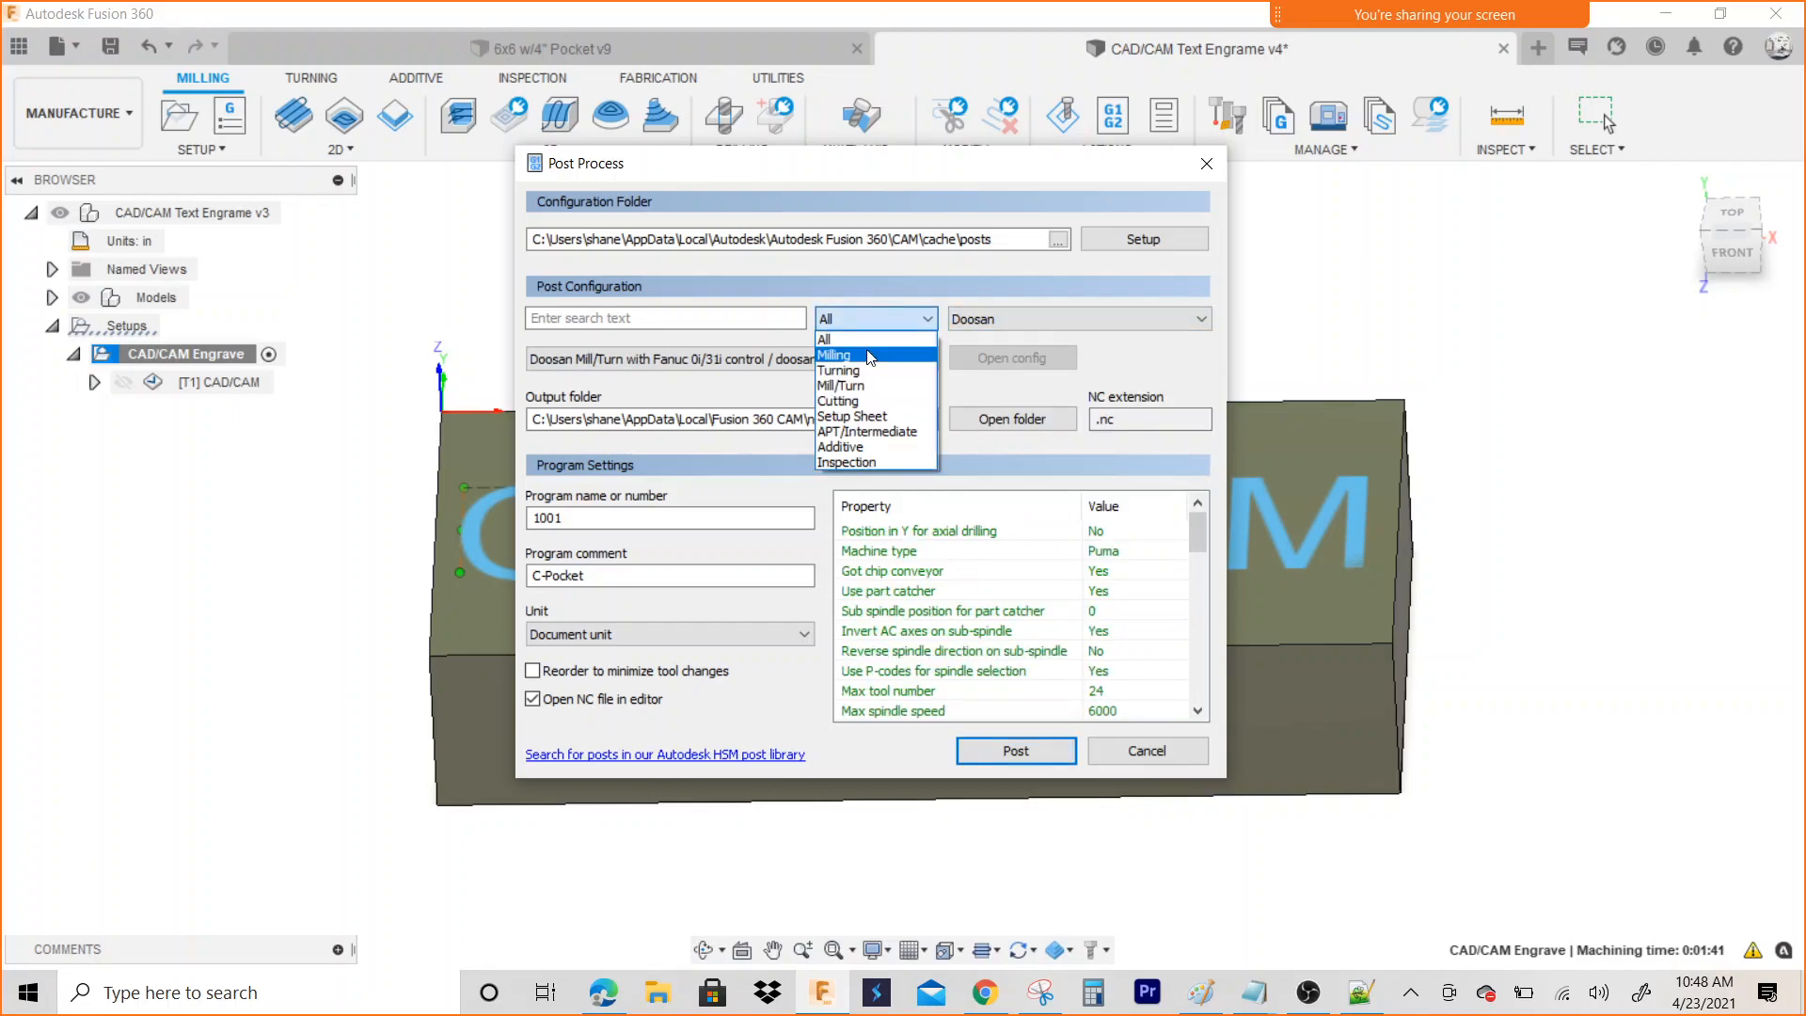
{"action": "left_click", "coordinate": [834, 355]}
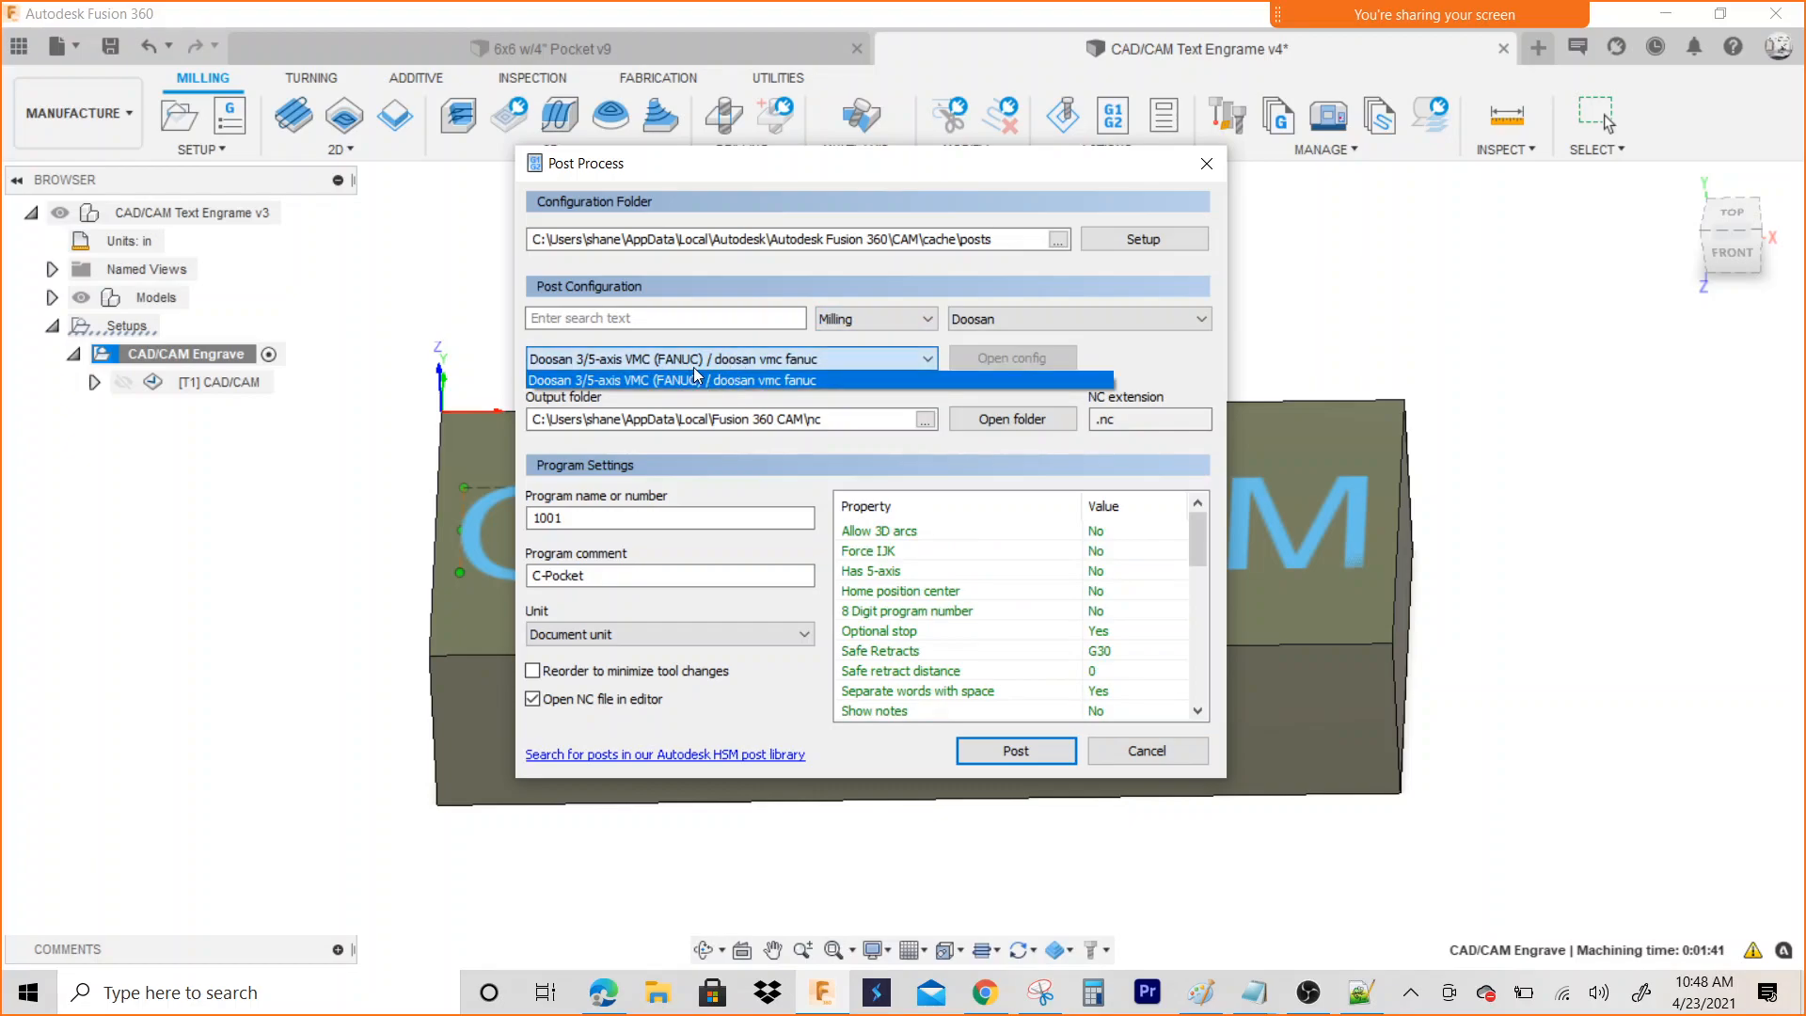
{"action": "mouse_move", "coordinate": [714, 387]}
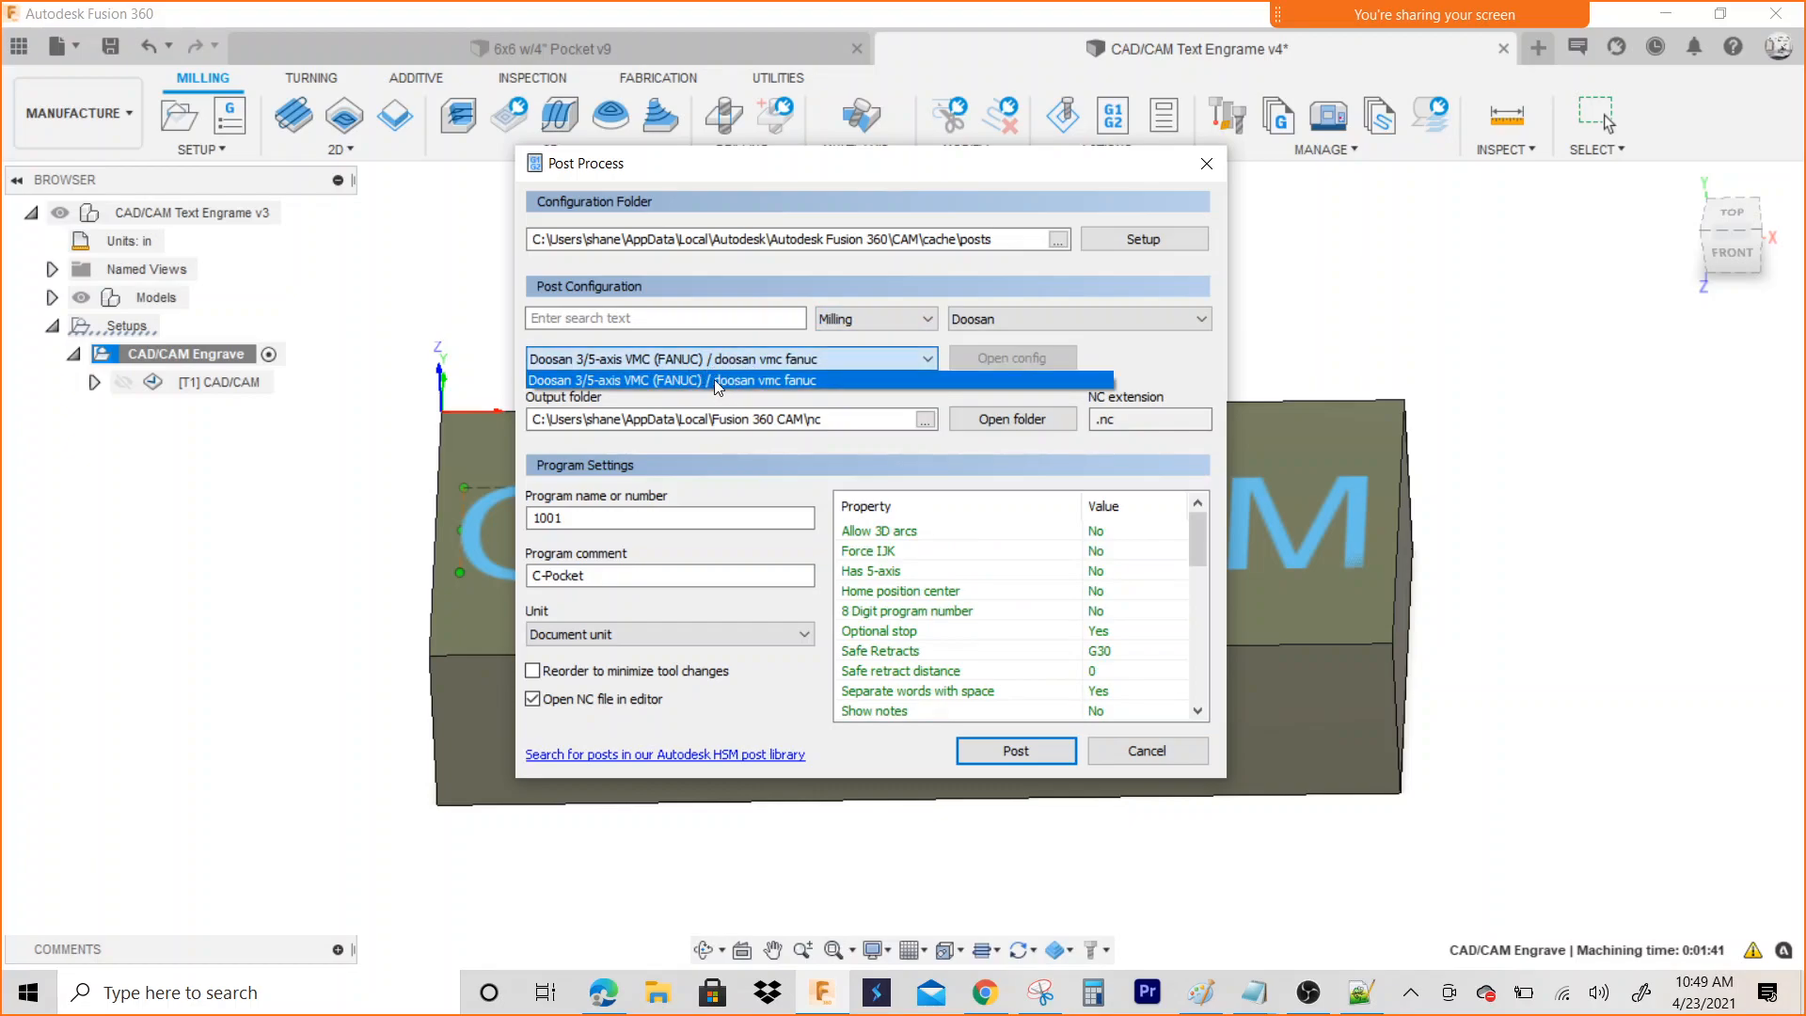
{"action": "left_click", "coordinate": [714, 380]}
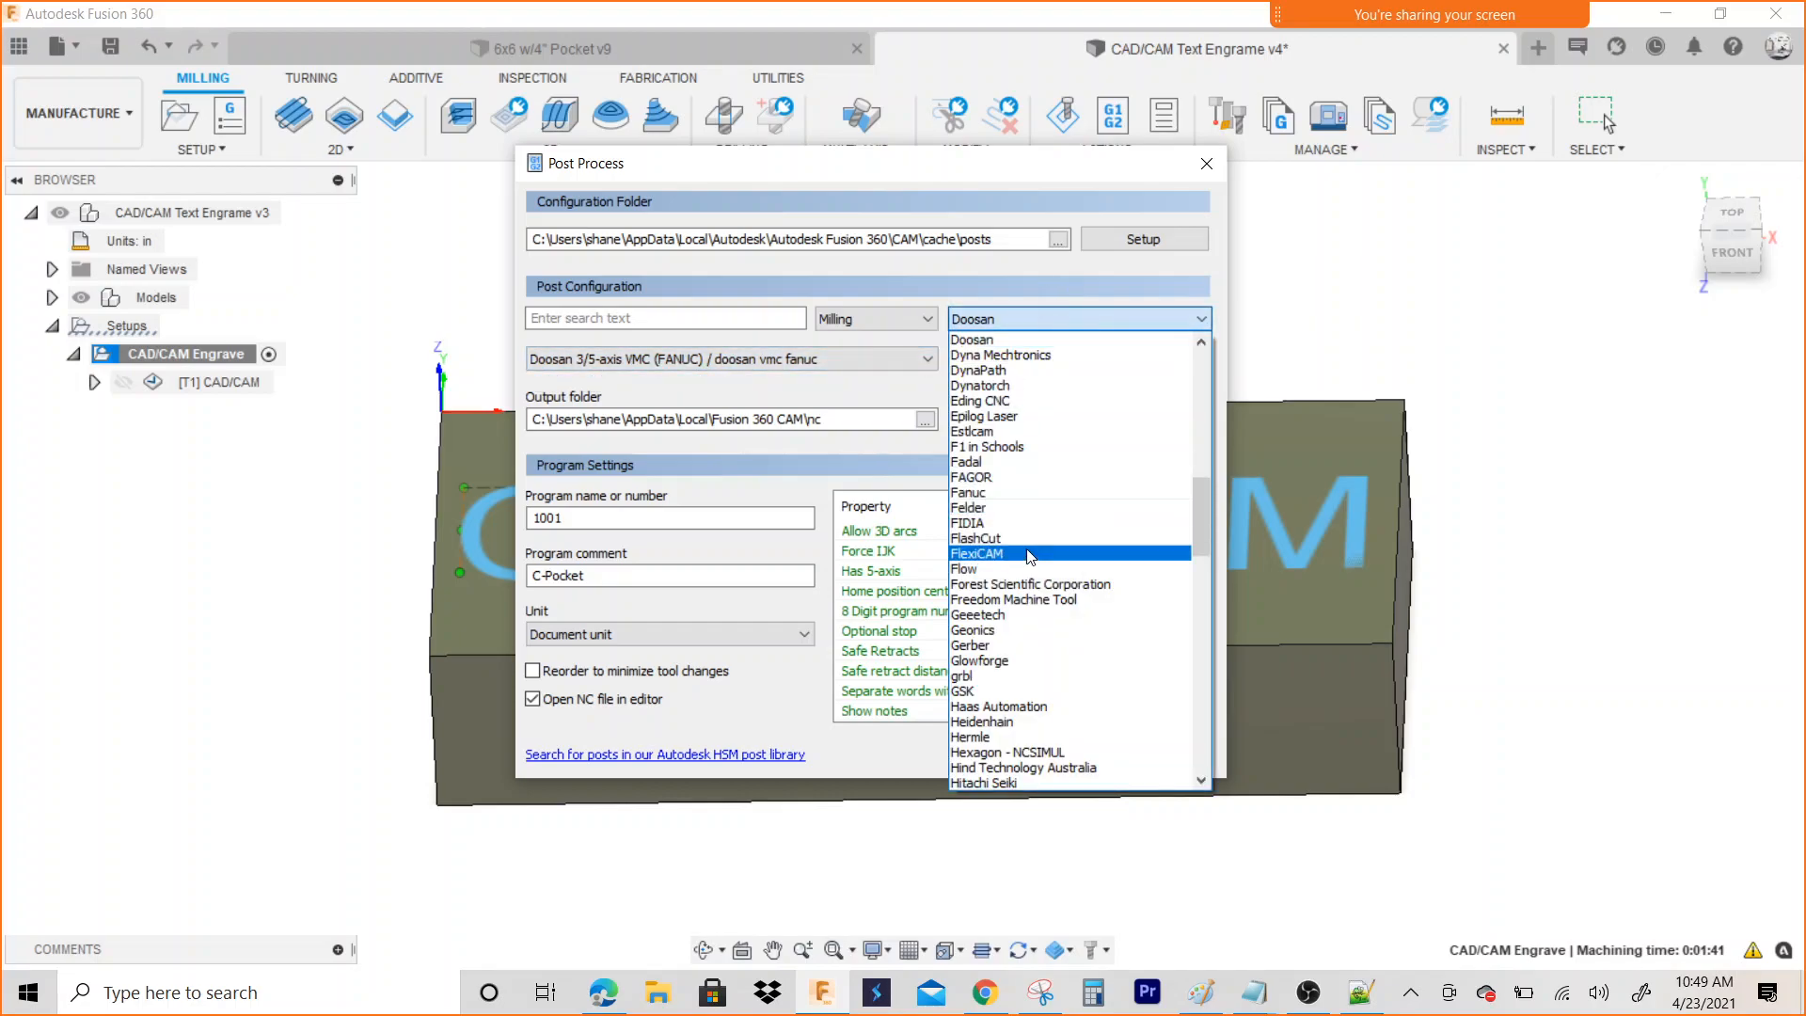
Switch the vendor to Fanuc and choose the FANUC / fanuc post
{"action": "scroll", "scroll_direction": "down", "scroll_amount": 3}
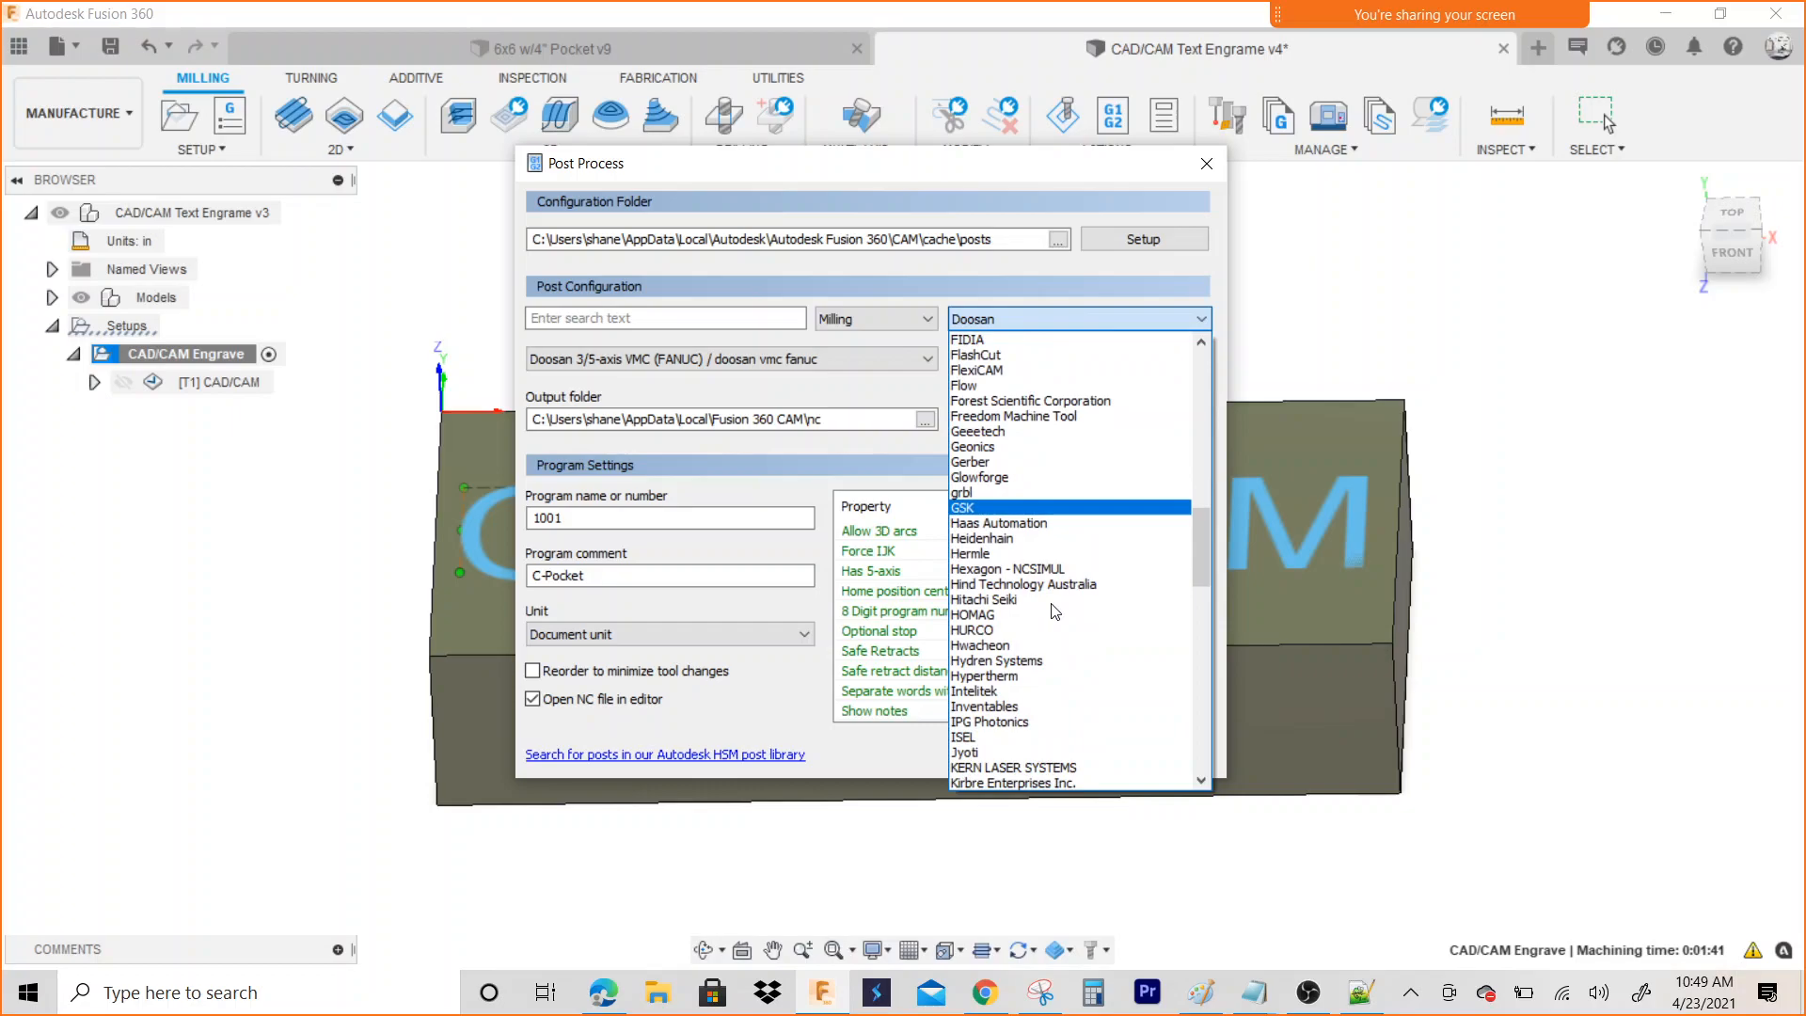
{"action": "scroll", "scroll_direction": "down", "scroll_amount": 3}
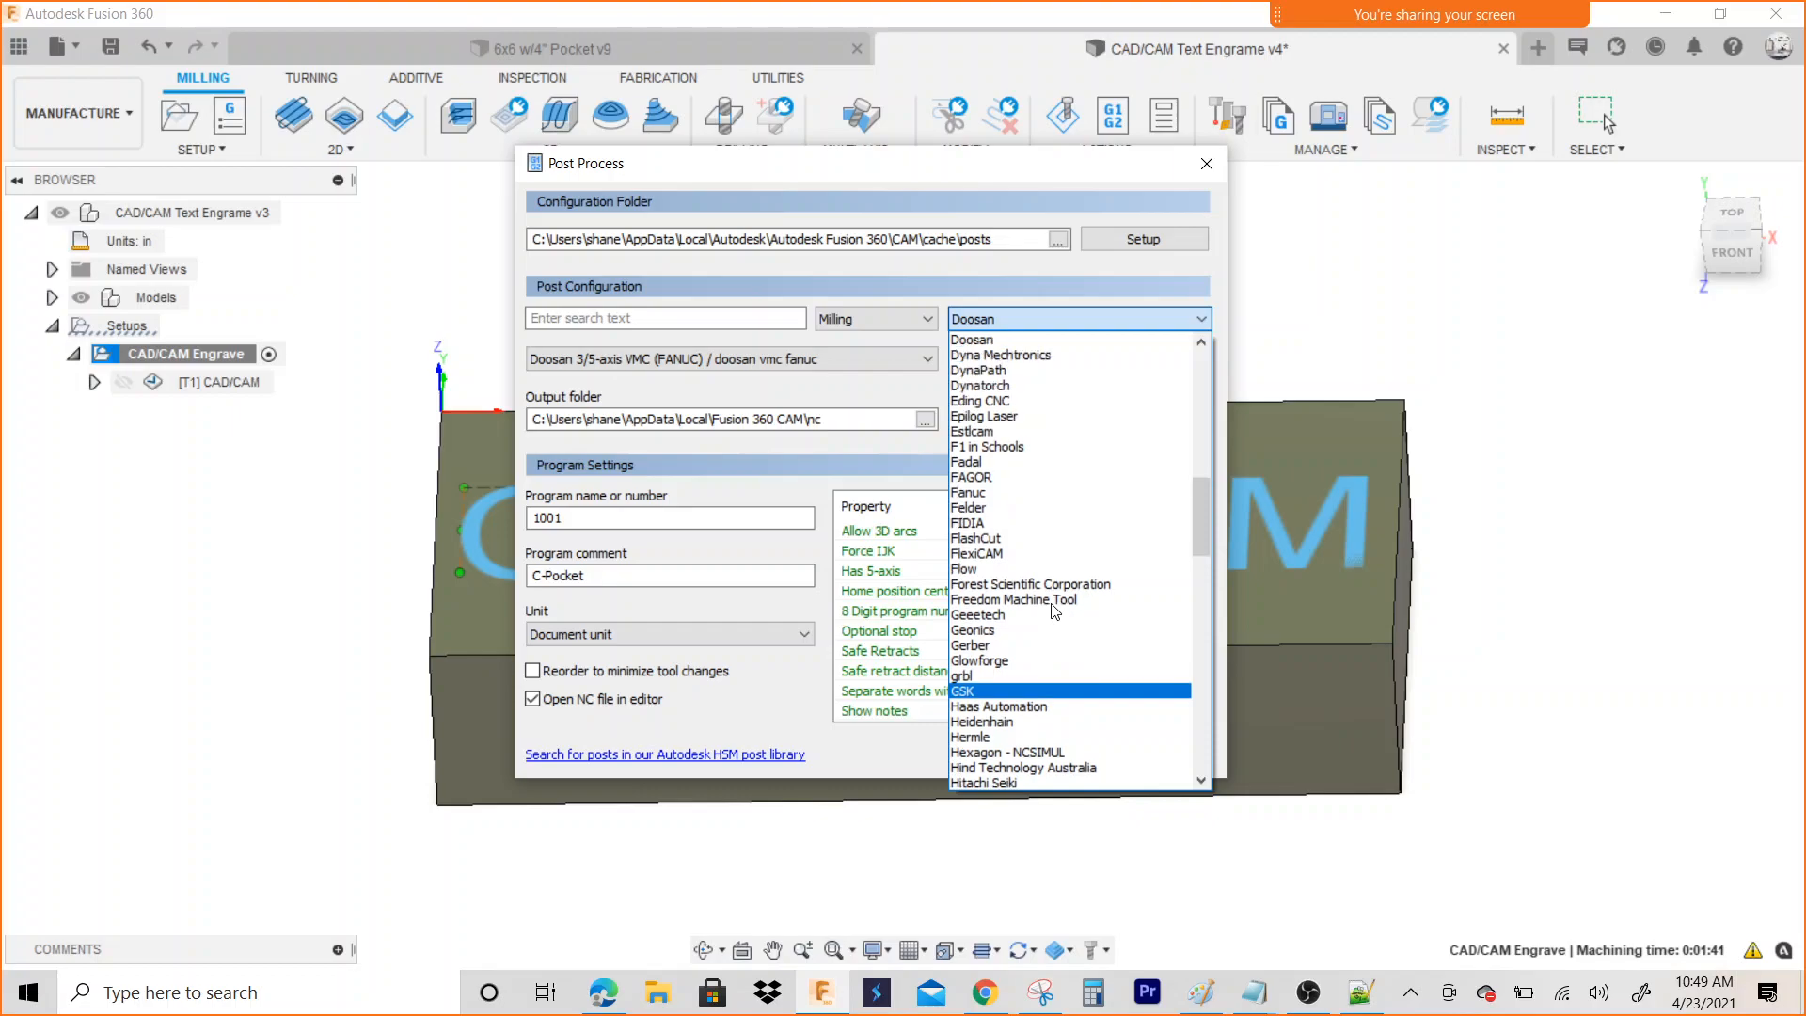
{"action": "mouse_move", "coordinate": [1011, 482]}
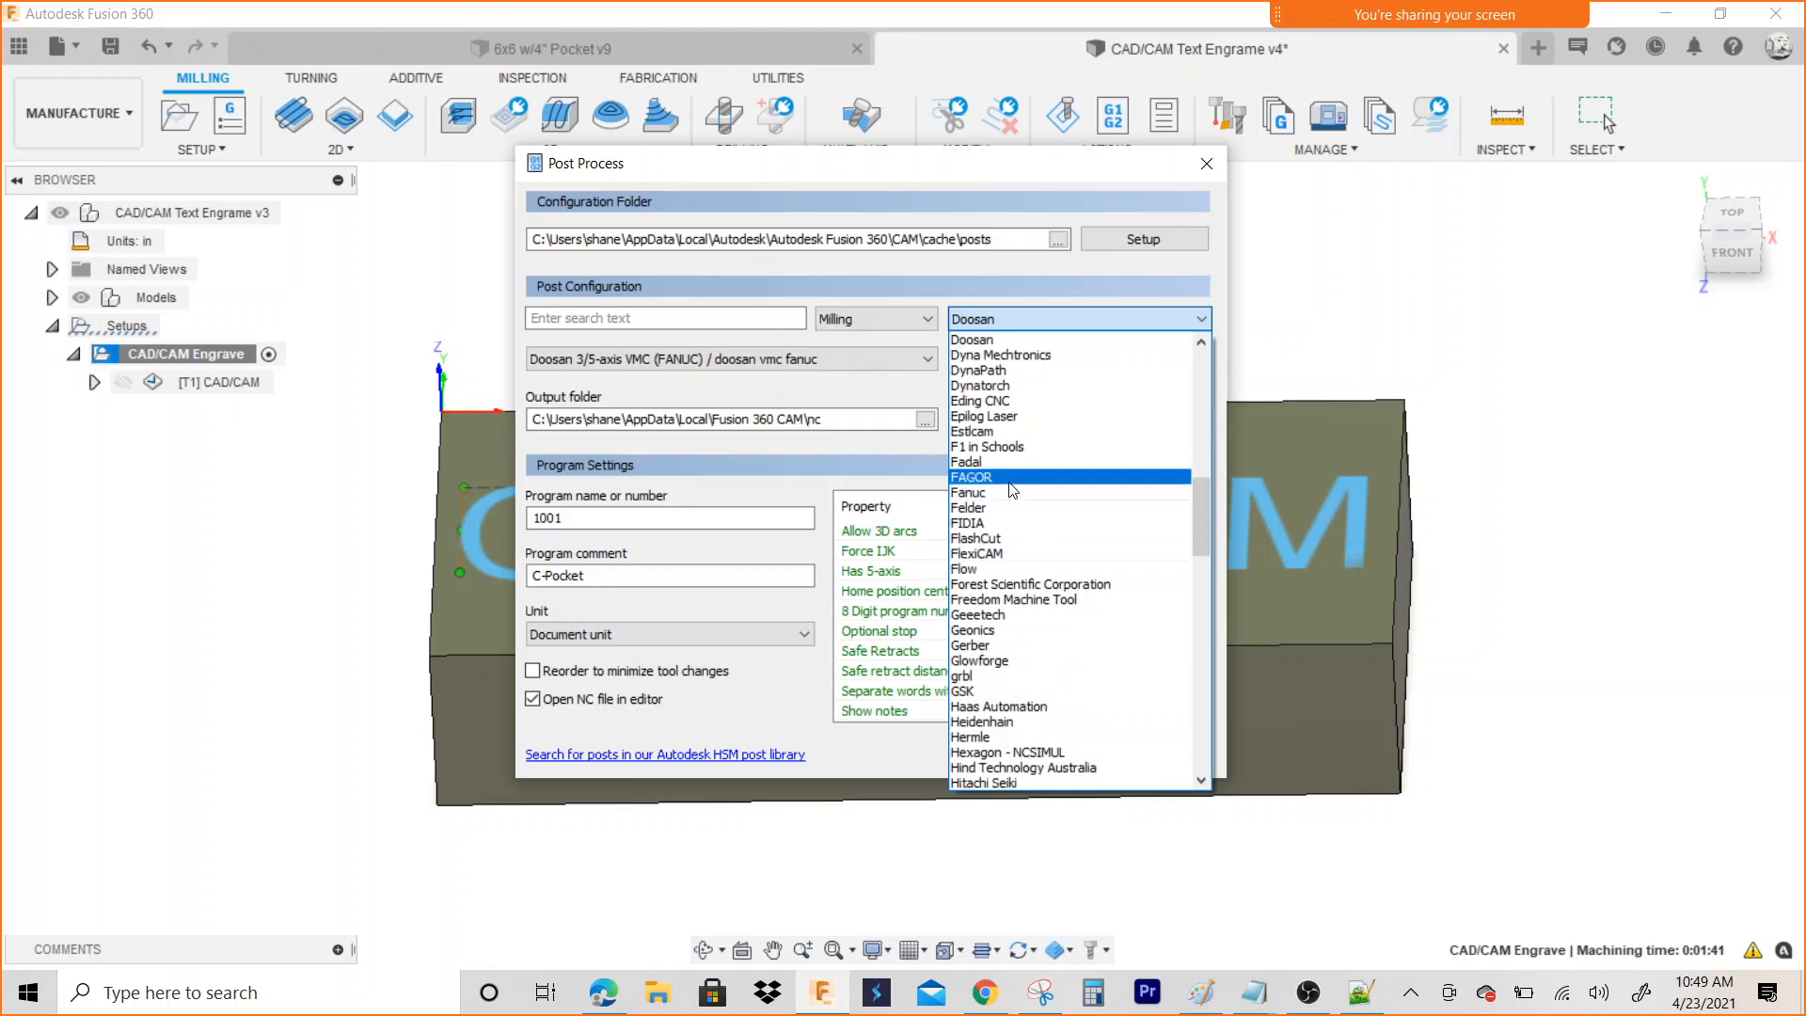
{"action": "left_click", "coordinate": [968, 492]}
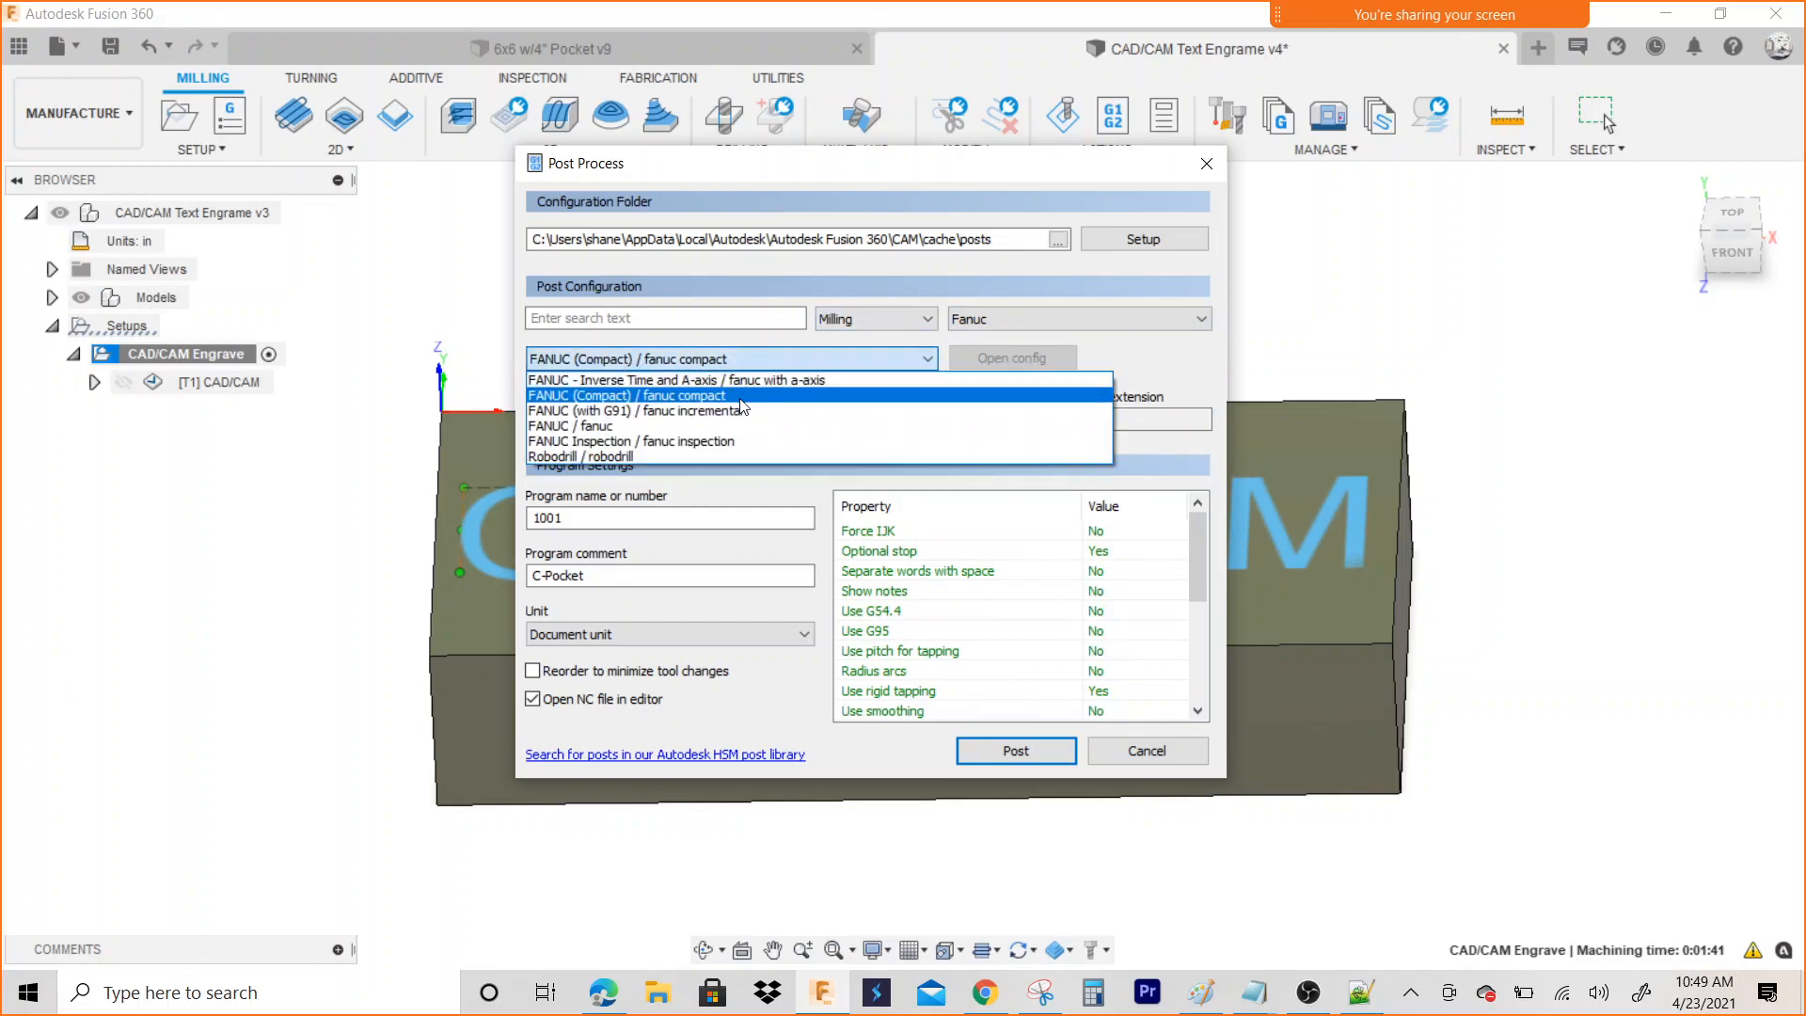
{"action": "mouse_move", "coordinate": [737, 397]}
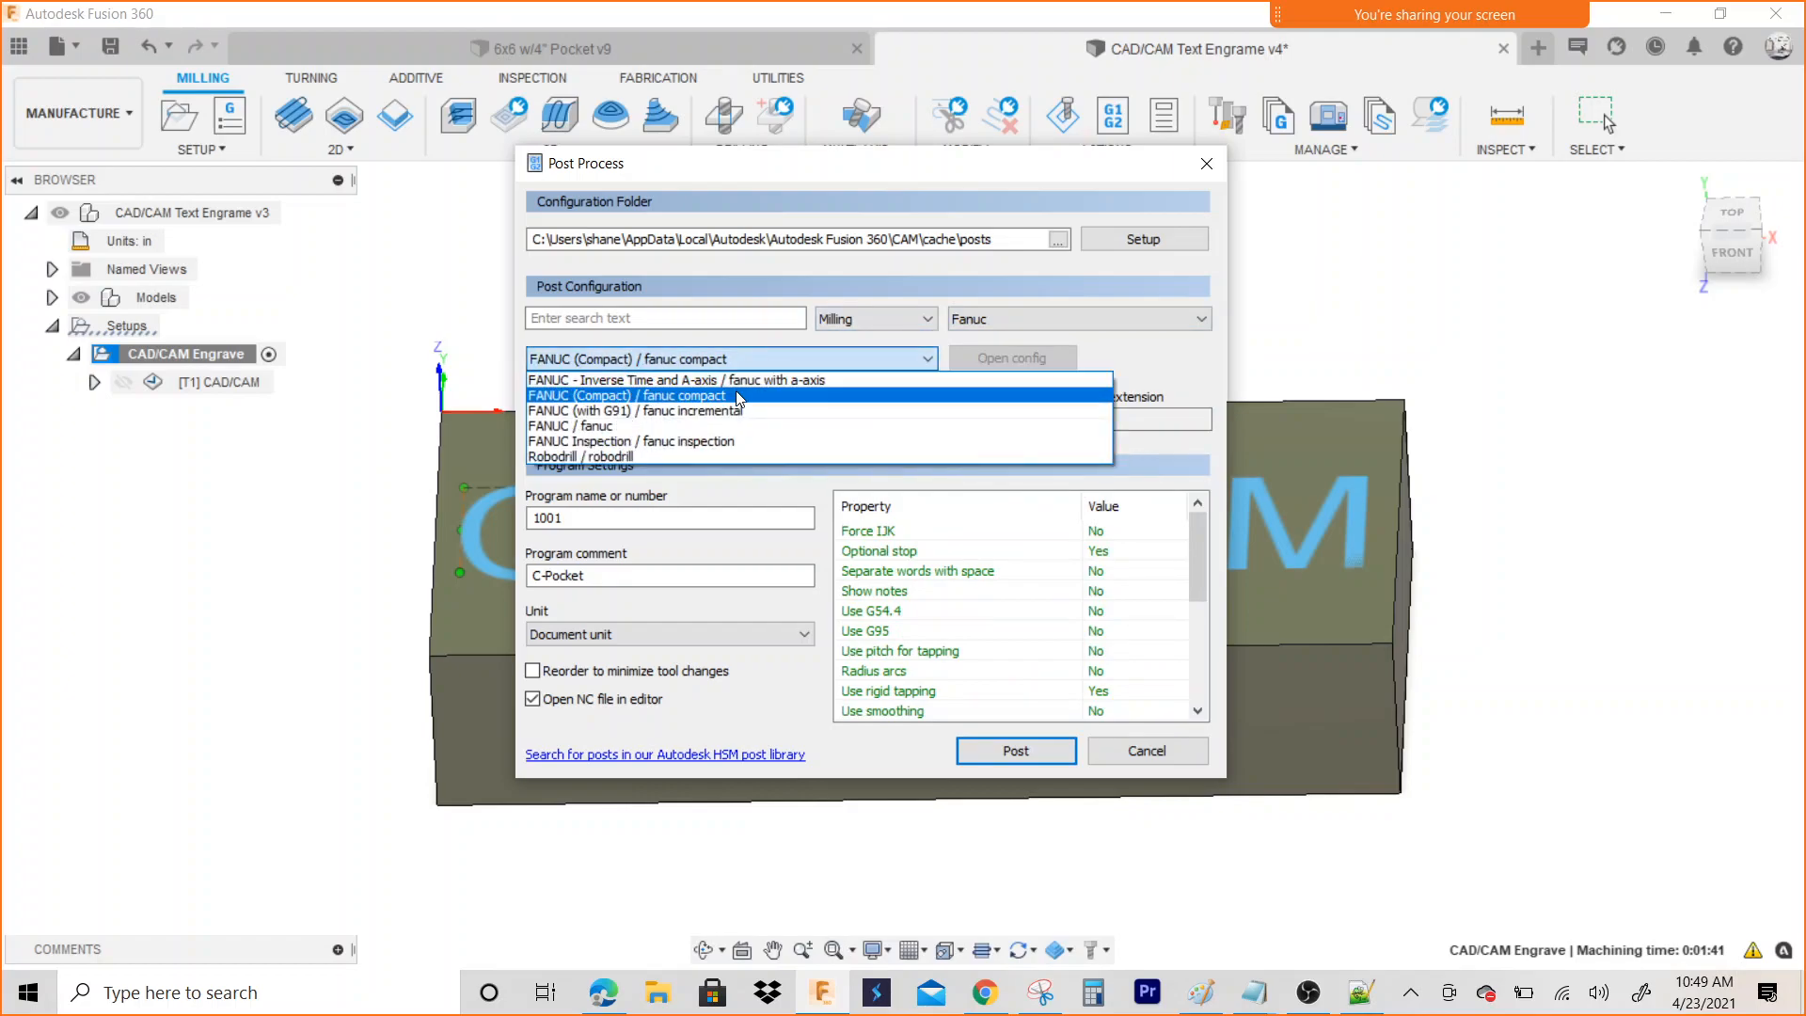
{"action": "left_click", "coordinate": [614, 426]}
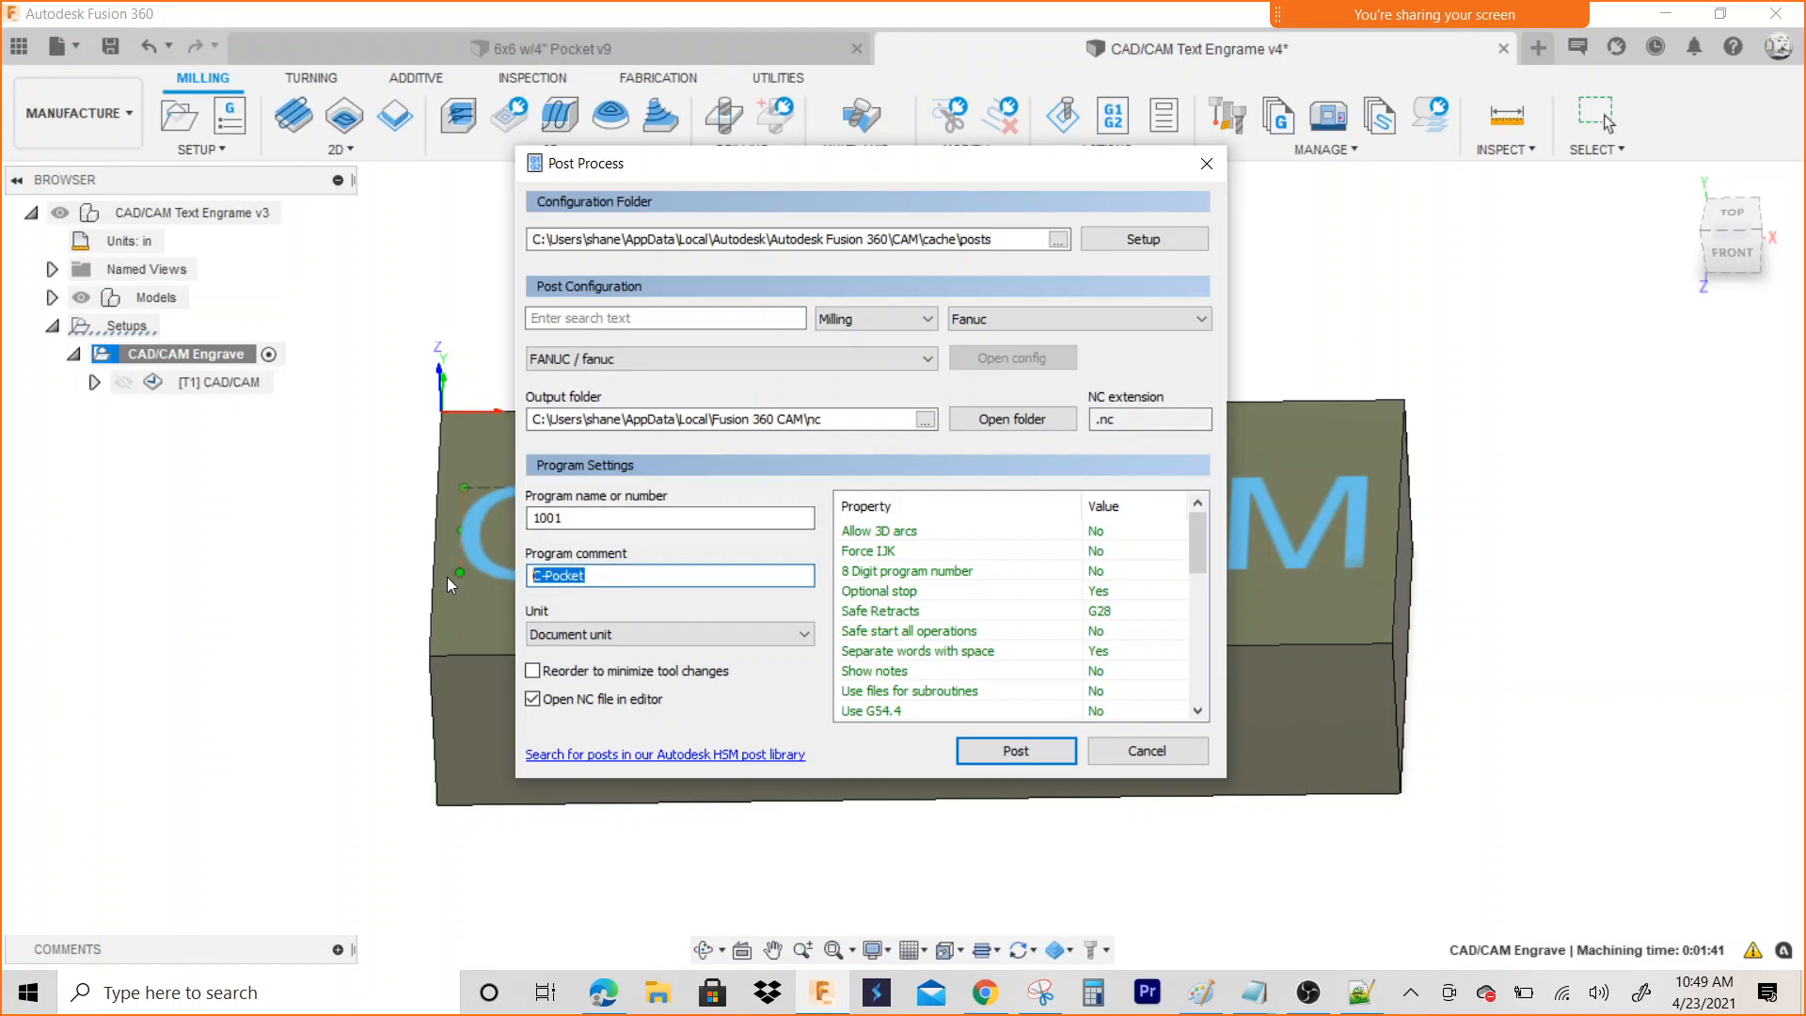
Set the program comment to 'Engrave' and post the NC program
{"action": "type", "text": "E"}
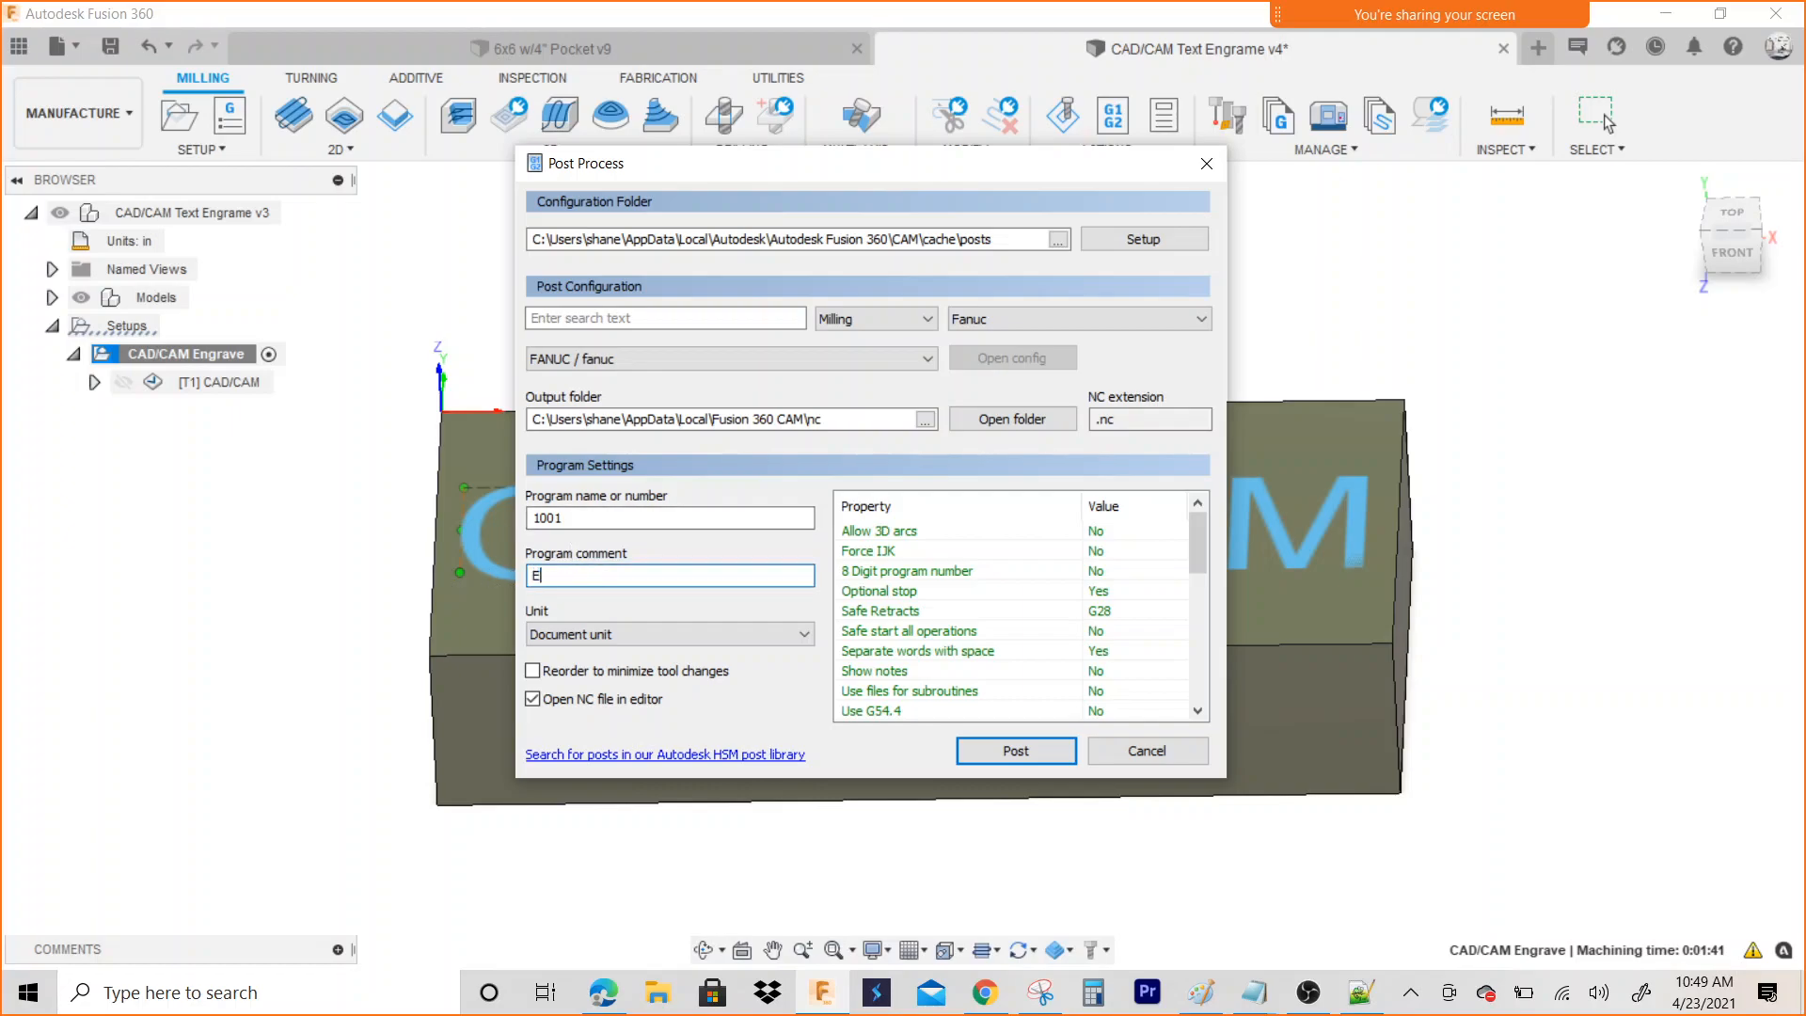
{"action": "type", "text": "ngrave"}
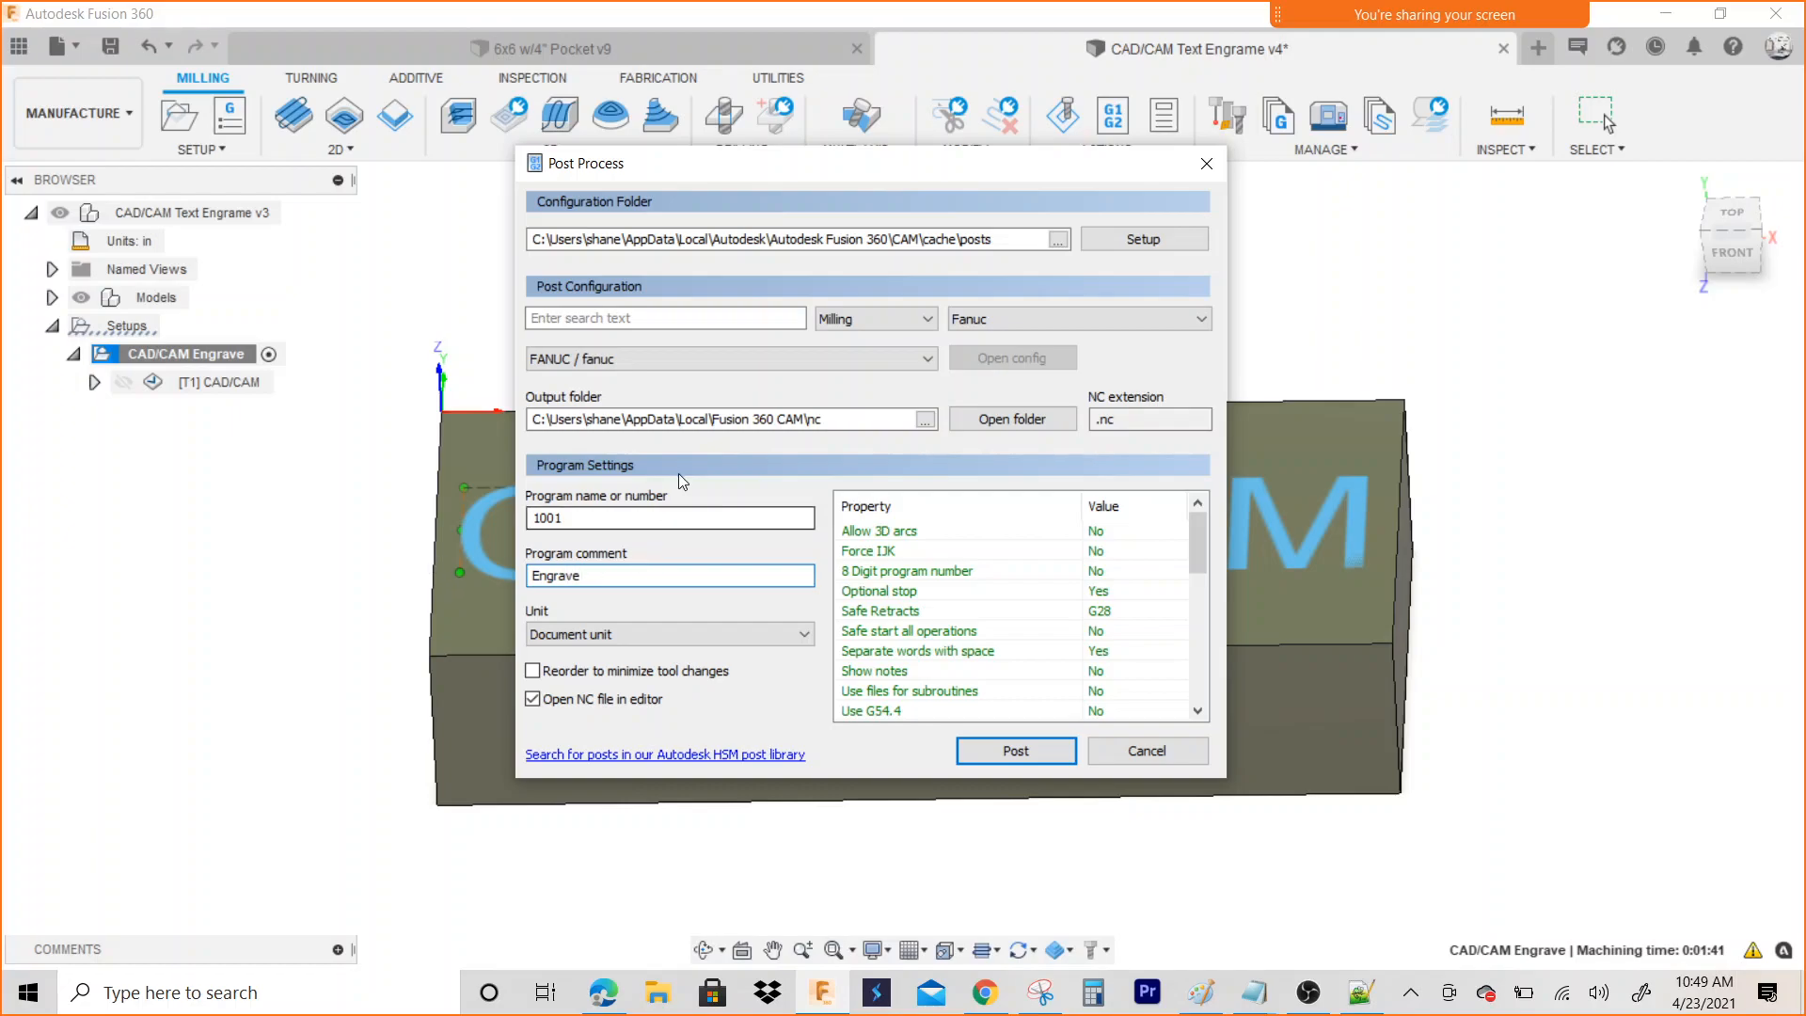
{"action": "left_click", "coordinate": [1014, 750]}
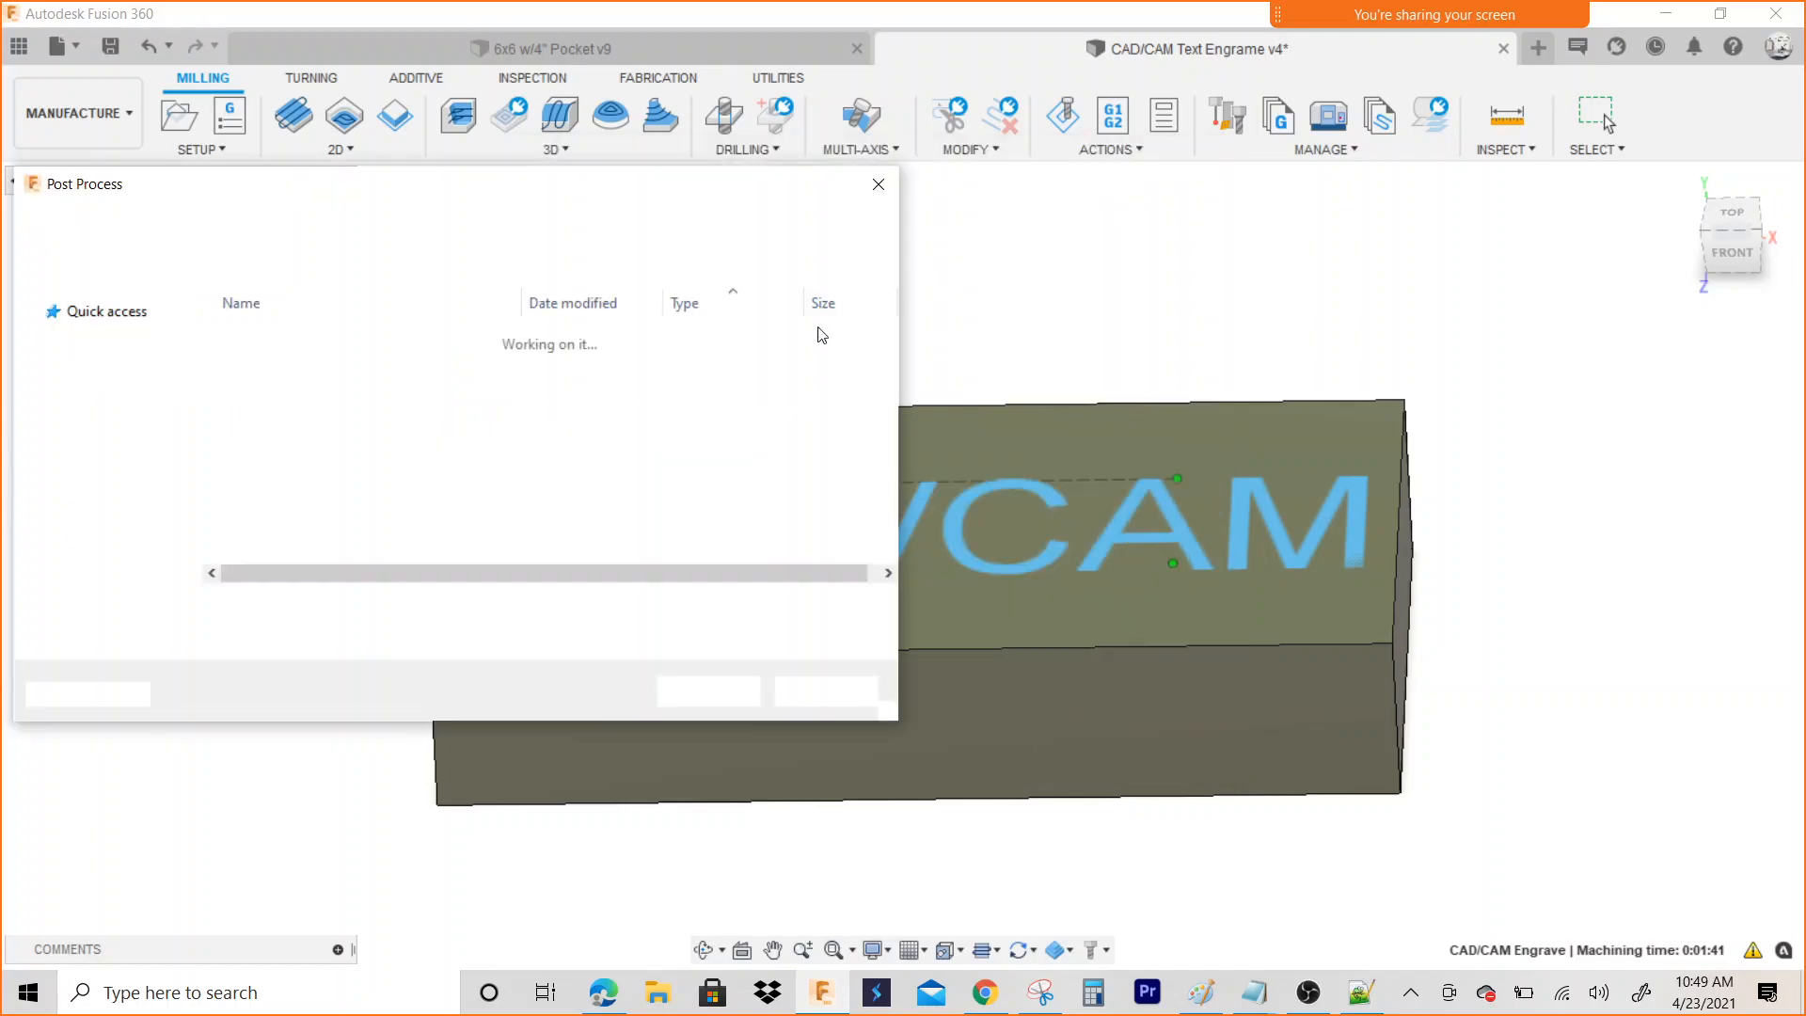